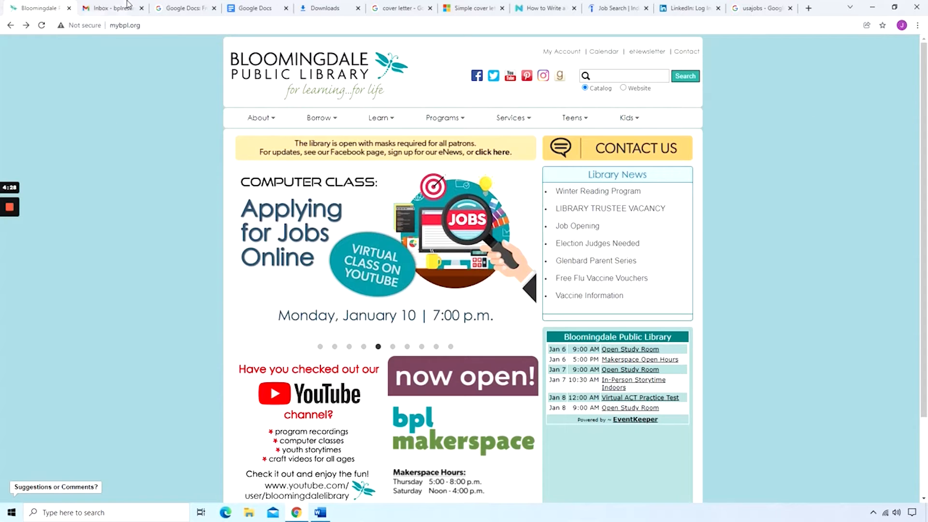
Step: Create a 'Resume' Google Doc from the Serif résumé template and reopen it from Recent documents
left_click(183, 8)
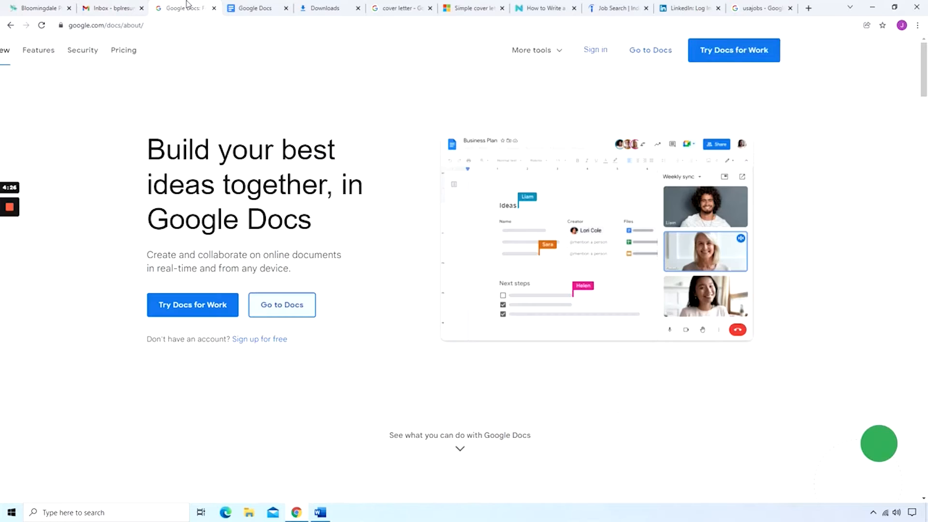
left_click(281, 305)
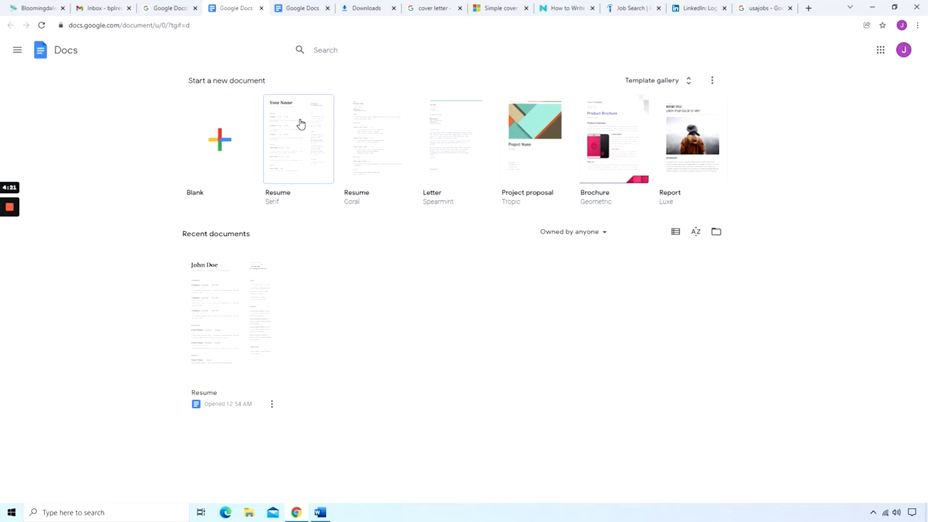
left_click(299, 138)
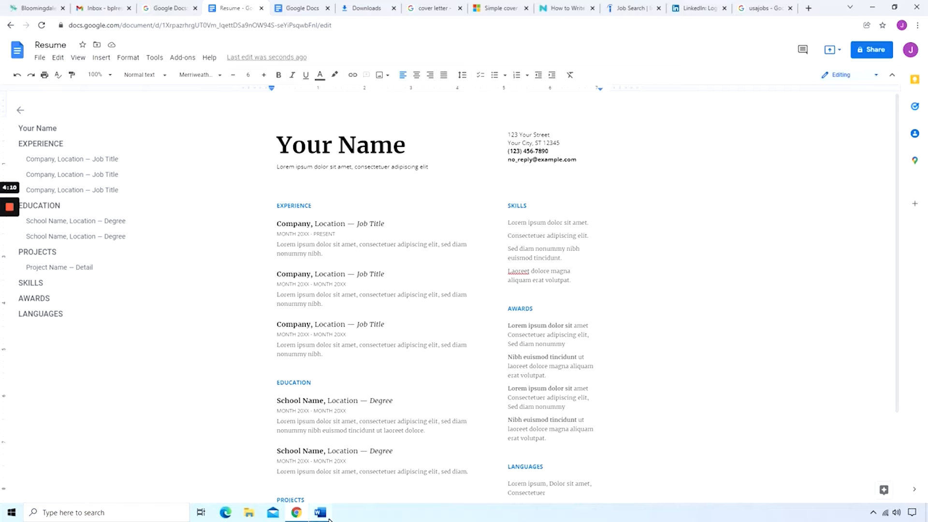
left_click(318, 512)
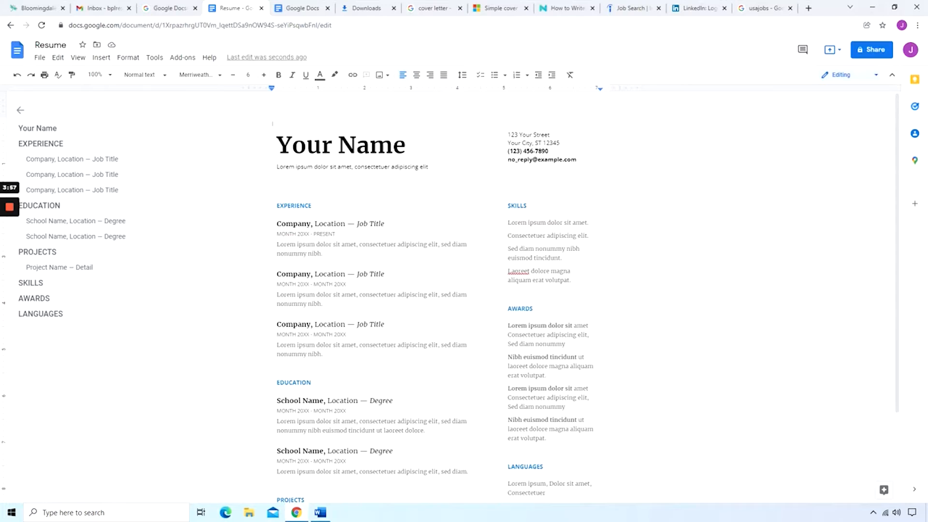
mouse_move(215, 222)
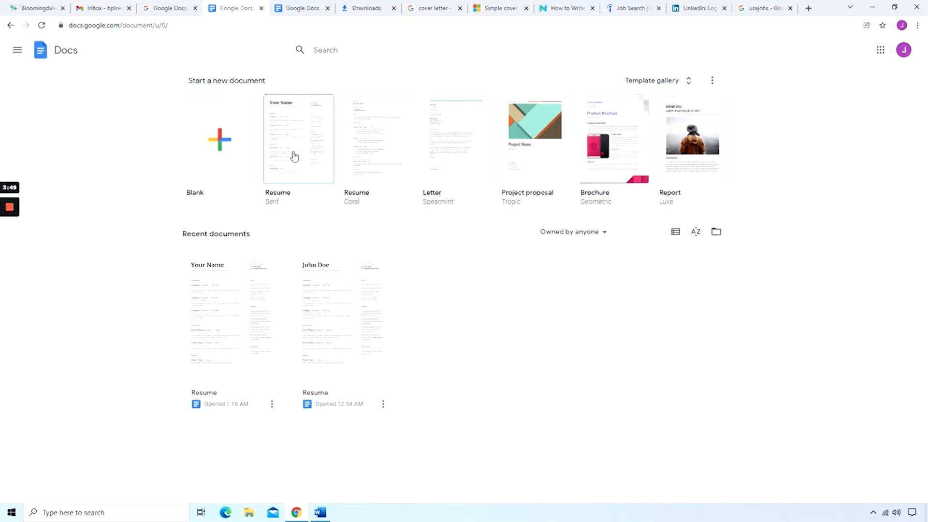
mouse_move(228, 323)
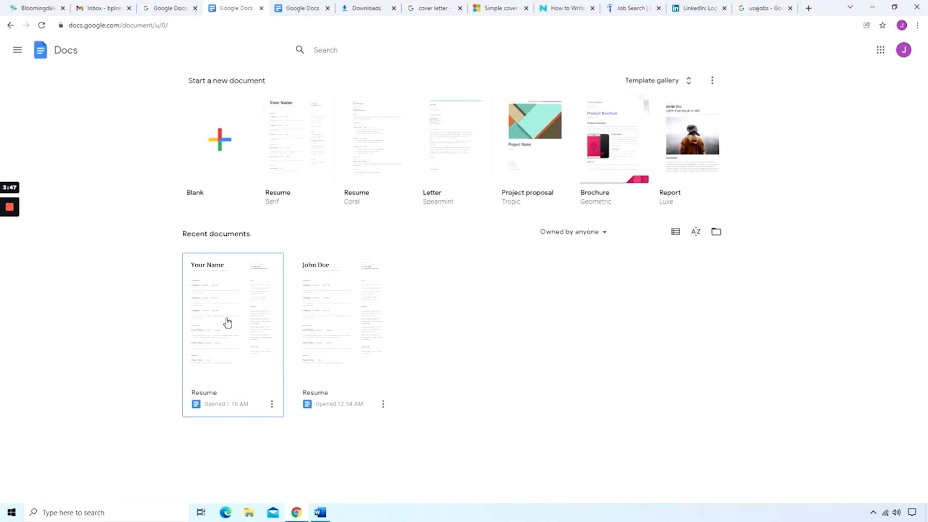
mouse_move(235, 325)
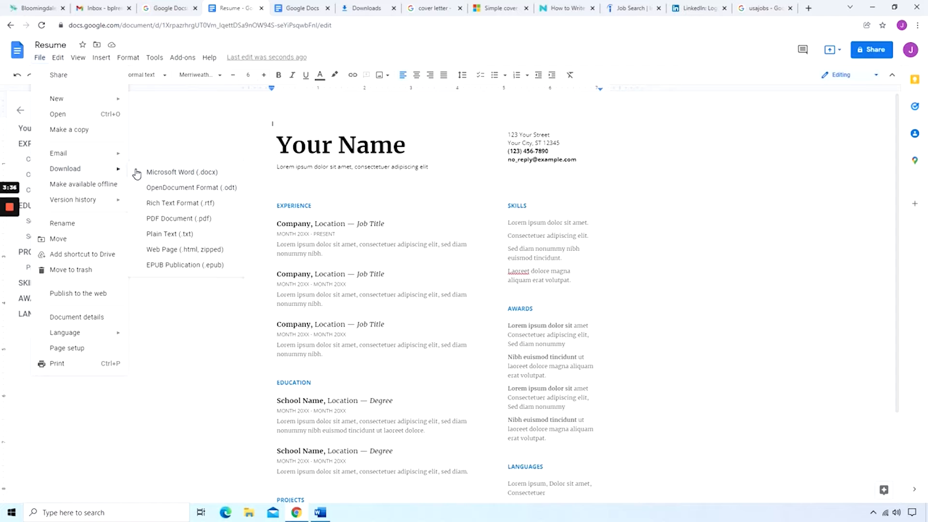
mouse_move(185, 179)
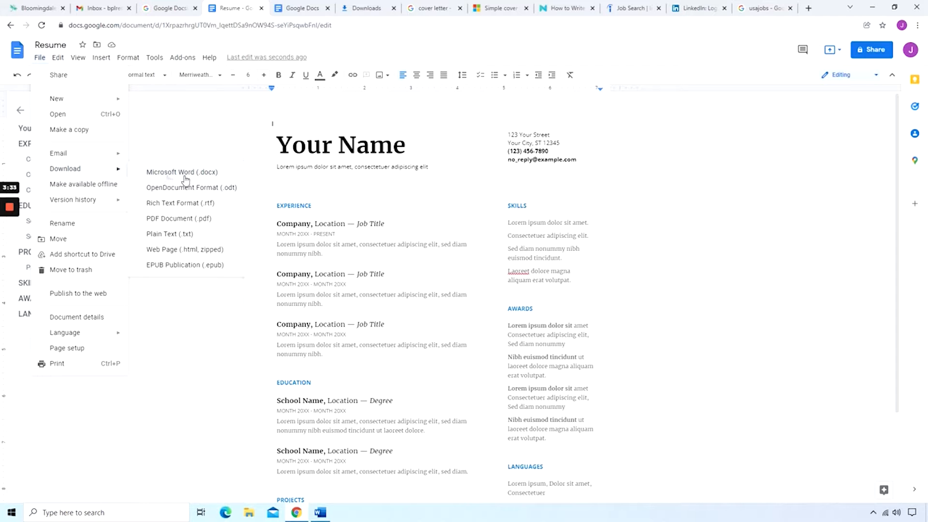
mouse_move(191, 180)
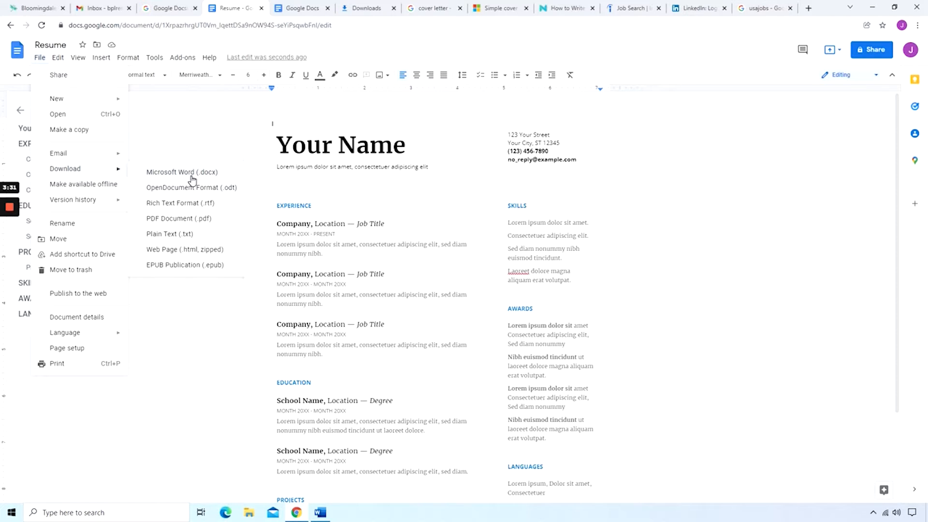
mouse_move(213, 178)
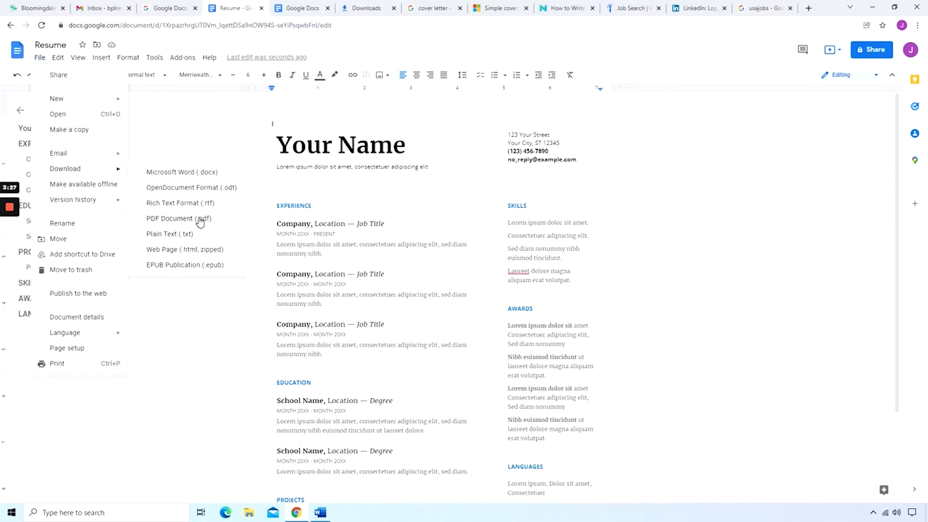
mouse_move(180, 239)
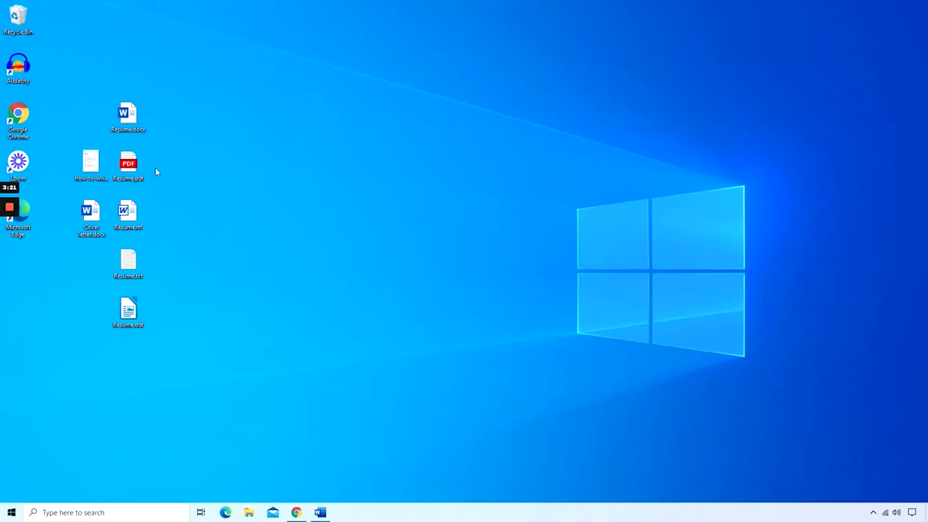
Step: View the Resume.txt copy in Notepad and the Resume.pdf copy in Edge, then close them
double_click(128, 263)
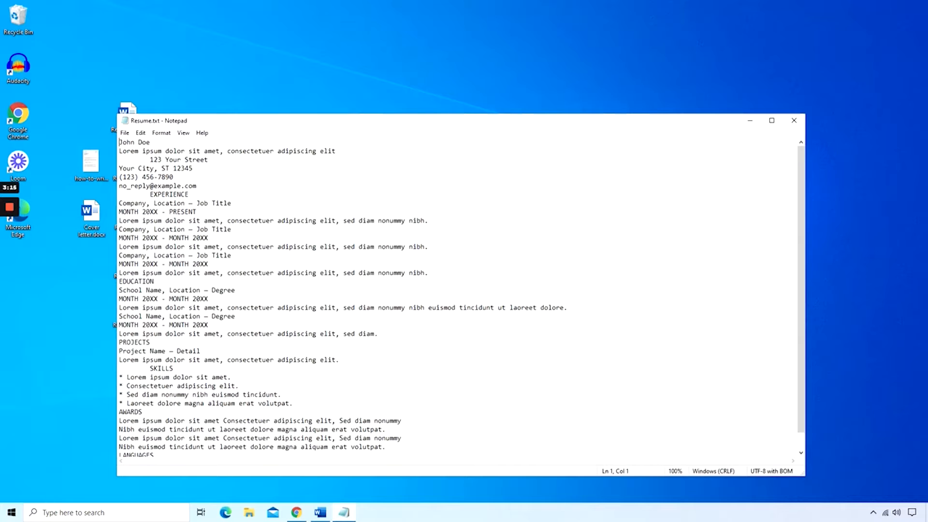
scroll("down", 3)
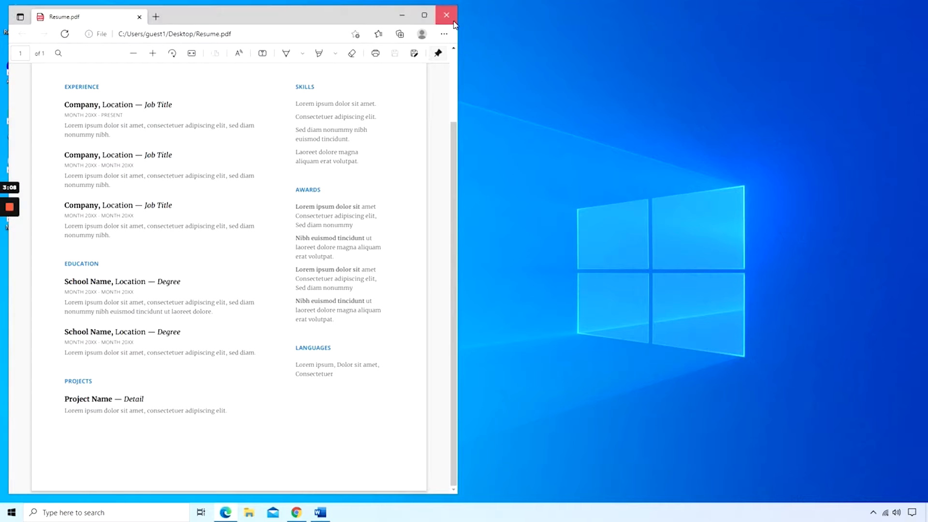
left_click(446, 14)
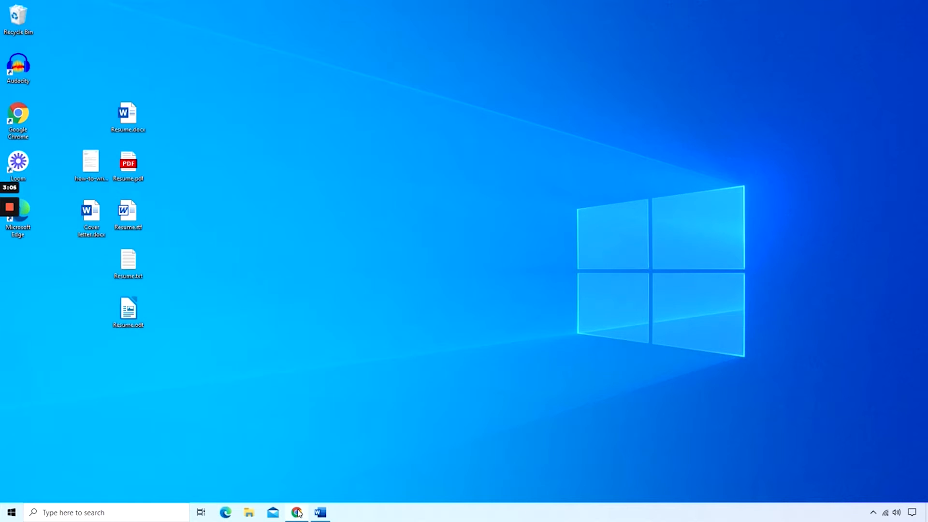
mouse_move(294, 513)
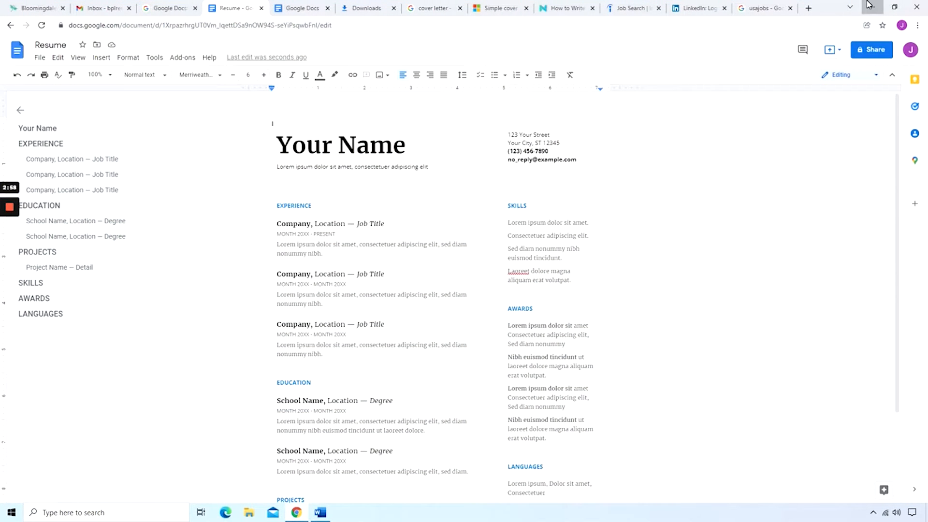
mouse_move(687, 77)
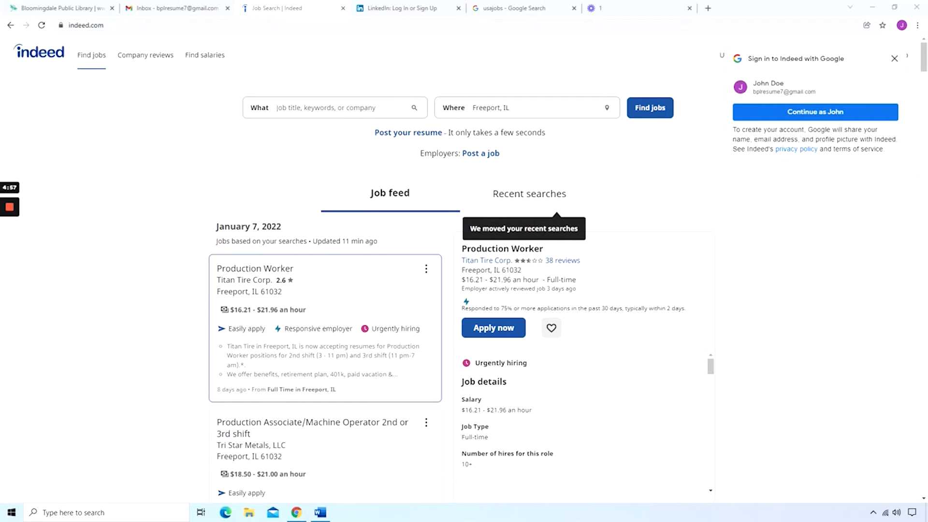
left_click(87, 25)
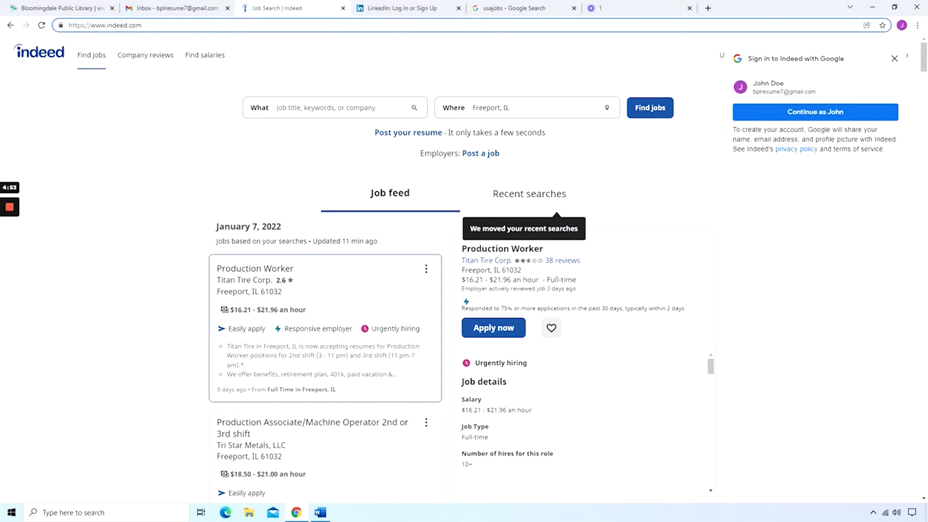
left_click(106, 24)
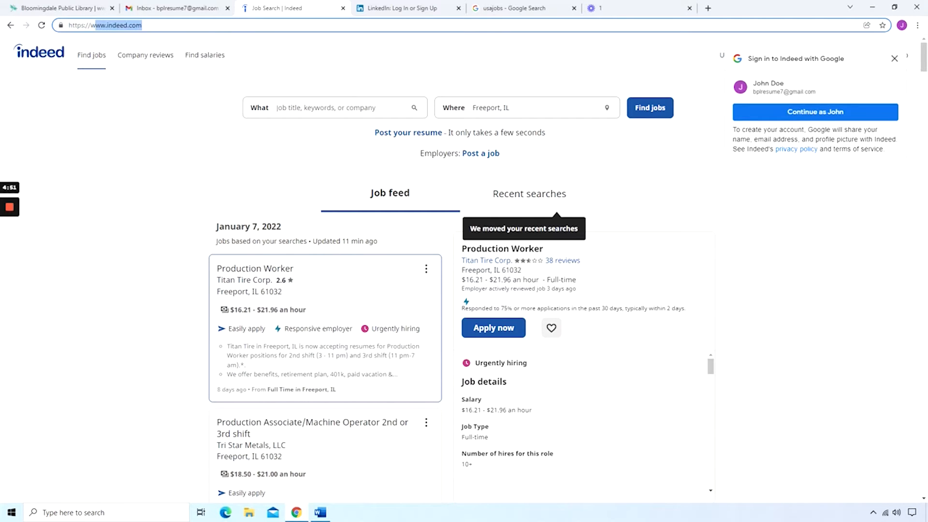
left_click(101, 26)
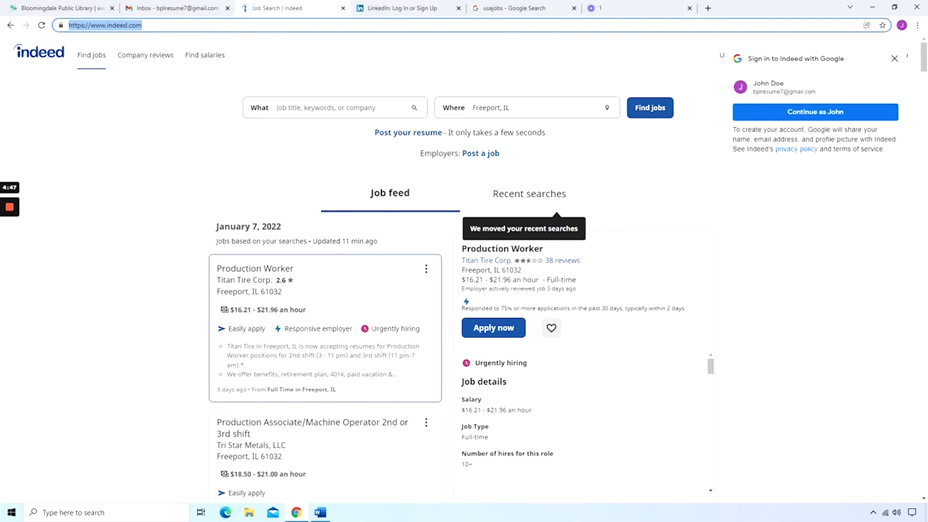
left_click(124, 26)
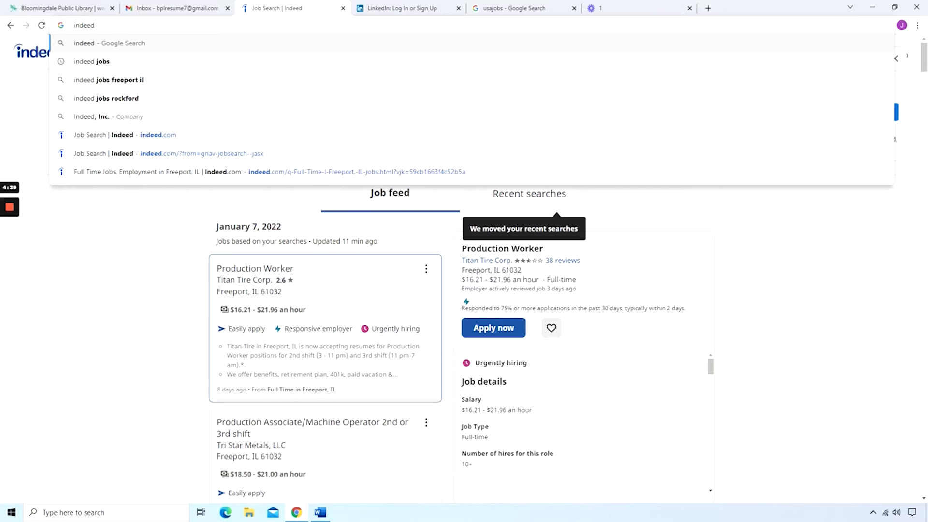
left_click(114, 43)
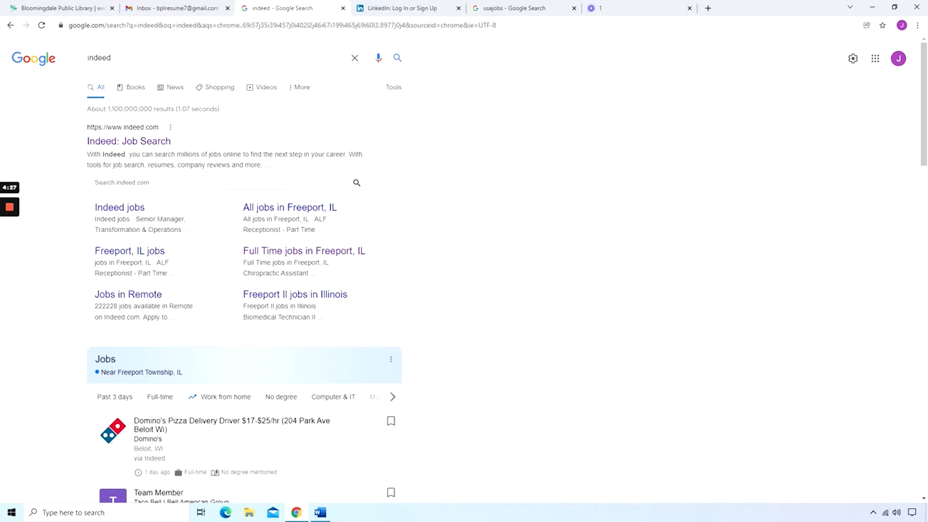
mouse_move(129, 143)
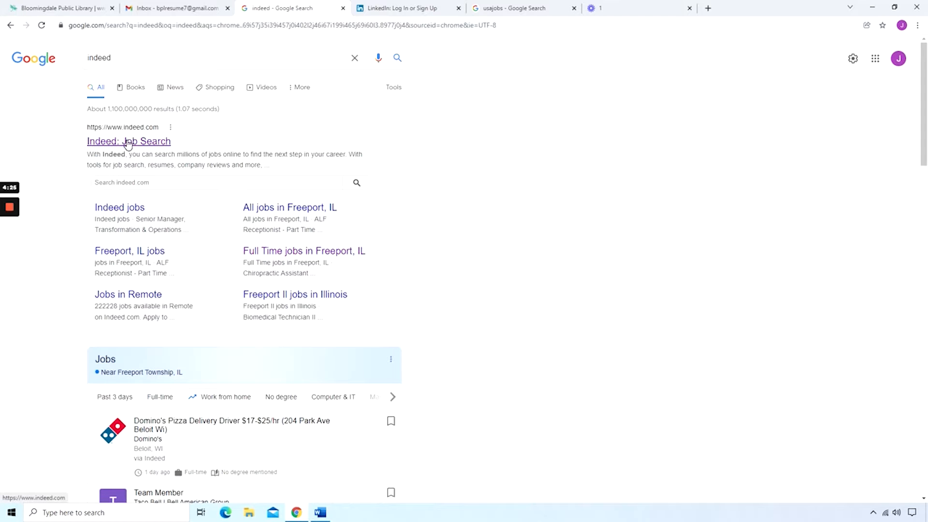
left_click(128, 142)
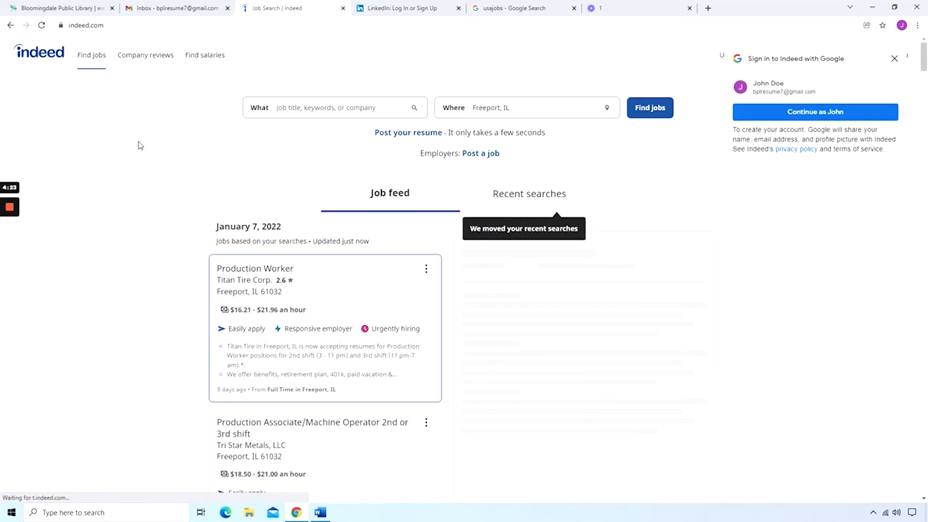
Step: Search Indeed for 'restaurant' jobs in Freeport, IL and scroll the job feed
type("restaurant")
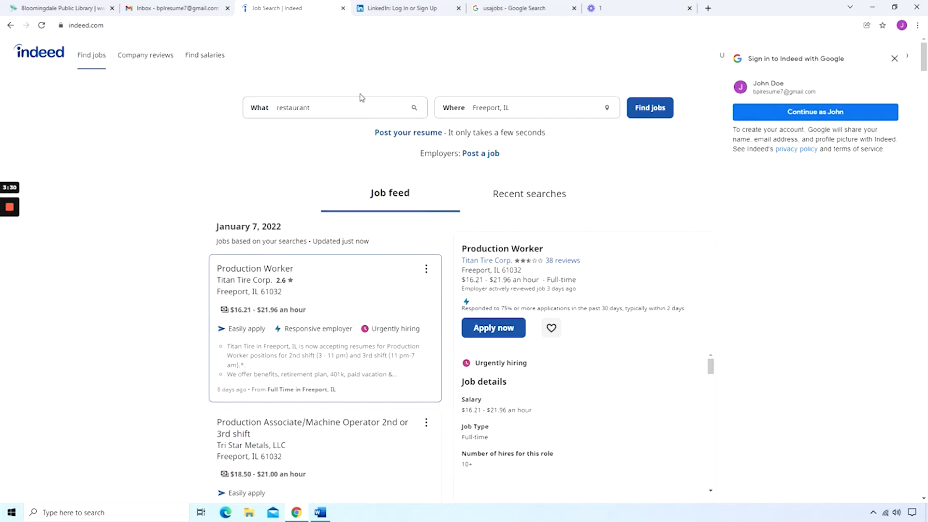
mouse_move(340, 216)
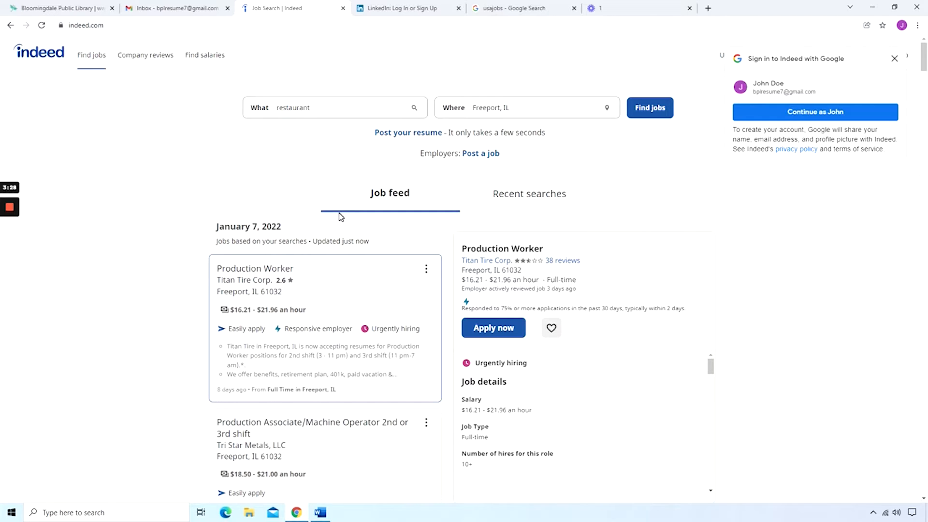
scroll("down", 3)
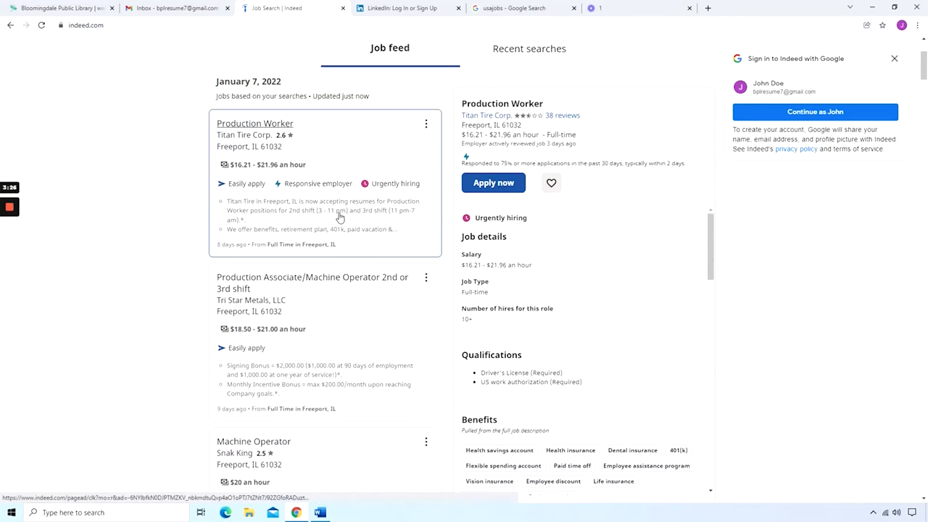
scroll("down", 3)
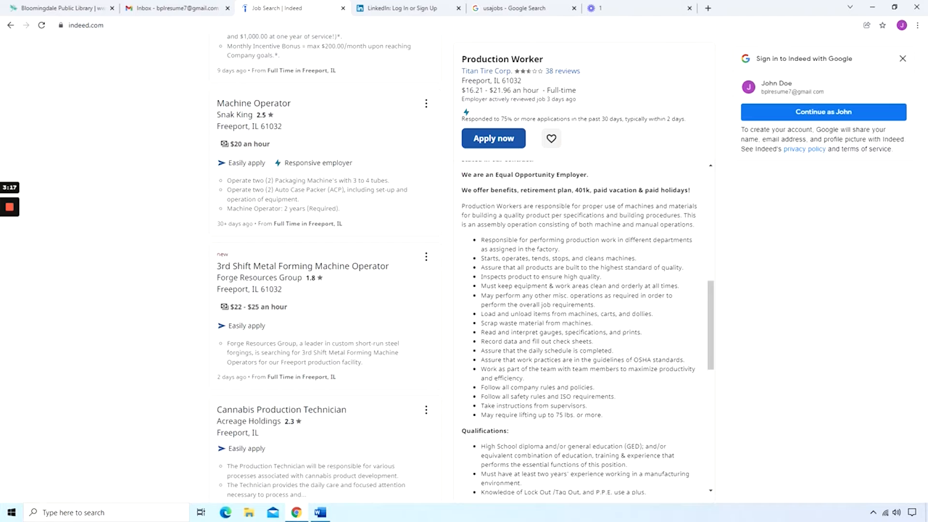
scroll("down", 3)
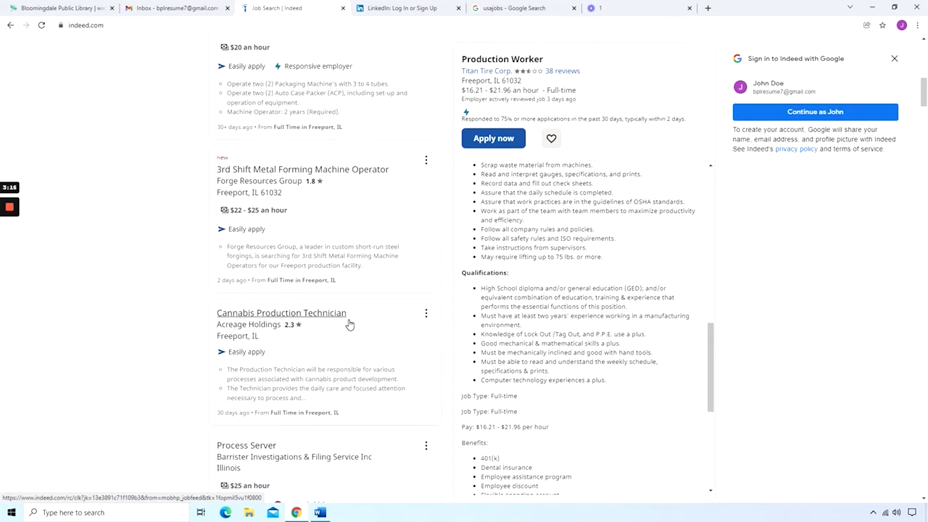
scroll("down", 3)
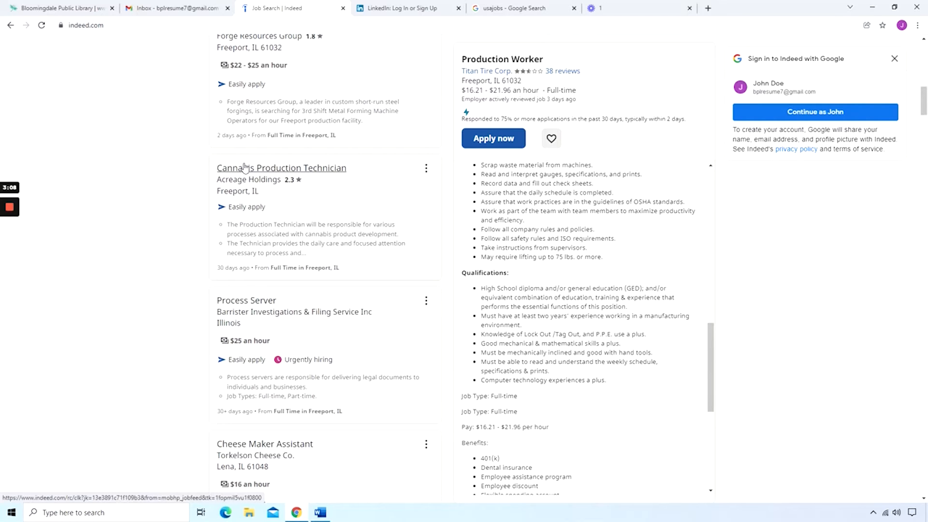
scroll("down", 3)
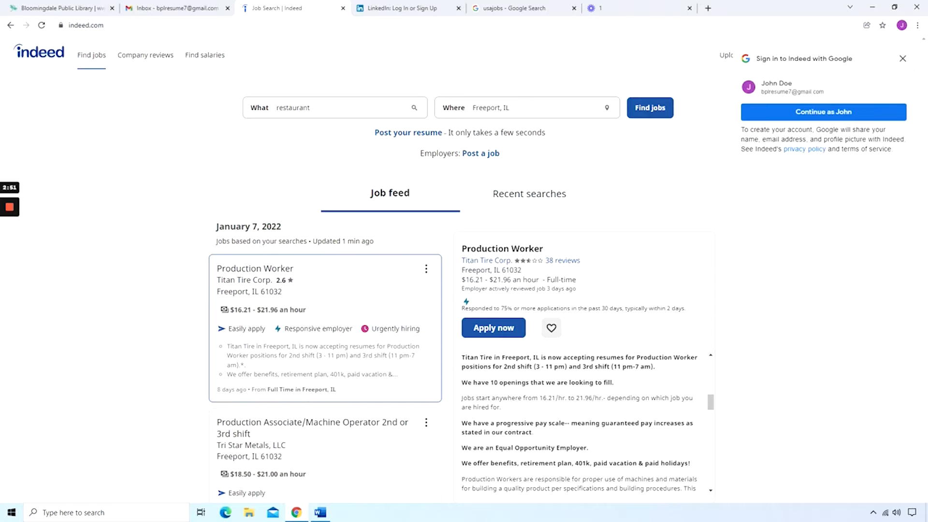
Step: Replace Freeport, IL with Bloomingdale, IL and rerun the restaurant job search
left_click(525, 107)
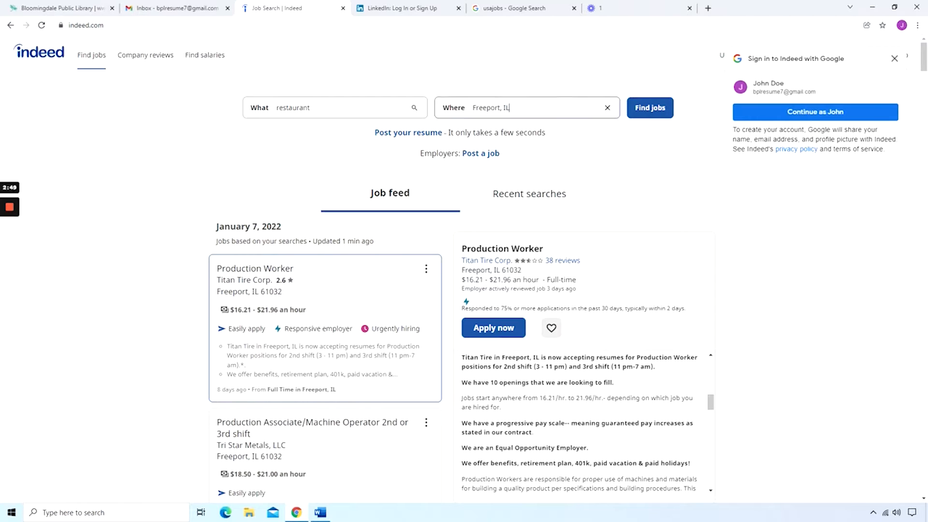
left_click(331, 107)
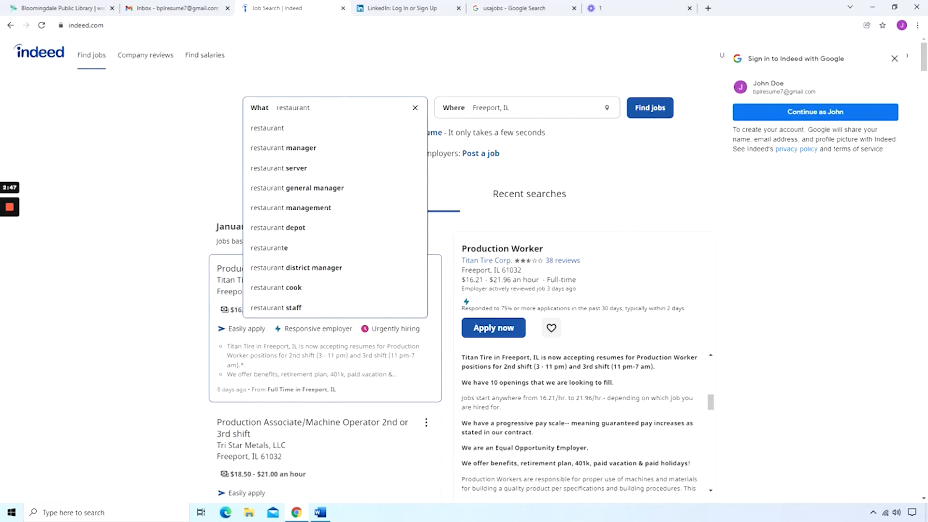
mouse_move(314, 142)
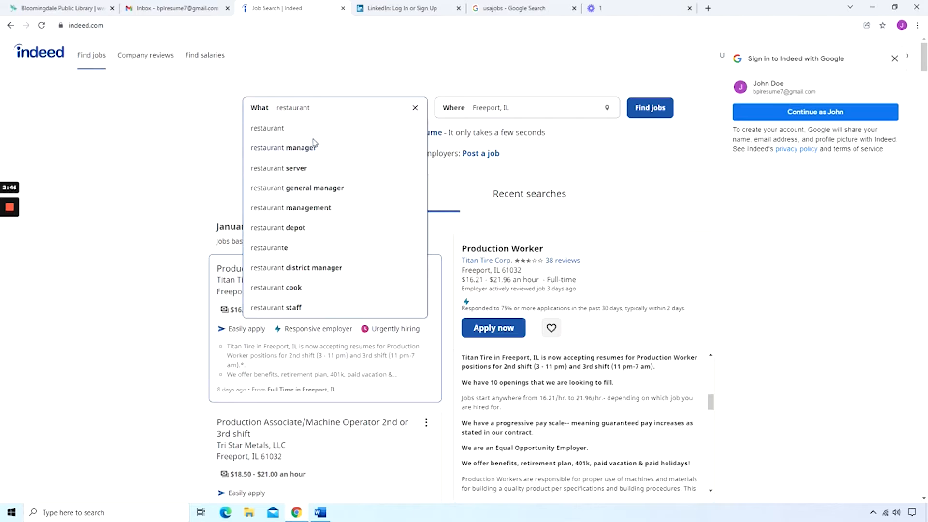
mouse_move(292, 202)
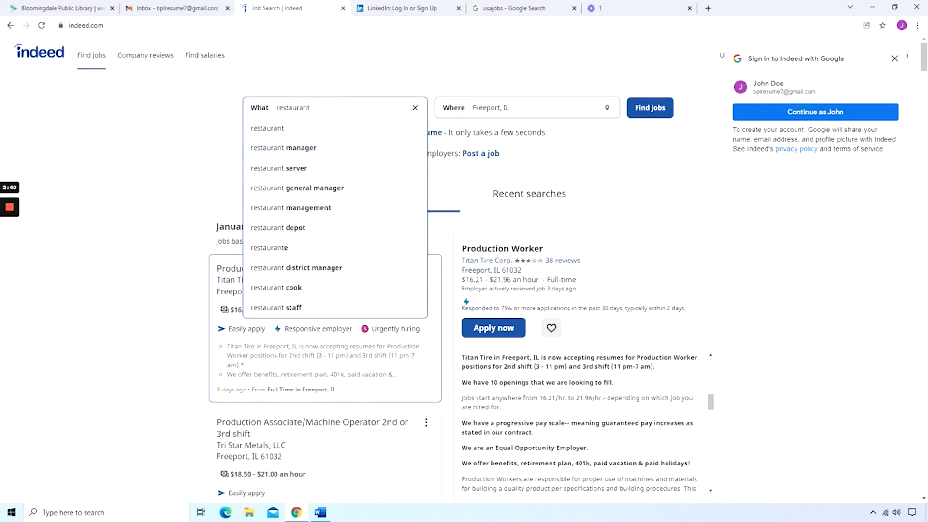
mouse_move(317, 200)
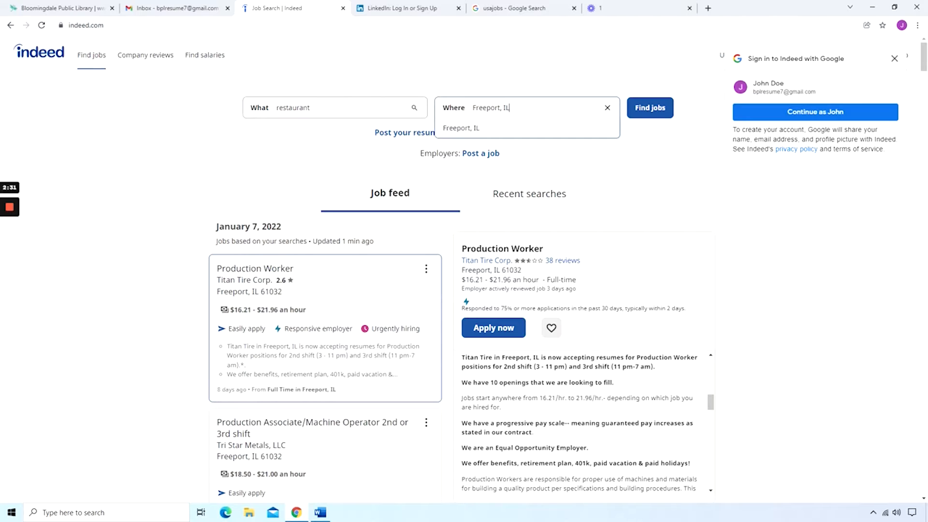
double_click(489, 107)
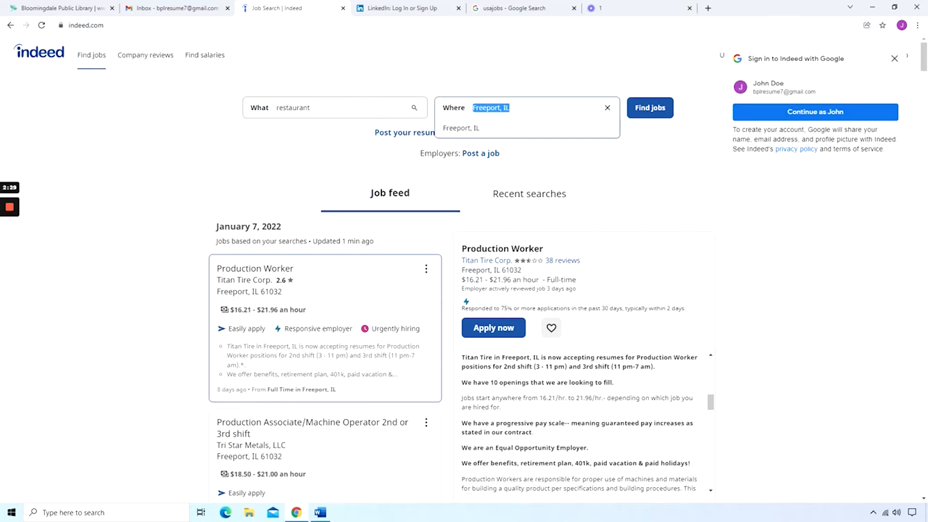
type("bloomingdale")
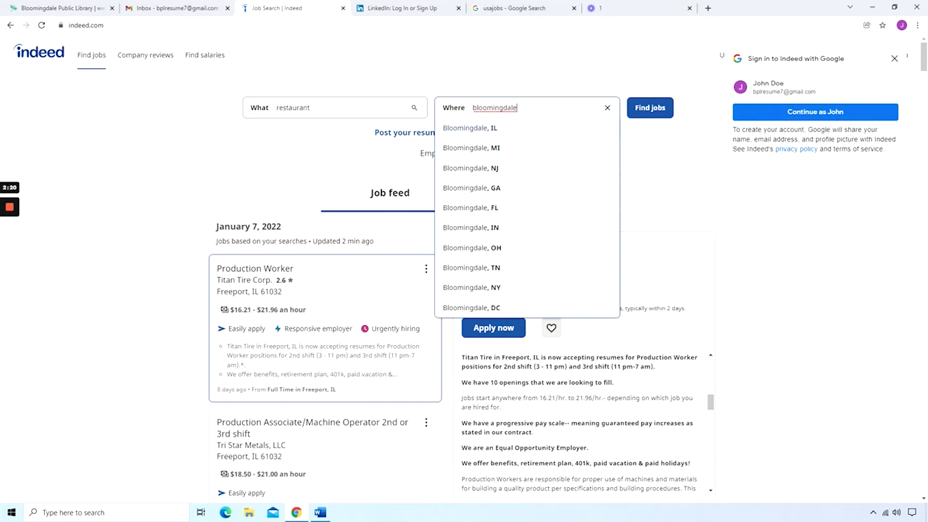
left_click(470, 127)
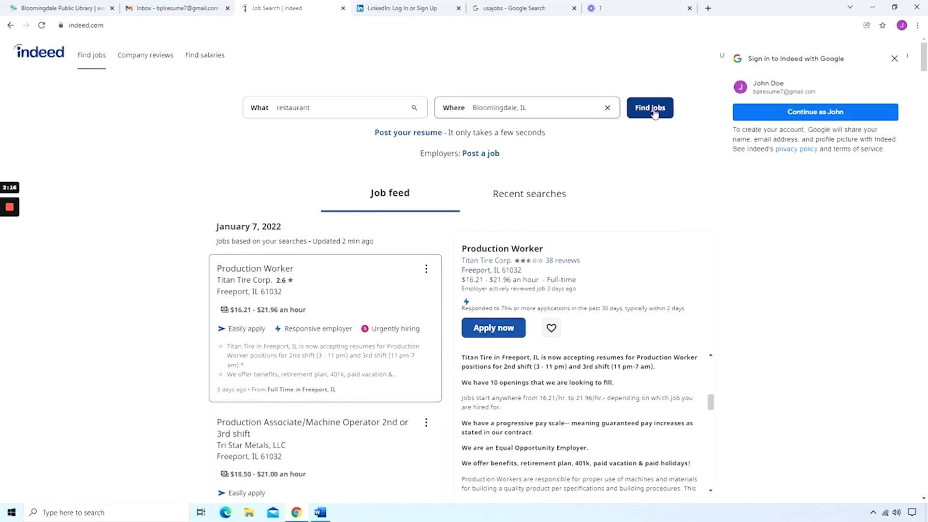
left_click(650, 108)
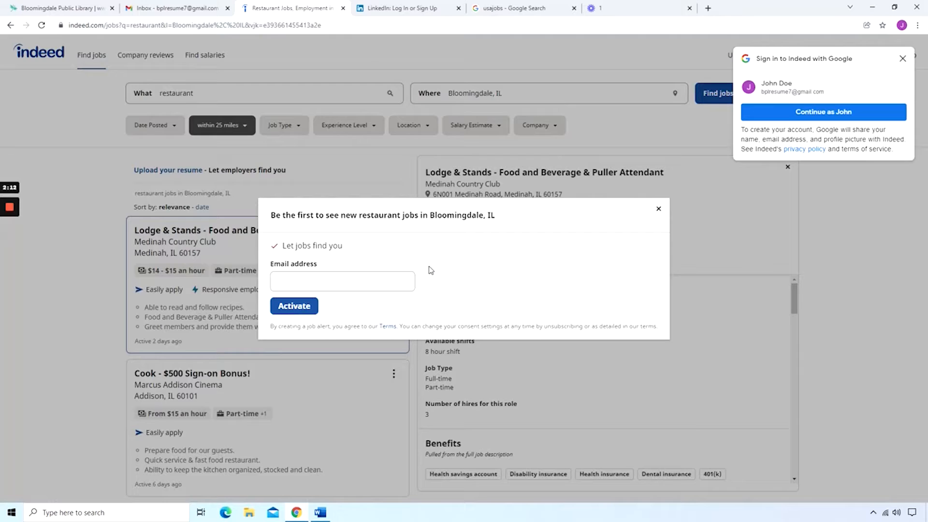
mouse_move(381, 272)
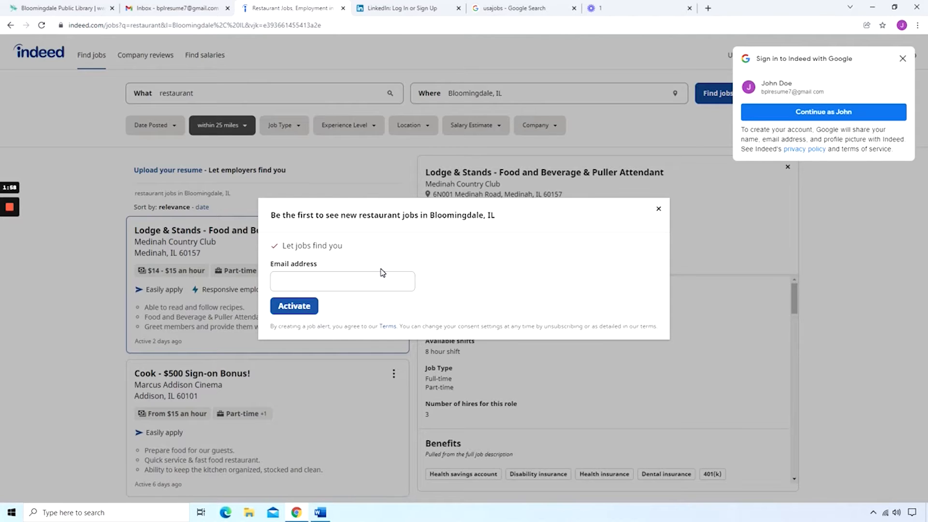
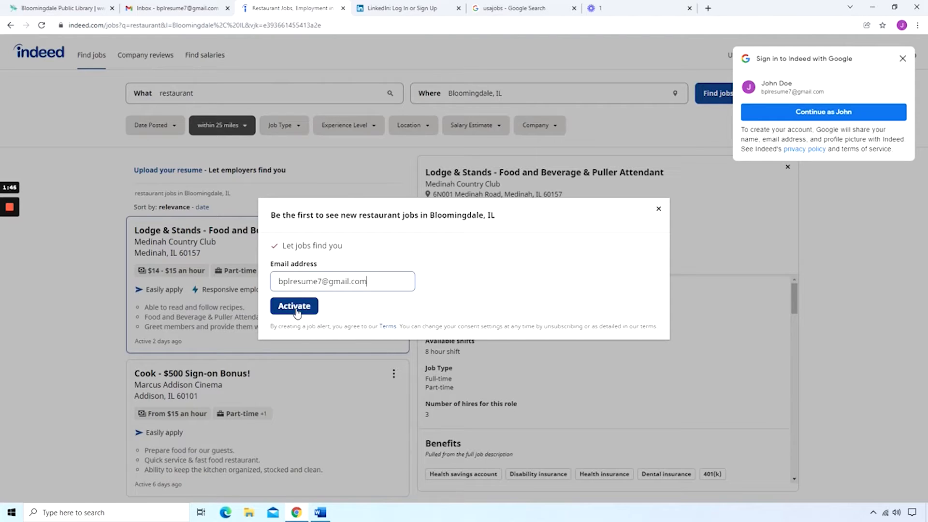
Step: Activate an emailed restaurant job alert for Bloomingdale, IL and dismiss the confirmation
left_click(294, 306)
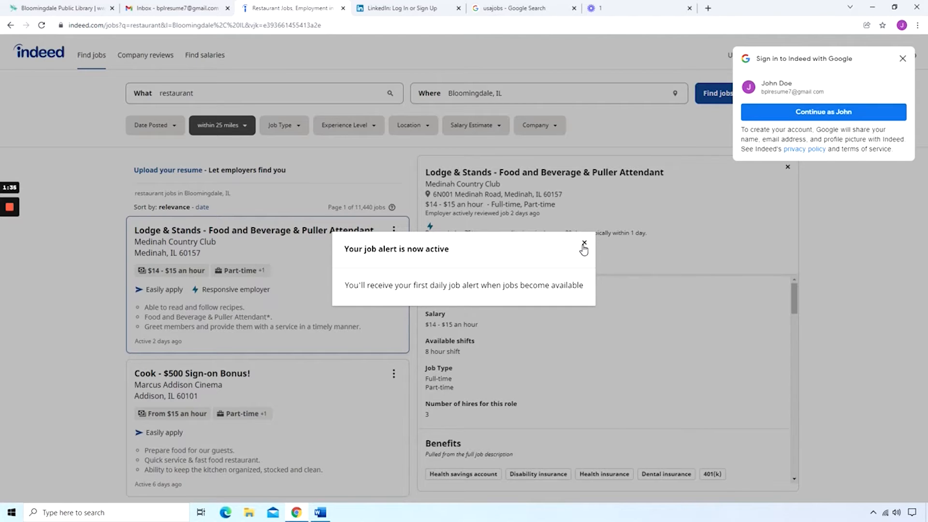
mouse_move(583, 249)
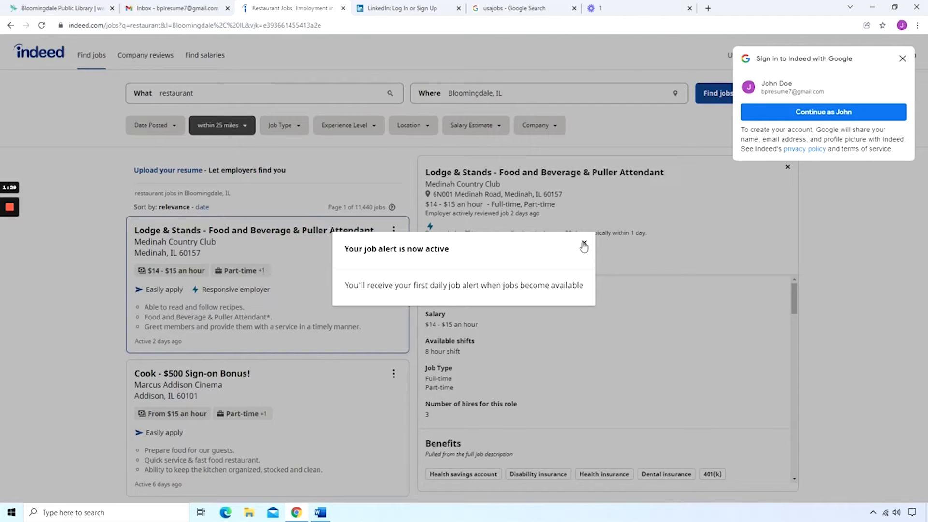
left_click(583, 243)
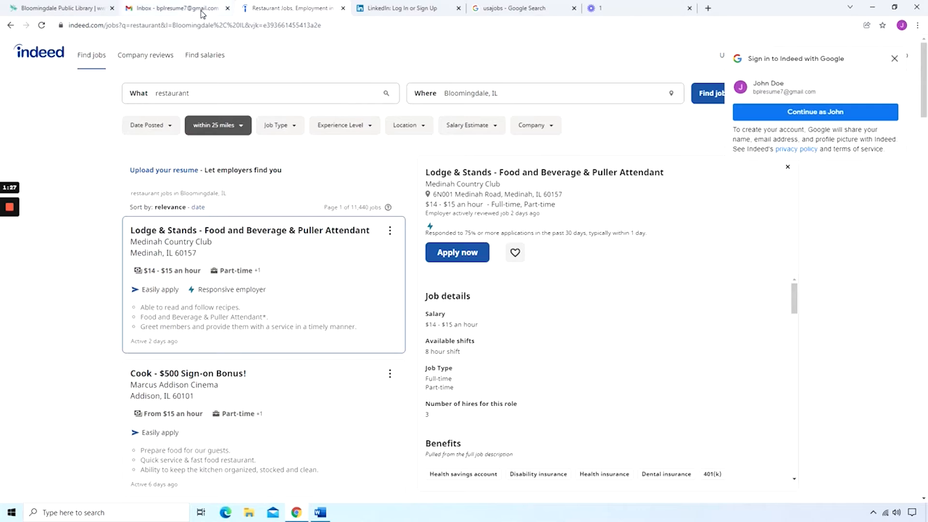
left_click(176, 7)
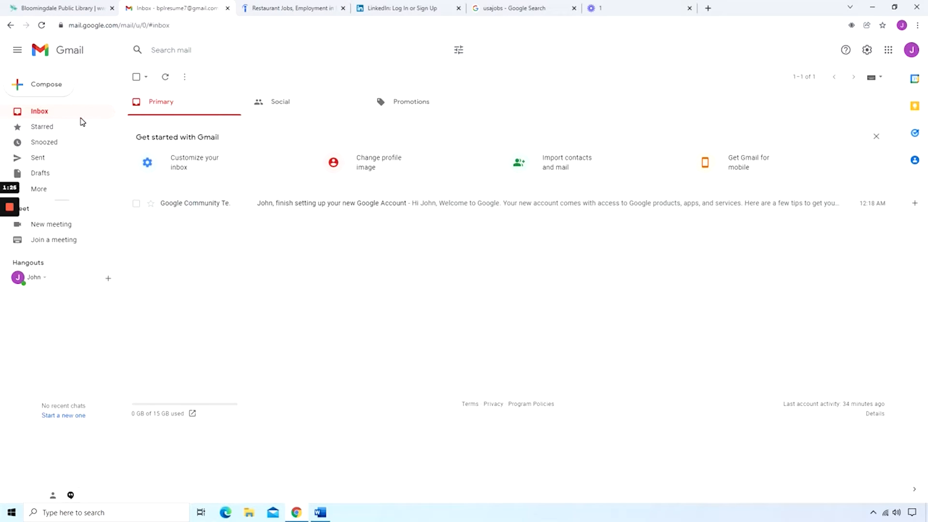
mouse_move(147, 166)
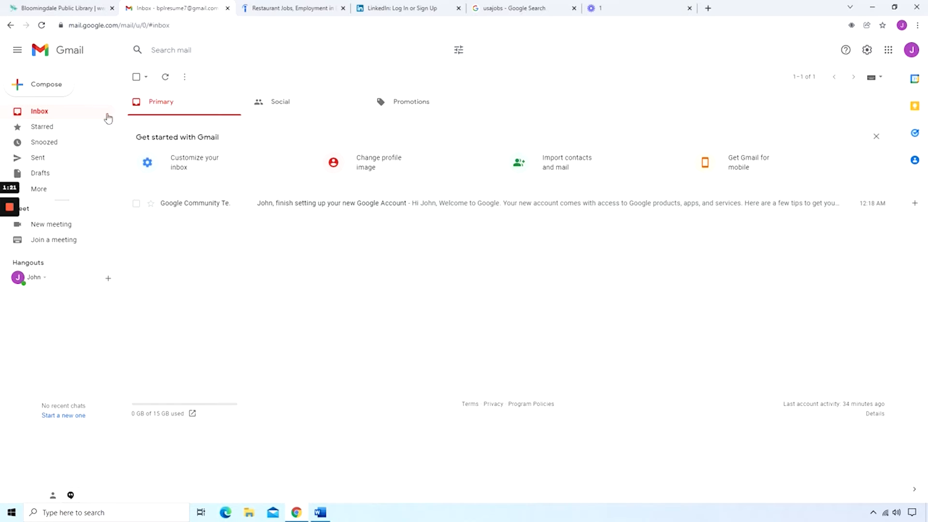
left_click(290, 9)
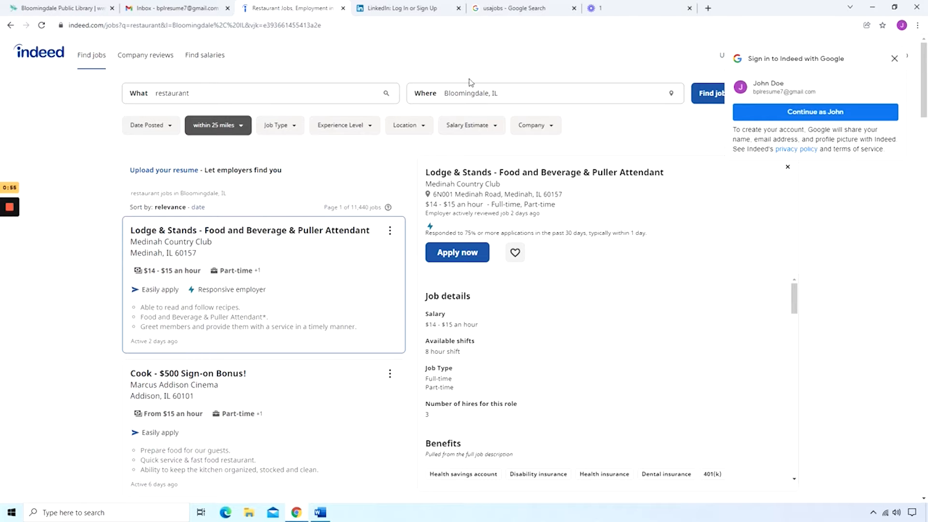
scroll("down", 3)
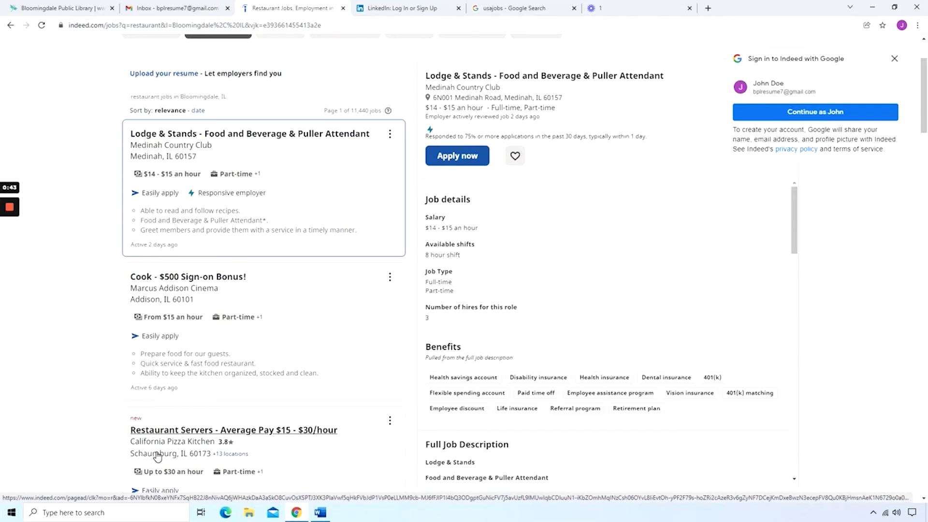
scroll("down", 3)
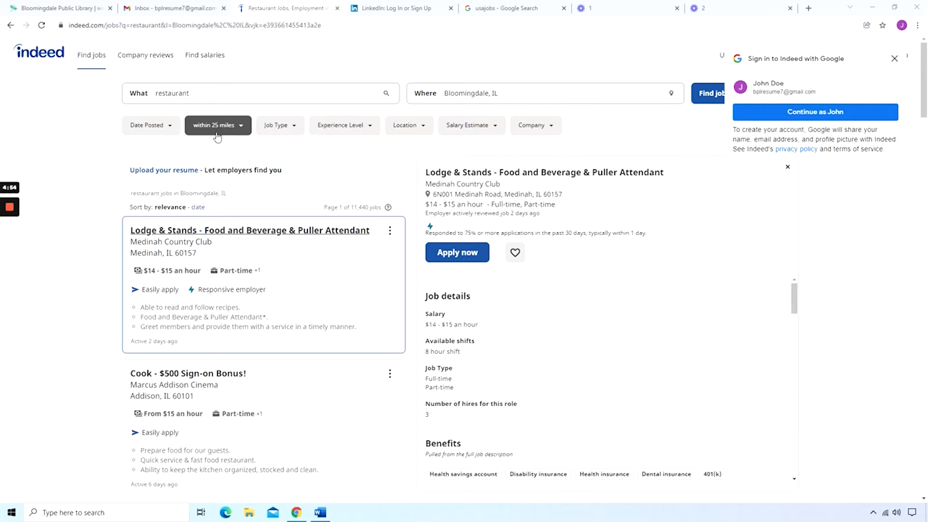
left_click(147, 125)
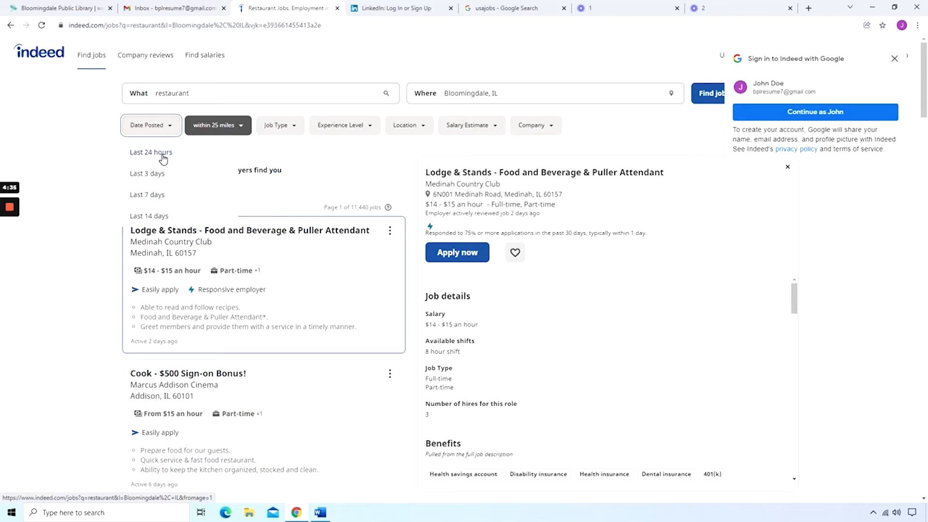
left_click(150, 152)
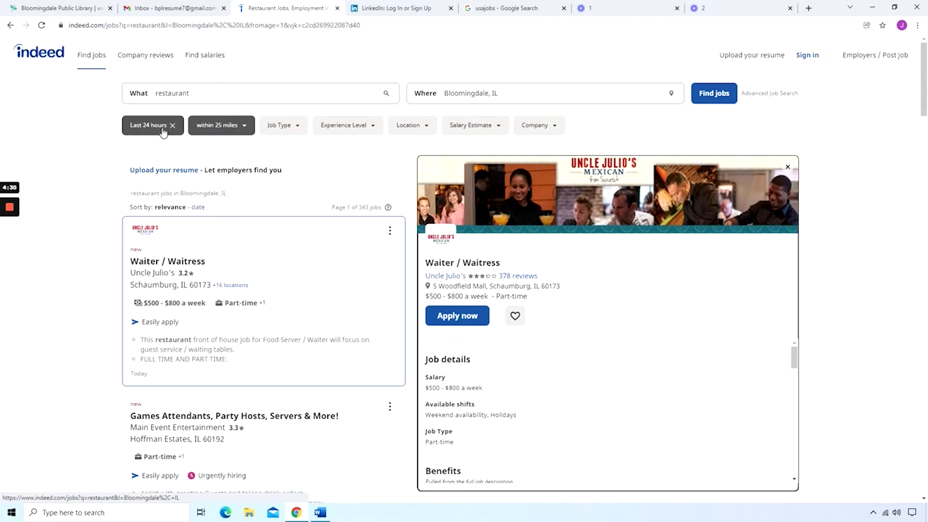
left_click(174, 125)
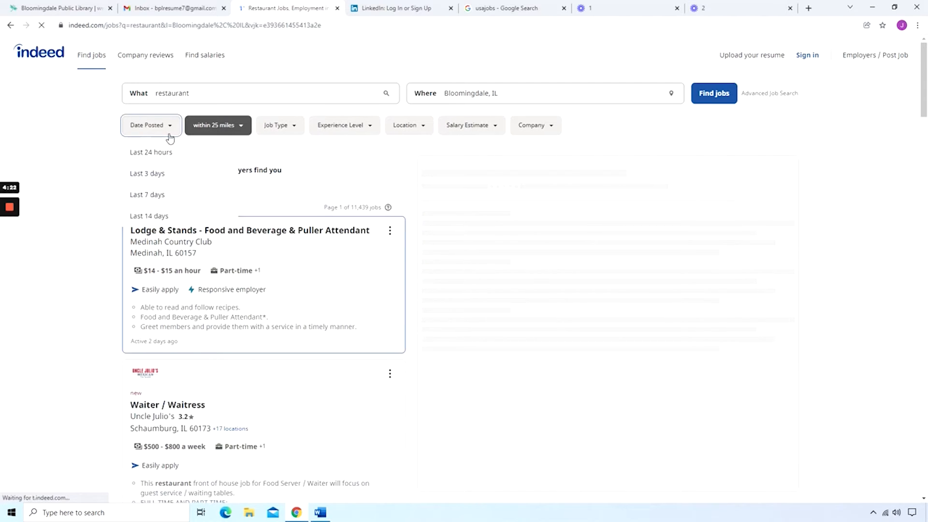
left_click(147, 195)
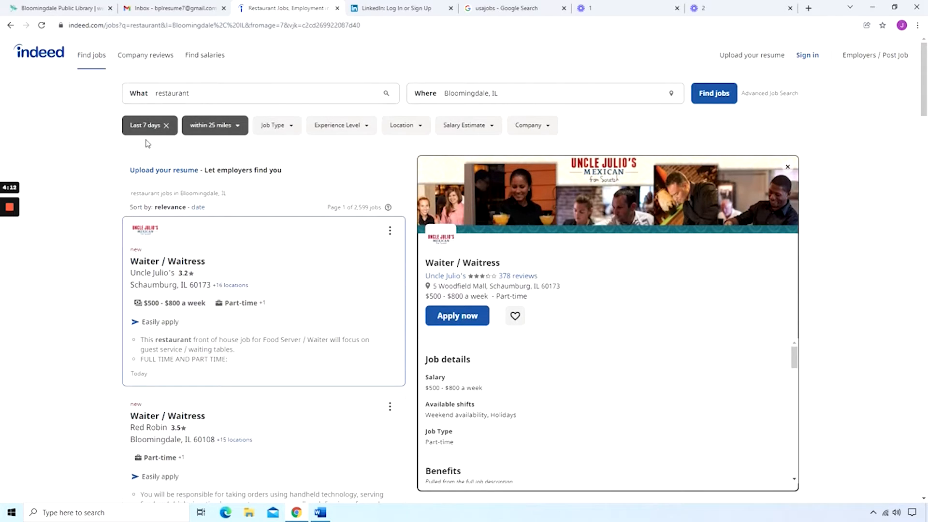
left_click(147, 125)
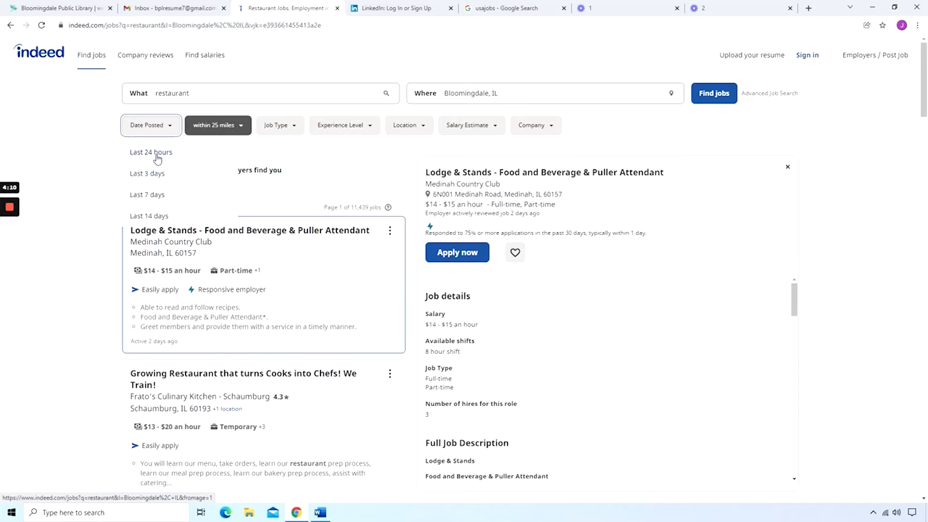
left_click(149, 152)
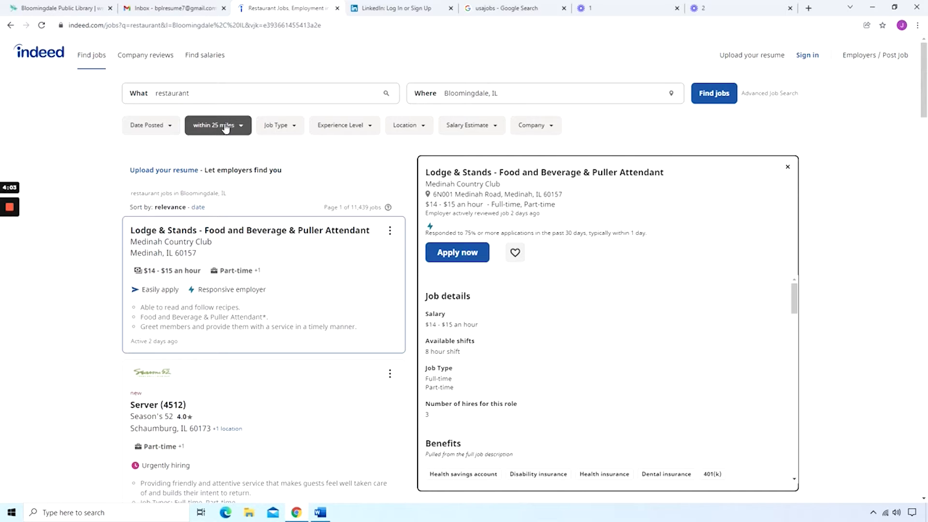
left_click(218, 125)
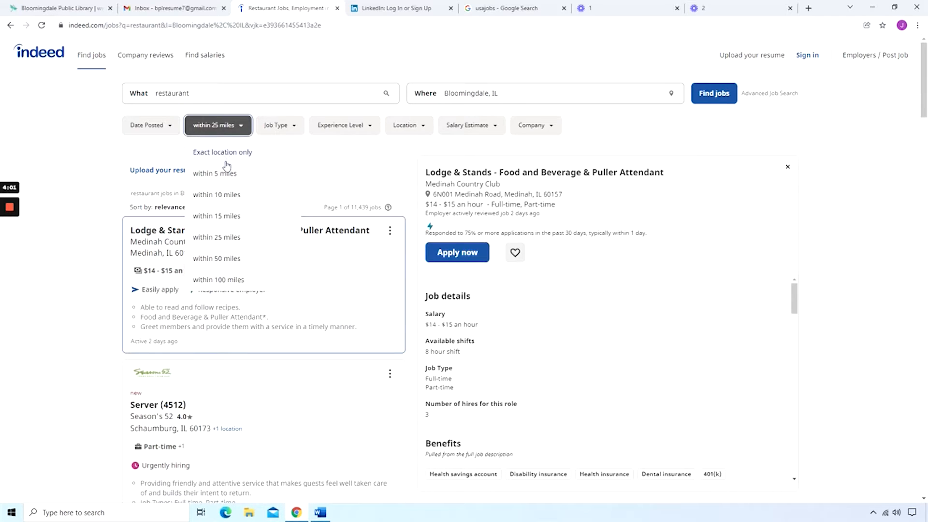
mouse_move(228, 176)
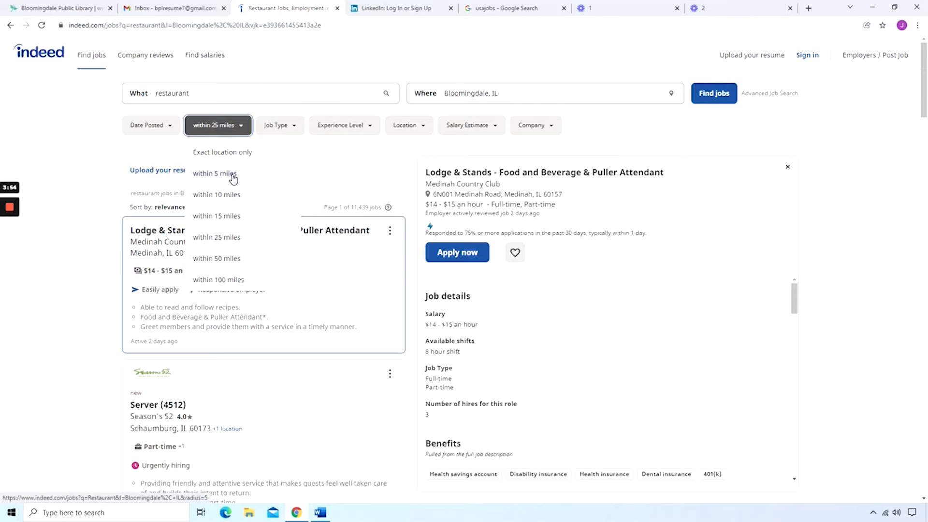
left_click(214, 173)
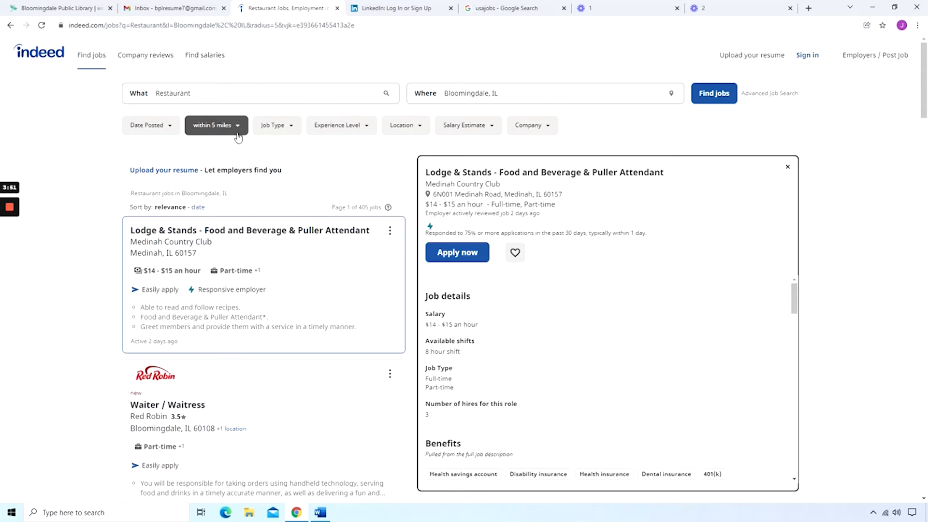
left_click(216, 125)
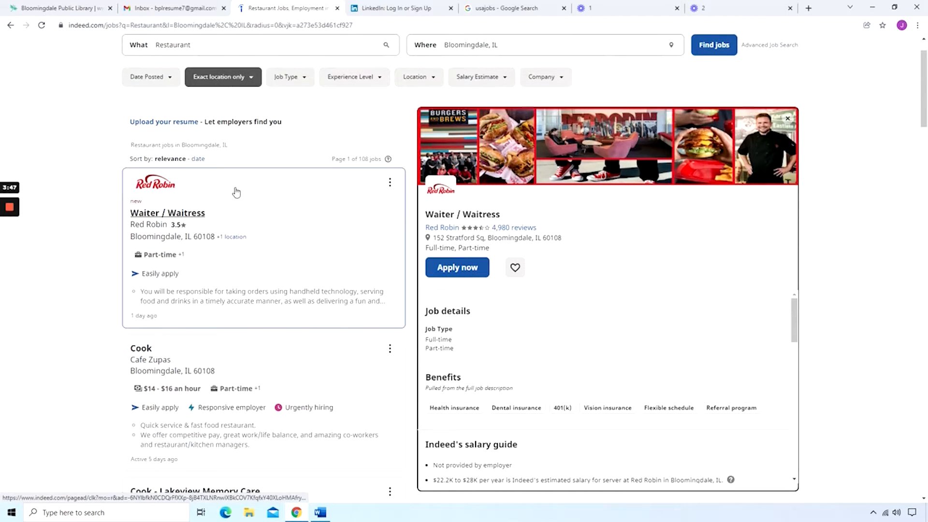
mouse_move(178, 251)
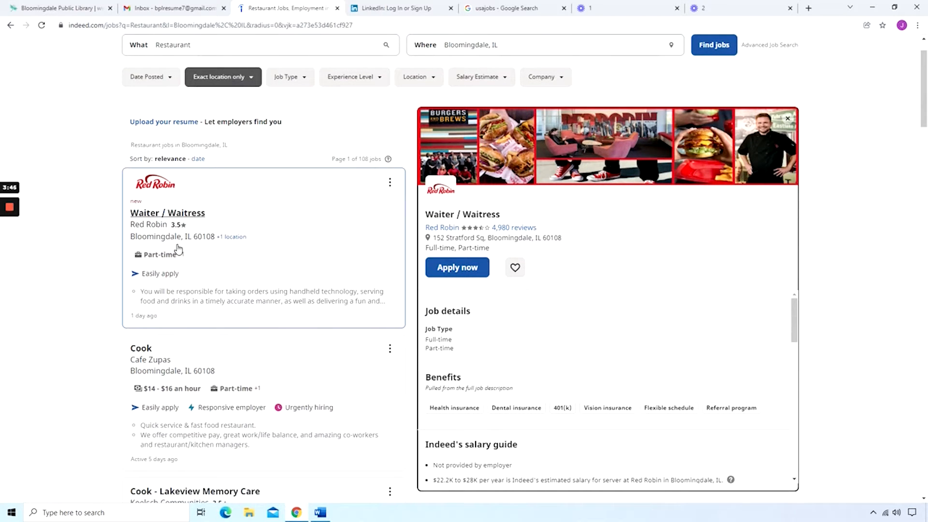
scroll("down", 3)
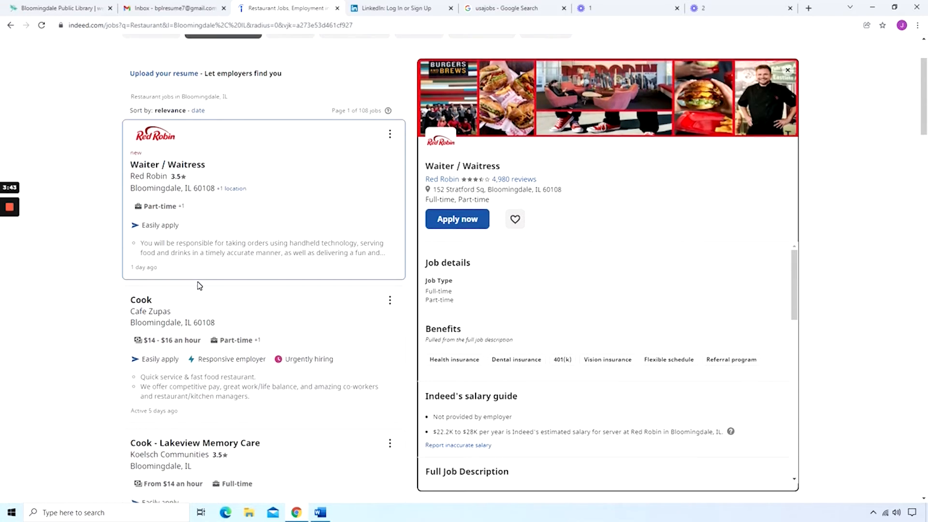
left_click(151, 77)
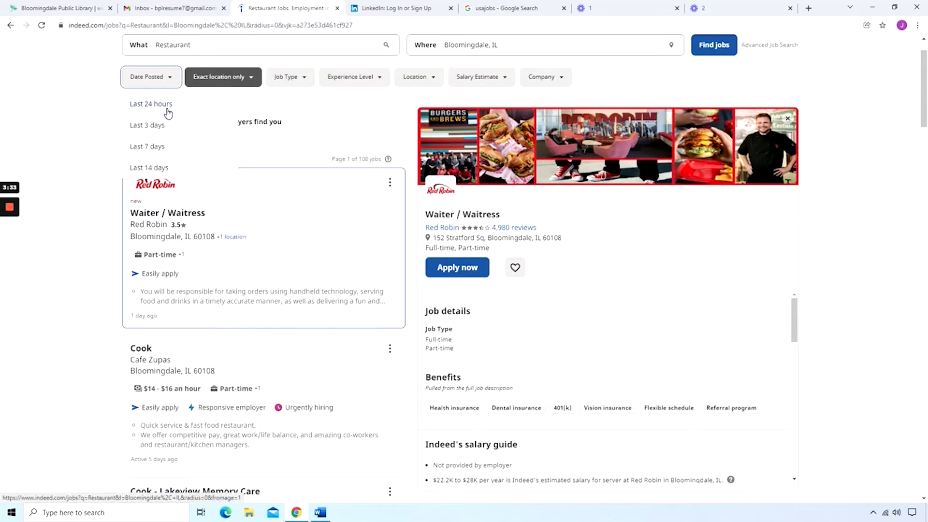
left_click(151, 104)
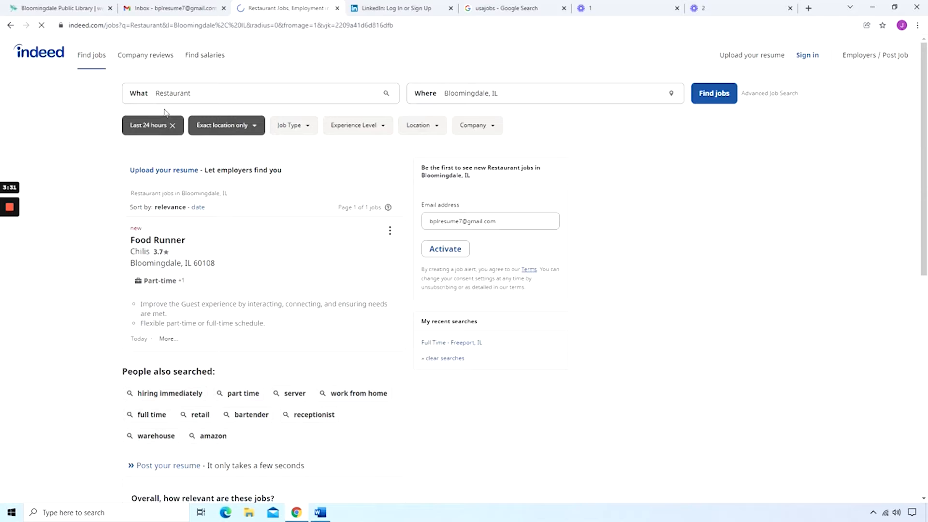
left_click(158, 240)
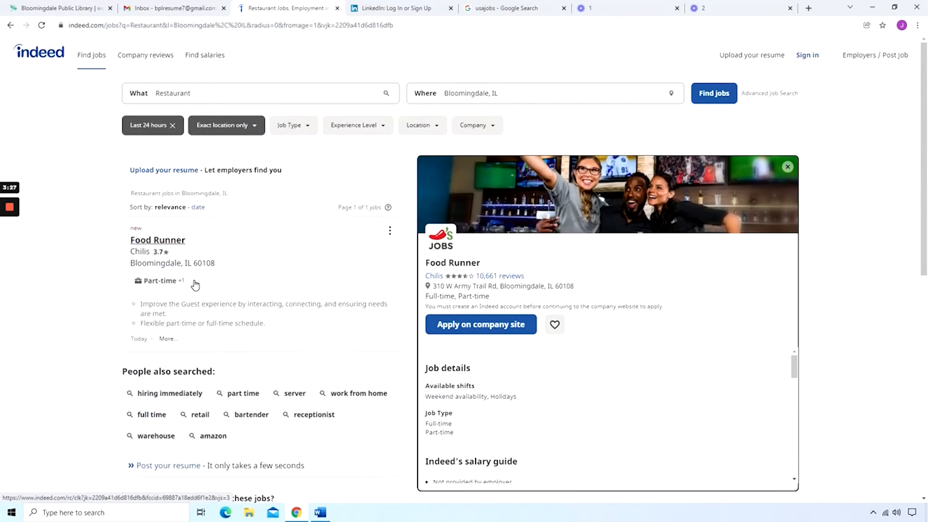
mouse_move(153, 256)
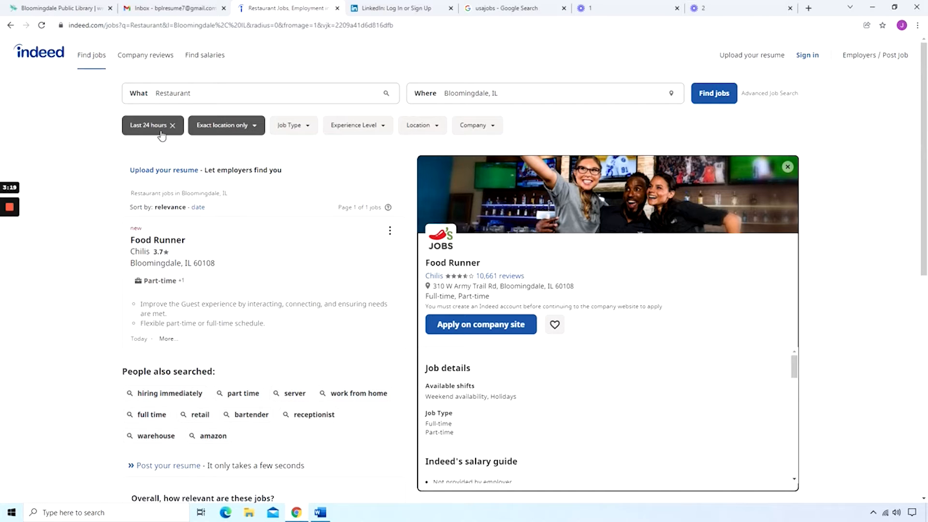
left_click(173, 125)
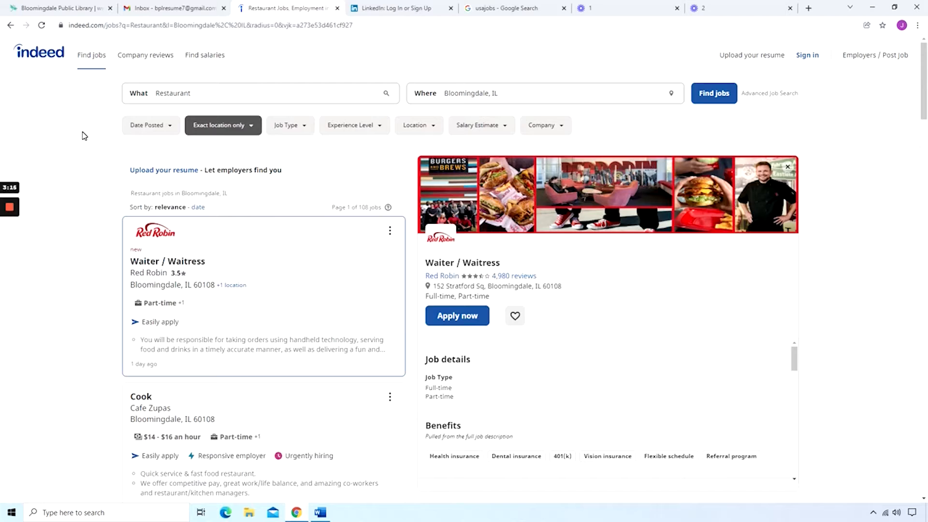
mouse_move(150, 132)
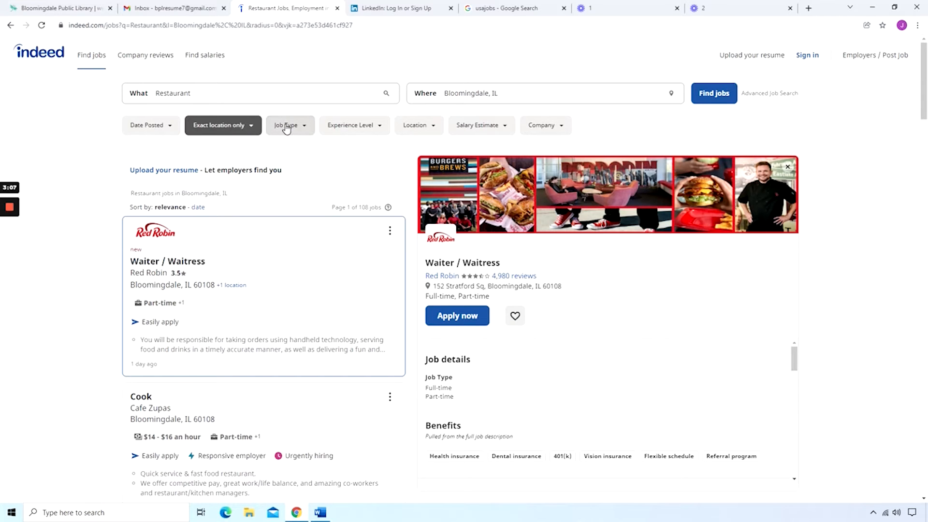
Step: Filter Job Type, trying Temporary before settling on Part-time (74 jobs)
left_click(289, 125)
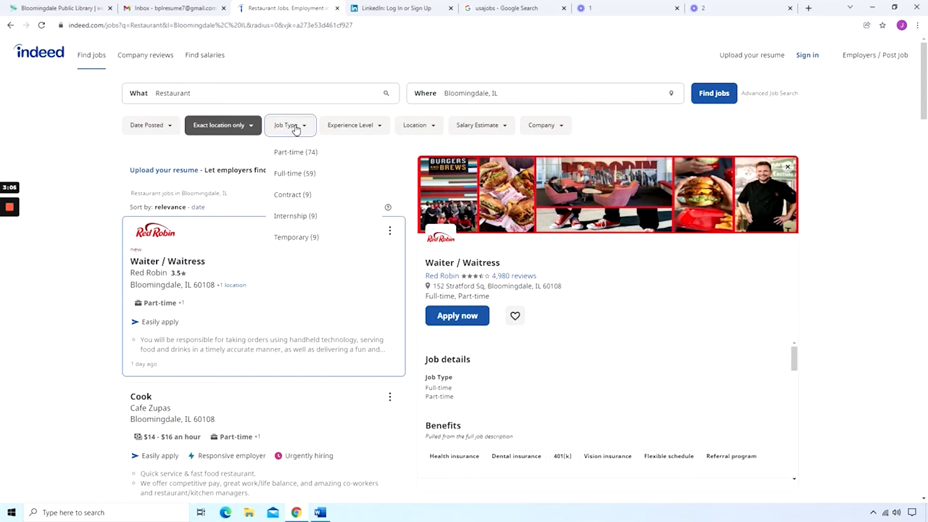
left_click(290, 126)
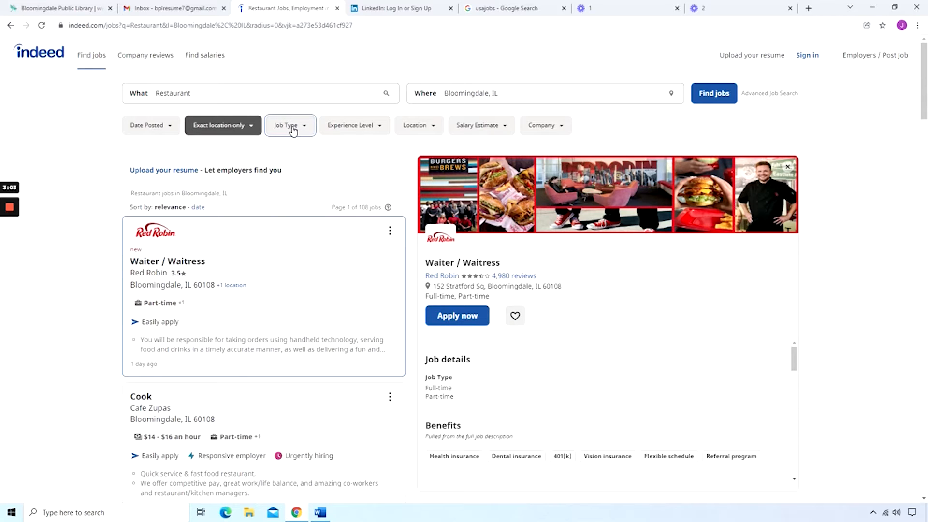
left_click(290, 125)
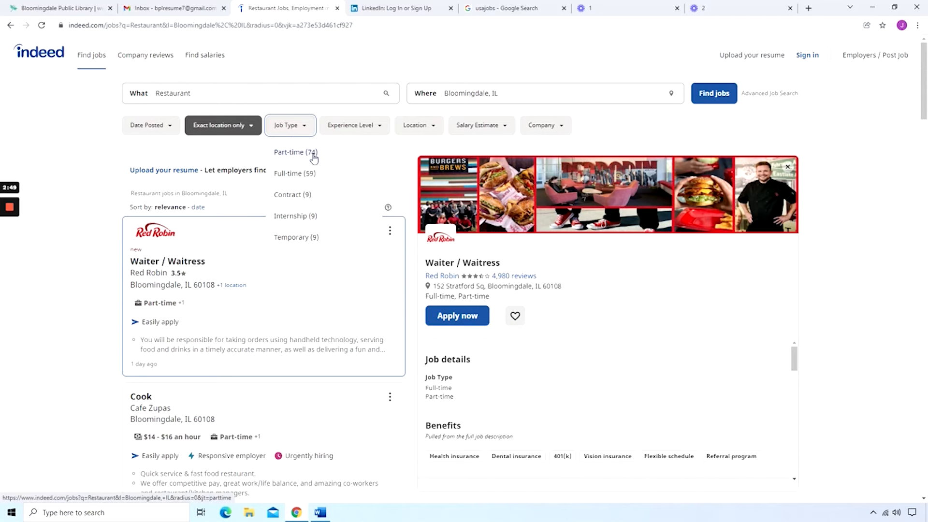
mouse_move(313, 180)
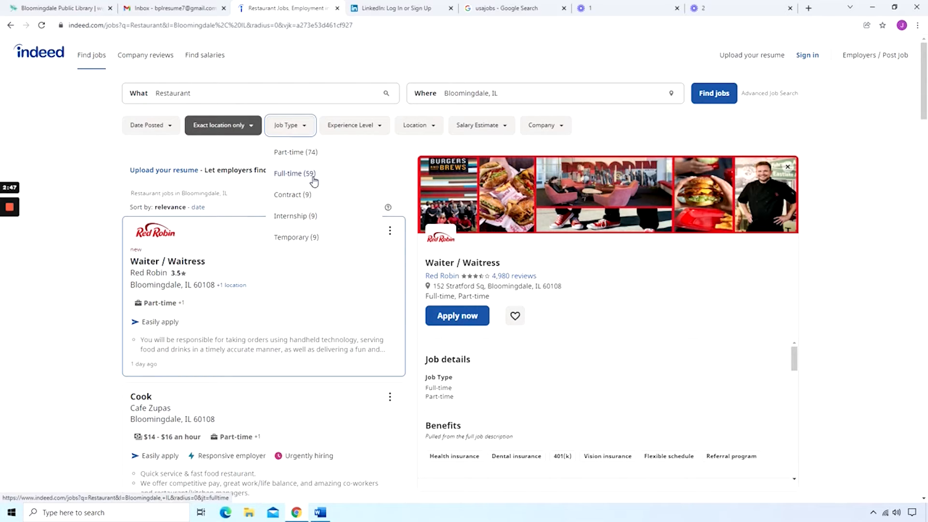
left_click(296, 237)
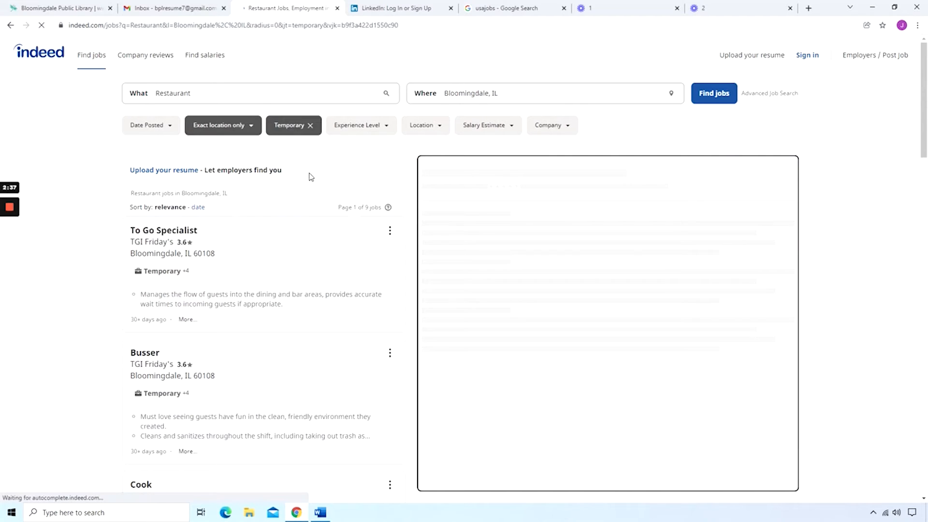
left_click(315, 125)
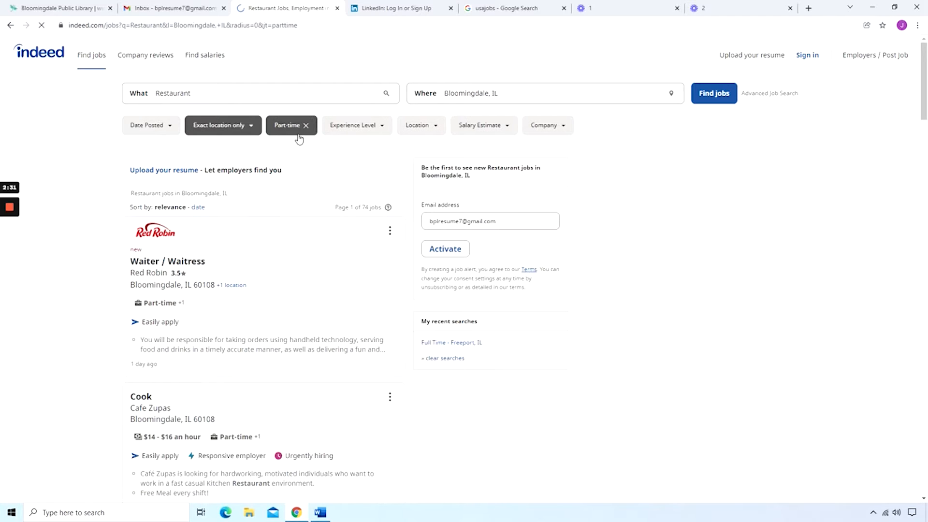
left_click(167, 261)
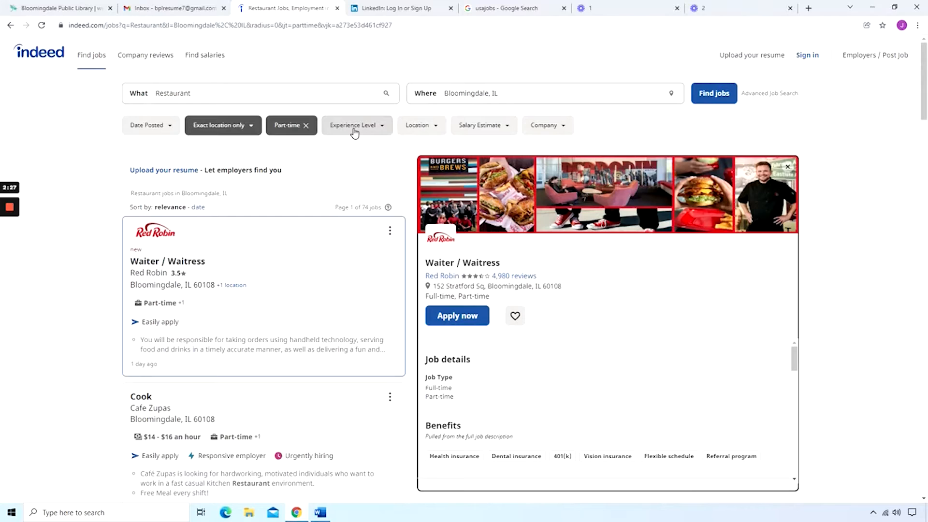
mouse_move(373, 137)
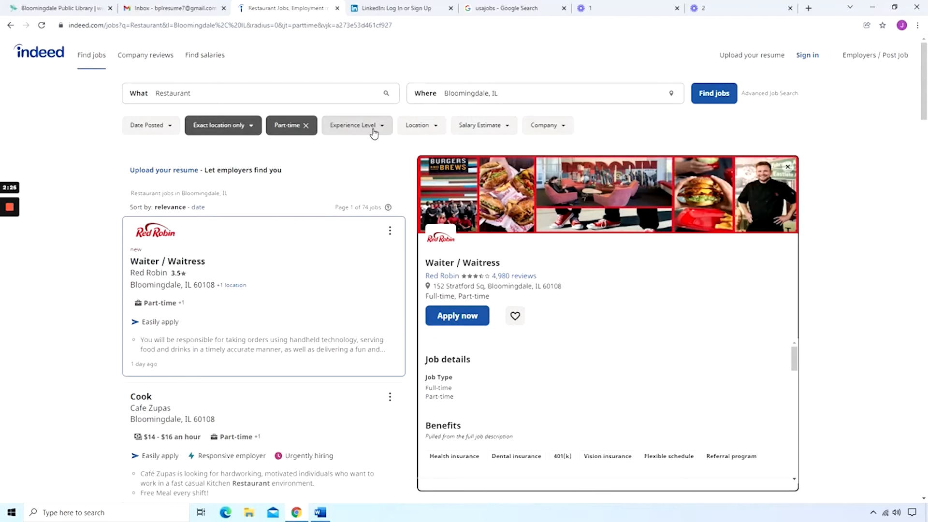
Step: Narrow the part-time results to Mid Level (4 jobs) and scroll through the listings
left_click(357, 126)
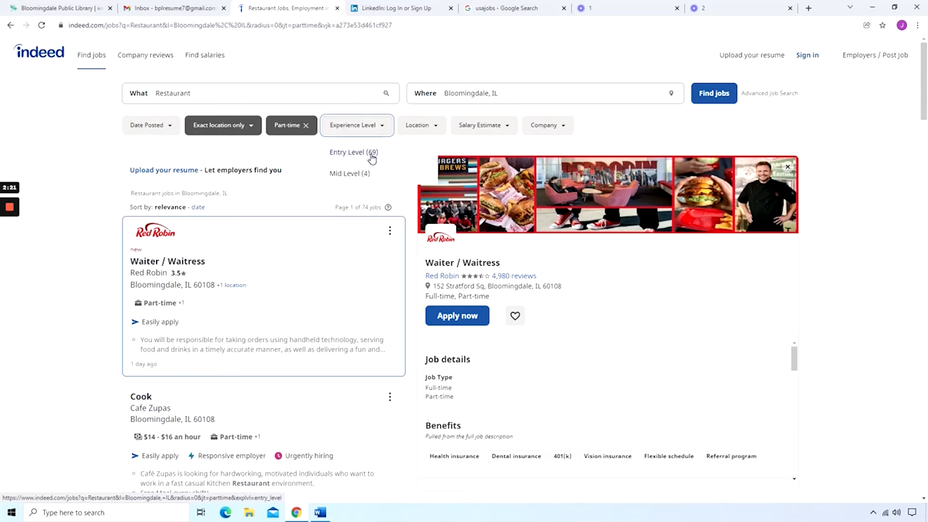
mouse_move(359, 155)
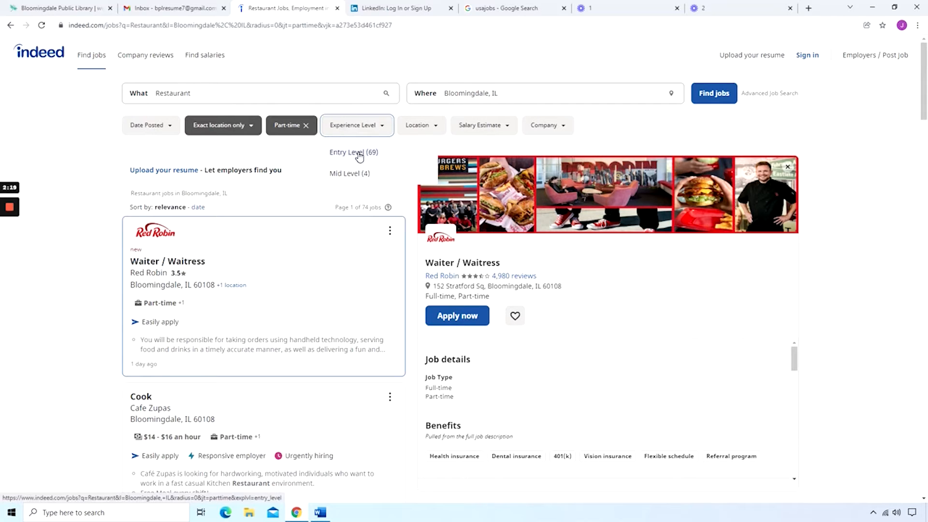
left_click(349, 152)
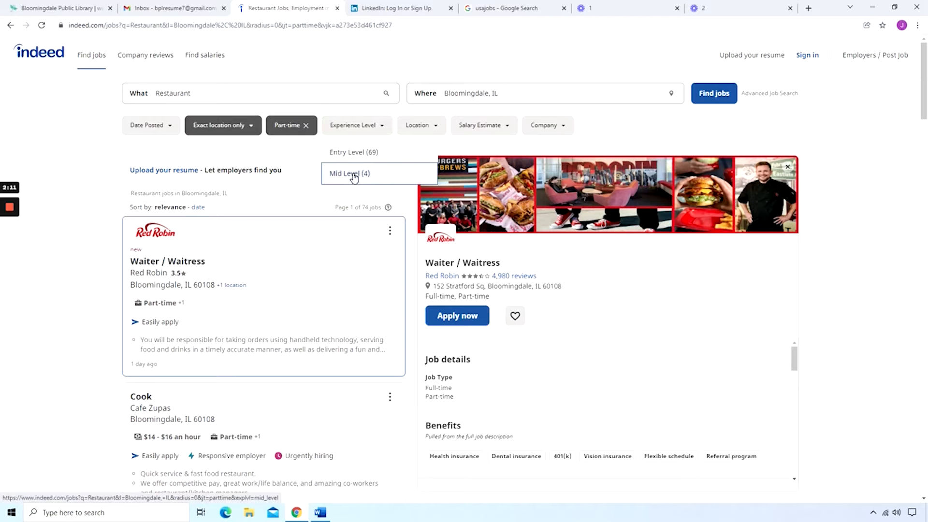
left_click(350, 174)
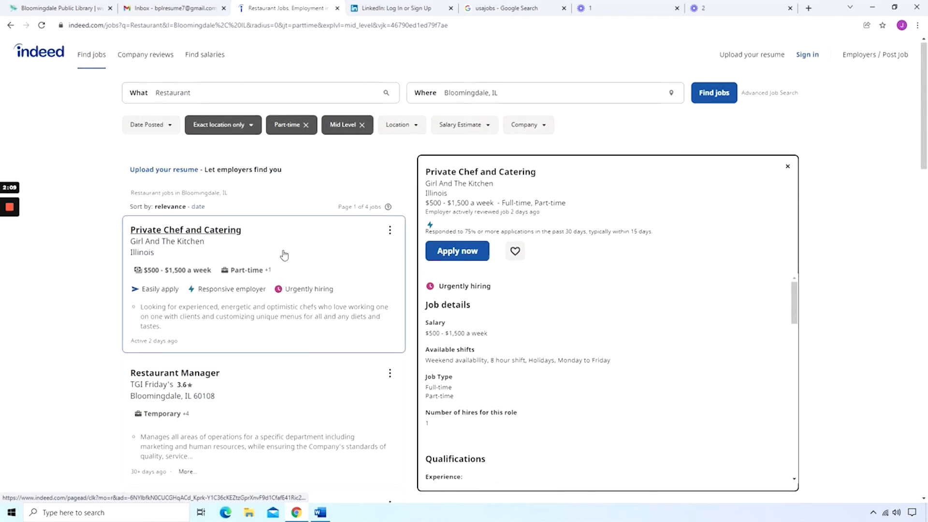
scroll("down", 3)
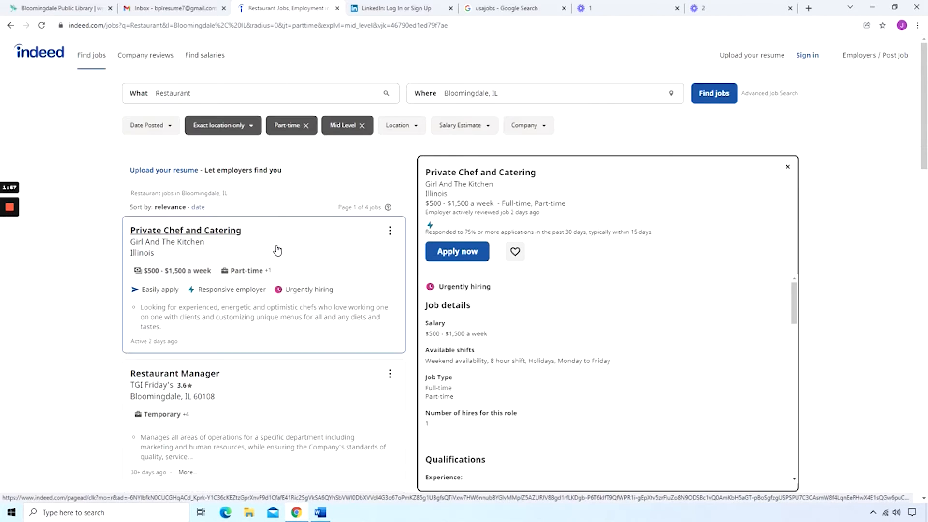
mouse_move(165, 298)
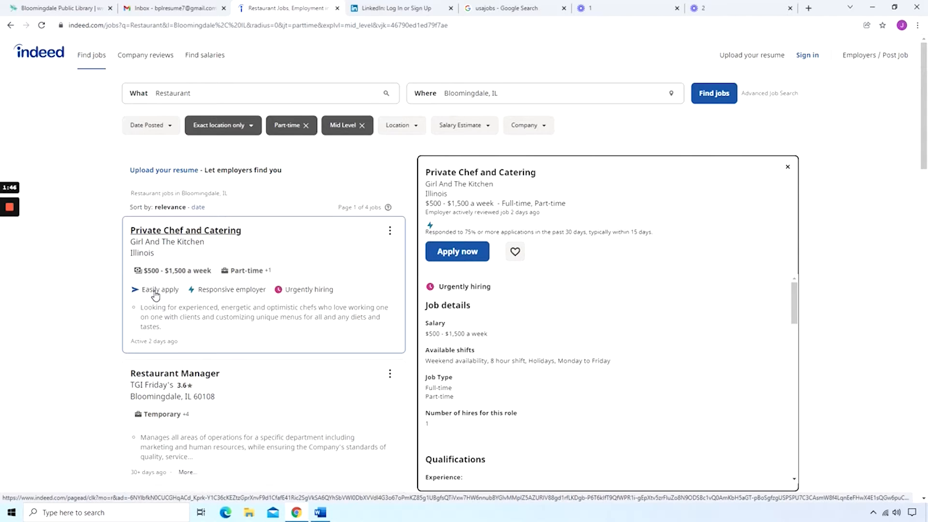
mouse_move(162, 298)
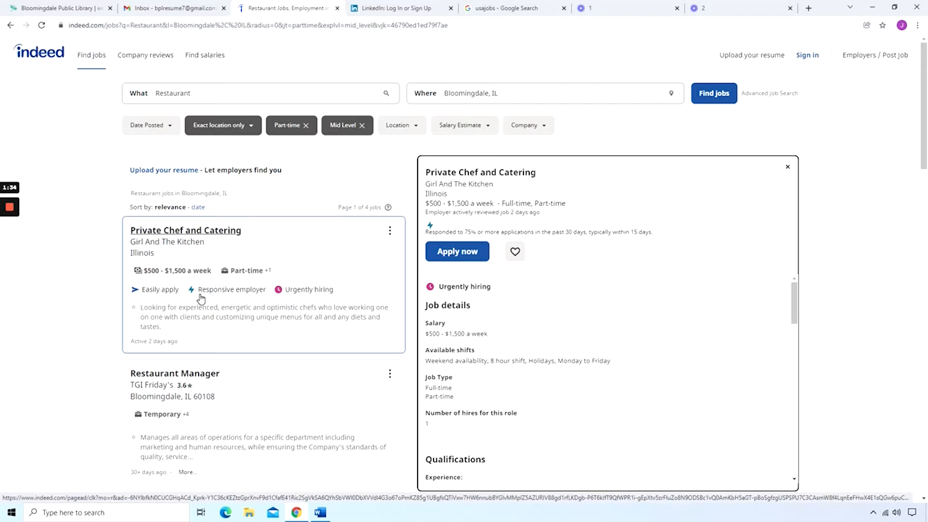
mouse_move(210, 297)
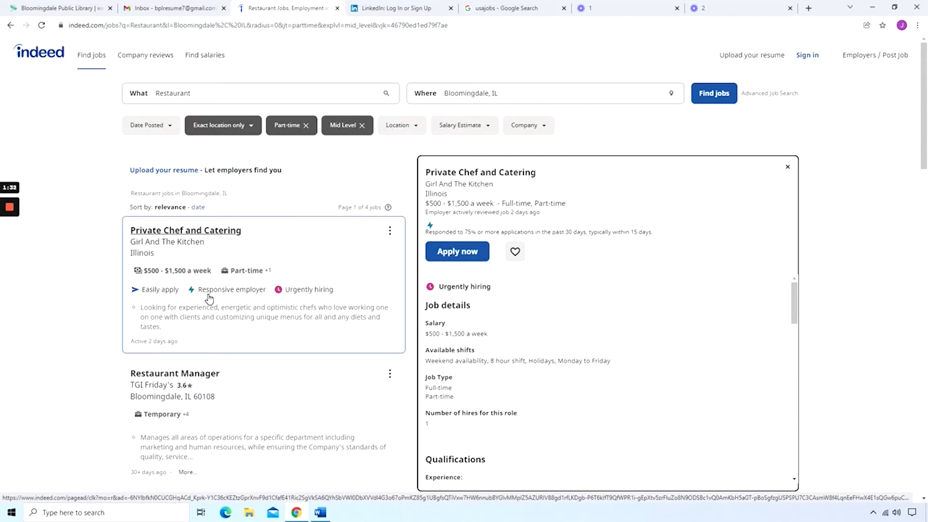
scroll("down", 3)
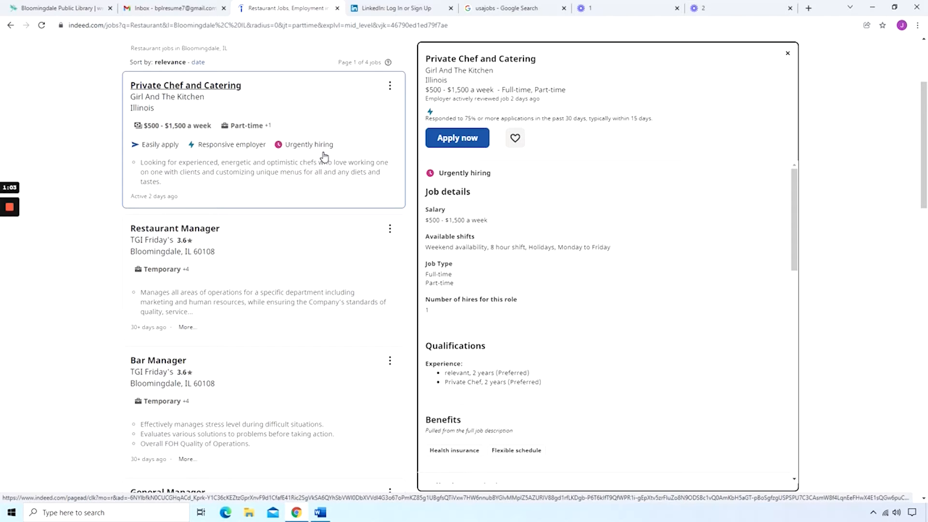
scroll("down", 3)
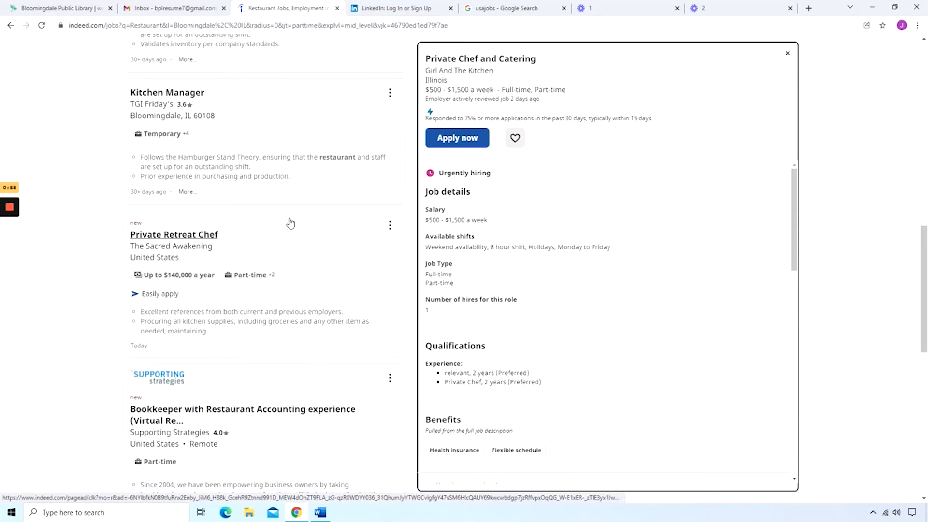
scroll("down", 3)
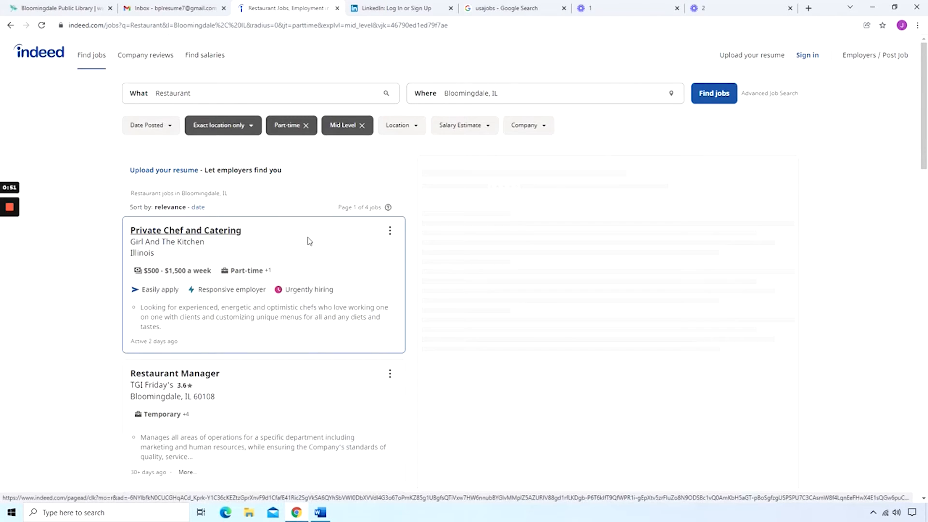
Step: Read the Private Chef and Catering details, then the Restaurant Manager duties and requirements
left_click(185, 230)
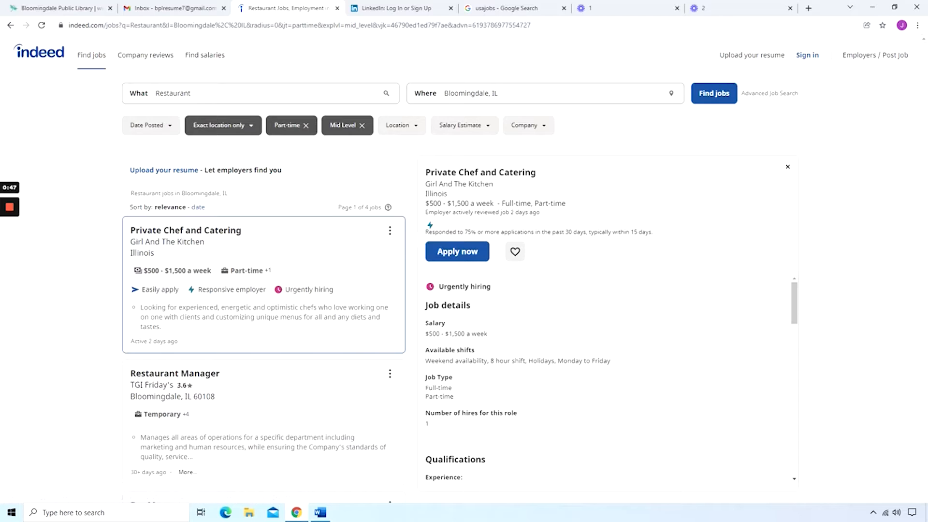
scroll("down", 3)
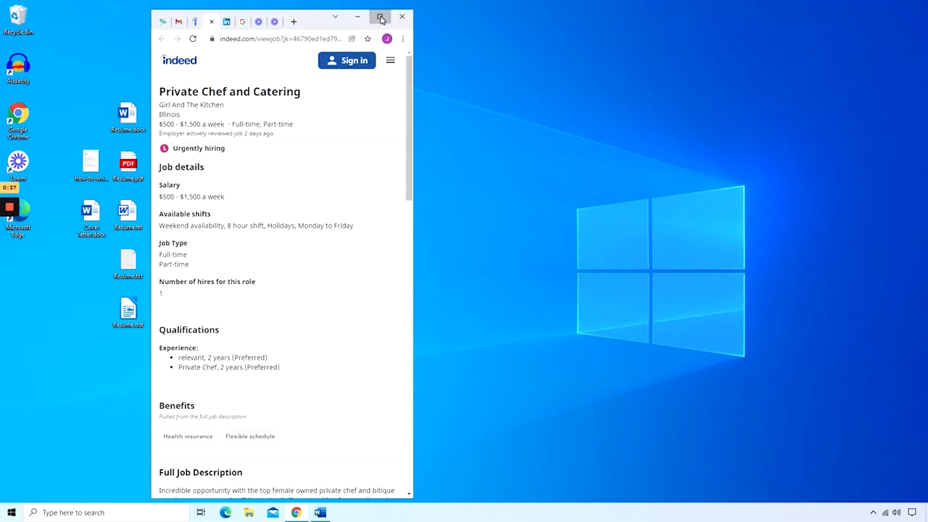
left_click(380, 16)
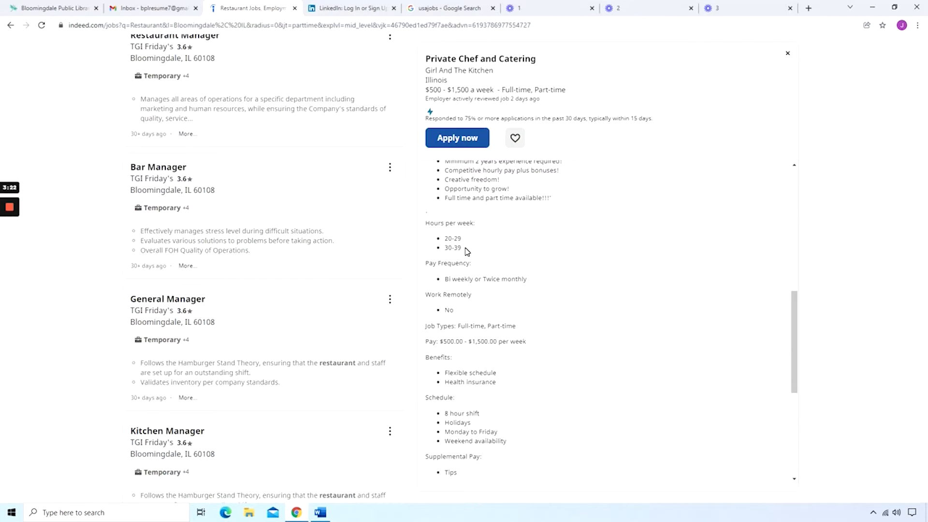
scroll("down", 3)
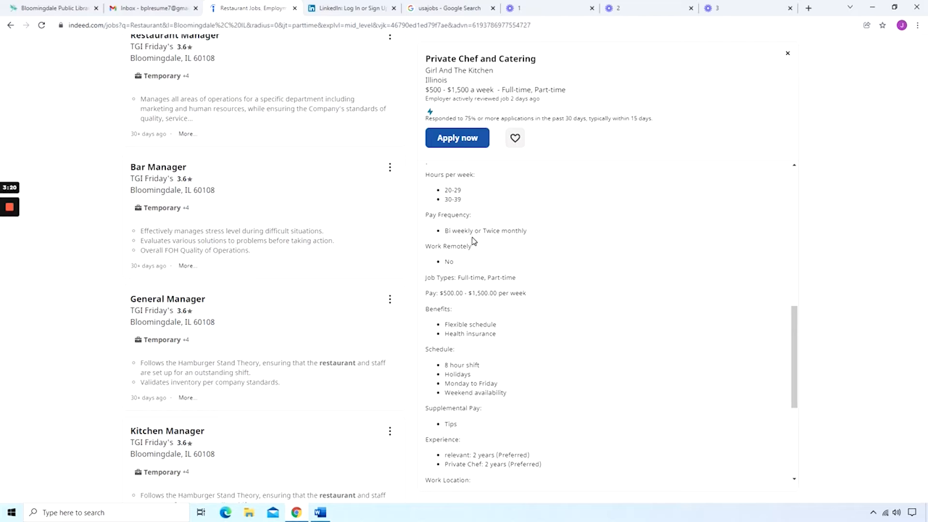
mouse_move(470, 246)
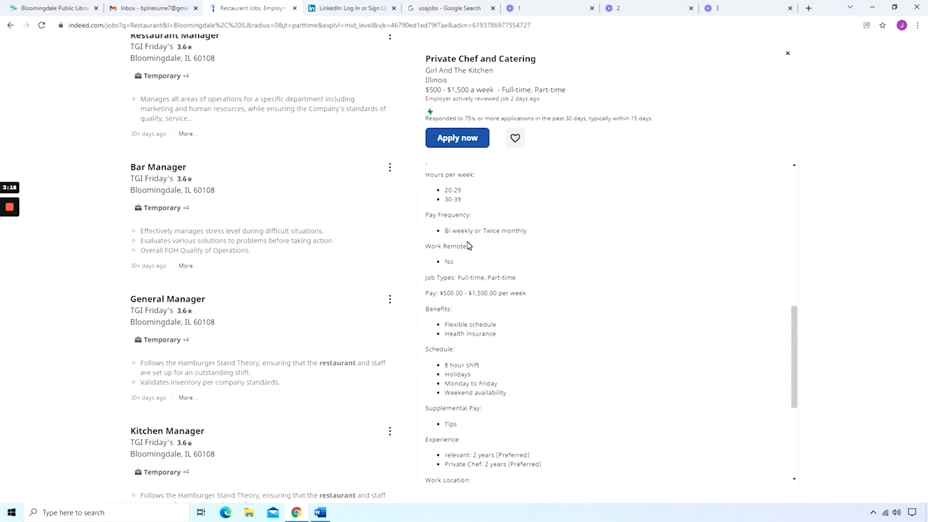
mouse_move(485, 239)
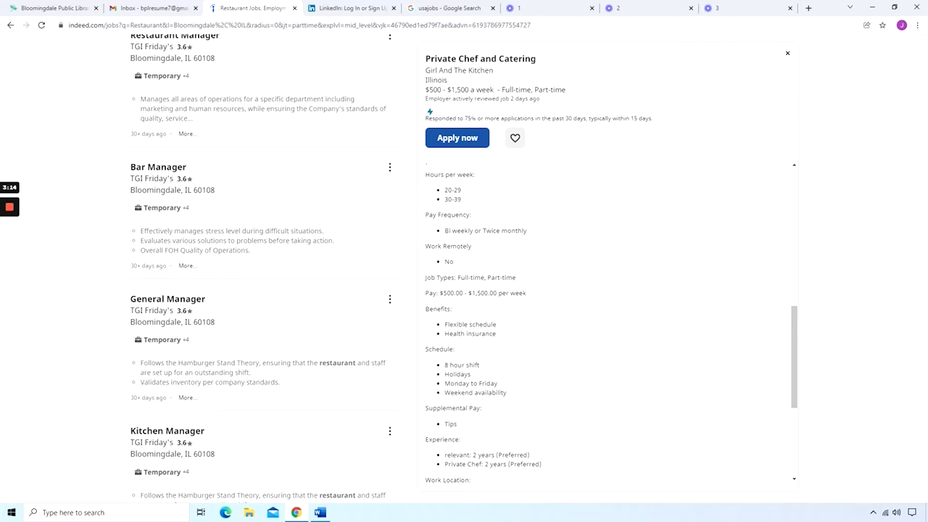
scroll("down", 3)
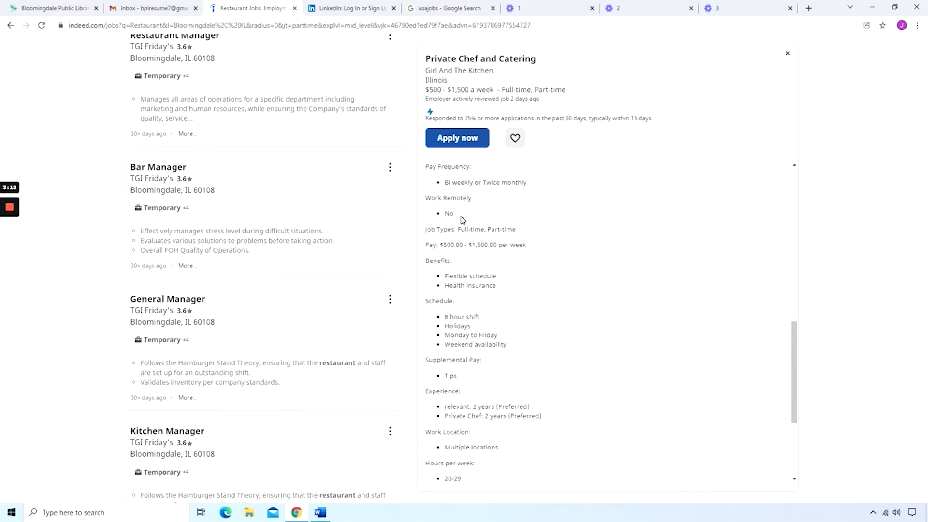
mouse_move(453, 213)
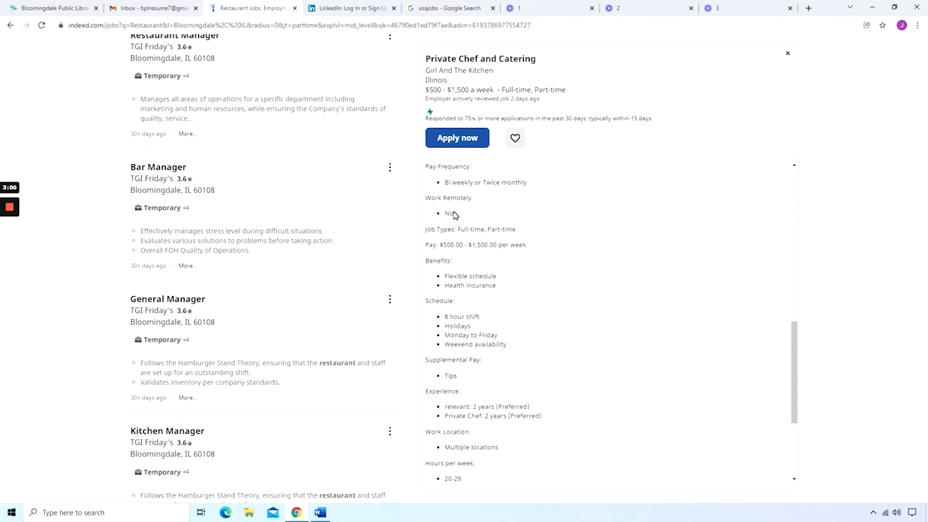
mouse_move(458, 221)
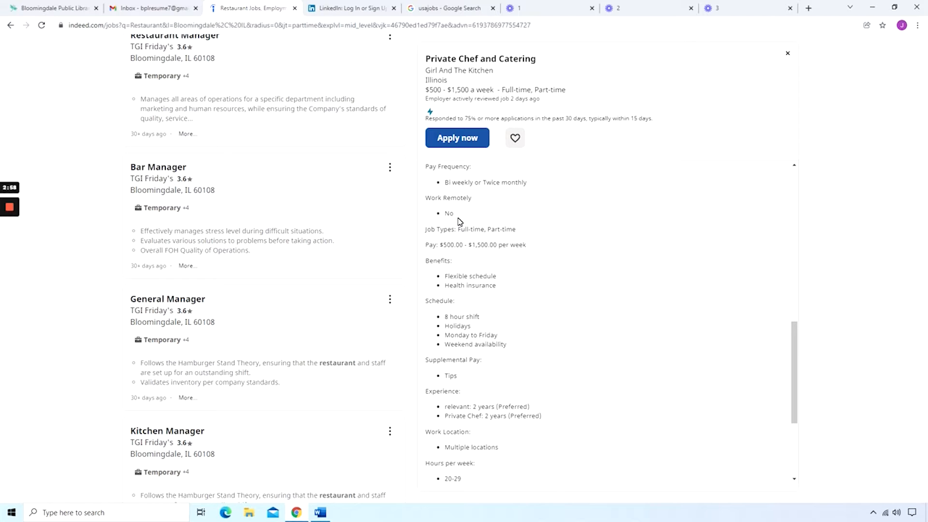
scroll("down", 3)
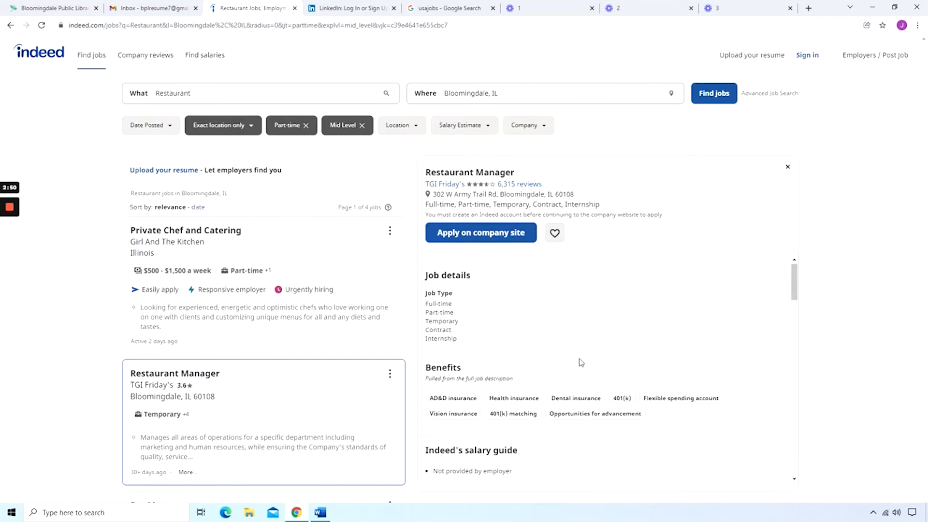
scroll("down", 3)
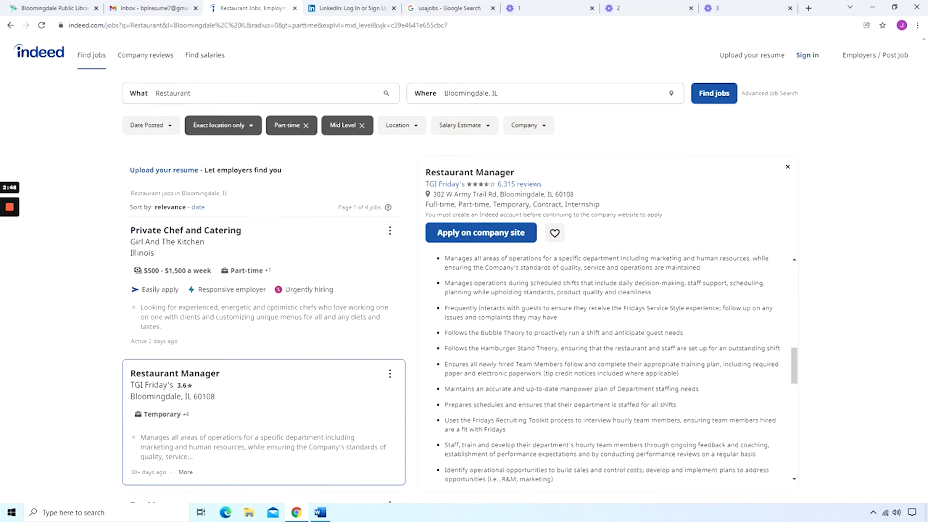
scroll("down", 3)
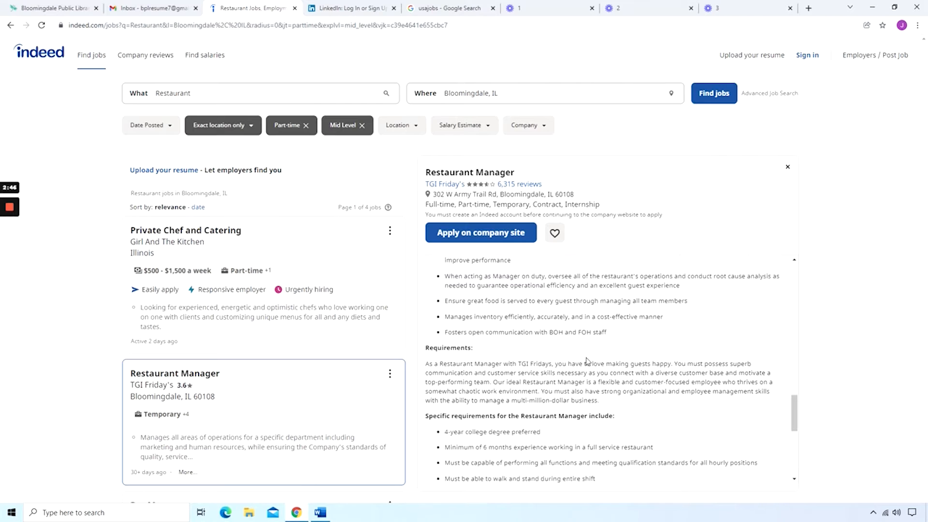
scroll("down", 3)
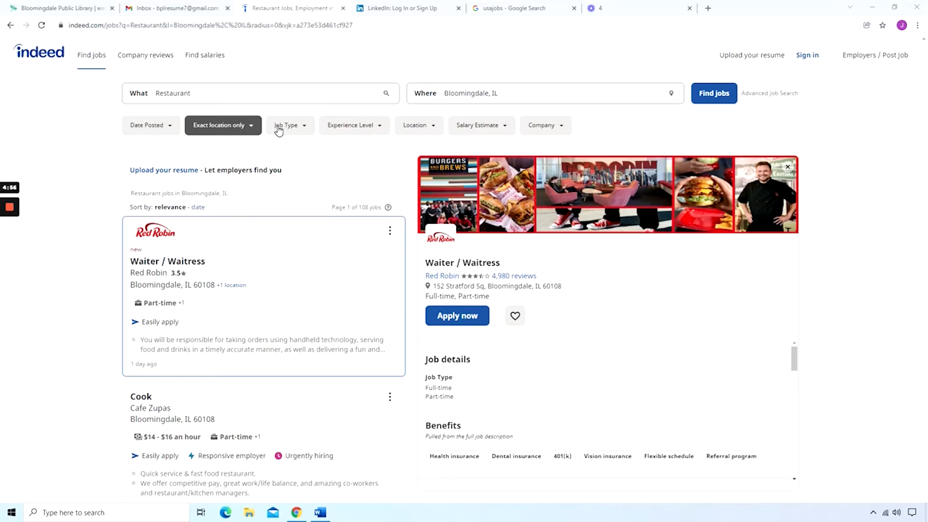
mouse_move(422, 127)
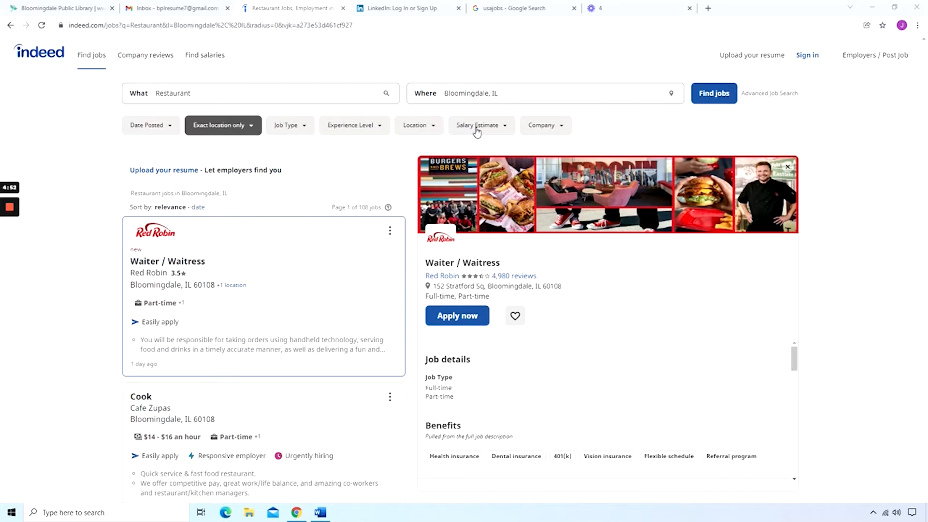
Step: Try the $45,000+ and $25,000+ salary filters, then browse the Company filter options
left_click(481, 125)
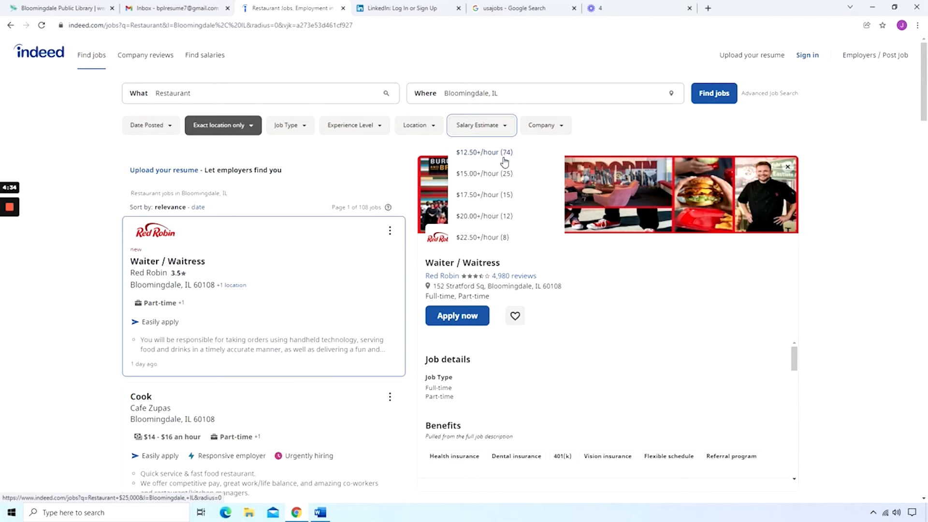
mouse_move(515, 156)
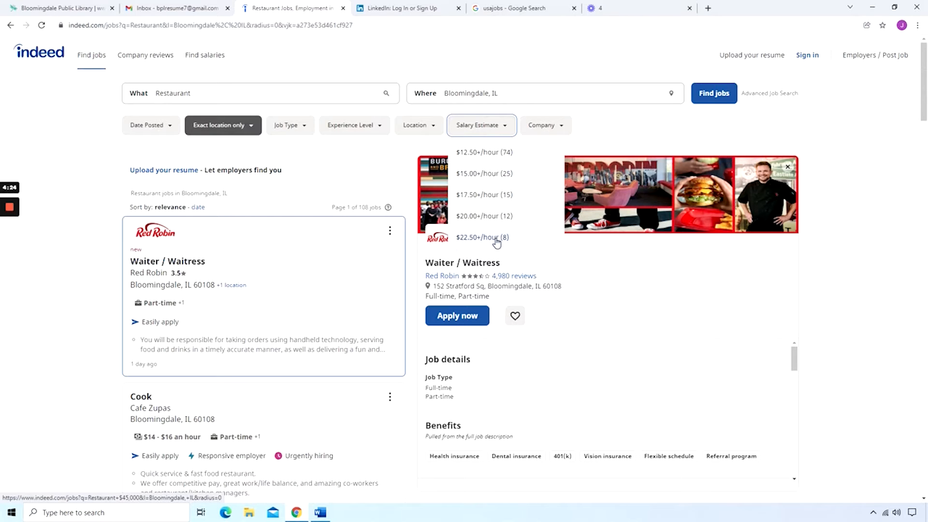
left_click(482, 237)
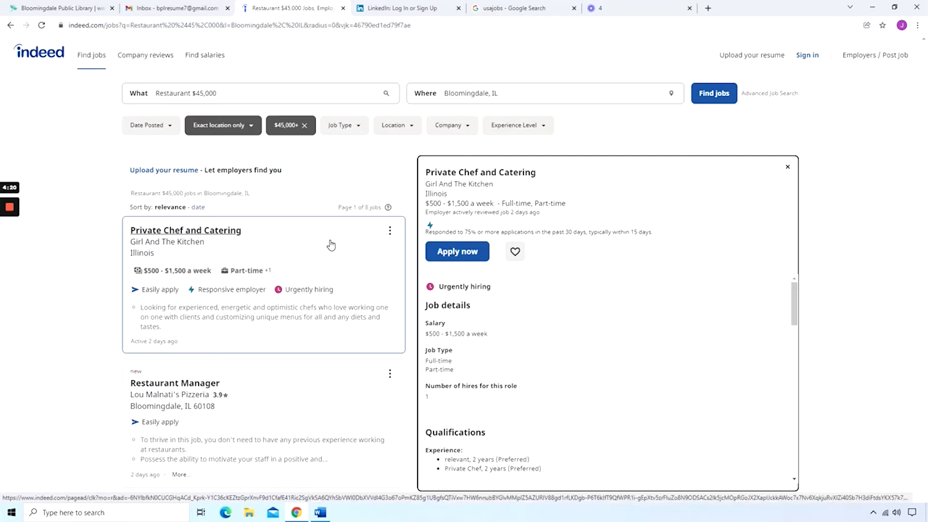
mouse_move(274, 214)
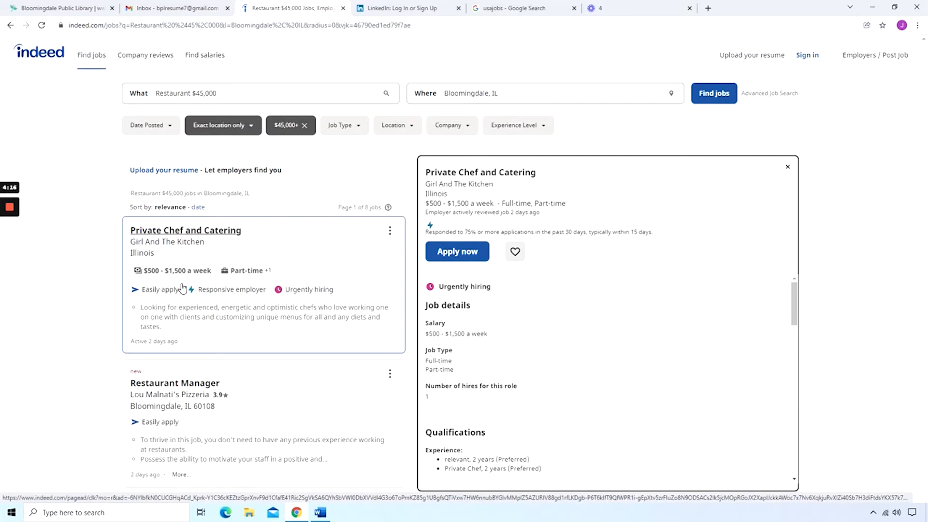
mouse_move(192, 306)
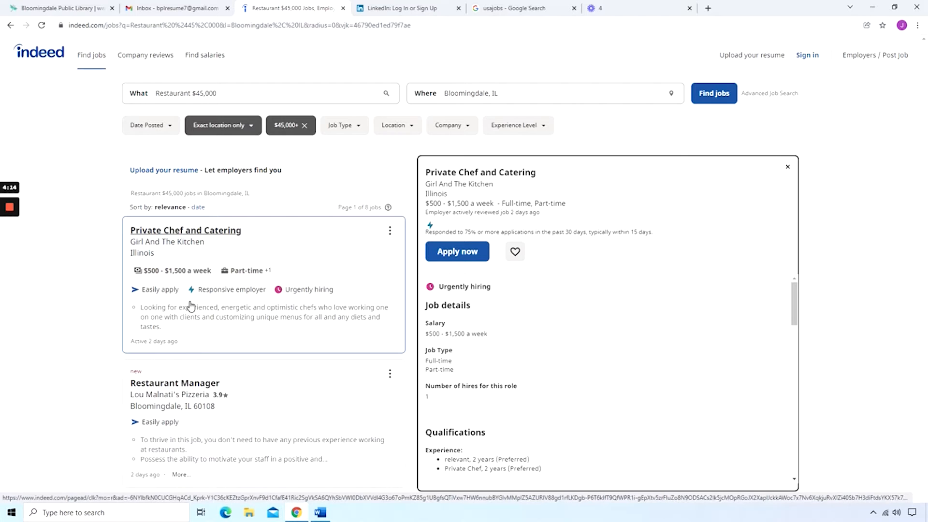
mouse_move(185, 398)
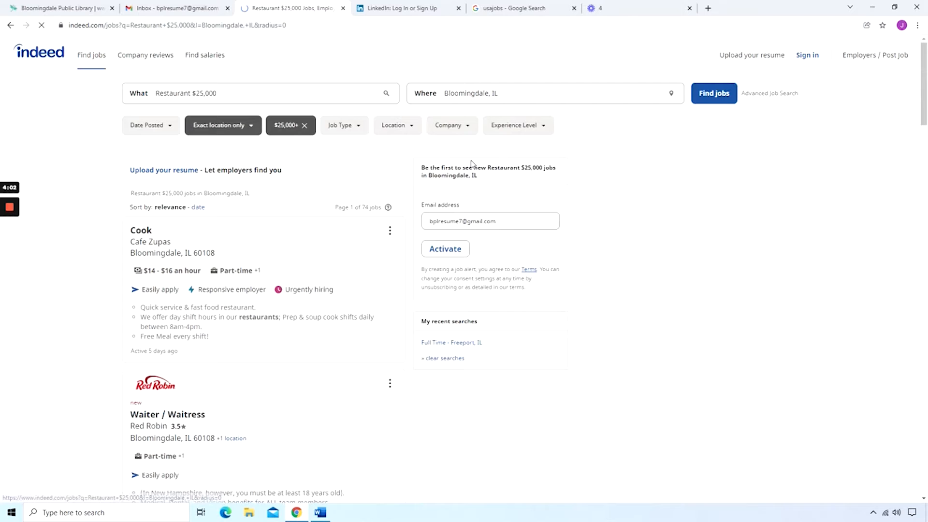
left_click(141, 230)
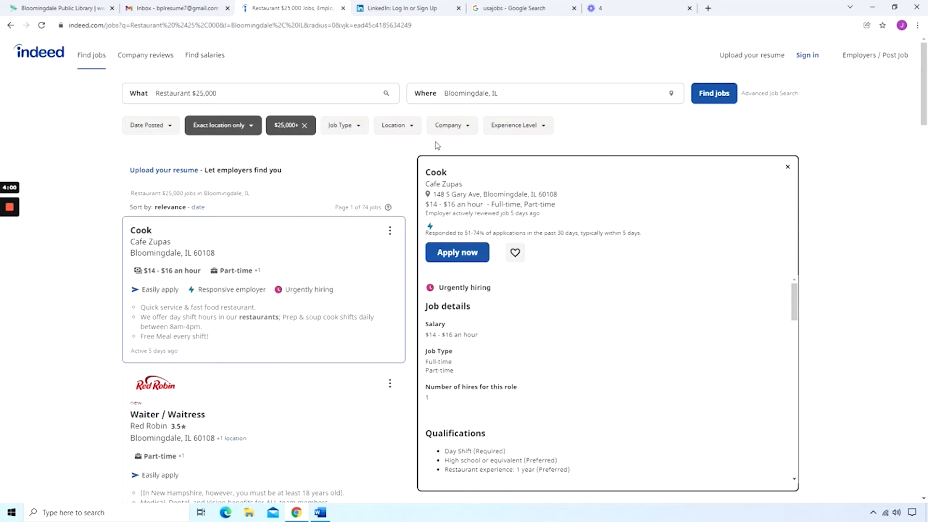
mouse_move(498, 131)
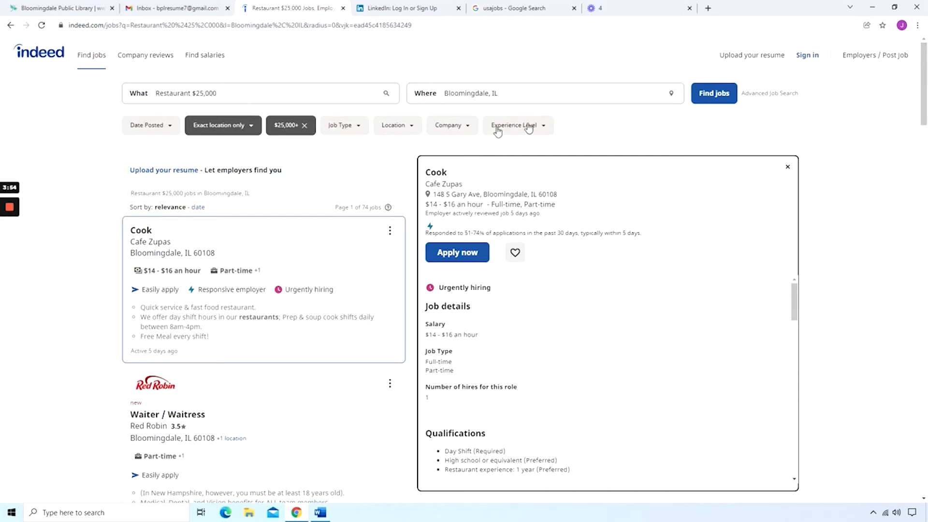
left_click(449, 125)
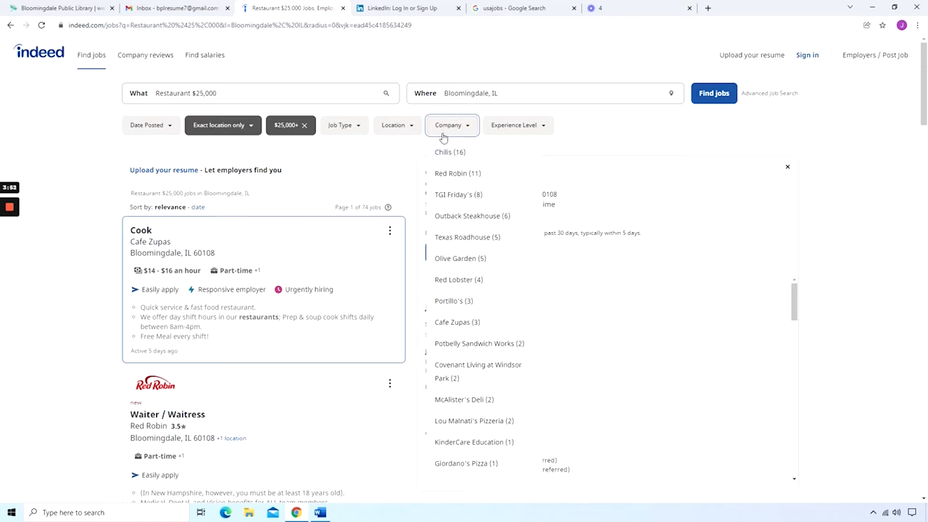
scroll("down", 3)
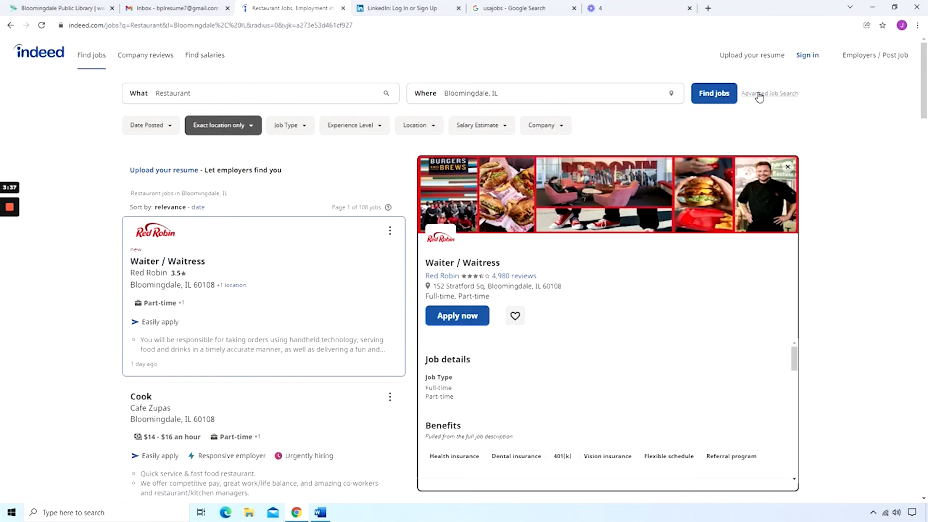
Step: Open Advanced Job Search and enter a 50,000 minimum salary estimate
left_click(769, 94)
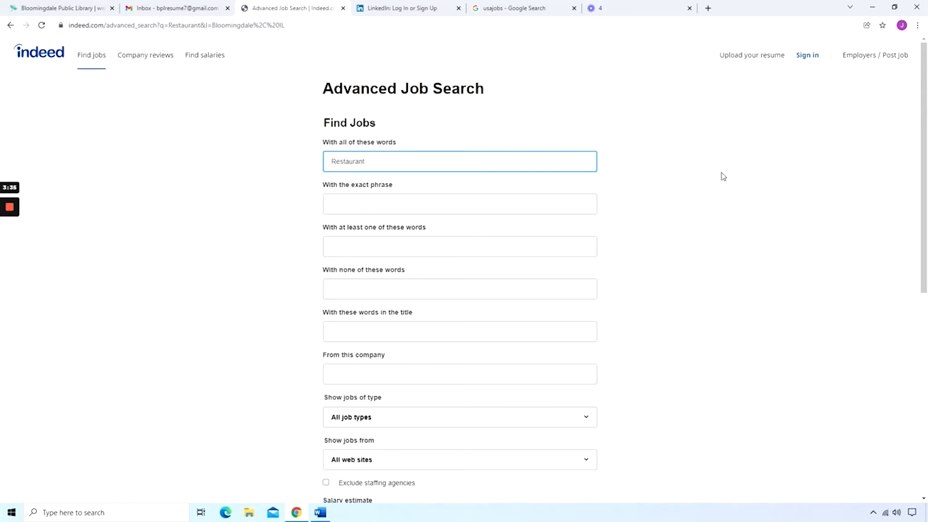
scroll("down", 3)
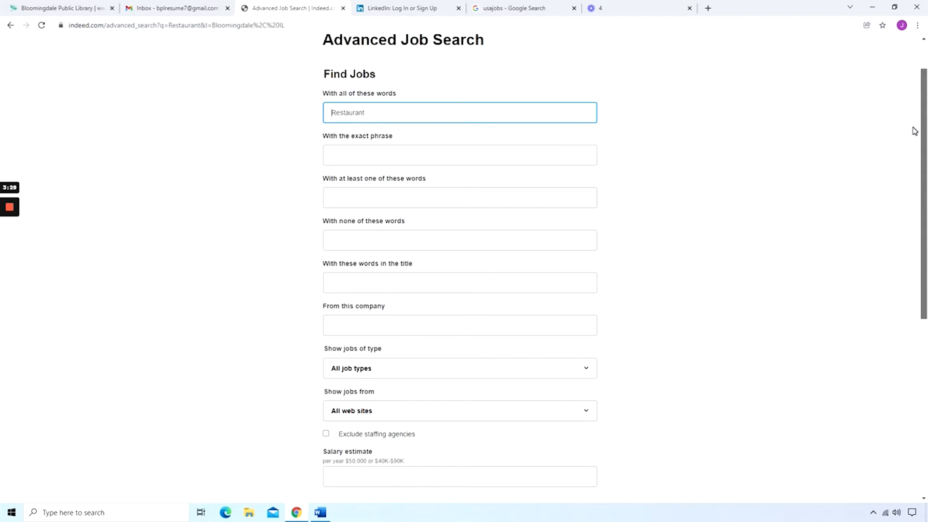
left_click(460, 155)
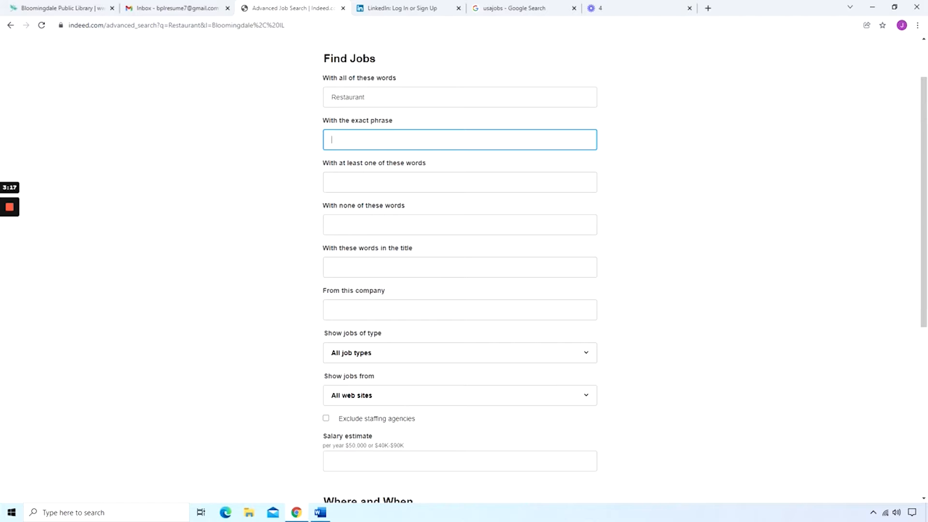
left_click(459, 309)
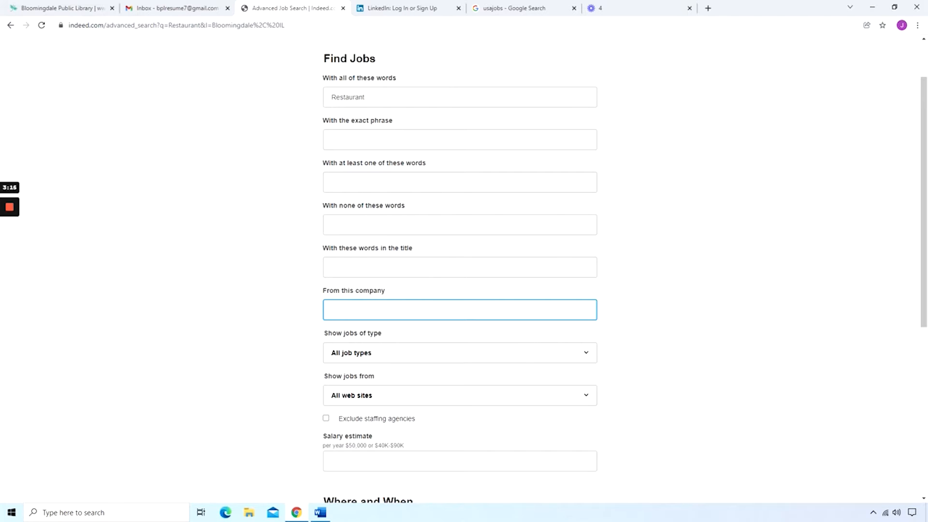
mouse_move(361, 284)
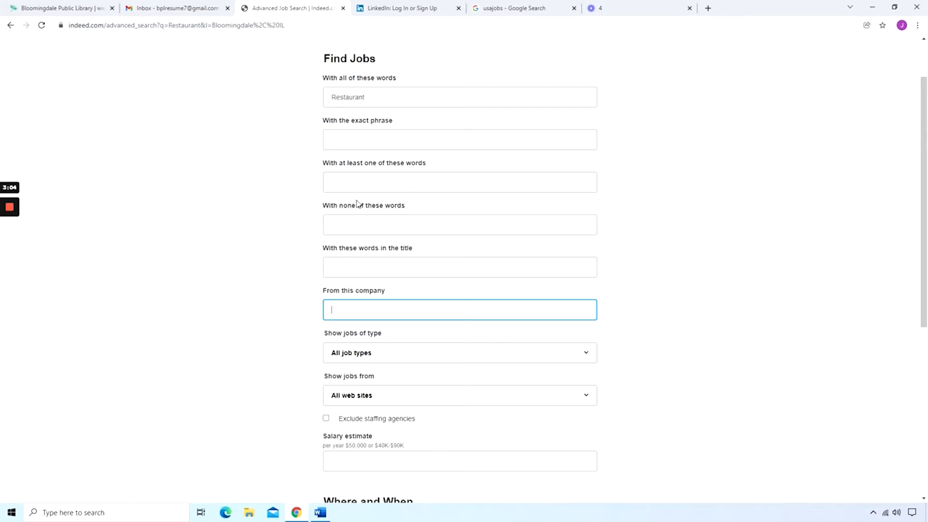
left_click(459, 139)
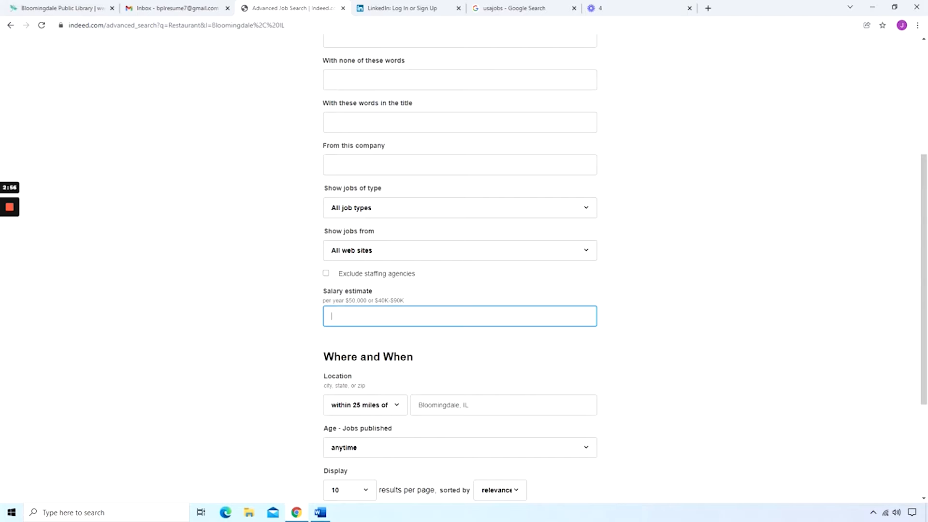
Step: Keep 10 results per page, choose the sort order, and review the form
scroll("down", 3)
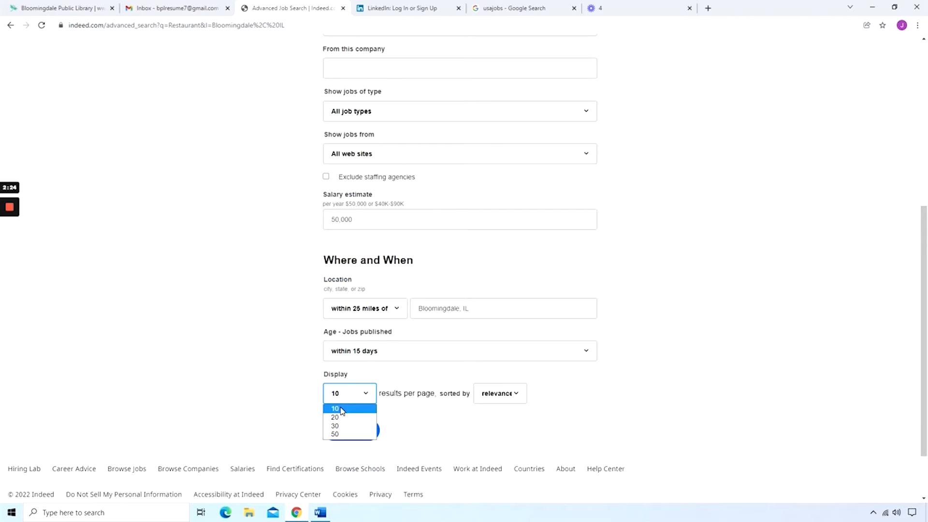
left_click(336, 408)
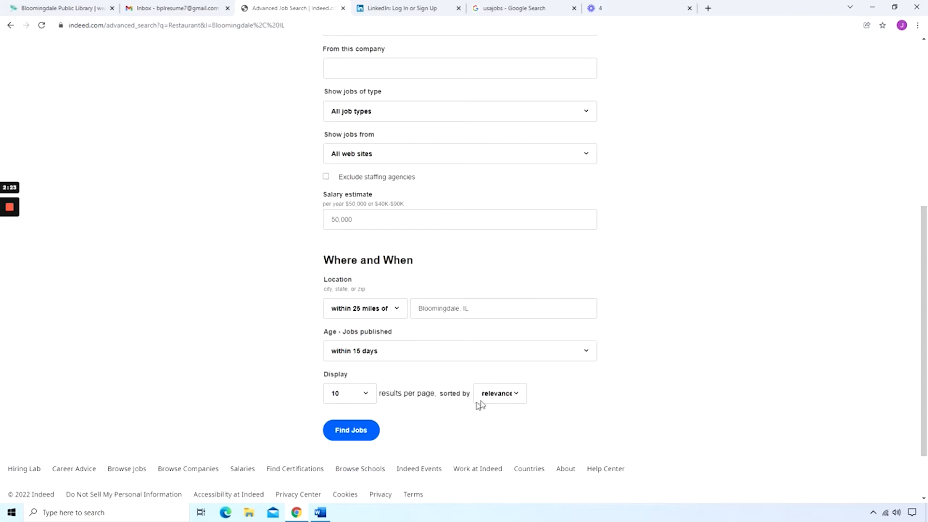
left_click(500, 393)
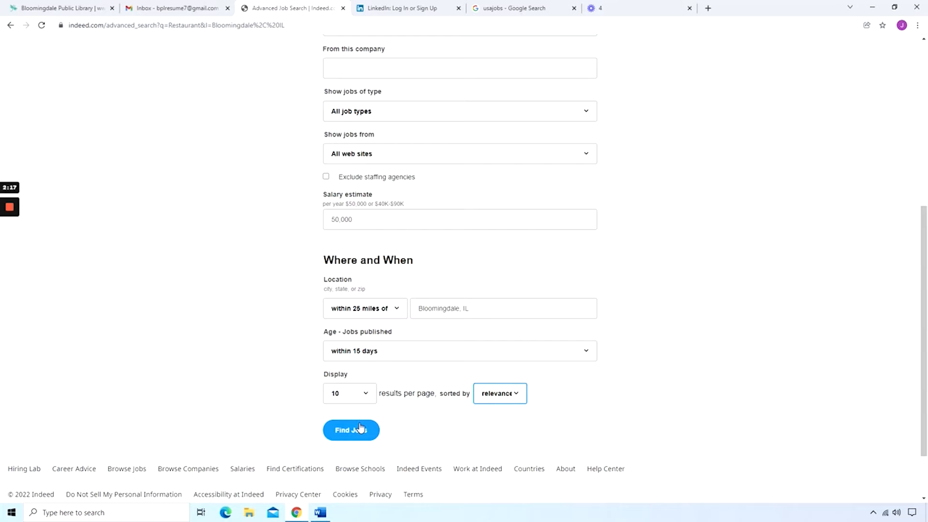
scroll("up", 3)
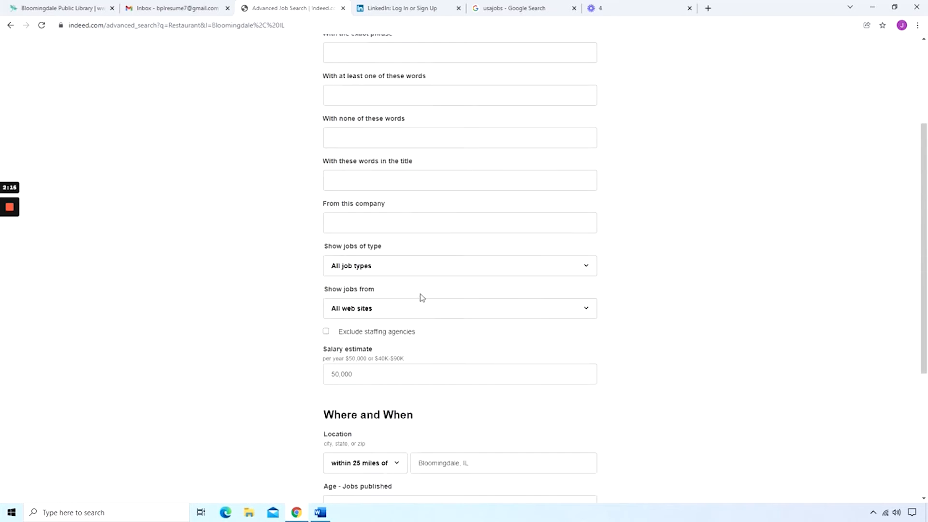
scroll("up", 3)
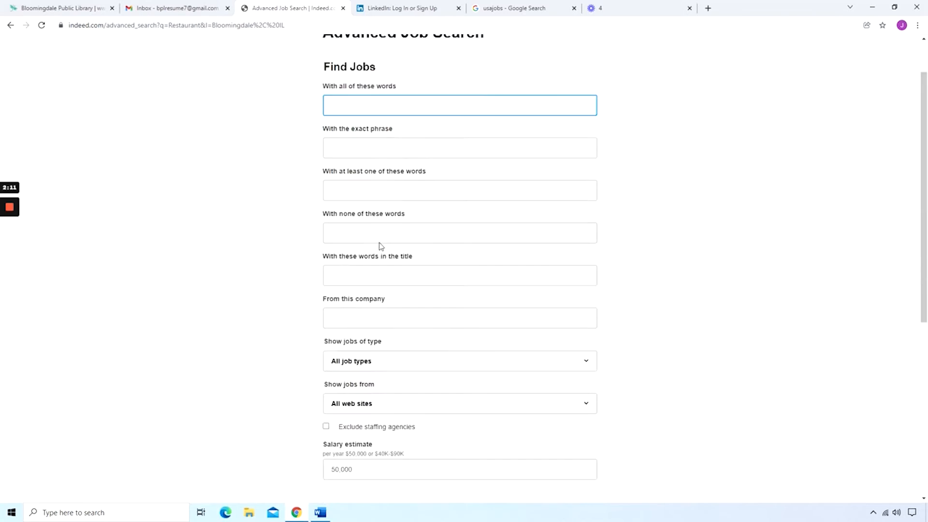
scroll("down", 3)
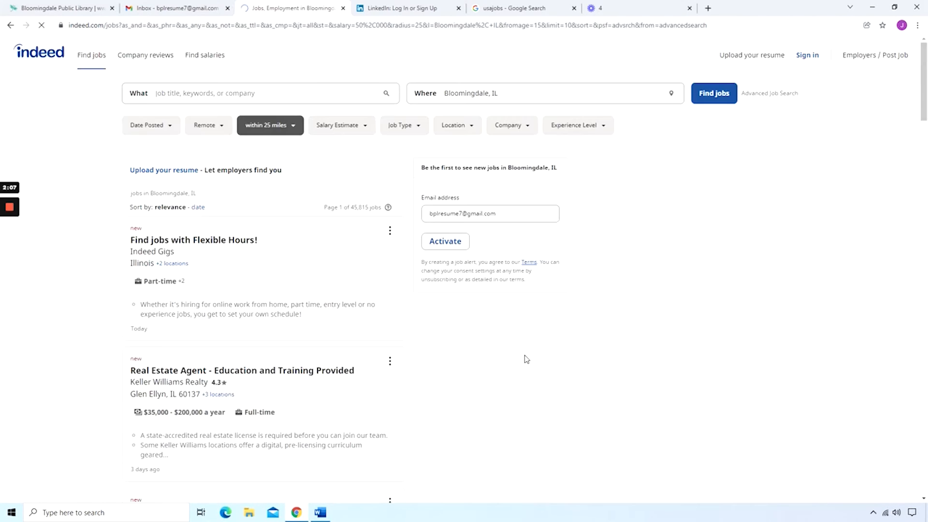
Step: Show the Keller Williams Real Estate Agent listing ($35,000–$200,000) and scroll the 45,815 results
left_click(240, 370)
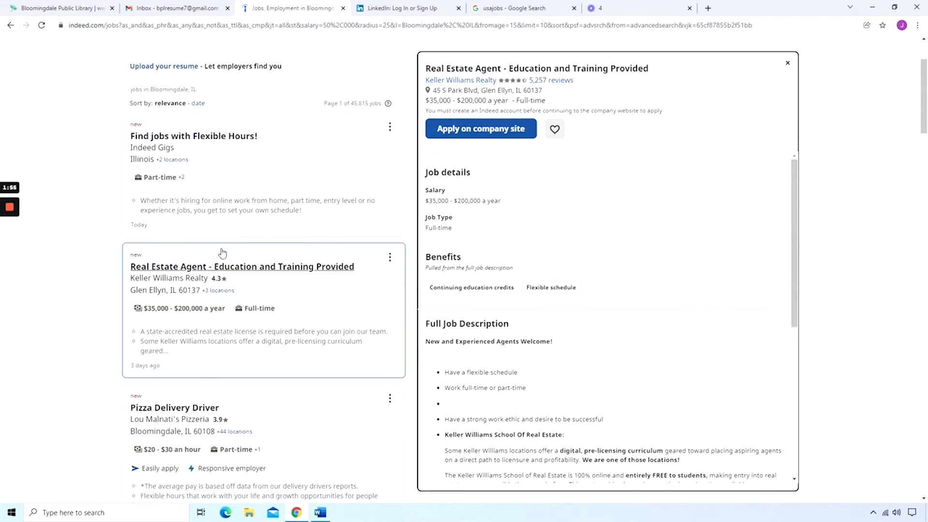
scroll("down", 3)
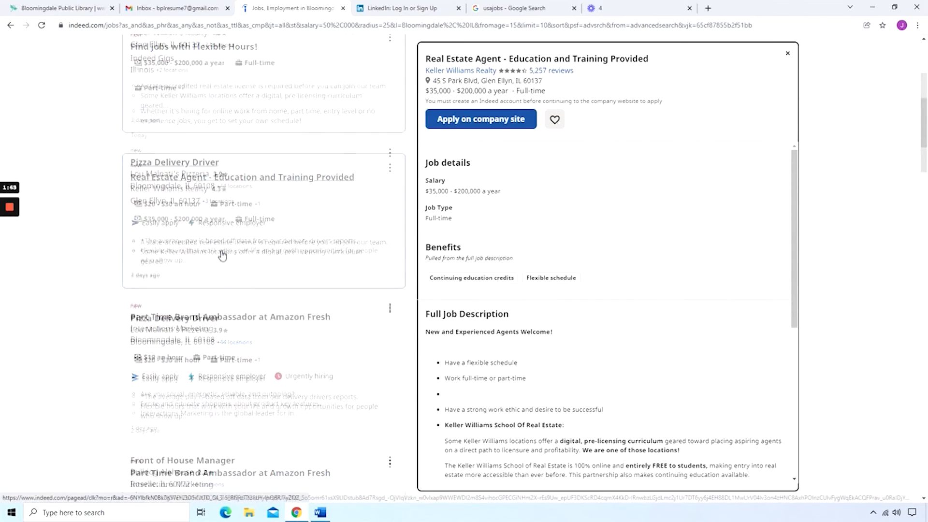
scroll("down", 3)
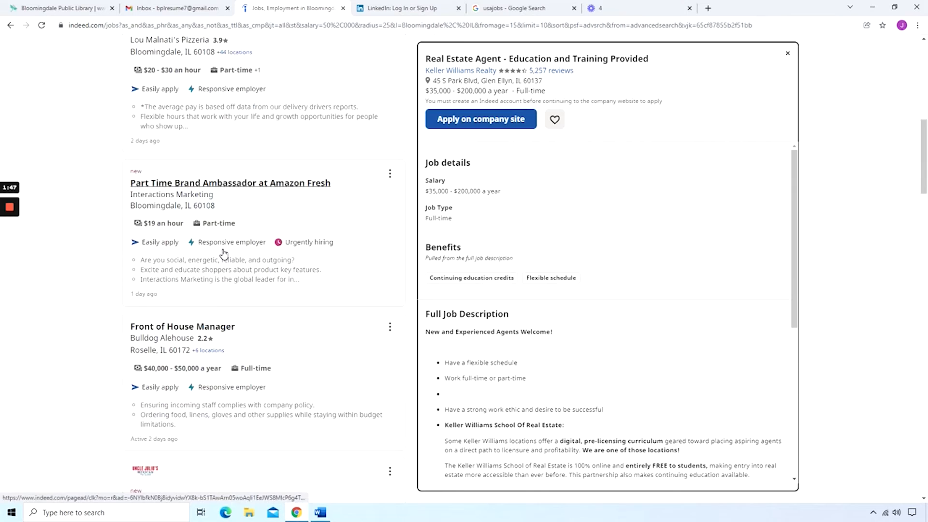
scroll("down", 3)
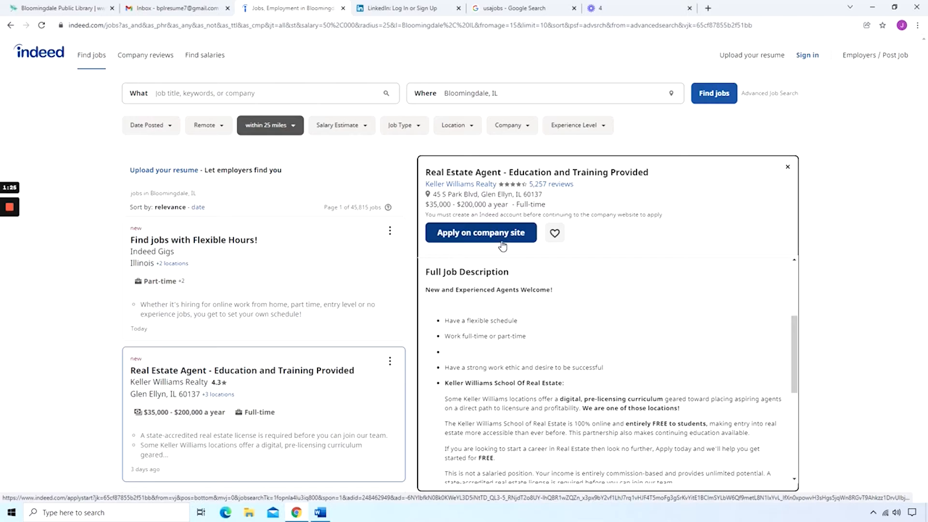
Step: Apply on the company site by creating an Indeed account through Google as a job seeker
left_click(481, 232)
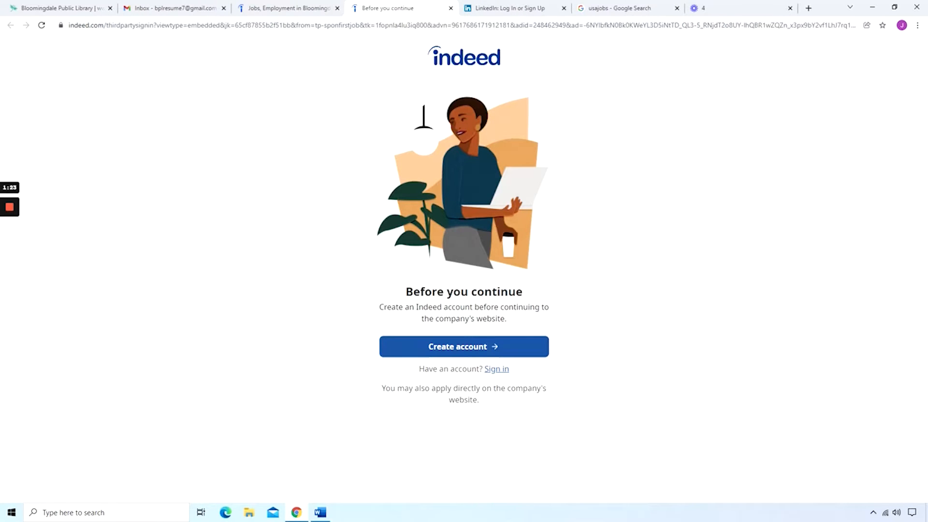
mouse_move(465, 330)
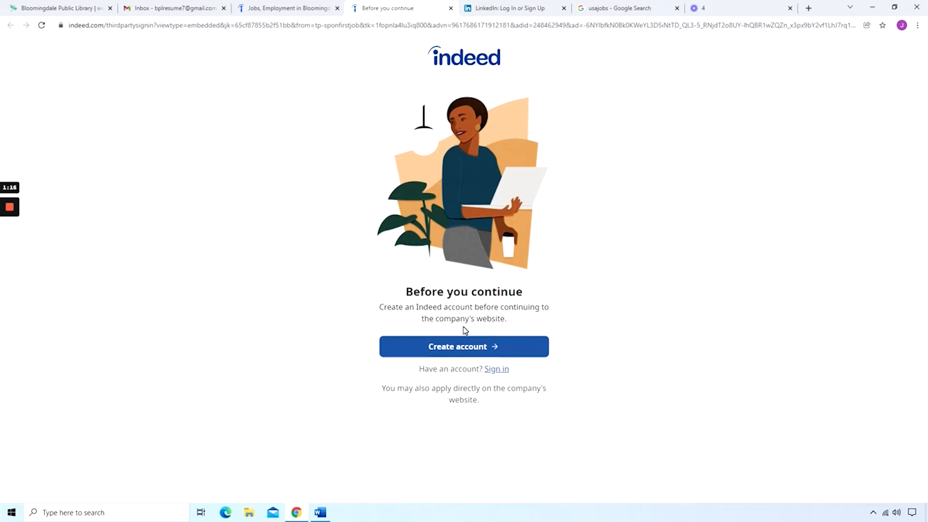
left_click(463, 347)
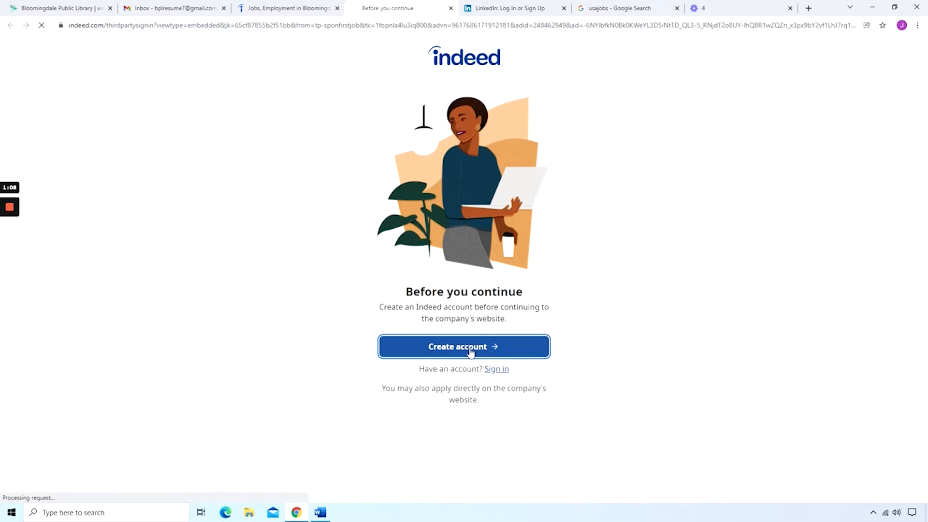
left_click(464, 346)
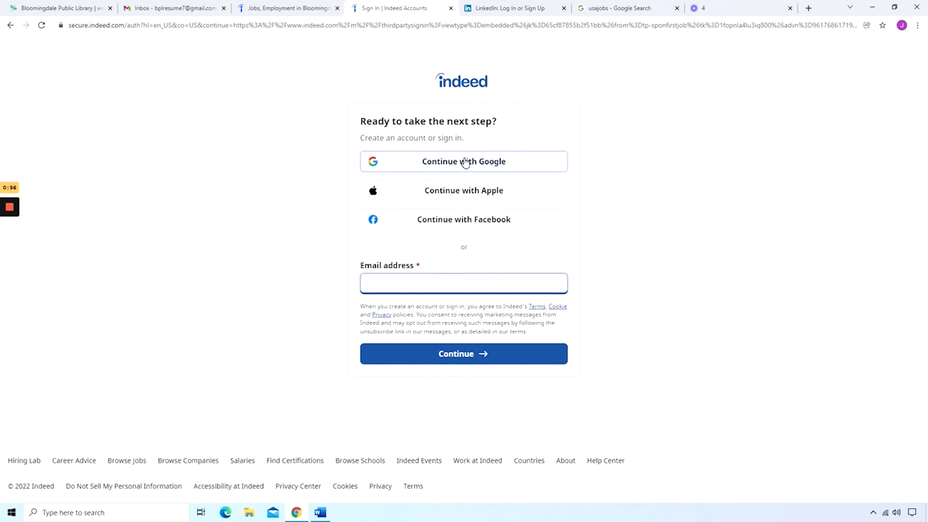
left_click(464, 161)
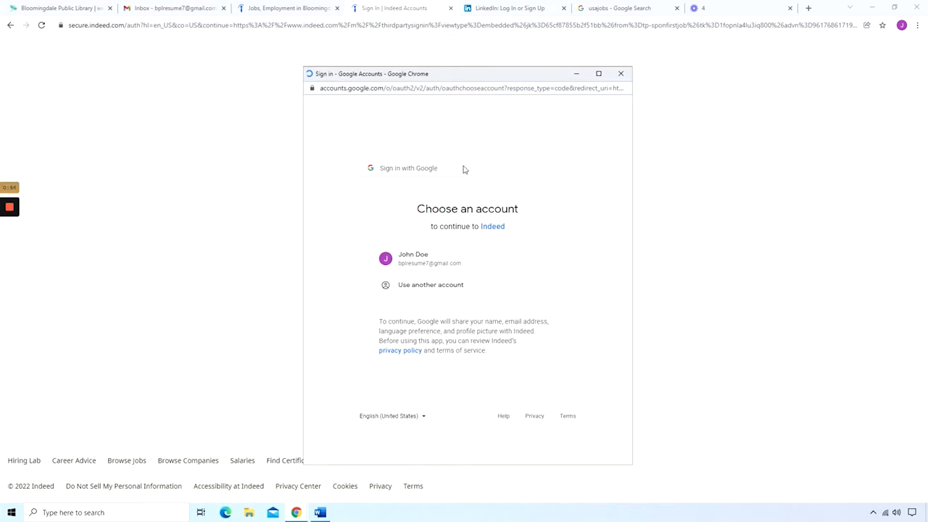
left_click(439, 258)
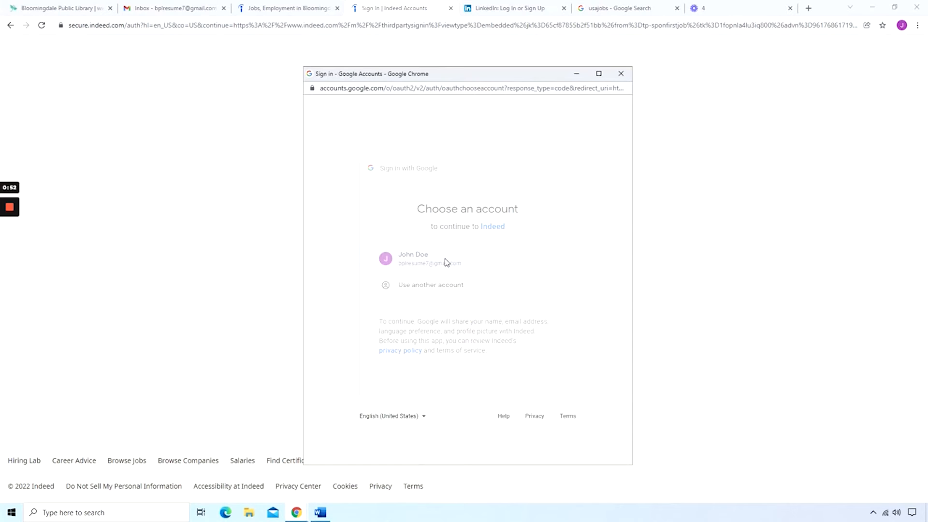
left_click(427, 258)
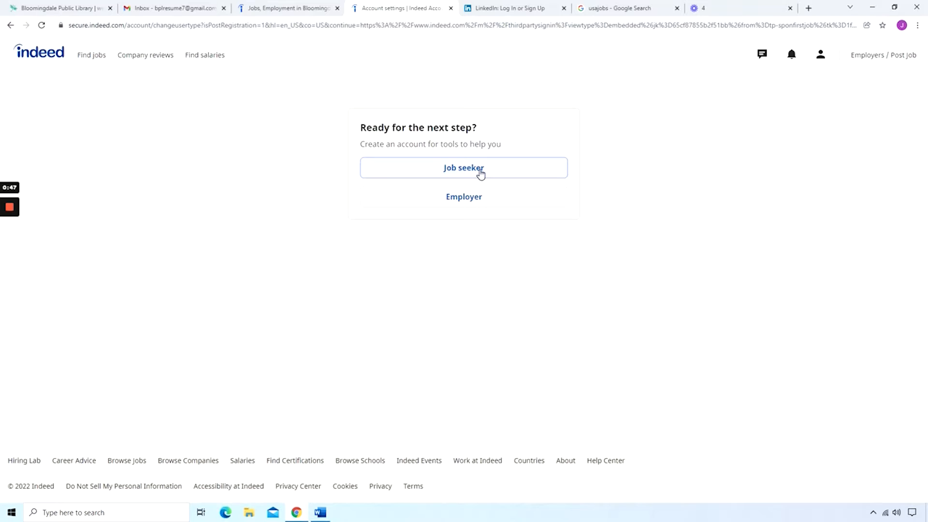
left_click(464, 168)
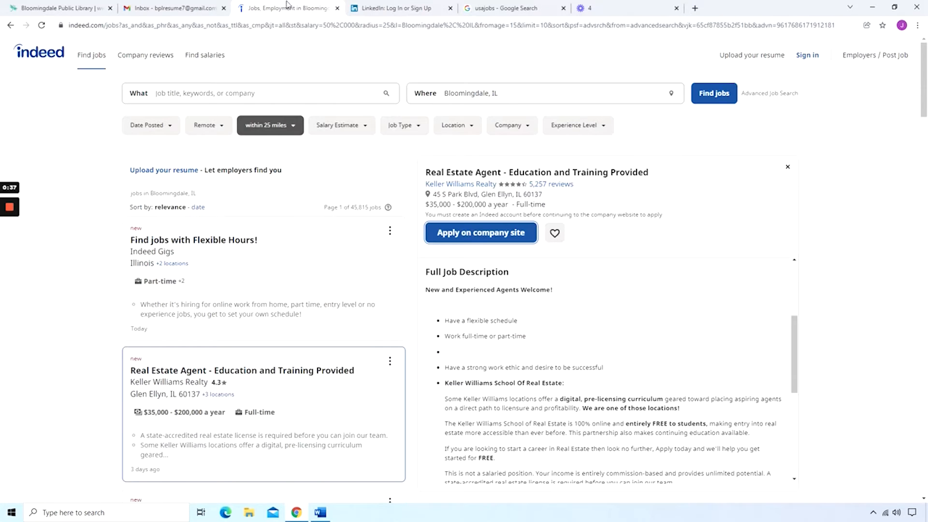
mouse_move(233, 206)
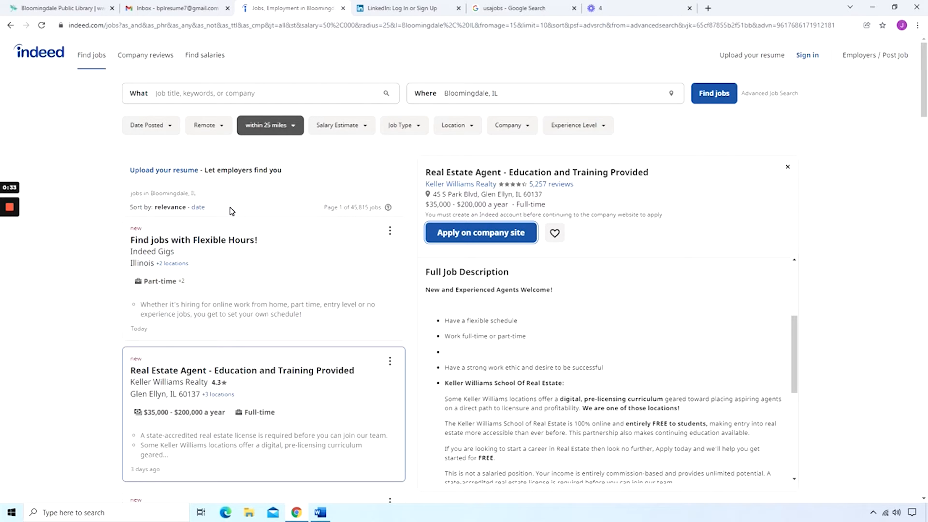
mouse_move(221, 214)
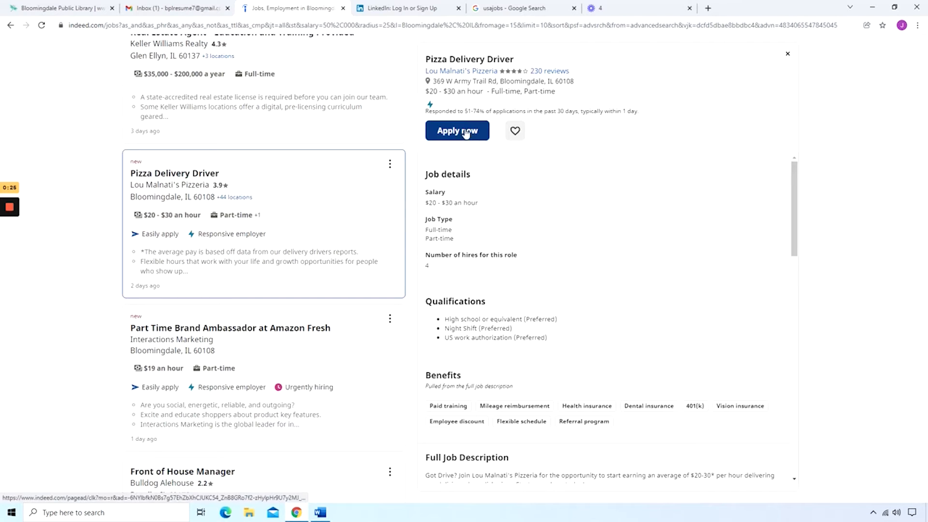
Step: Start the Lou Malnati's Pizza Delivery Driver application, then abandon it for the job results
left_click(457, 131)
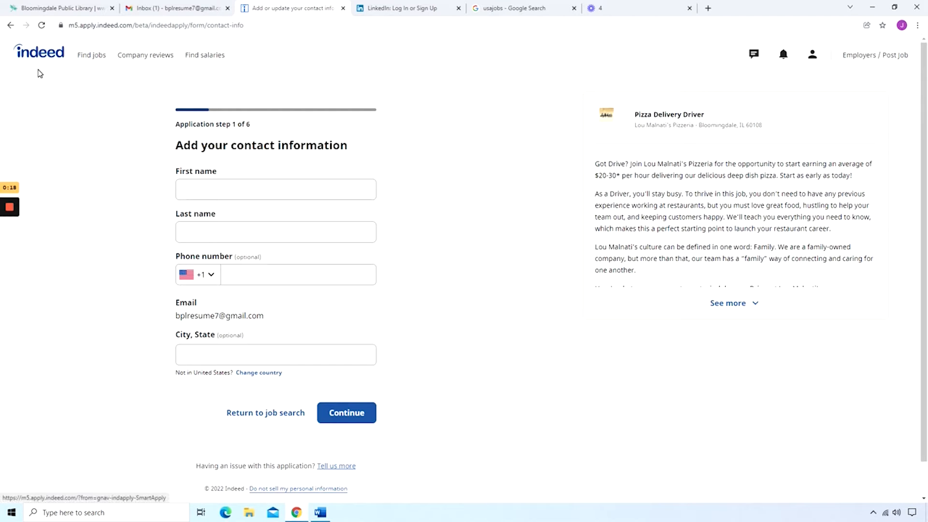
left_click(275, 189)
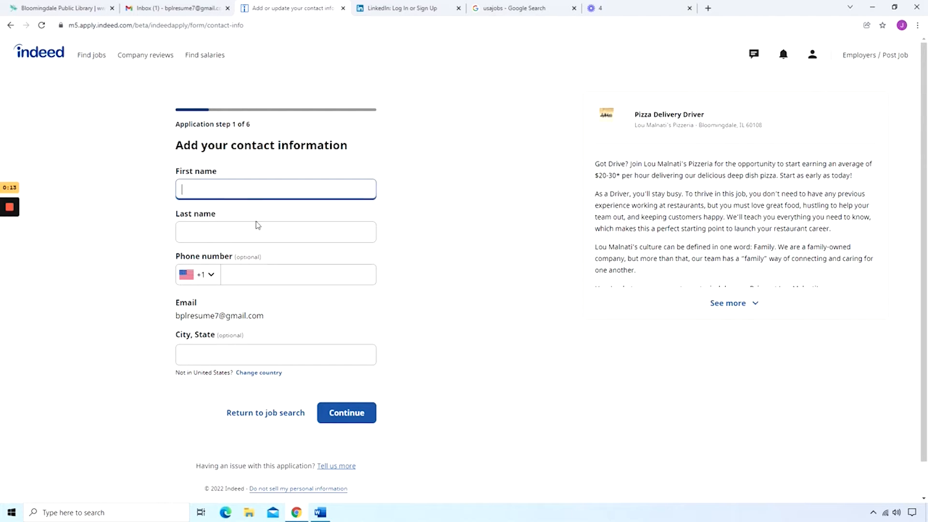
left_click(275, 354)
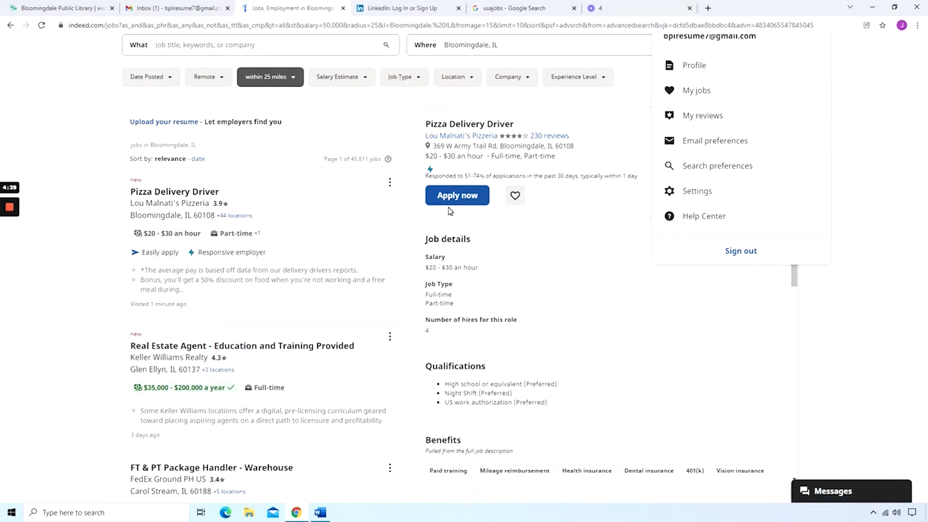
mouse_move(463, 206)
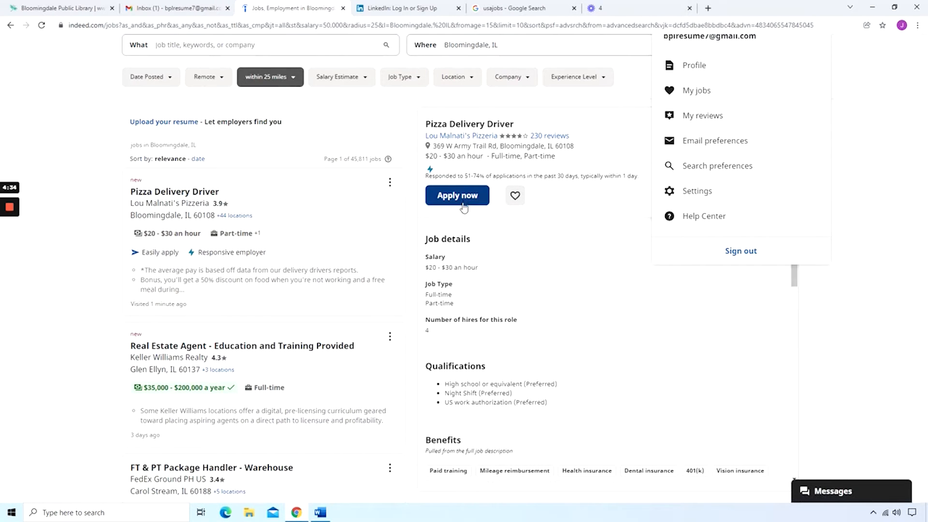
scroll("down", 3)
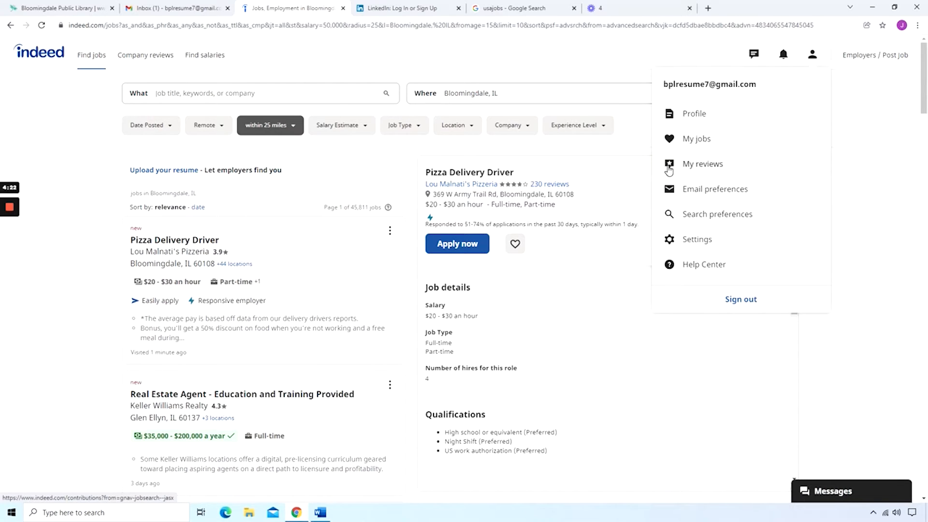
mouse_move(699, 126)
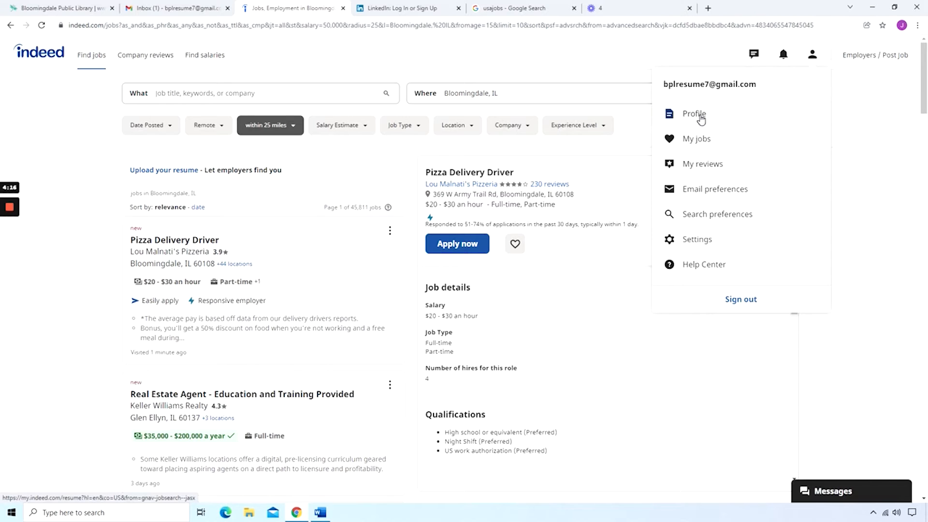
Step: Go to the account profile and start a new resume from scratch
left_click(693, 114)
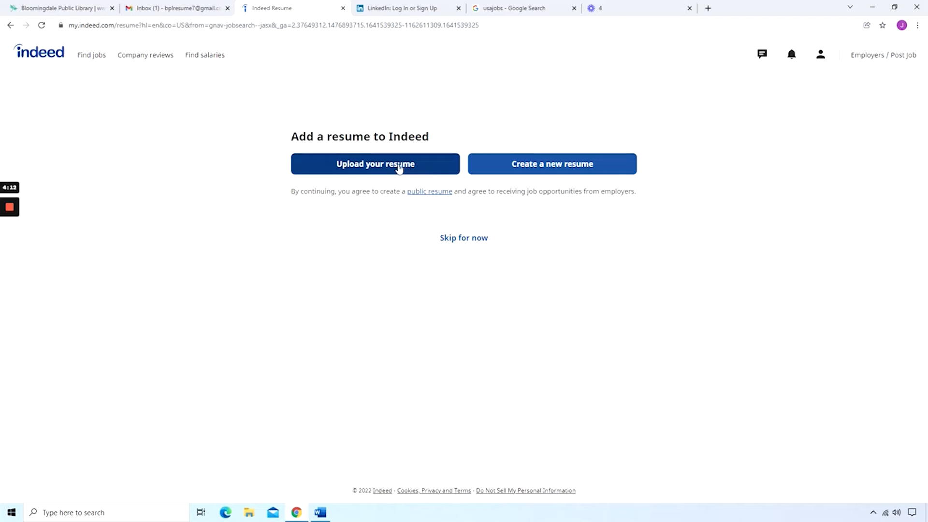
left_click(375, 164)
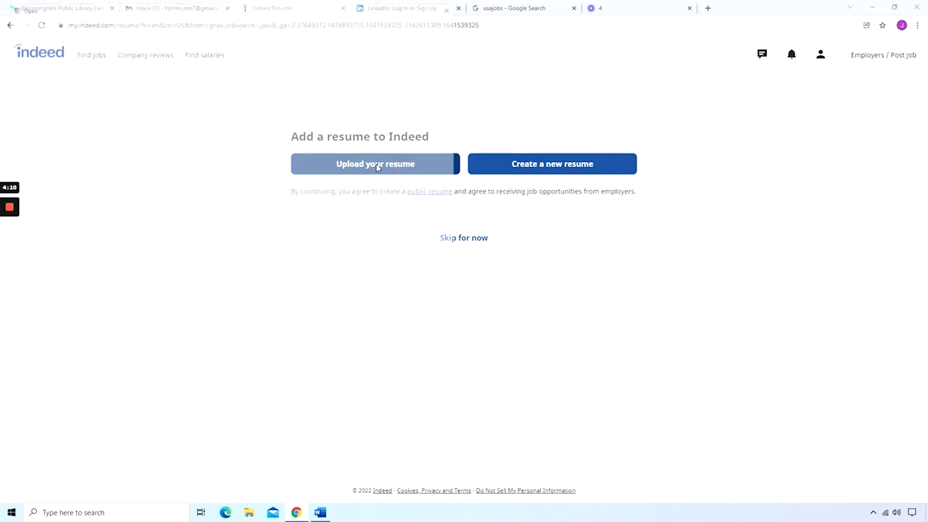
left_click(552, 164)
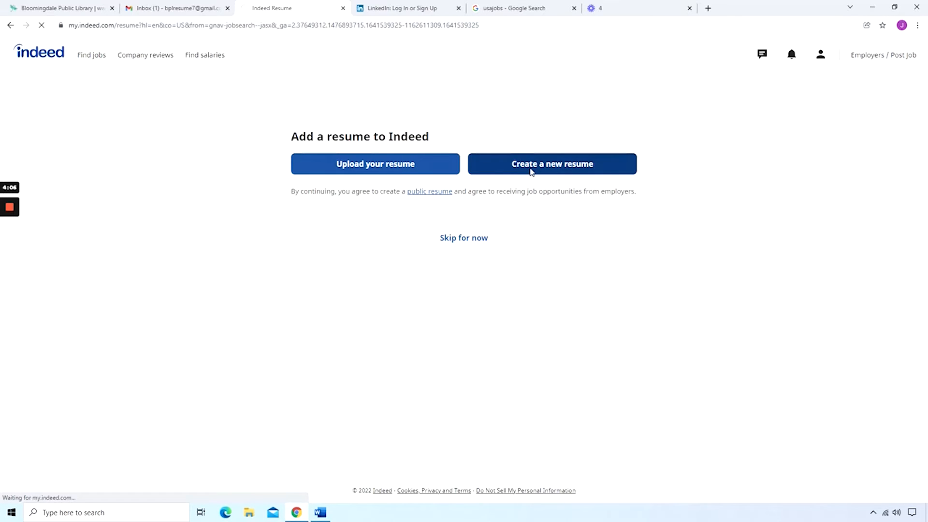
left_click(552, 164)
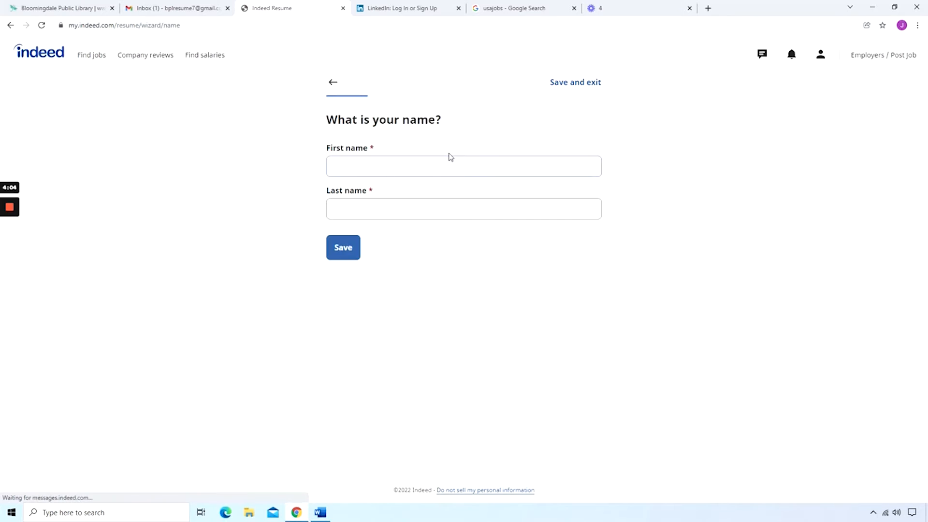
Step: Save the name John Doe on the resume and begin adding a phone number
left_click(464, 165)
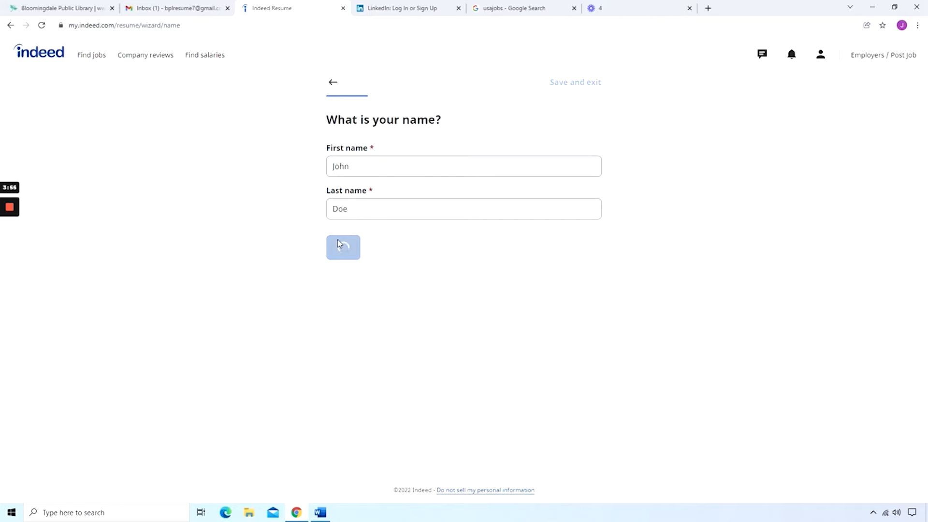
left_click(343, 248)
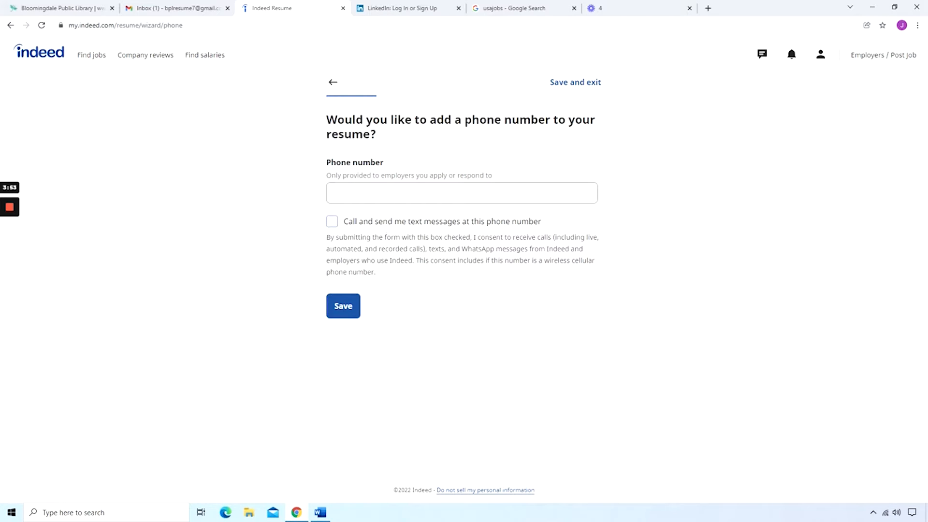
left_click(461, 192)
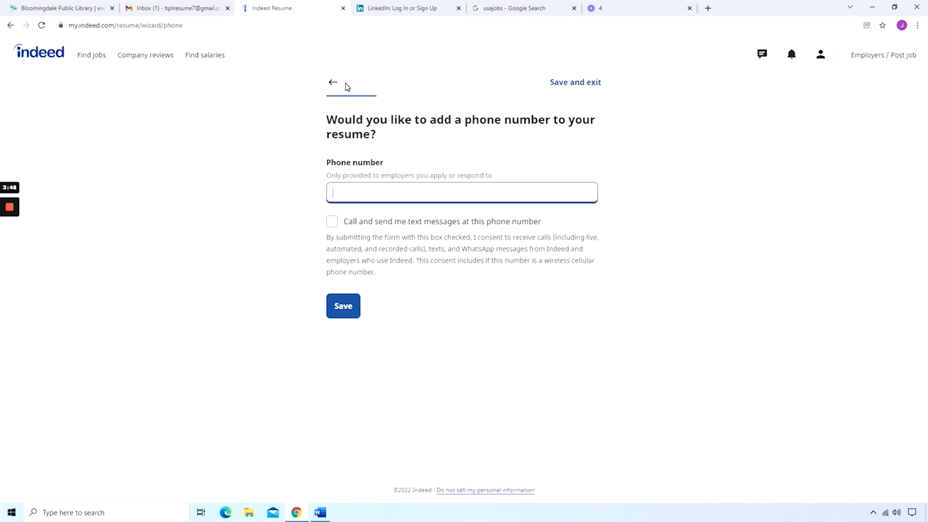
mouse_move(339, 87)
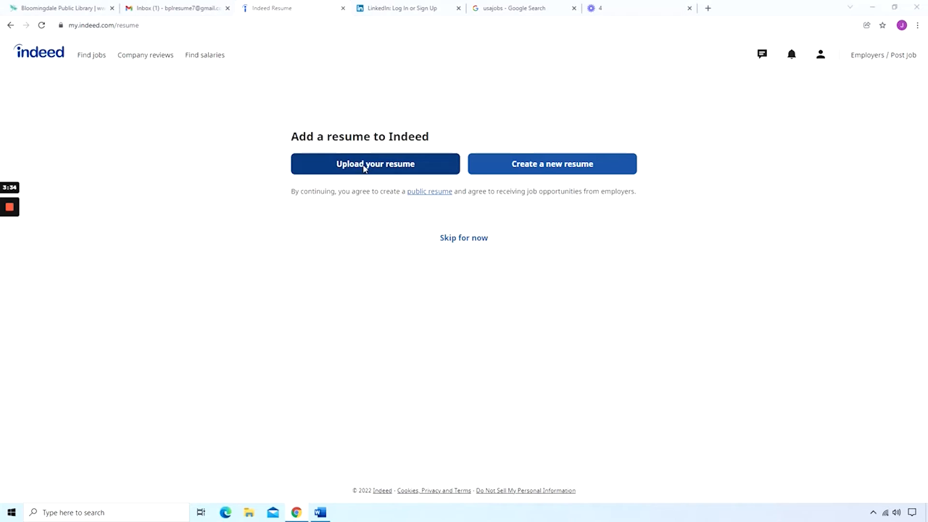
Step: Upload Resume.docx from the Desktop, retrying after the invalid file type error
left_click(374, 163)
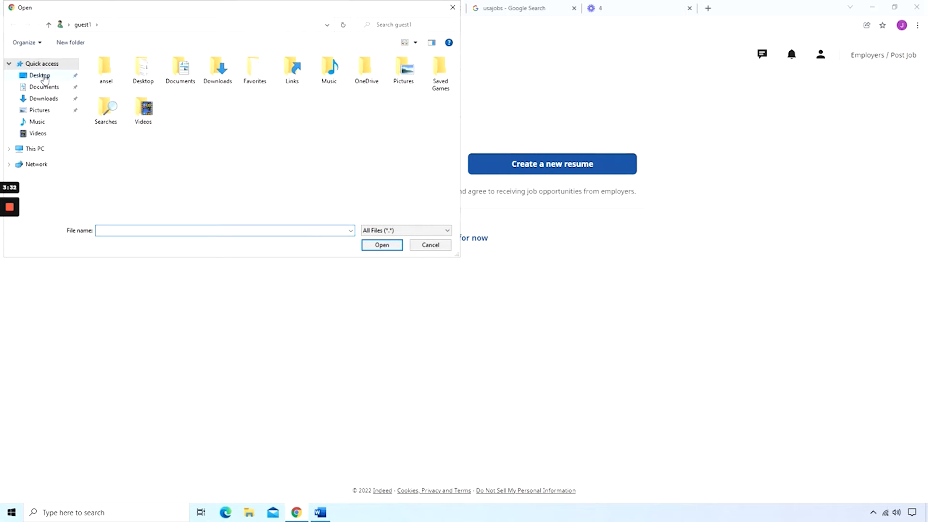
left_click(39, 75)
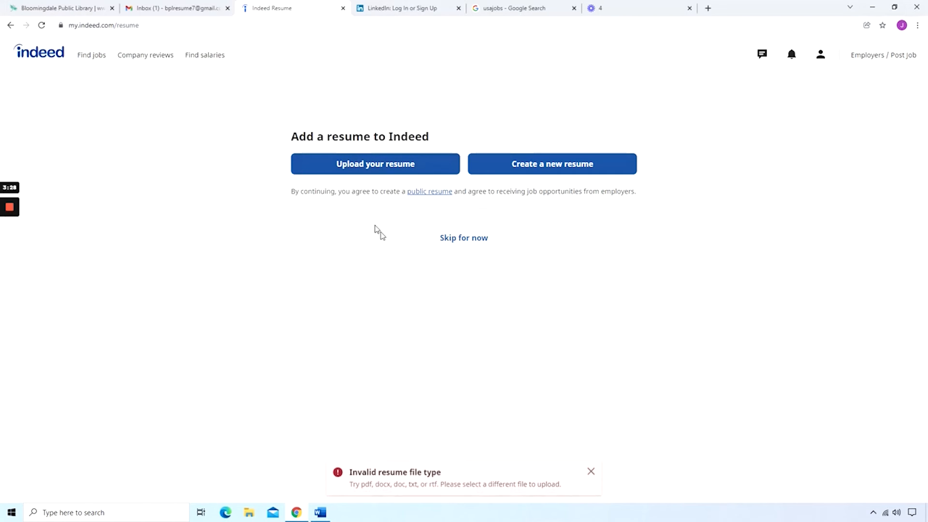
mouse_move(466, 434)
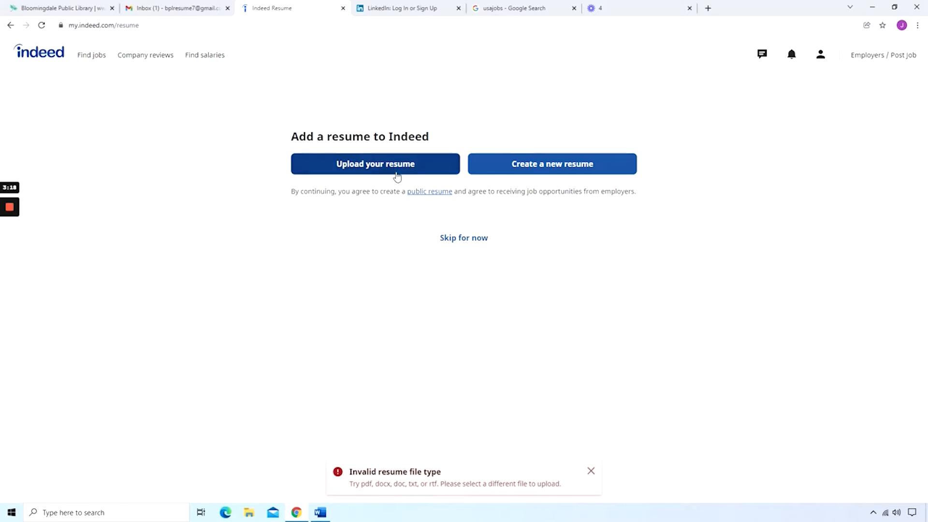
left_click(374, 164)
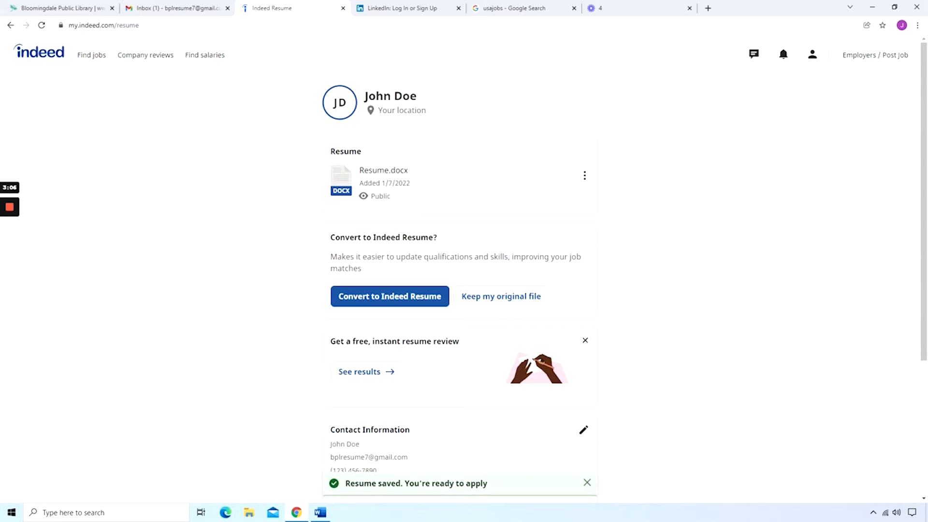
Step: Open the profile's contact information for editing and cancel without changes
scroll("down", 3)
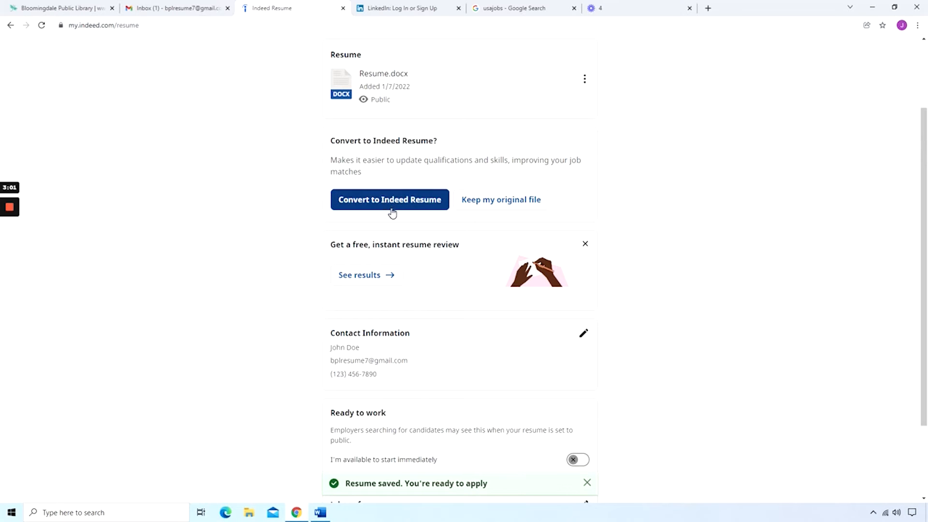
scroll("down", 3)
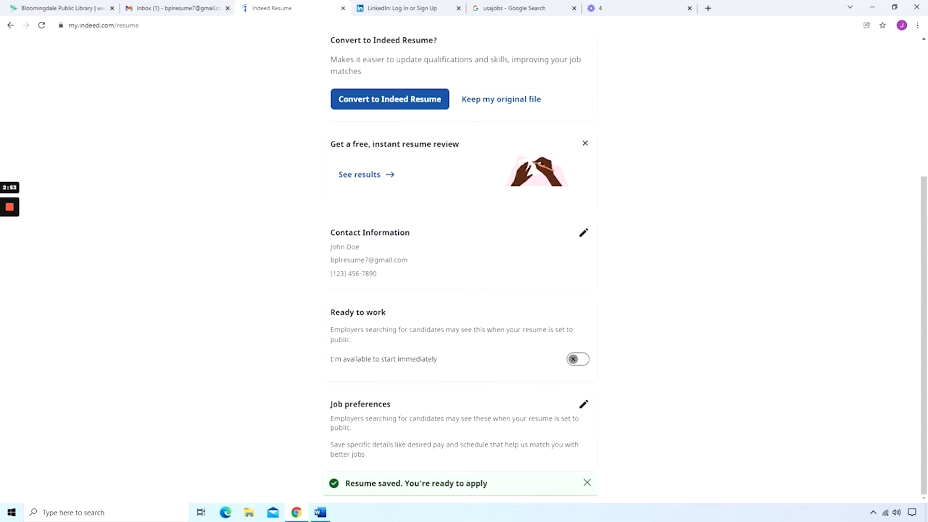
mouse_move(381, 386)
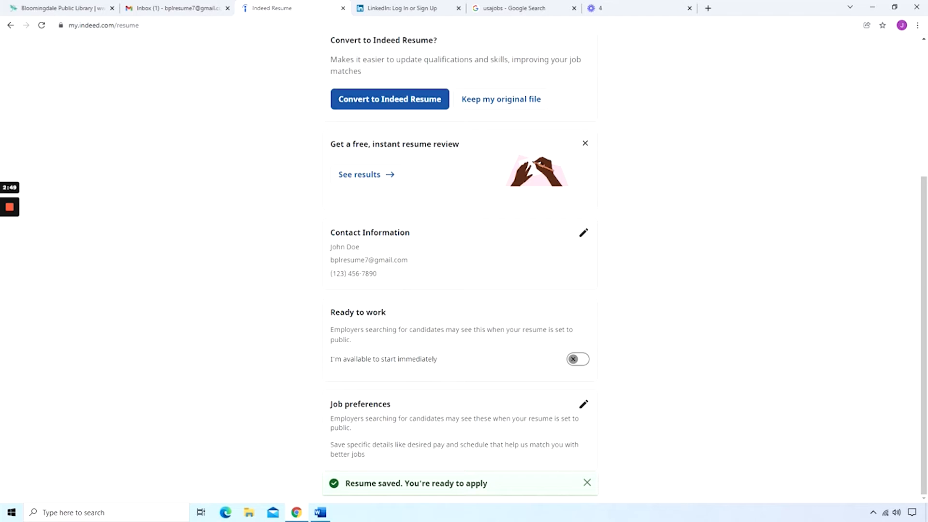
left_click_drag(330, 246, 380, 278)
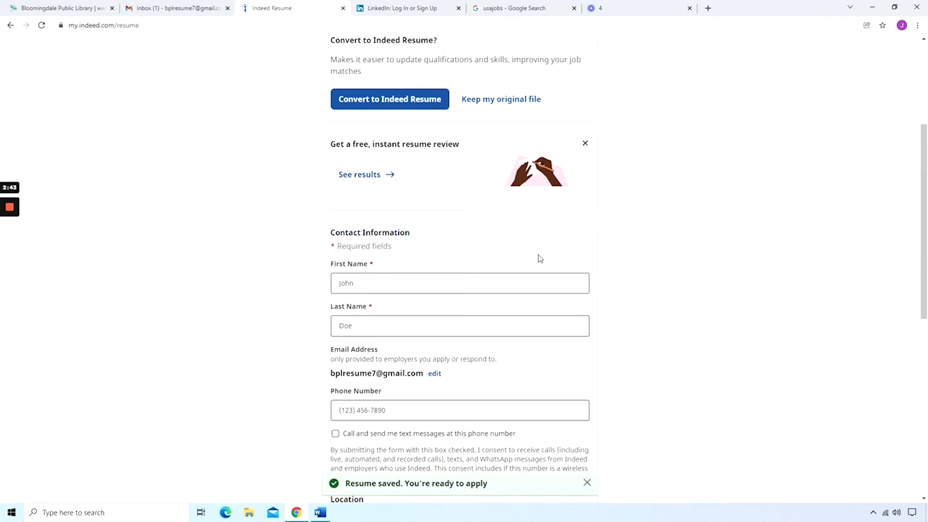
scroll("down", 3)
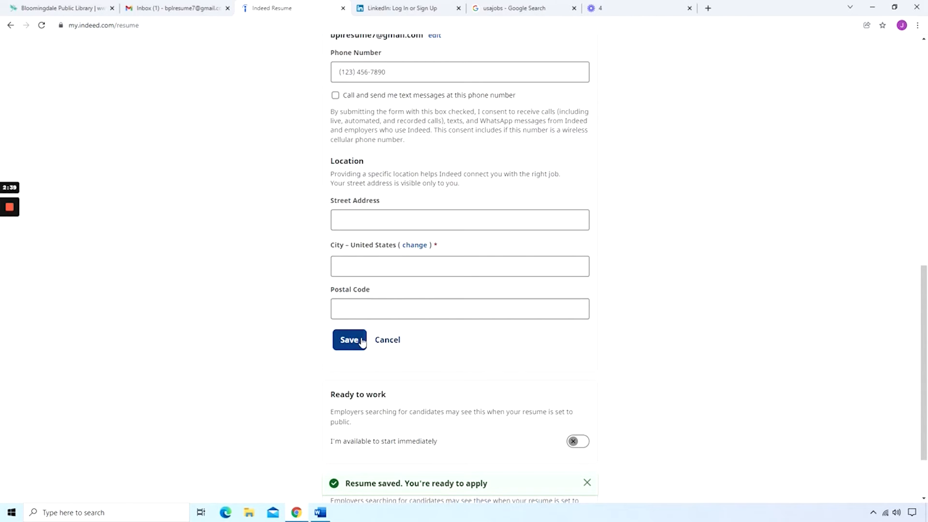
mouse_move(393, 346)
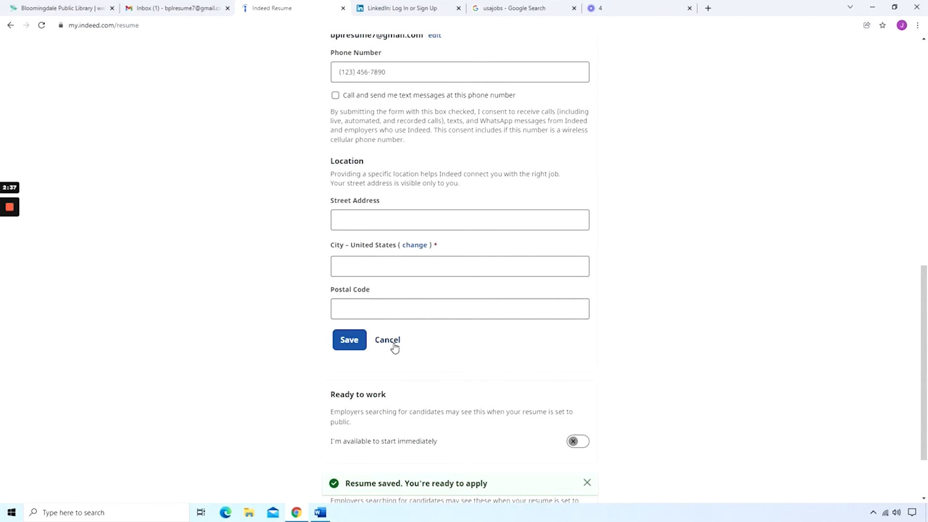
left_click(387, 339)
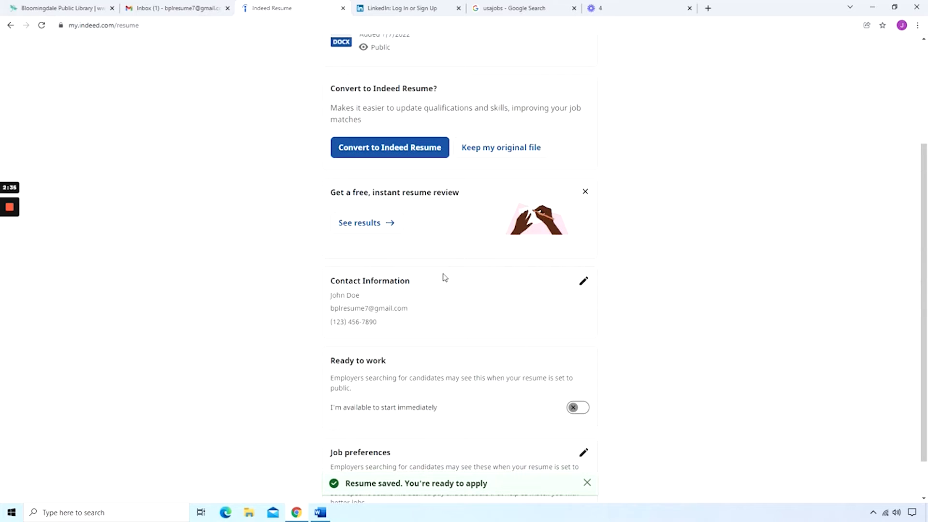
Step: Switch on the I'm available to start immediately toggle
scroll("down", 3)
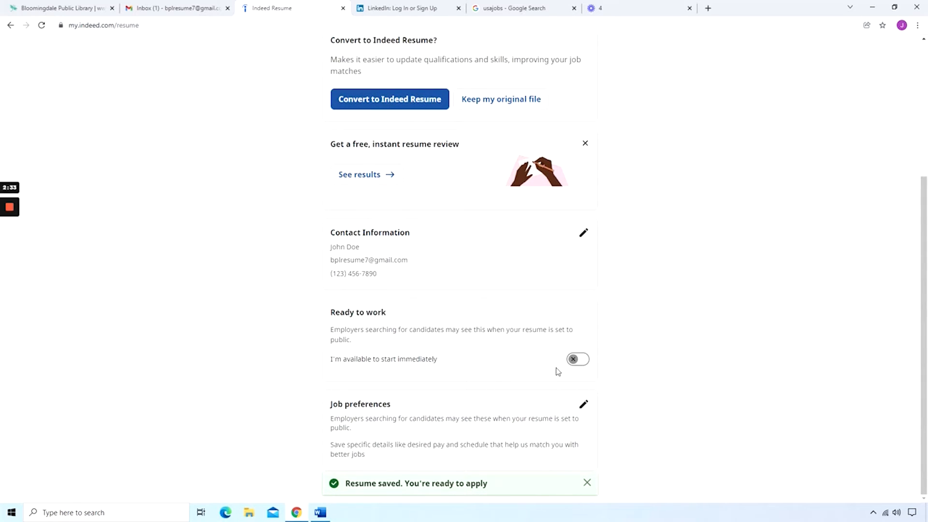
left_click(577, 359)
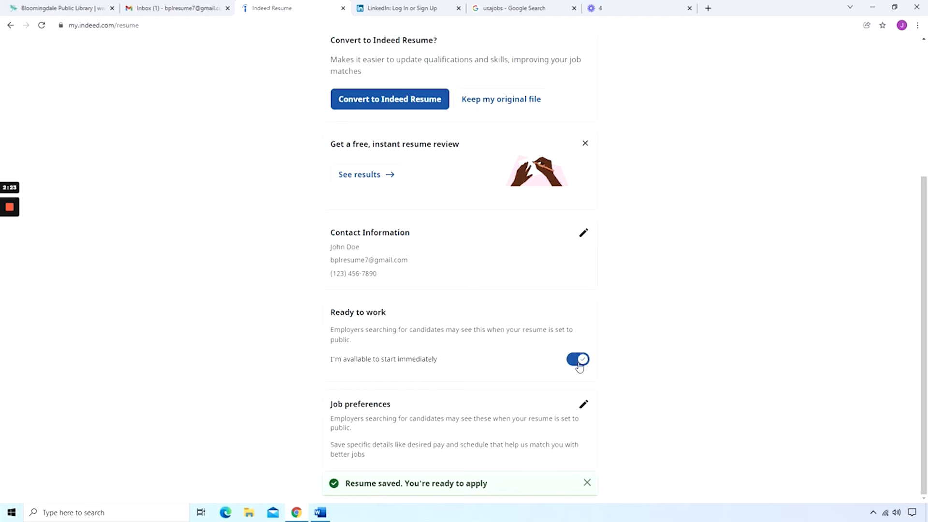
left_click(577, 359)
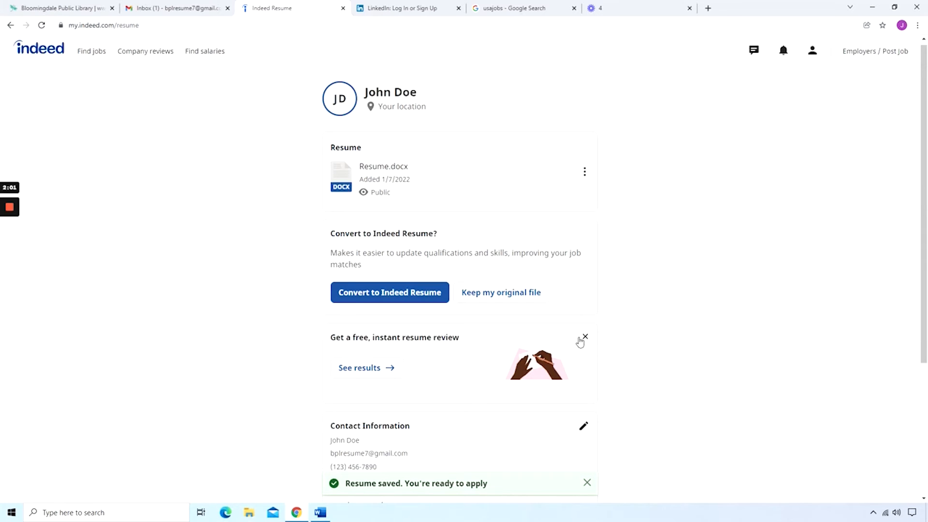
mouse_move(480, 304)
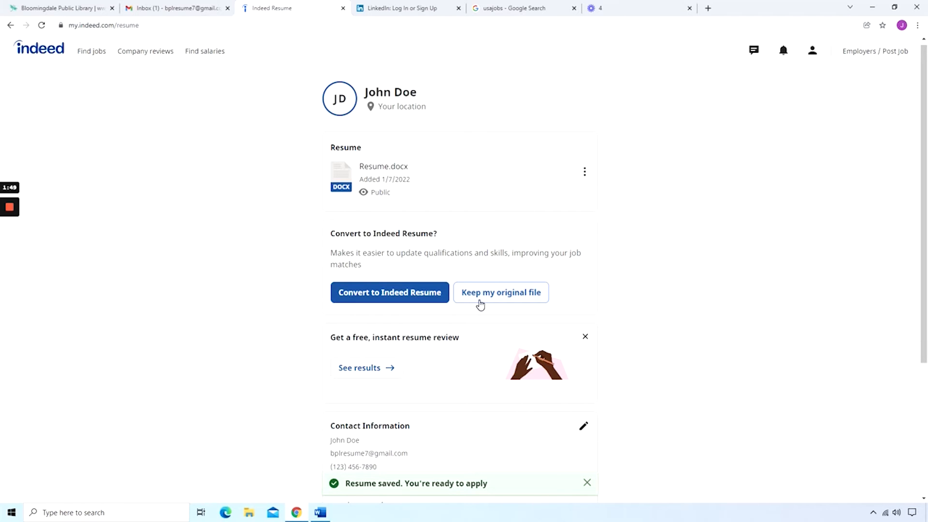
mouse_move(475, 303)
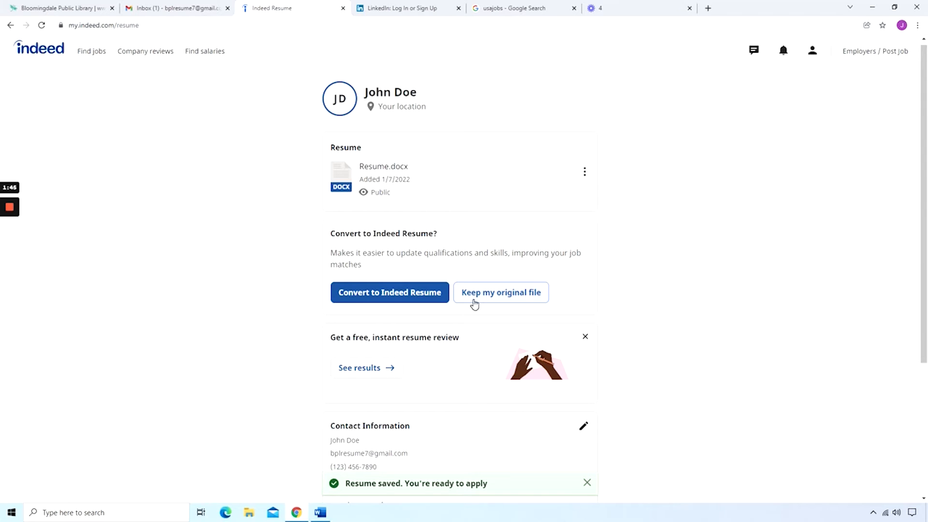
mouse_move(469, 301)
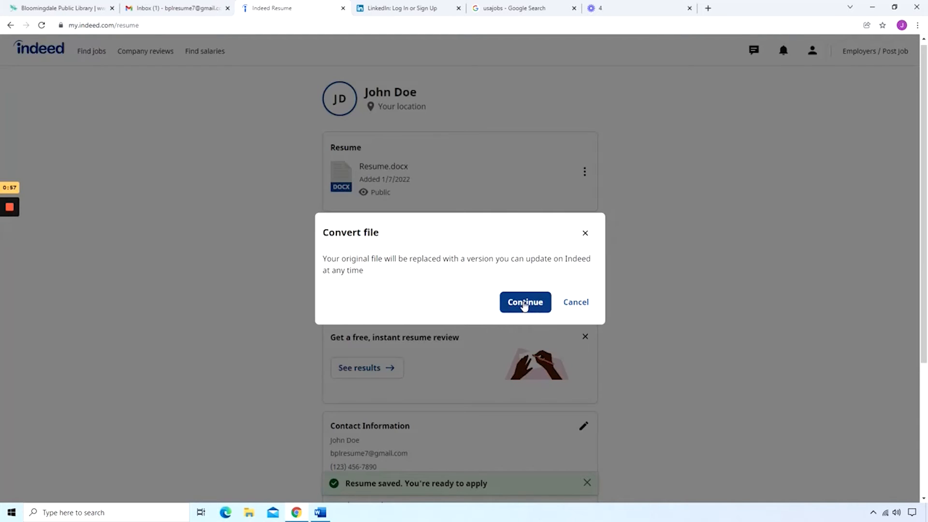
Step: Convert the file to an Indeed Resume and save the first and last name in review
left_click(524, 302)
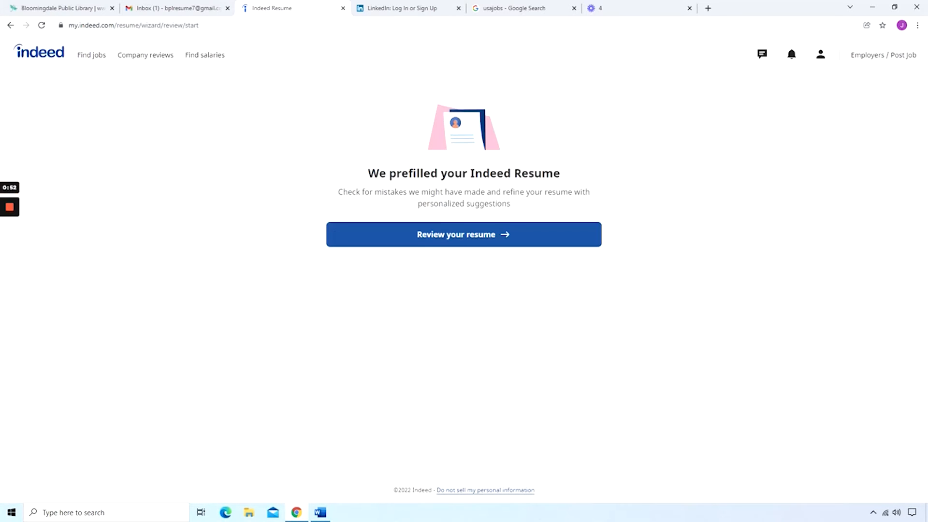
mouse_move(458, 239)
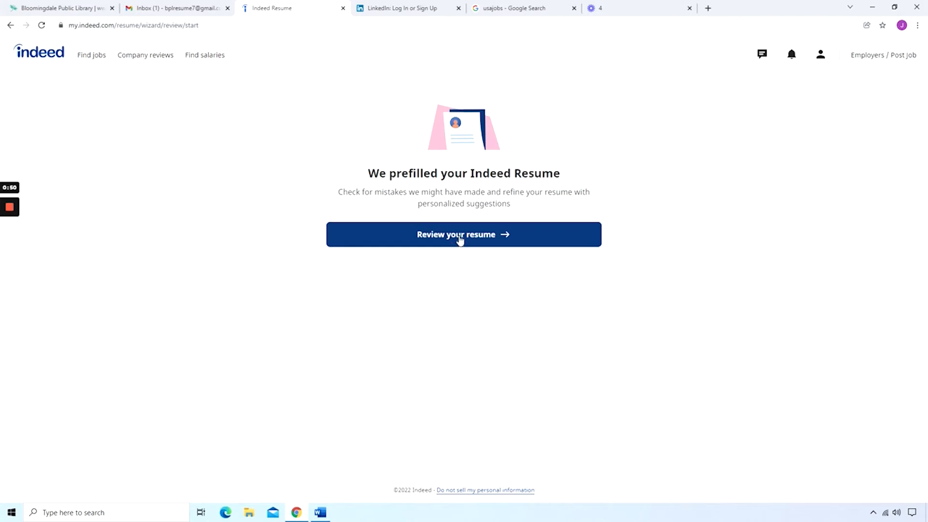
left_click(460, 235)
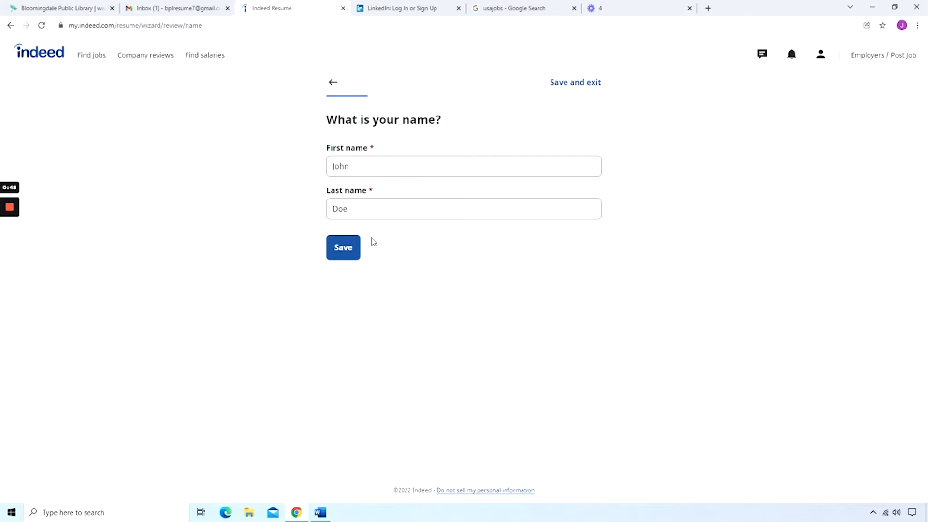
left_click(343, 247)
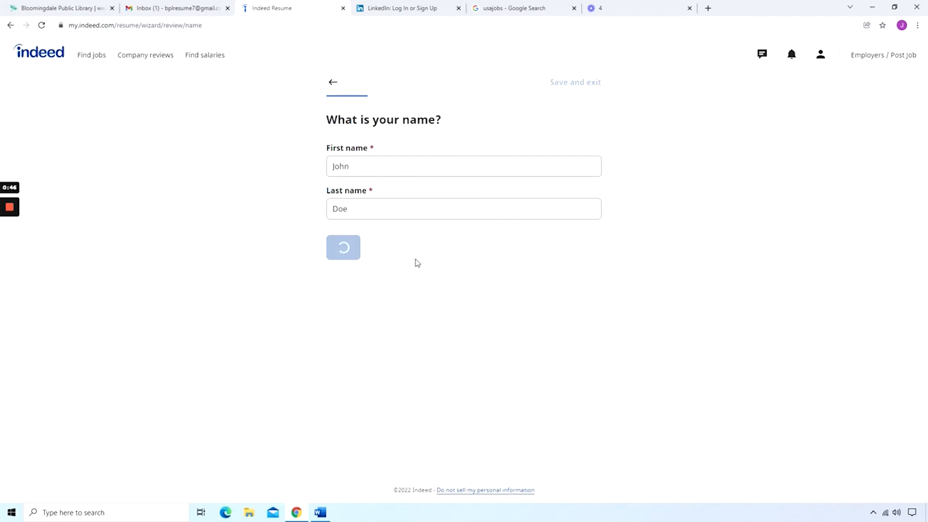
left_click(343, 247)
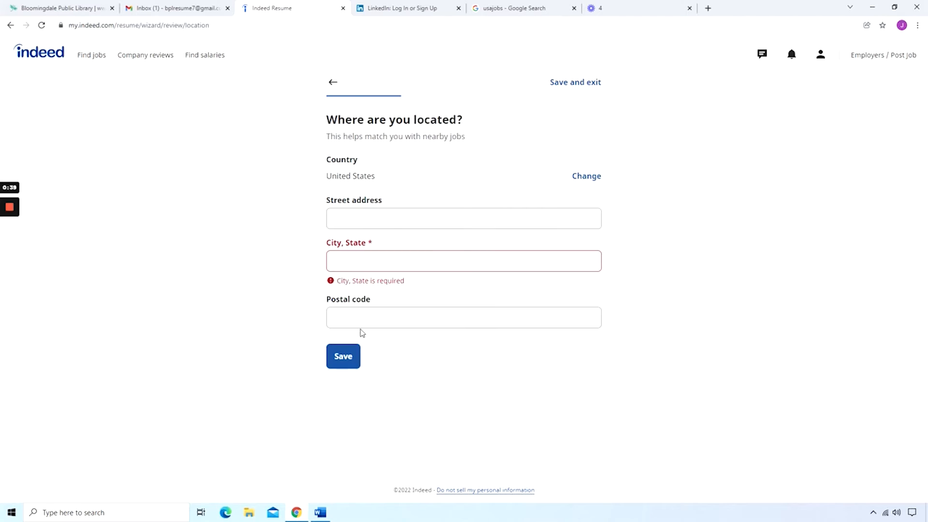
Step: Exit the resume review without saving the address, then go to job search and LinkedIn
left_click(463, 218)
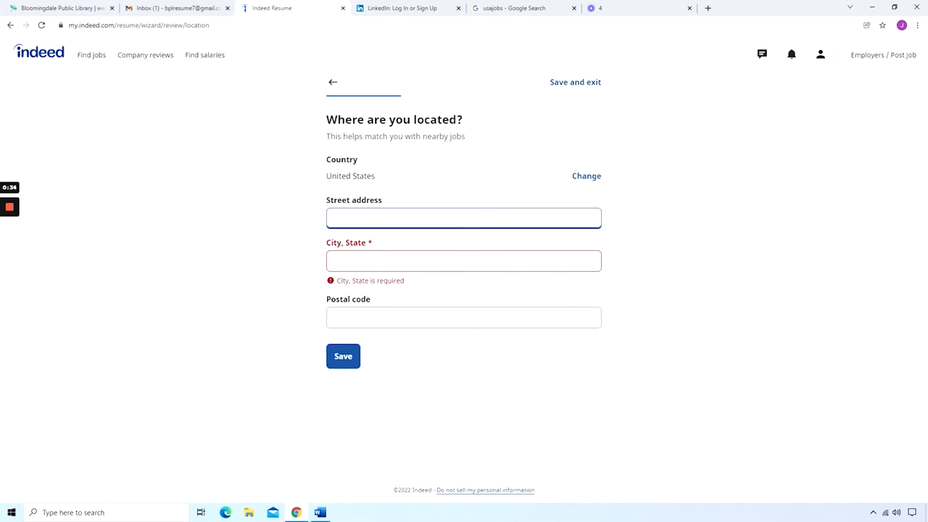
left_click(463, 218)
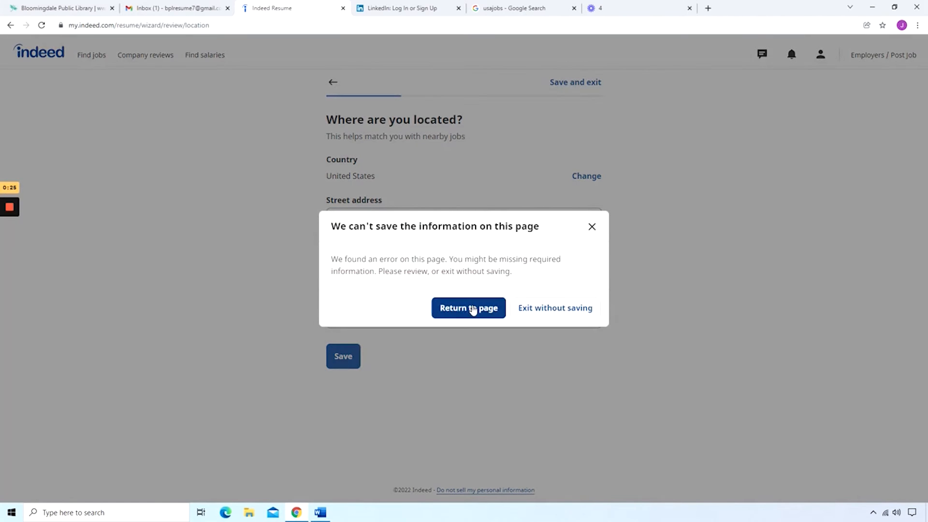
left_click(554, 308)
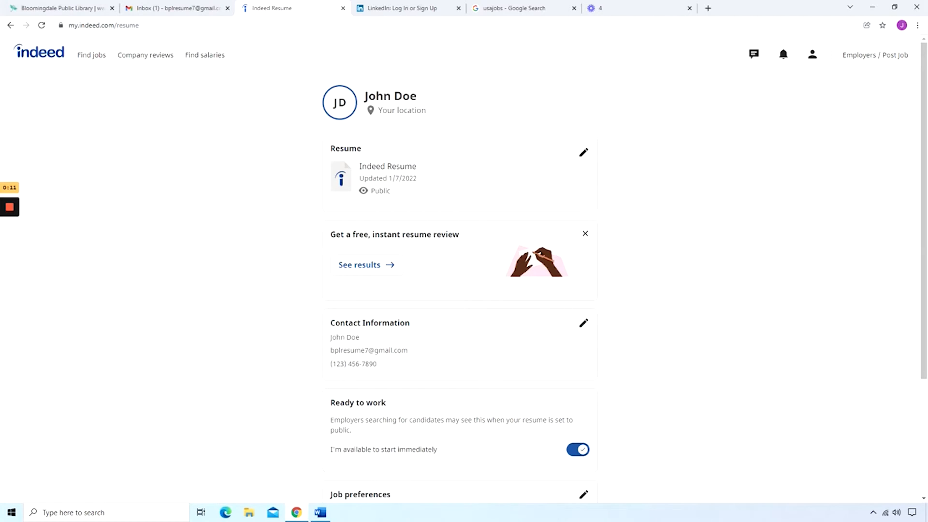
left_click(92, 54)
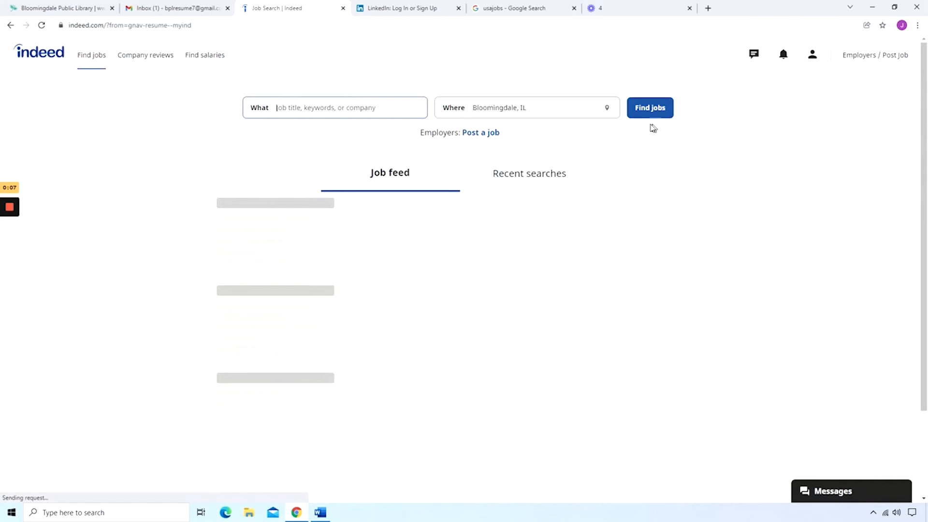
left_click(398, 9)
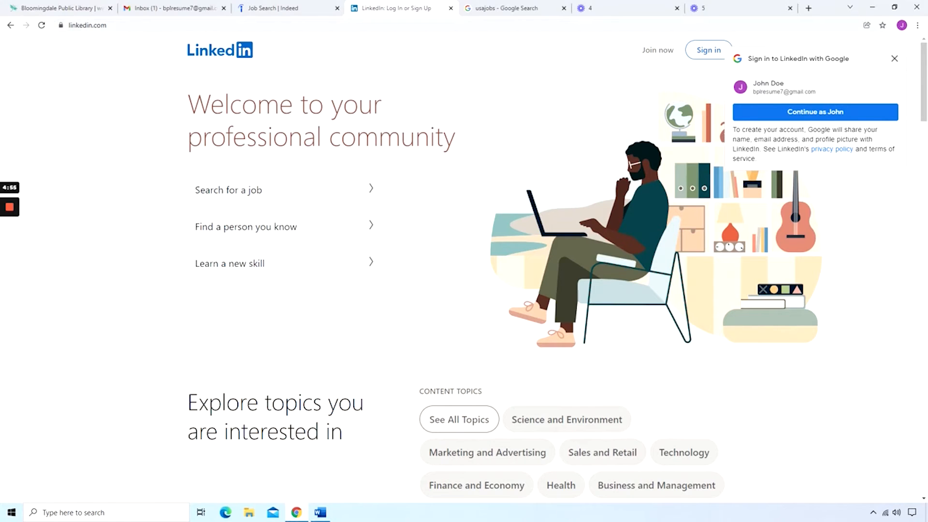
mouse_move(253, 178)
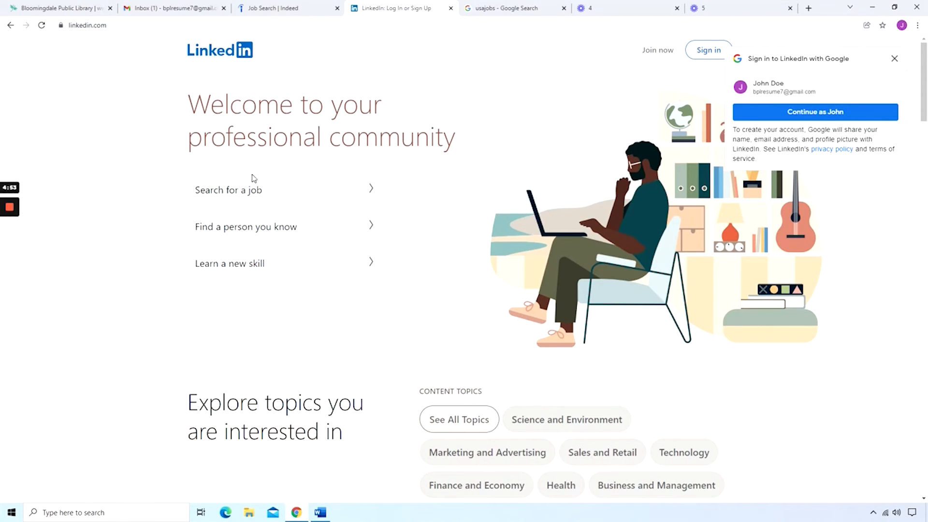
mouse_move(267, 230)
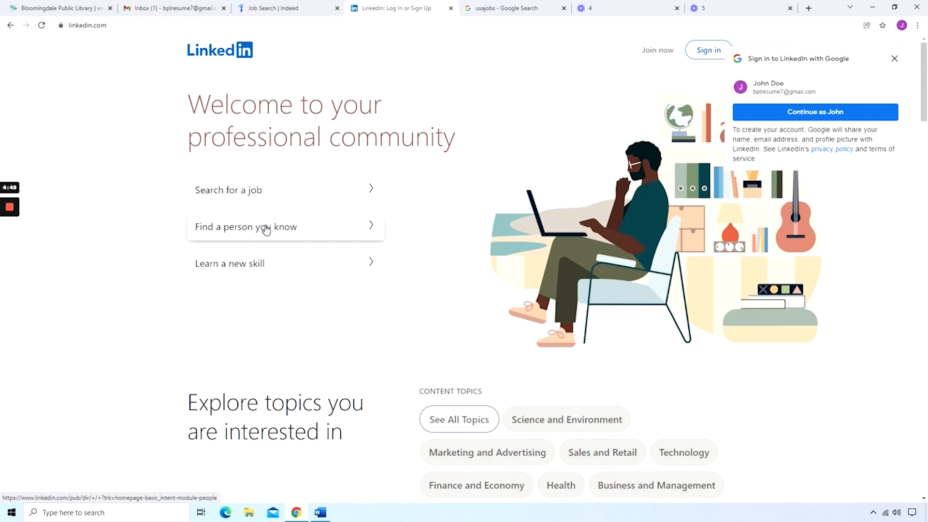
mouse_move(265, 268)
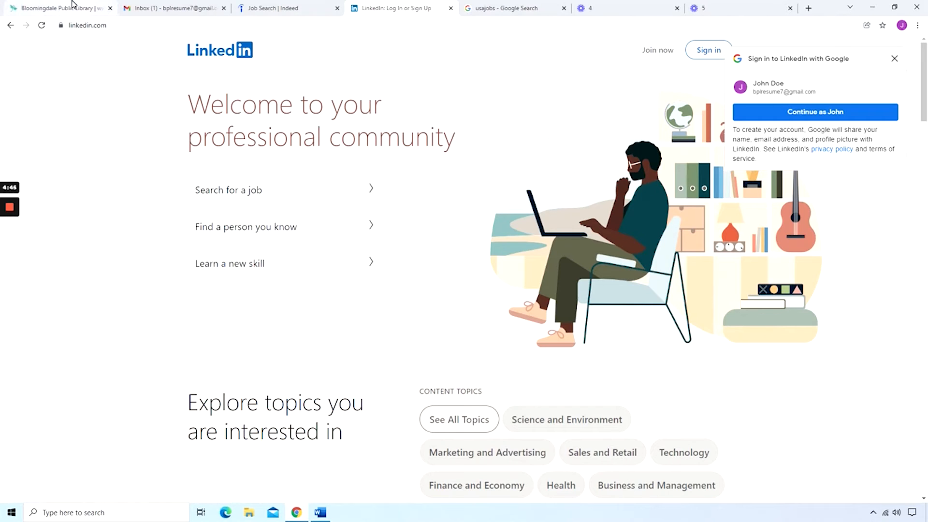
Step: Leave LinkedIn's welcome page for the Bloomingdale Public Library tab
left_click(58, 8)
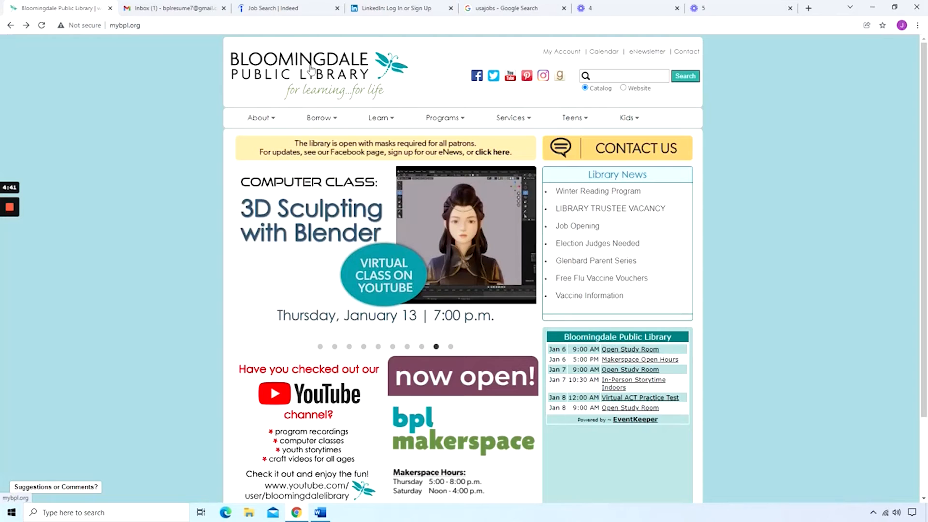
Step: Go through Learn > Online Courses to the LinkedIn Learning (formerly Lynda.com) offer
left_click(379, 117)
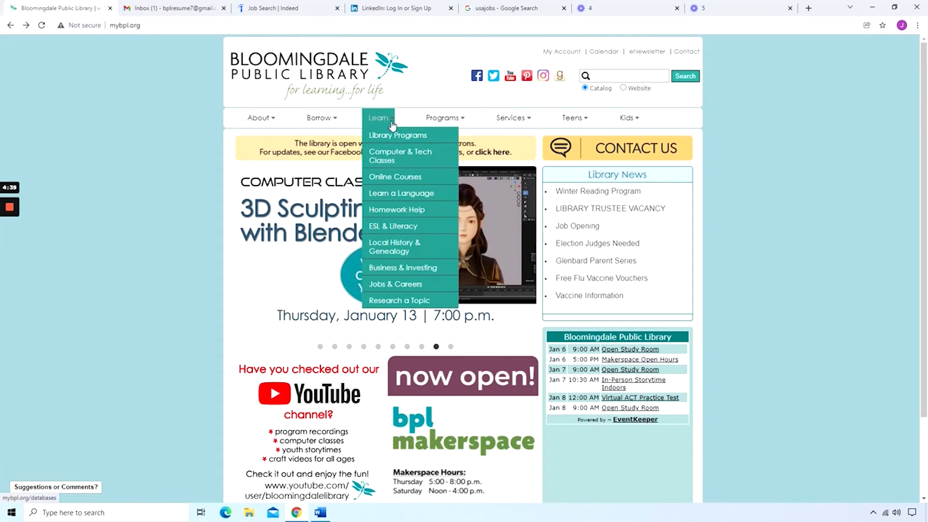
mouse_move(390, 179)
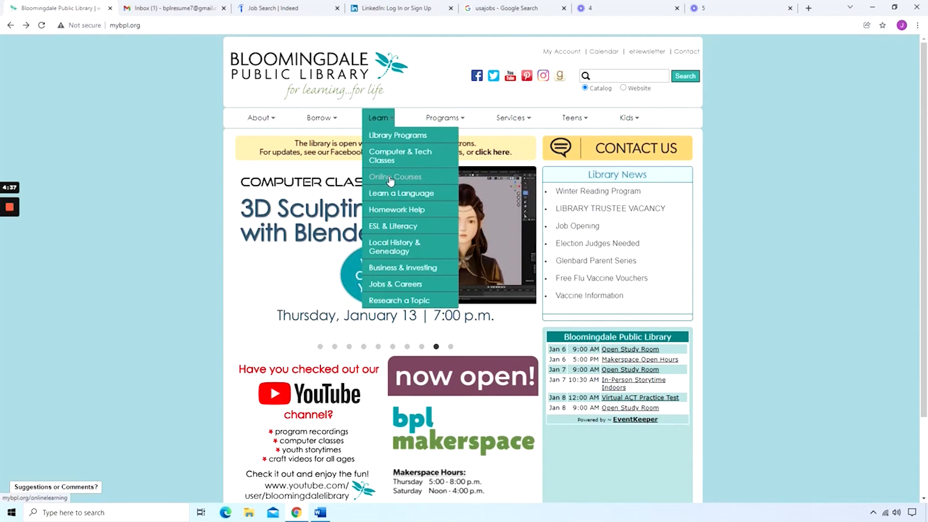
left_click(395, 176)
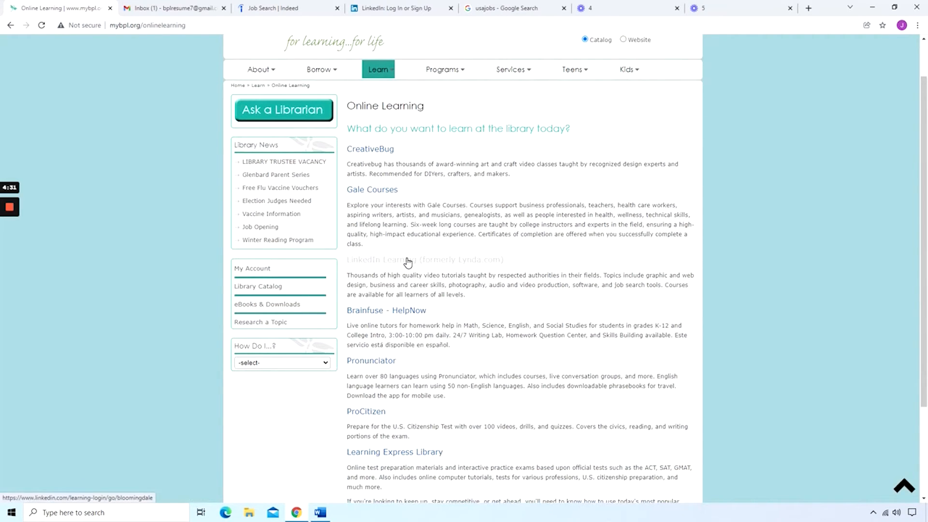
left_click(406, 259)
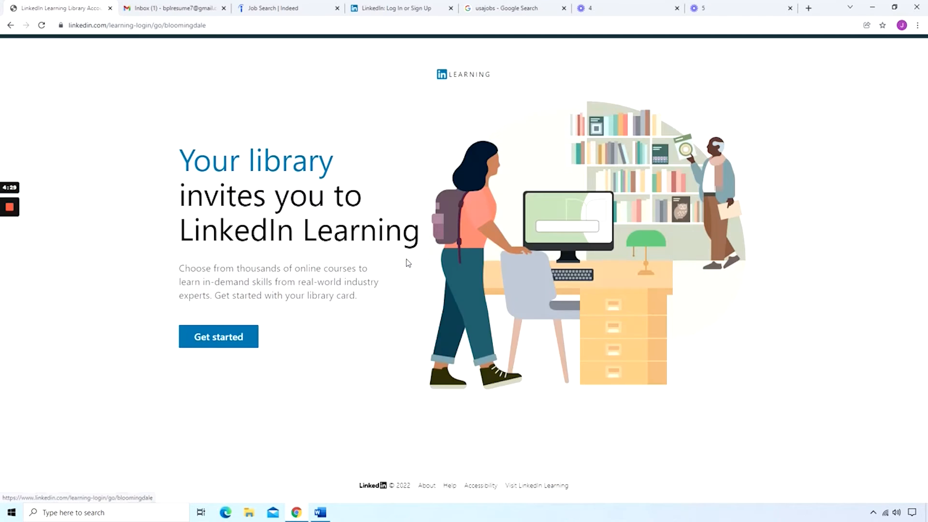
Step: Start the library's LinkedIn Learning sign-up at the card number form, then return to LinkedIn
left_click(218, 336)
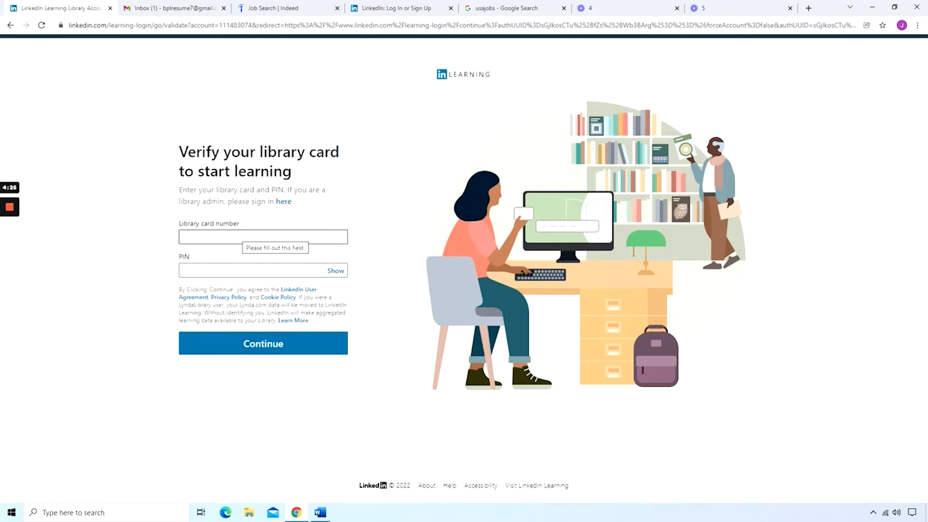
left_click(262, 237)
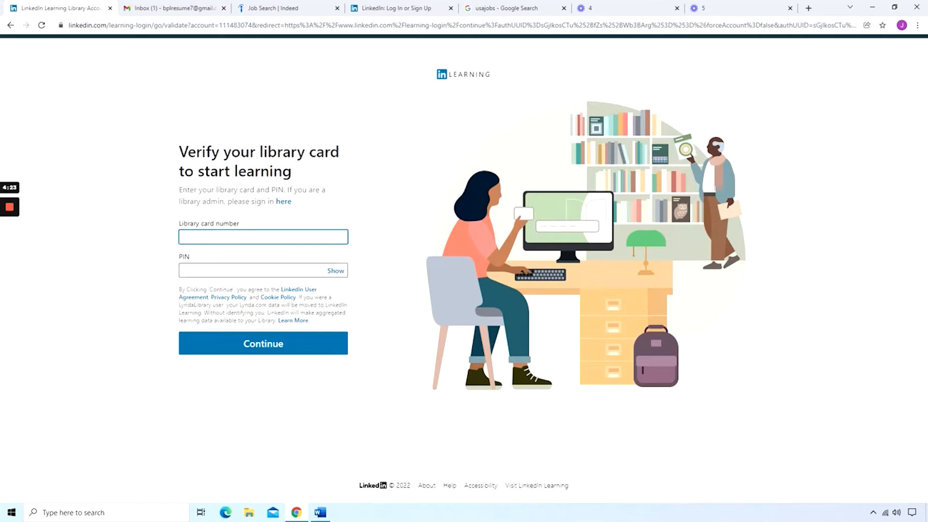
left_click(252, 270)
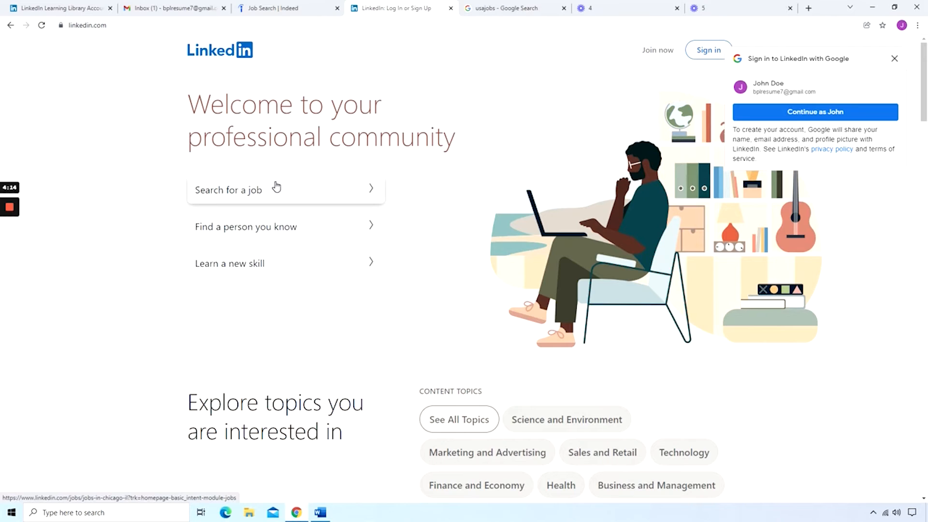
mouse_move(271, 203)
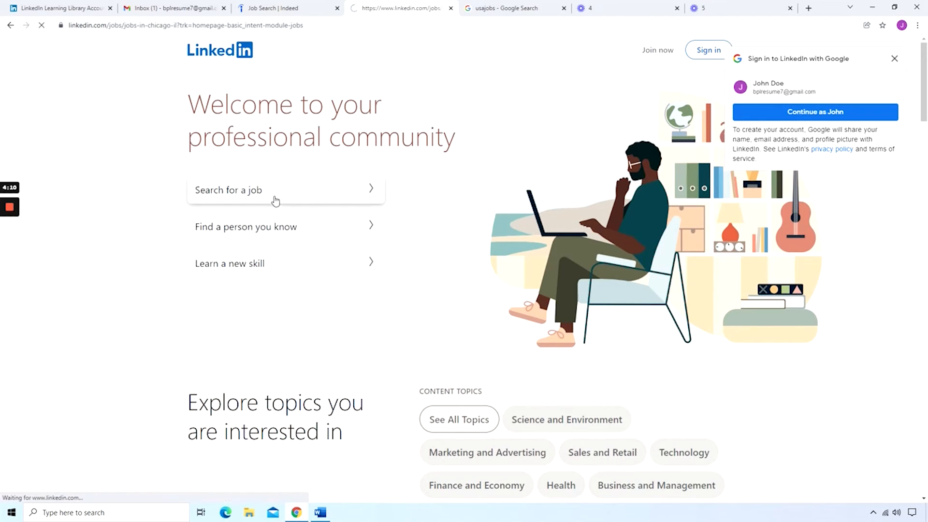
Step: Open LinkedIn job listings for Chicago, Illinois and scroll through the 152,000+ results
left_click(276, 190)
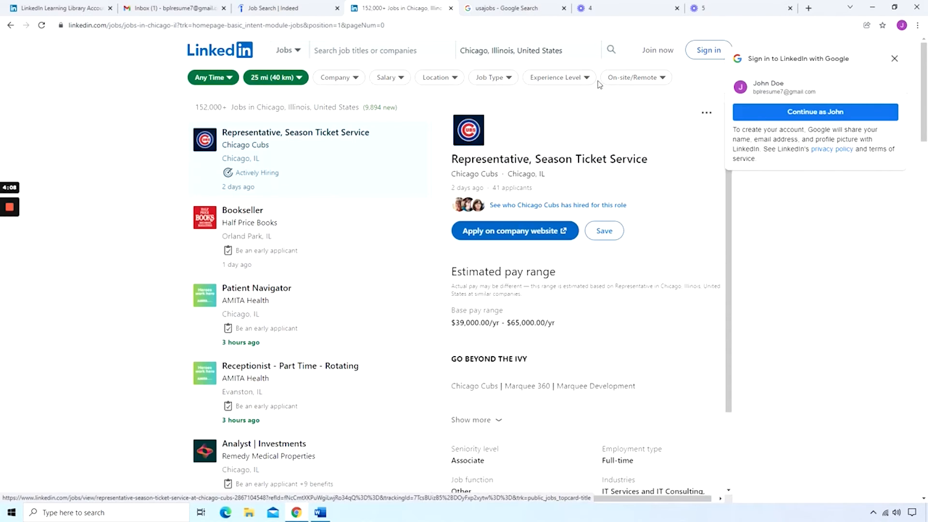
mouse_move(658, 56)
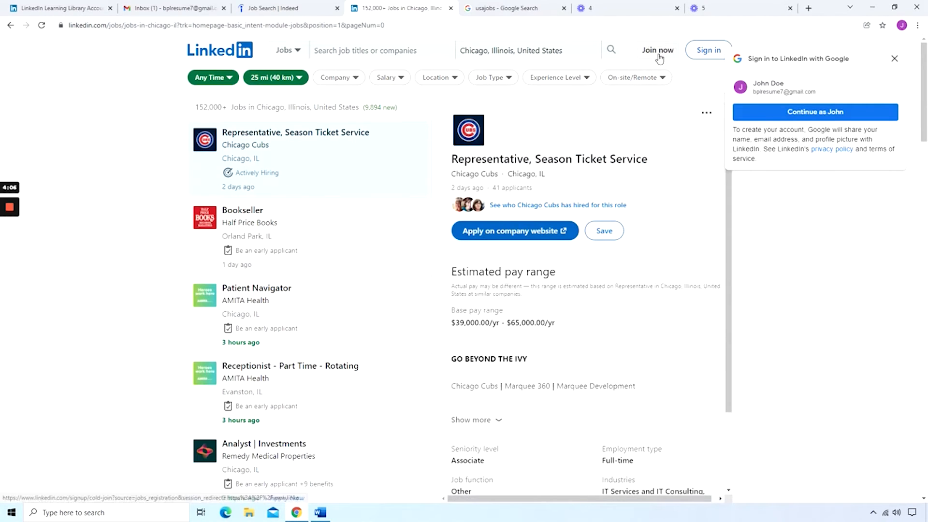
mouse_move(645, 59)
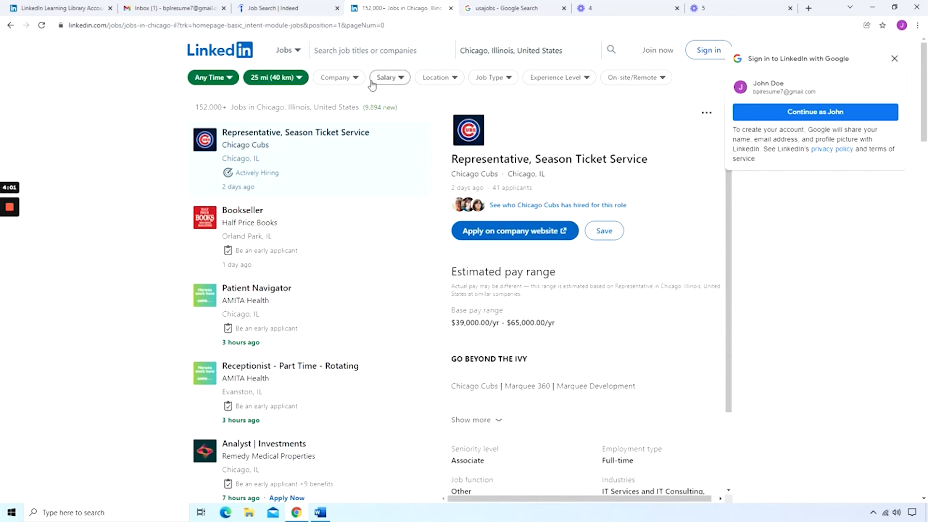
mouse_move(353, 146)
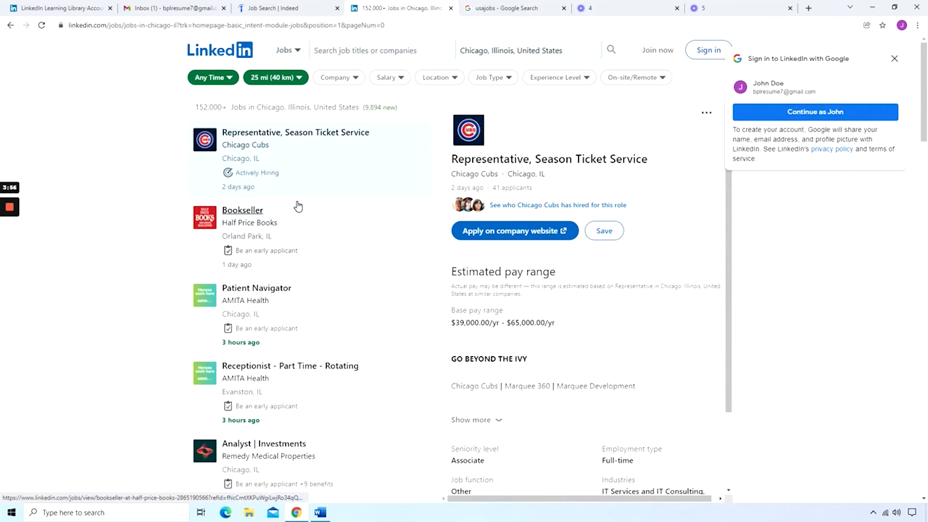
mouse_move(289, 173)
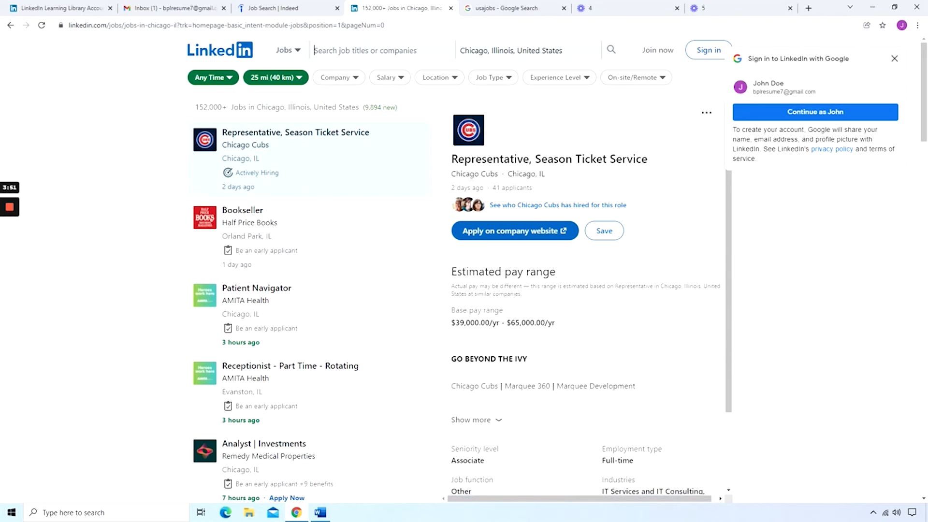
left_click(523, 50)
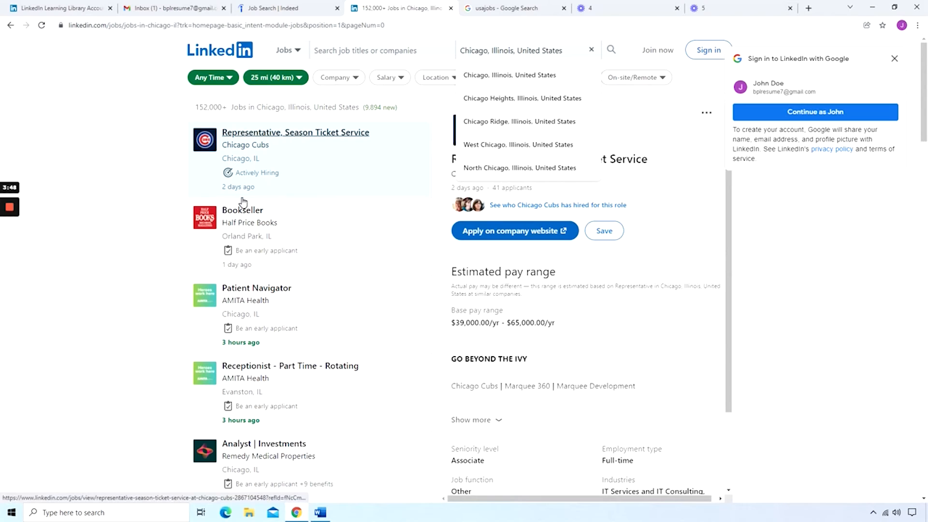
scroll("down", 3)
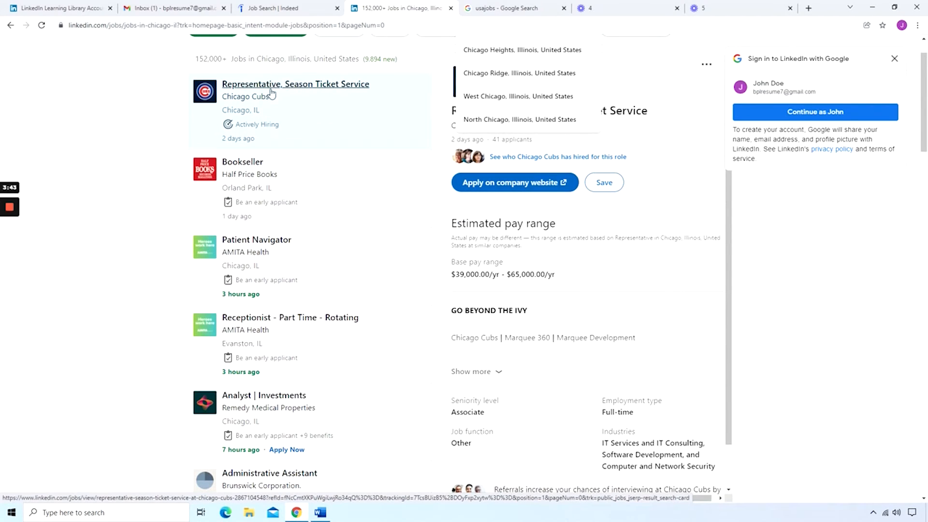
mouse_move(278, 108)
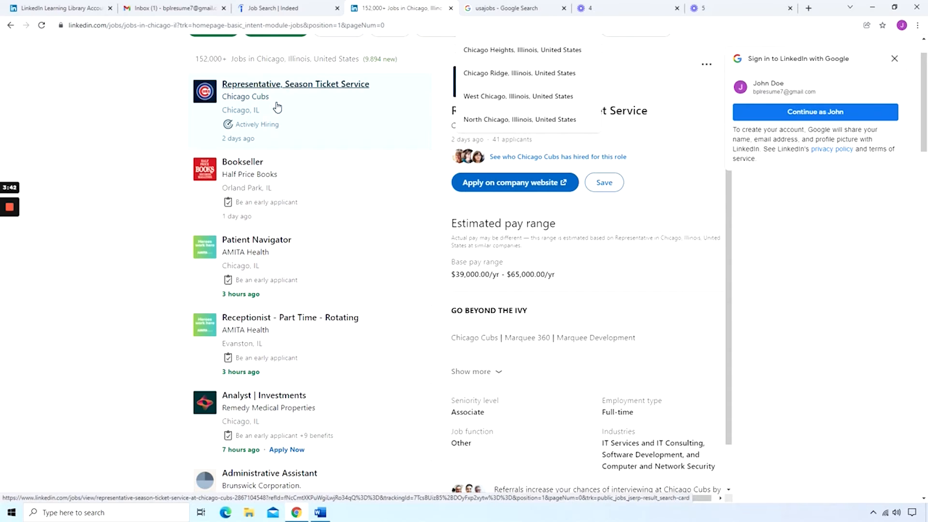
scroll("down", 3)
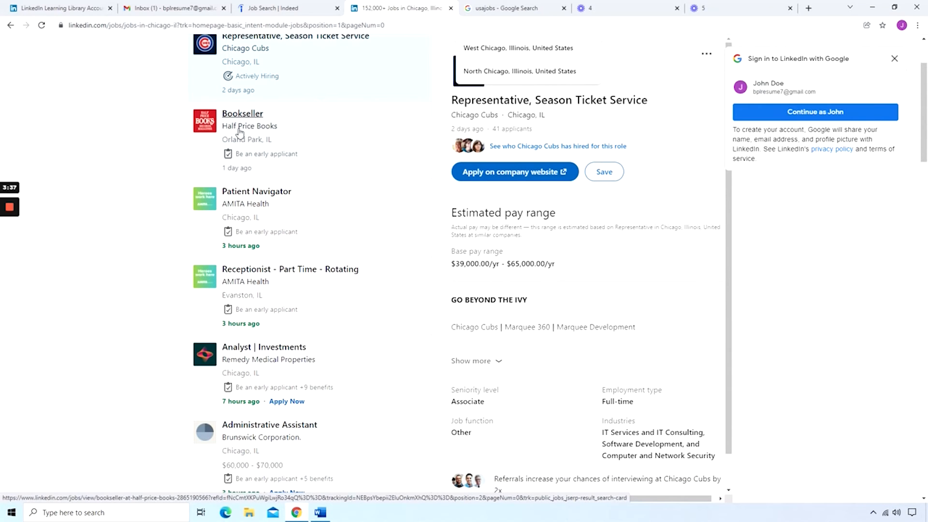
mouse_move(256, 172)
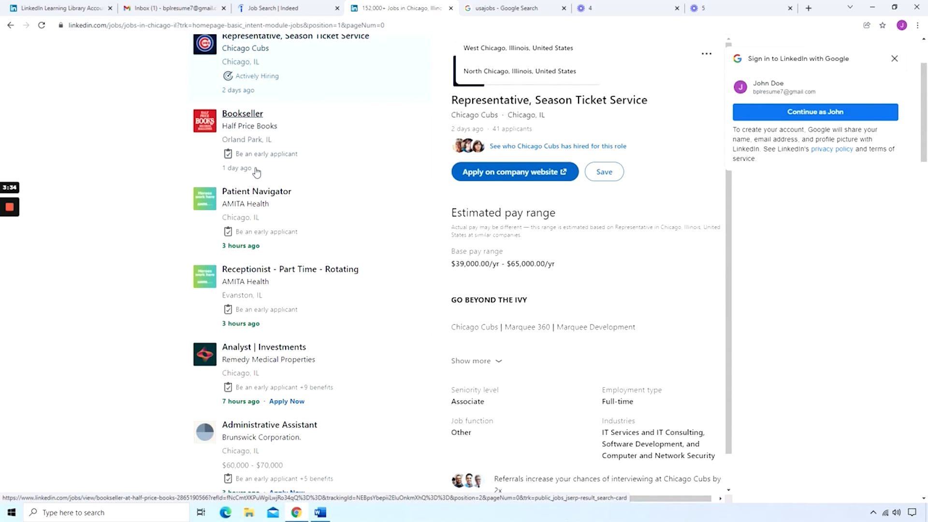
scroll("down", 3)
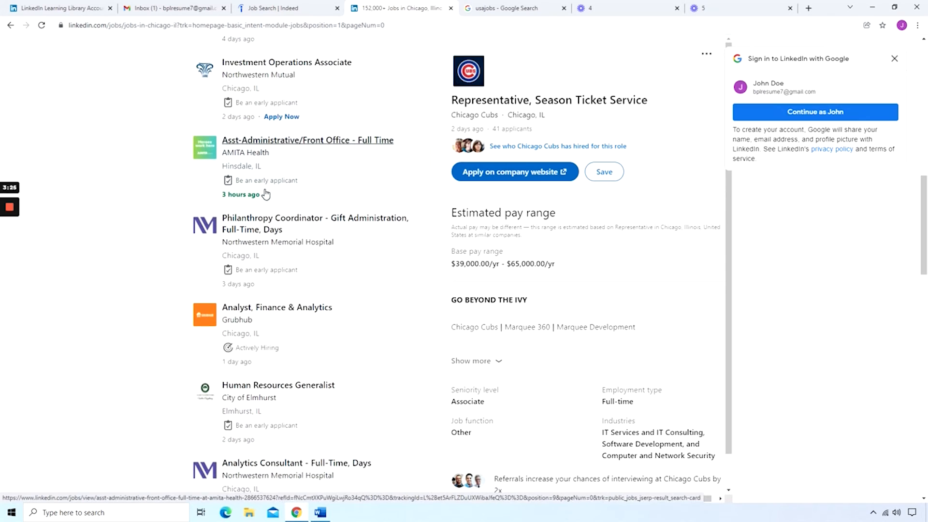
scroll("down", 3)
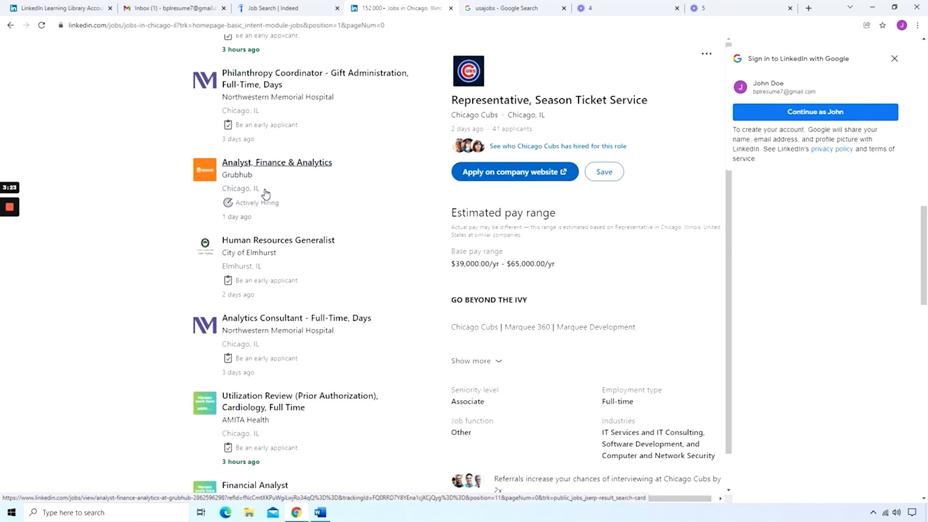
scroll("down", 3)
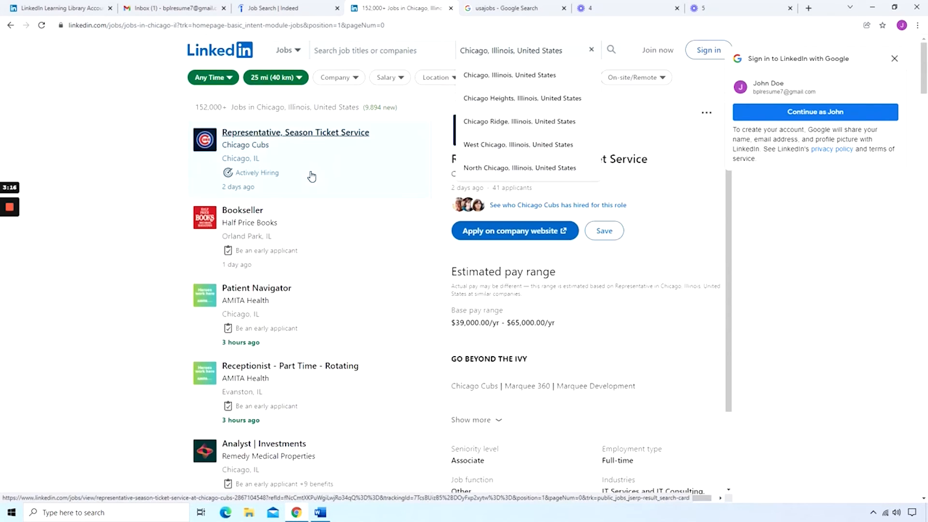
Step: View the Half Price Books Bookseller posting in Orland Park, highlighting its $36,000–$50,000 pay range
left_click(249, 223)
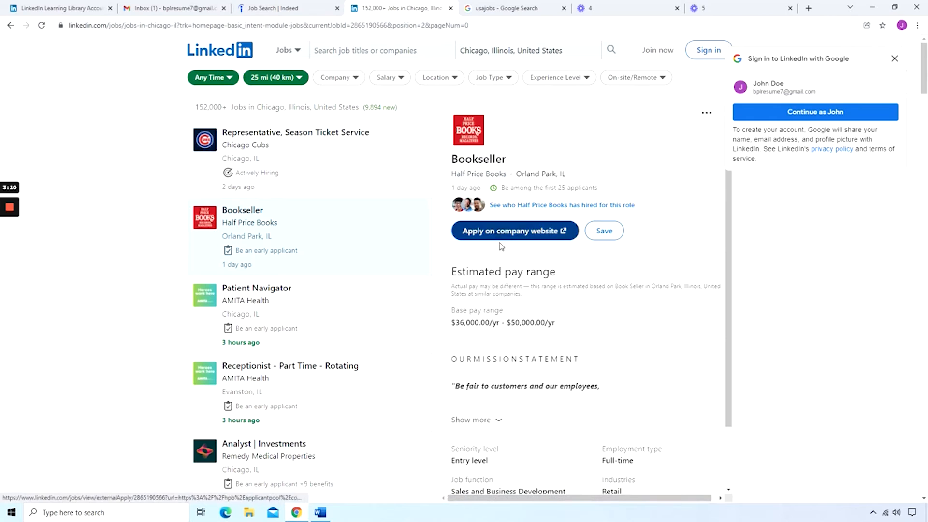
scroll("down", 3)
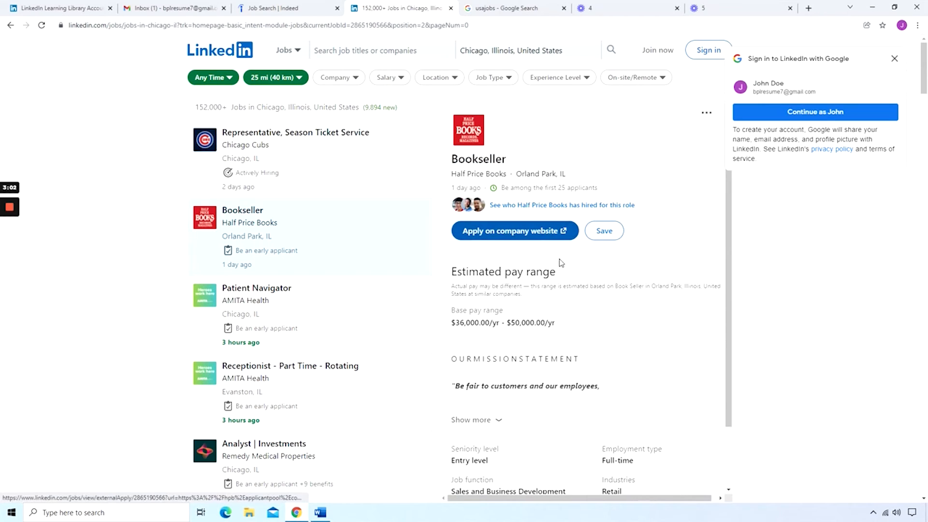
scroll("down", 3)
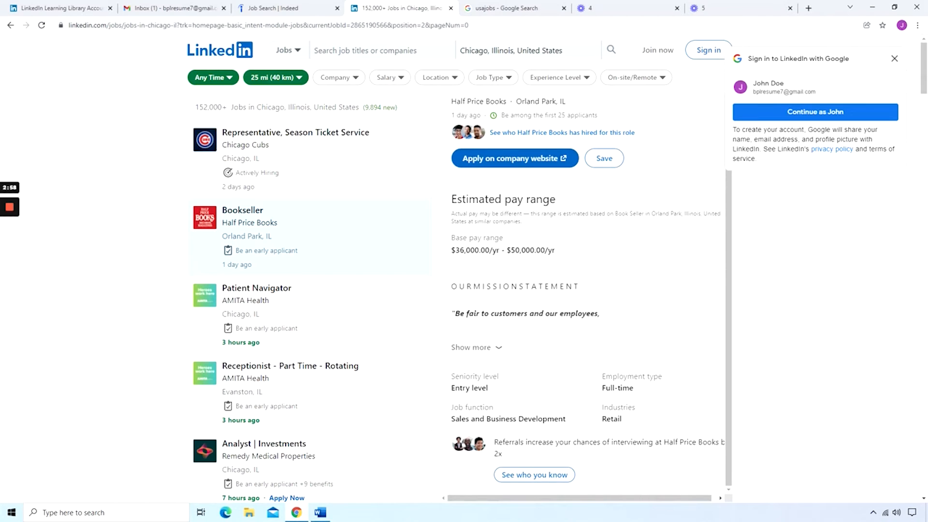
left_click_drag(480, 250, 555, 249)
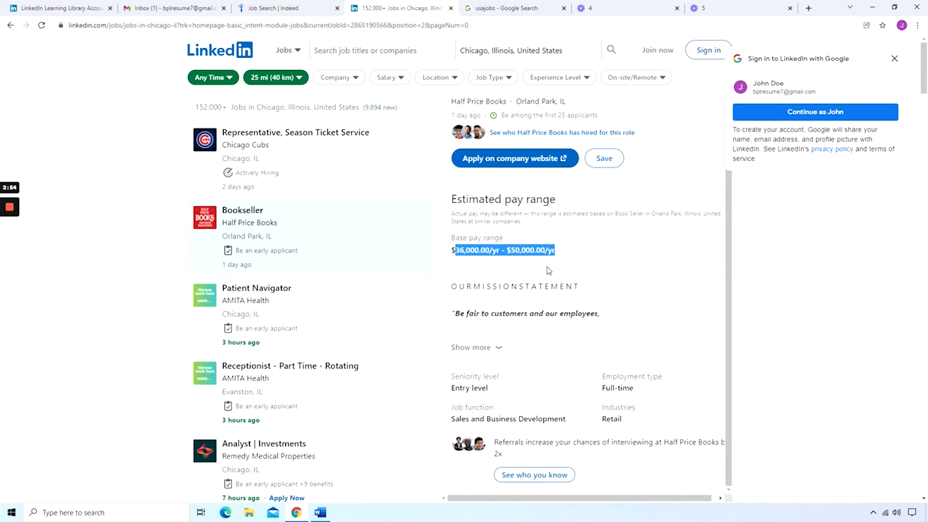
mouse_move(481, 247)
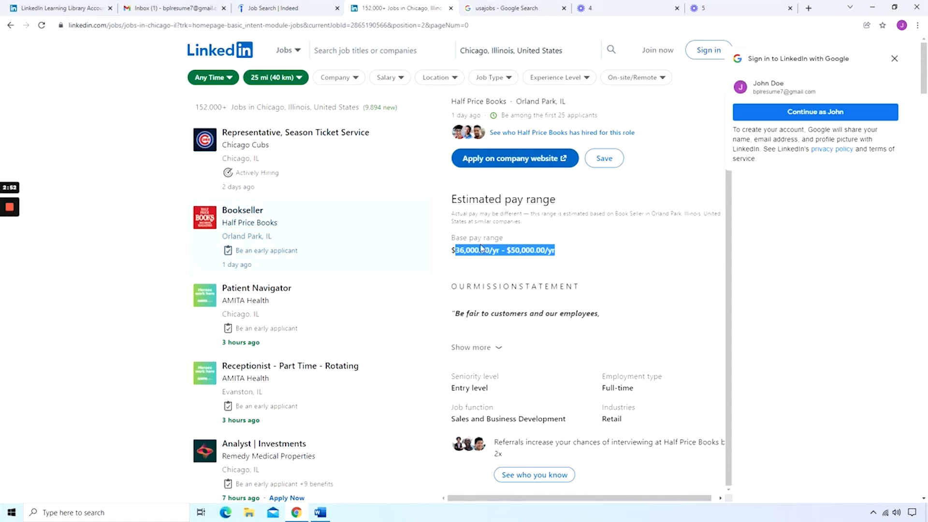
scroll("down", 3)
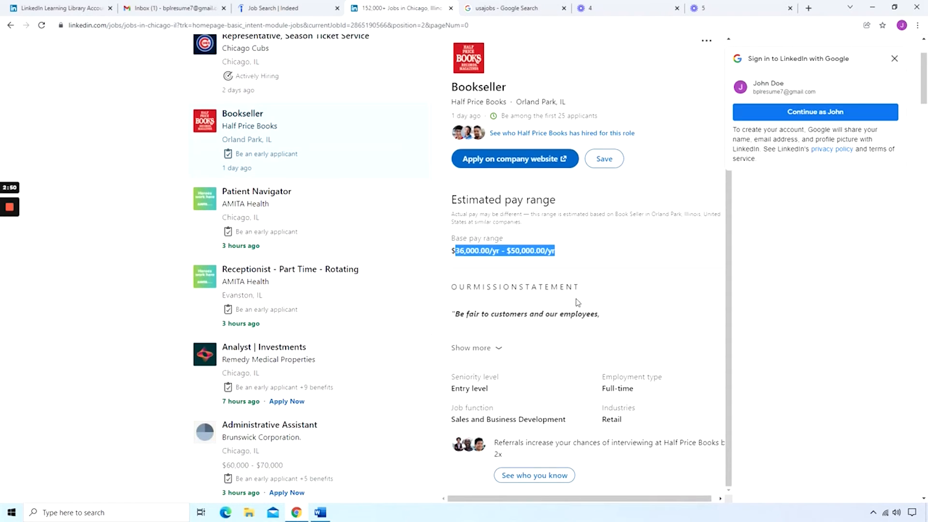
scroll("down", 3)
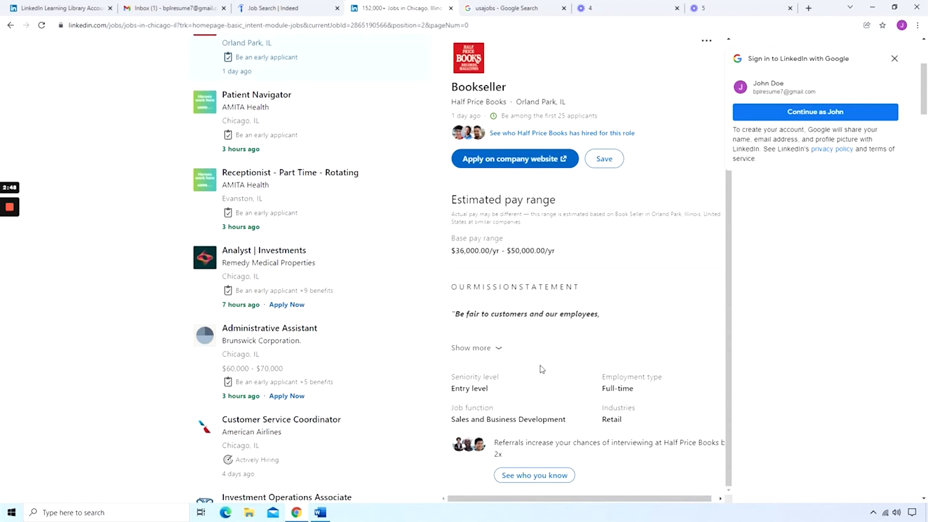
scroll("down", 3)
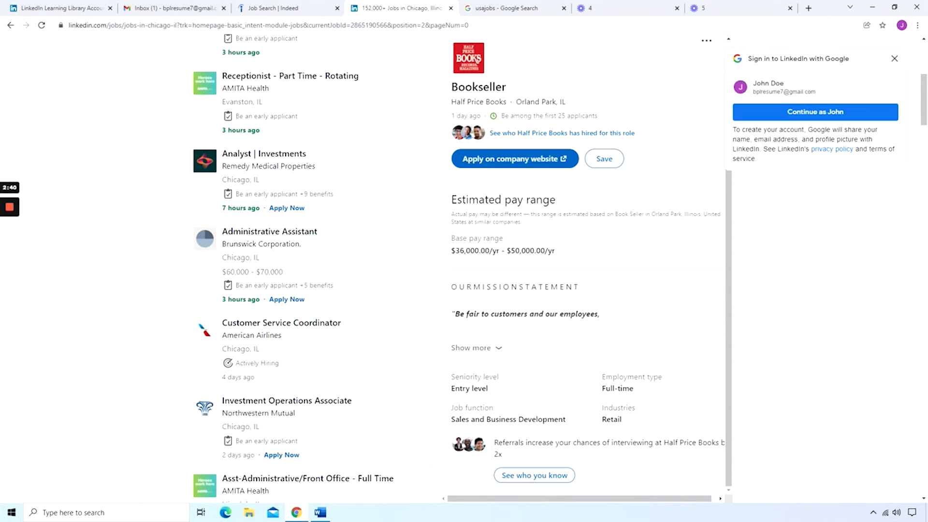
mouse_move(540, 466)
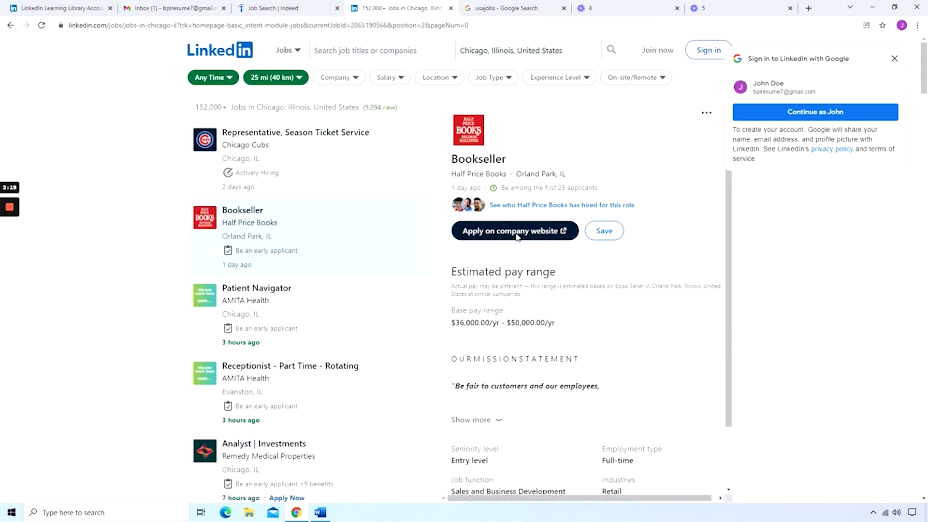
Step: Open the Bookseller application on the company site, then view the Chicago Cubs Season Ticket Service listing
left_click(514, 231)
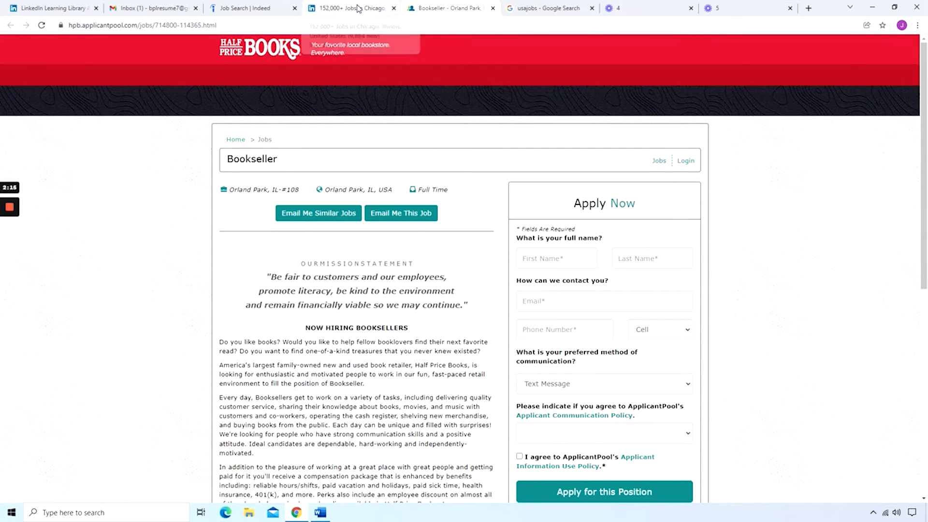
mouse_move(360, 8)
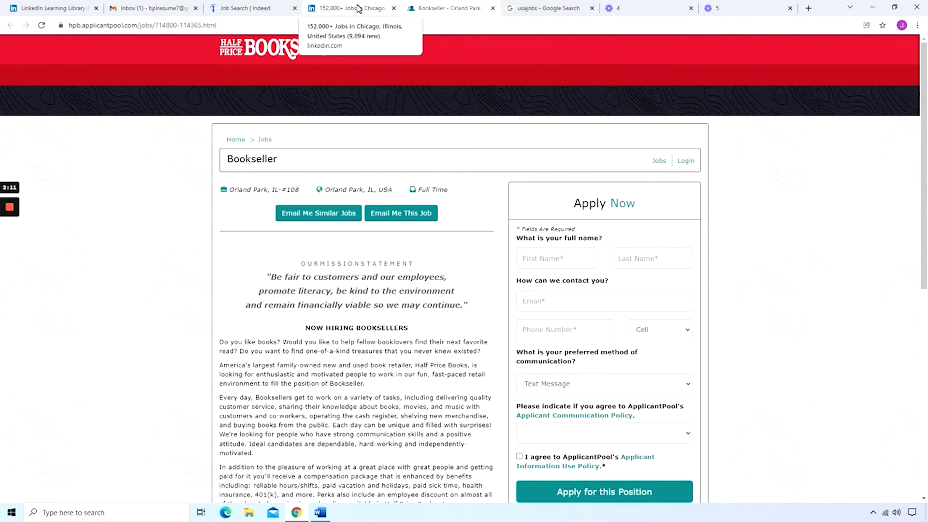
left_click(354, 8)
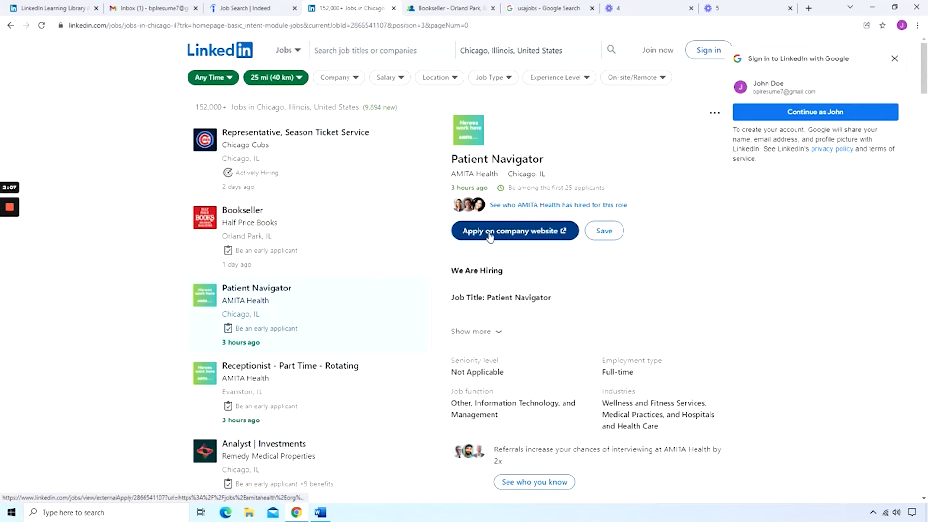
left_click(290, 365)
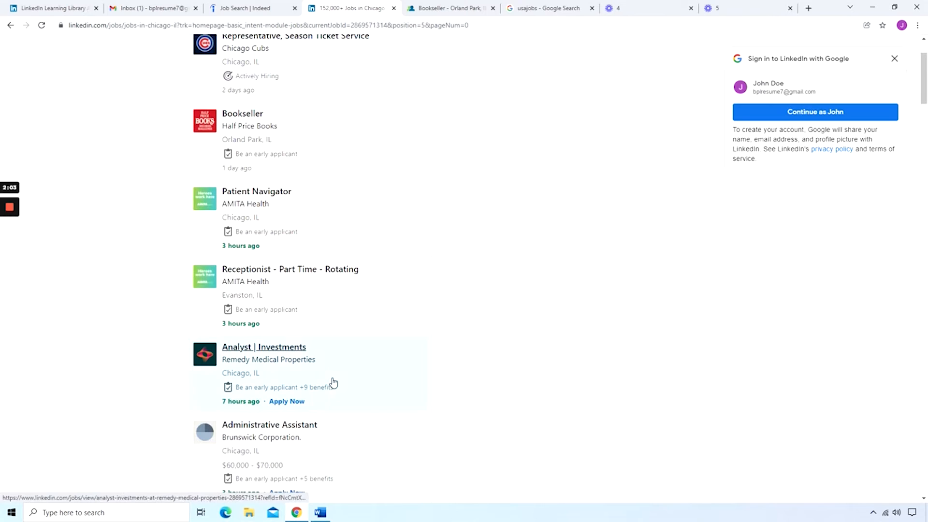
left_click(264, 347)
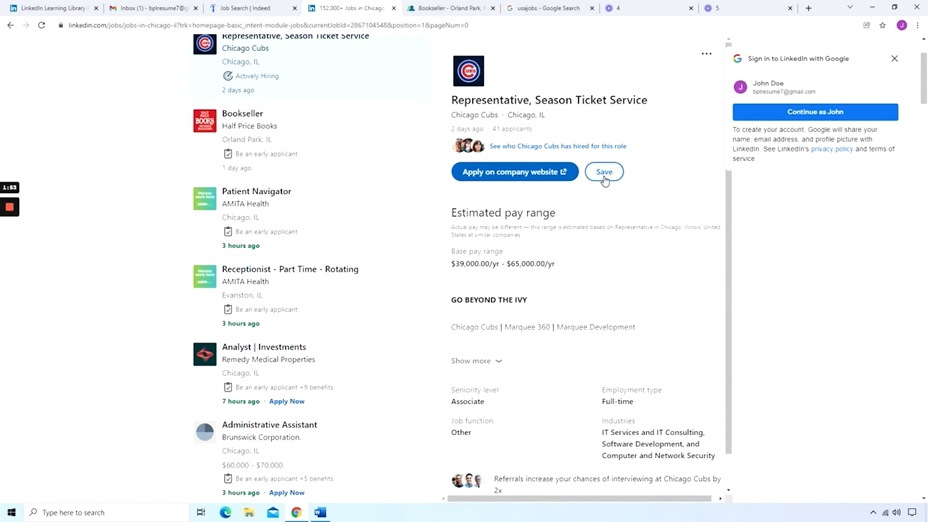
mouse_move(608, 175)
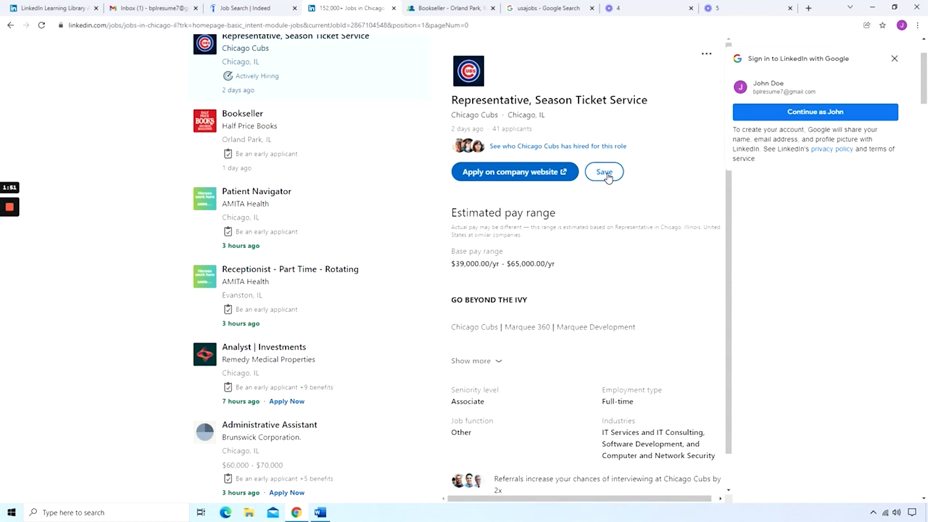
mouse_move(335, 364)
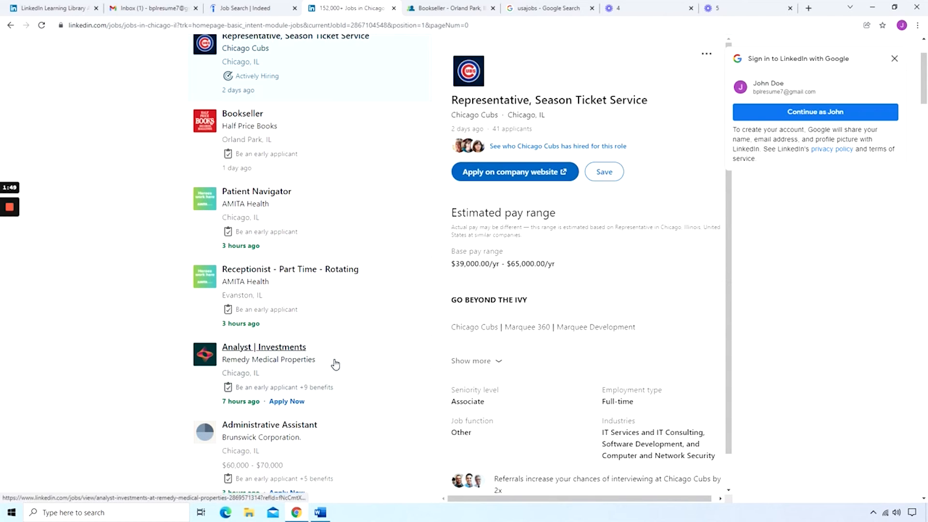
left_click(264, 347)
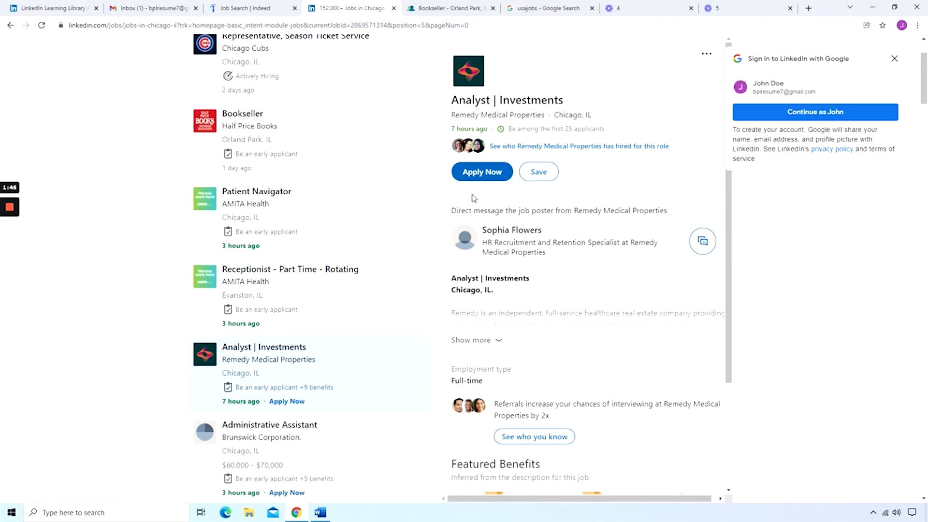
left_click(482, 171)
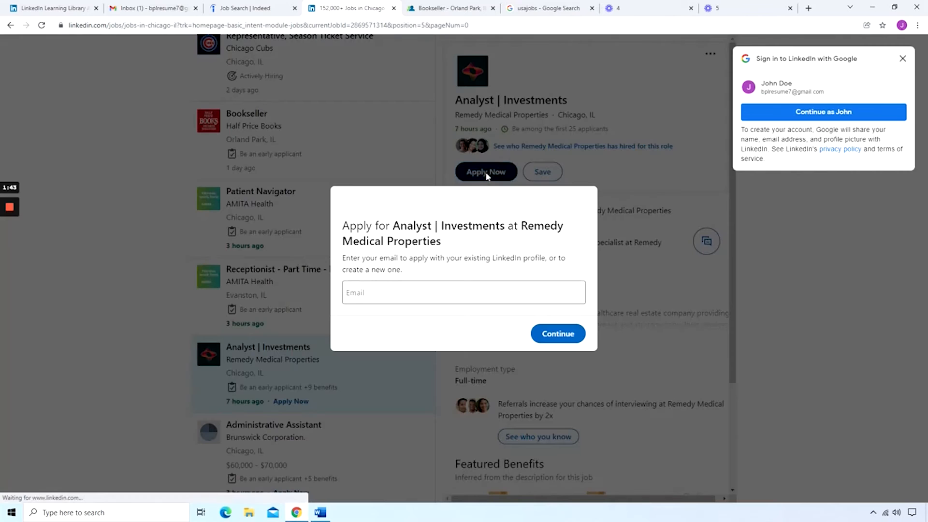
left_click(558, 334)
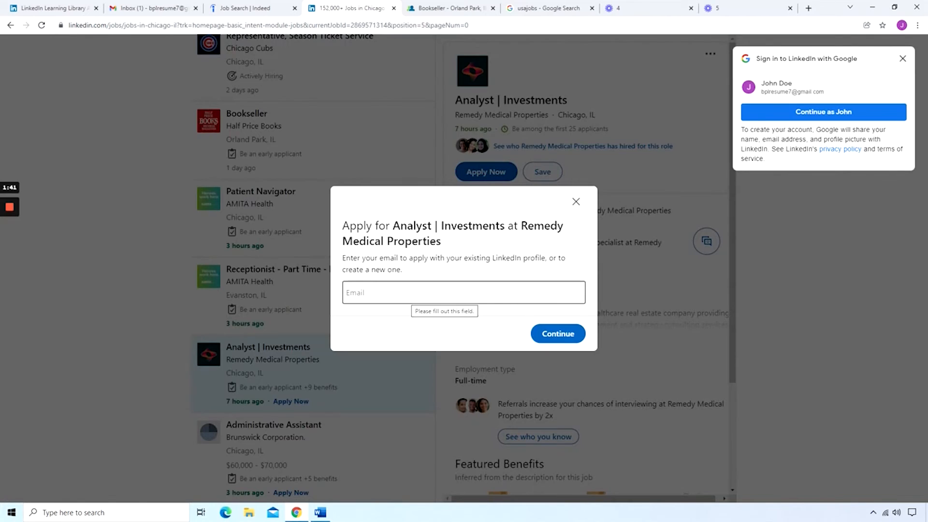
left_click(463, 292)
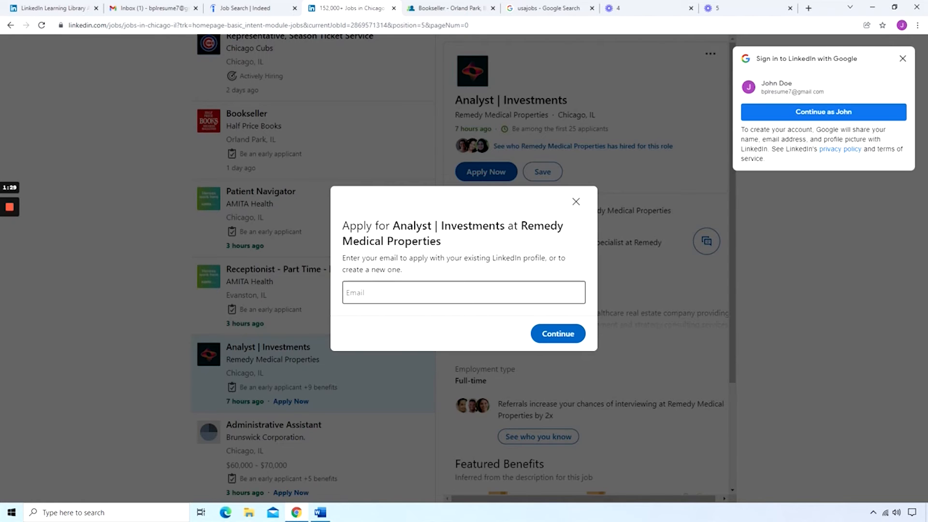
left_click(463, 293)
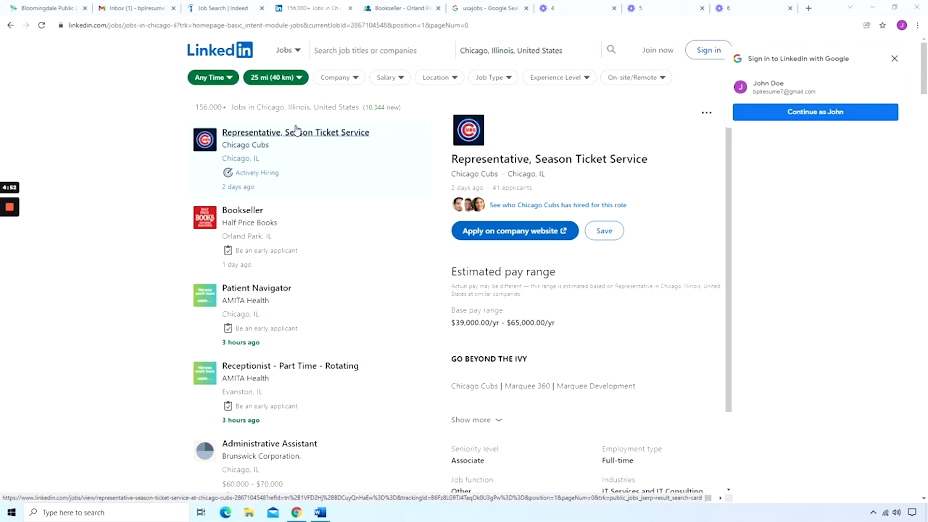
scroll("down", 3)
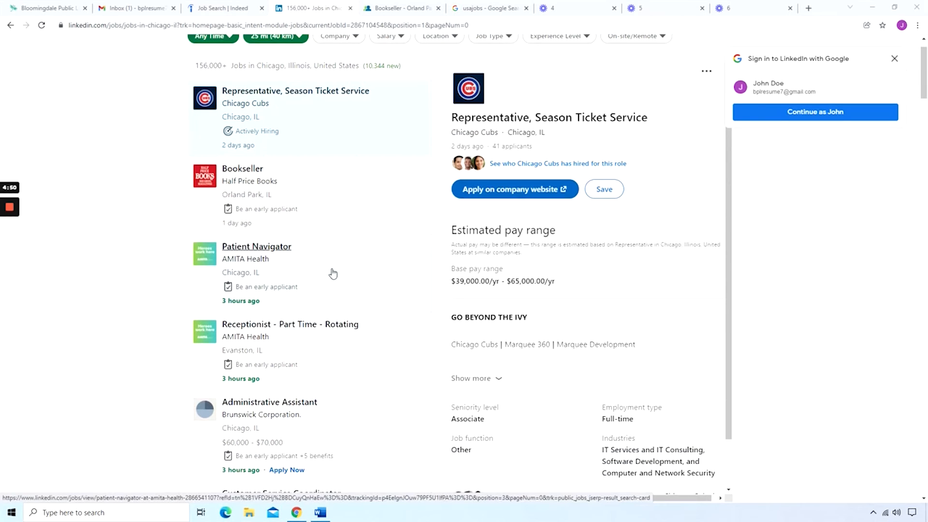
scroll("down", 3)
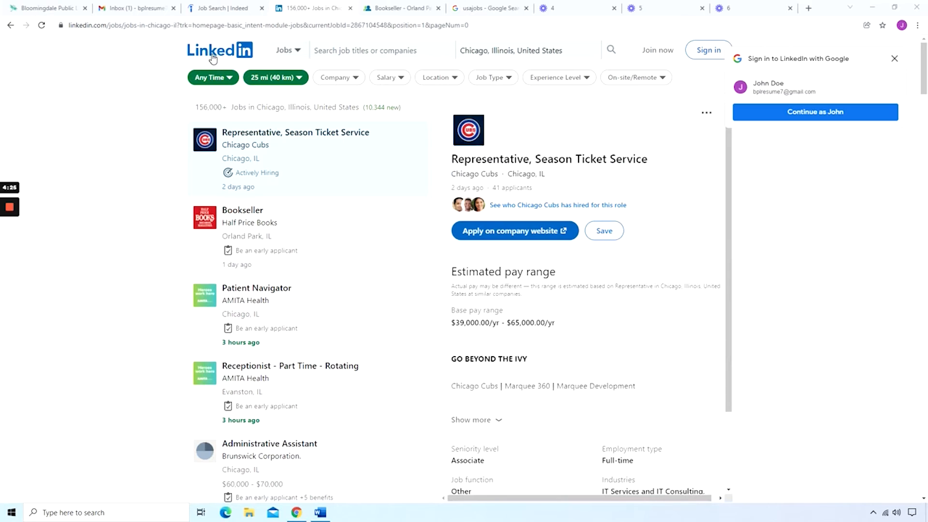
mouse_move(234, 57)
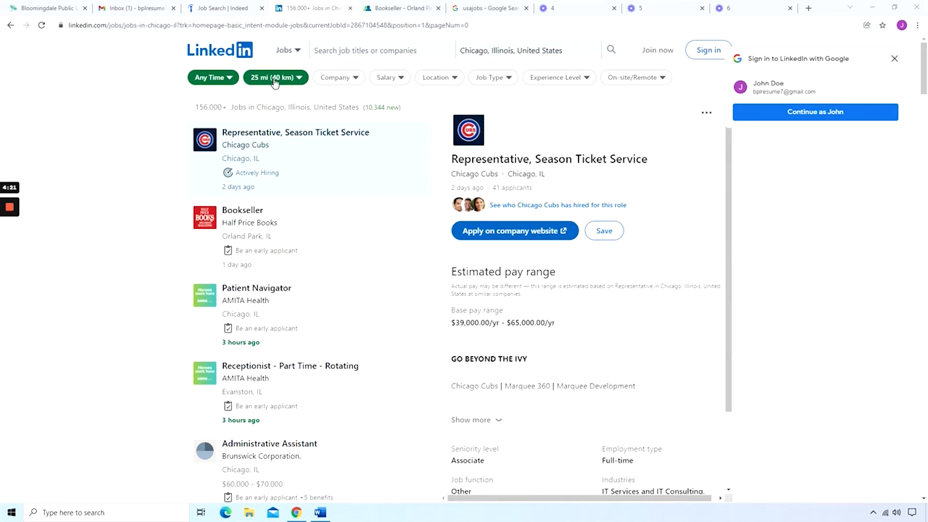
left_click(225, 9)
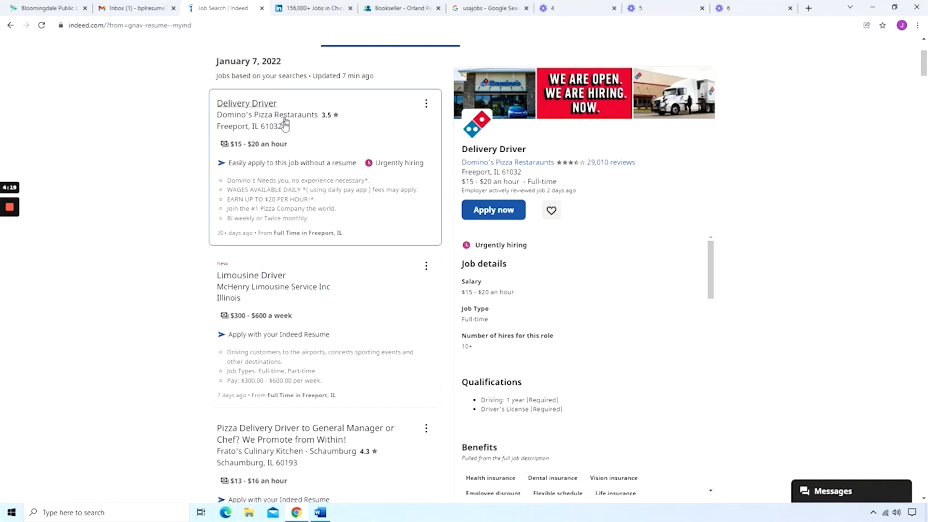
scroll("up", 3)
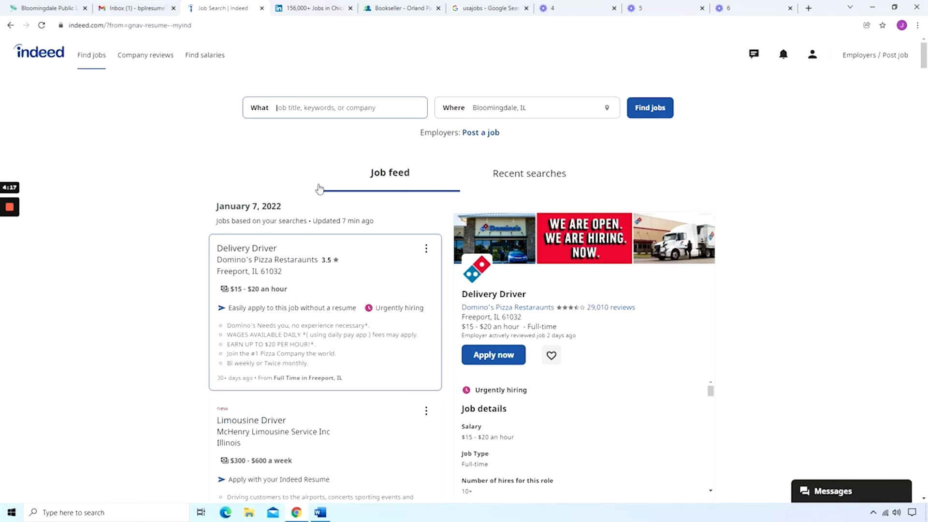
left_click(312, 9)
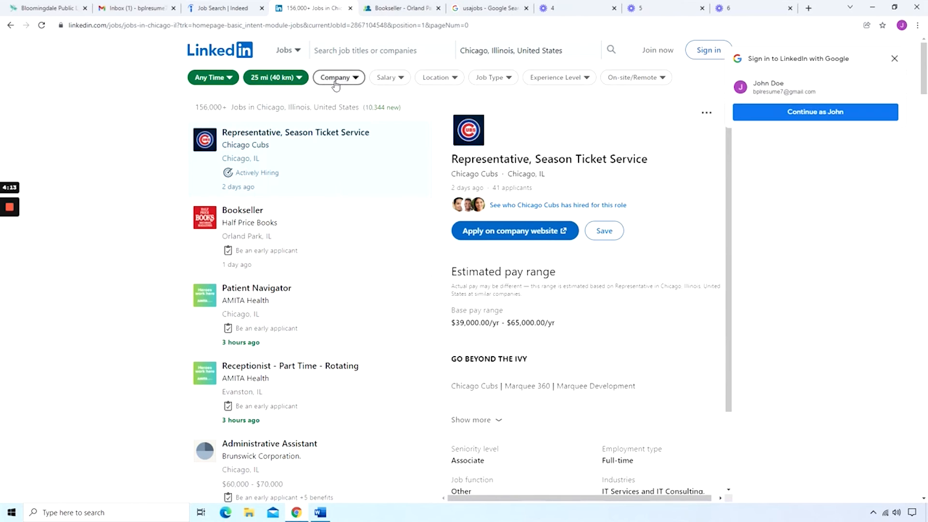
left_click(338, 77)
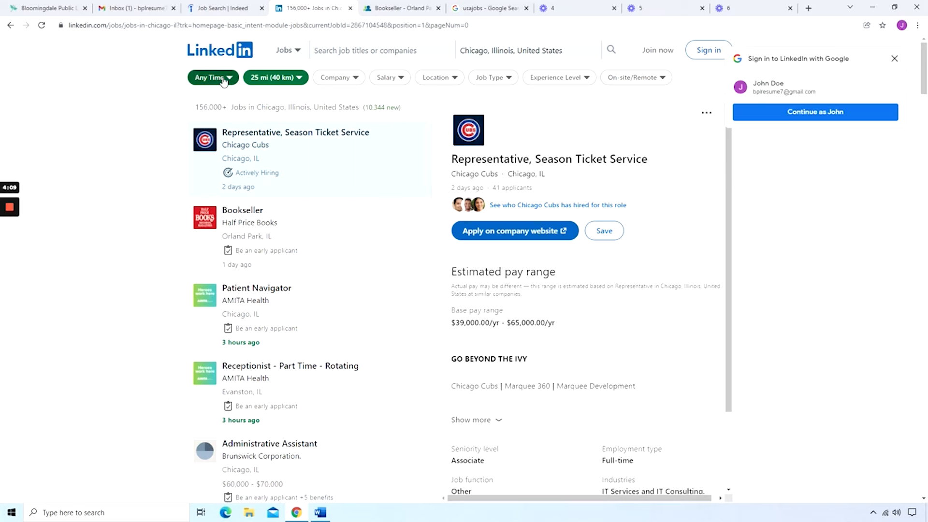
Step: Search LinkedIn jobs in Bloomingdale, Illinois within a 10-mile radius
left_click(213, 77)
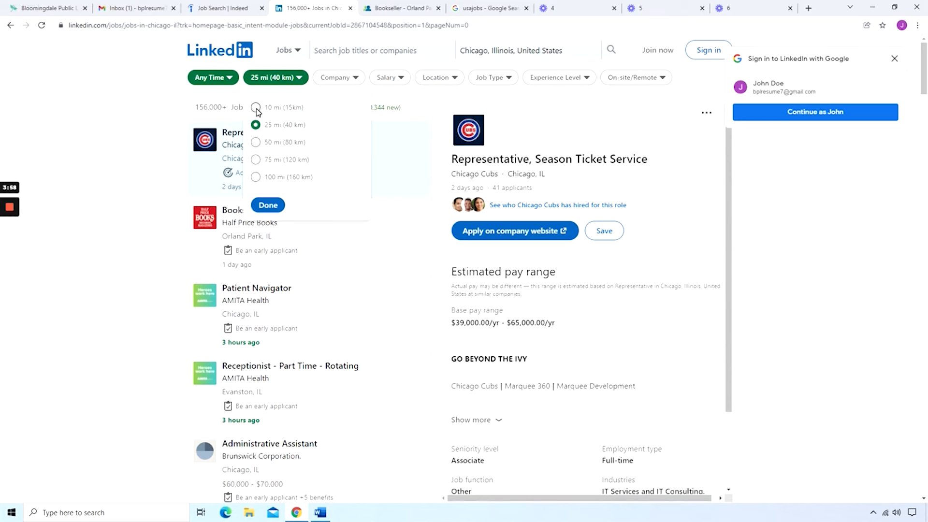
left_click(255, 107)
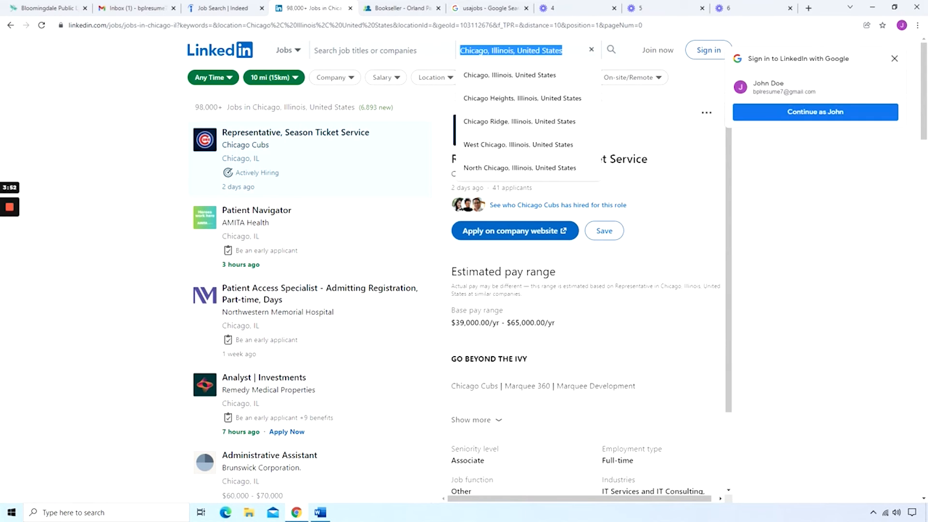
type("bloomingdale")
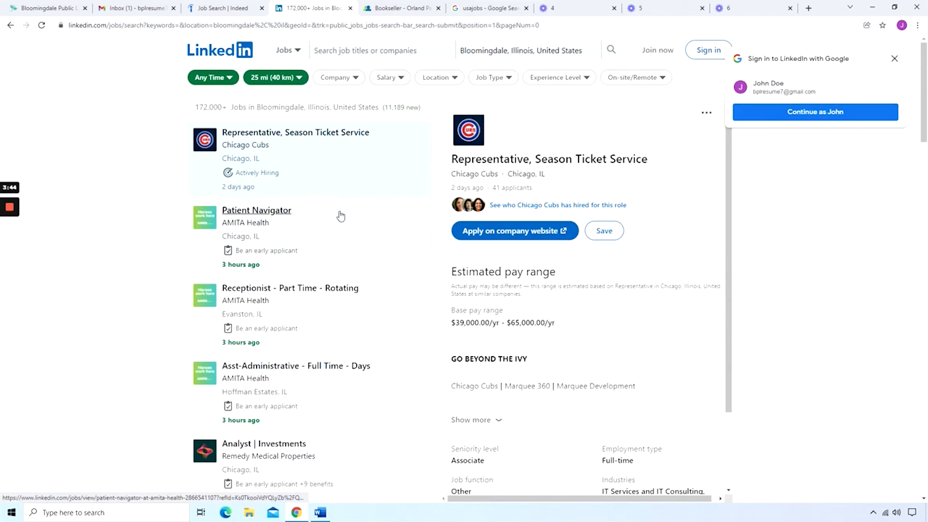
left_click(275, 77)
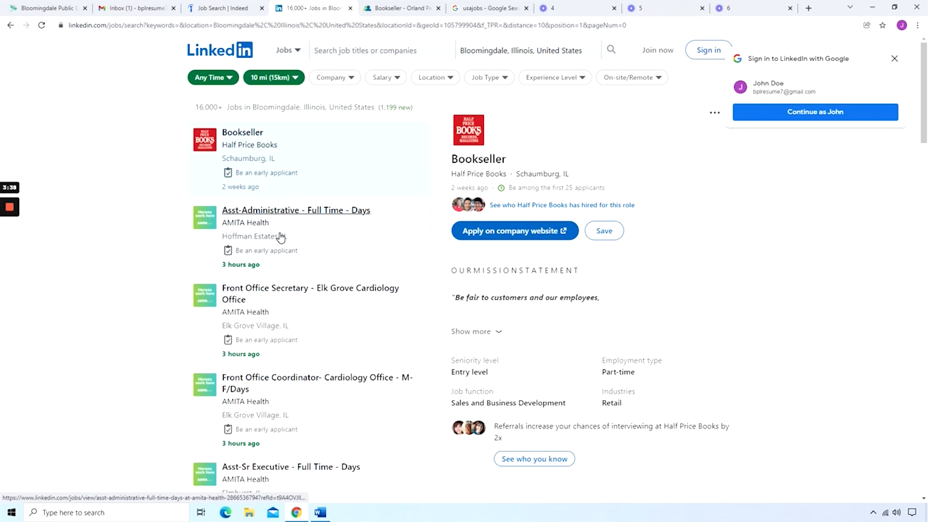
Step: Filter the Bloomingdale job results to salaries of $40,000 and up
scroll("down", 3)
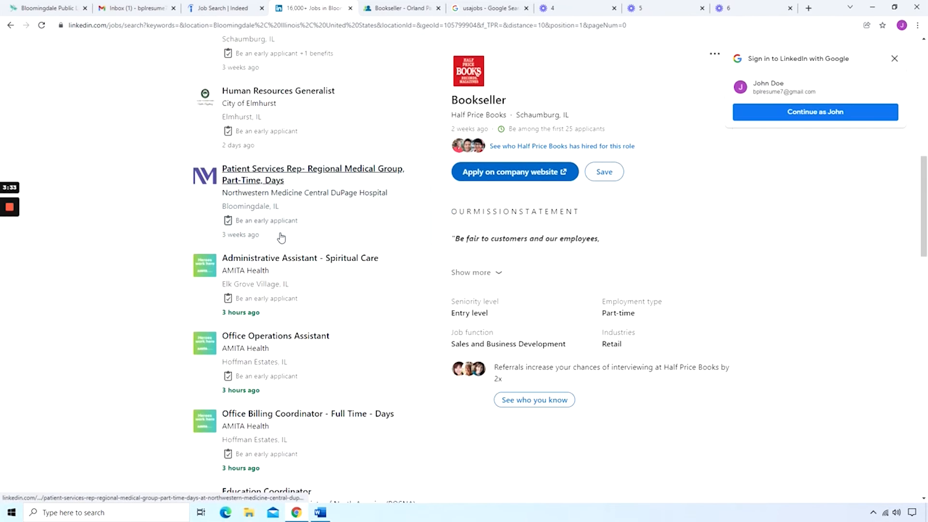
scroll("up", 3)
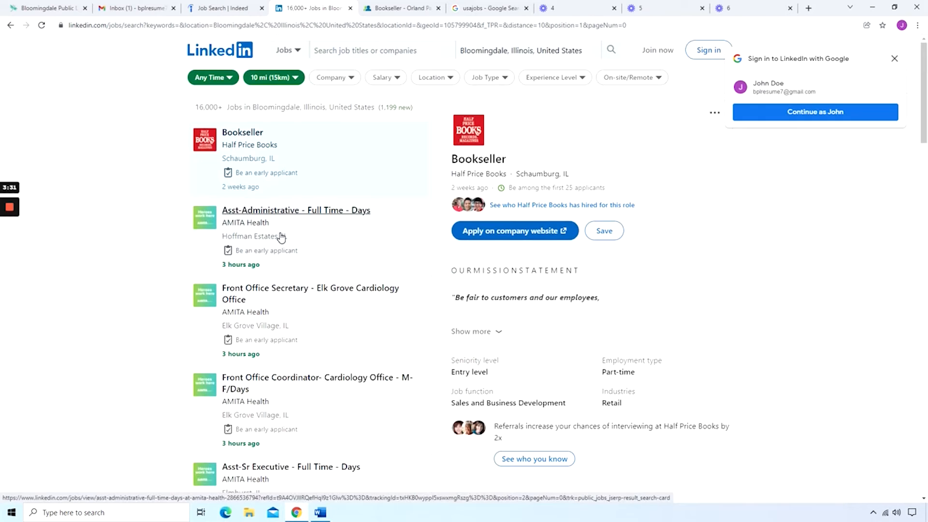
left_click(384, 77)
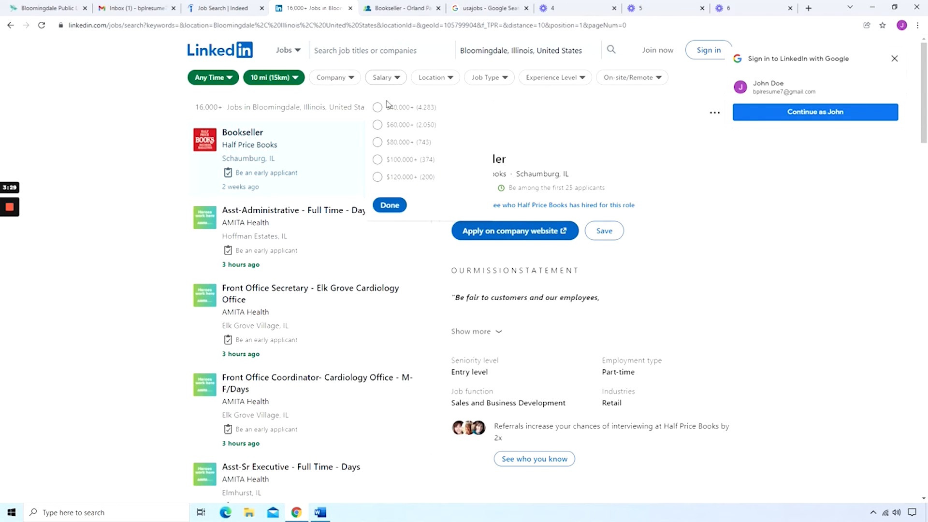
left_click(377, 107)
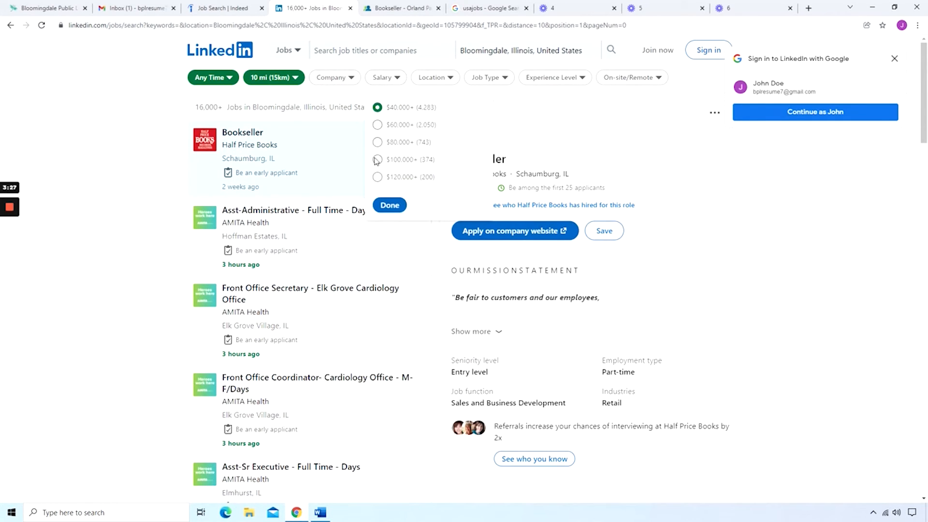
left_click(389, 205)
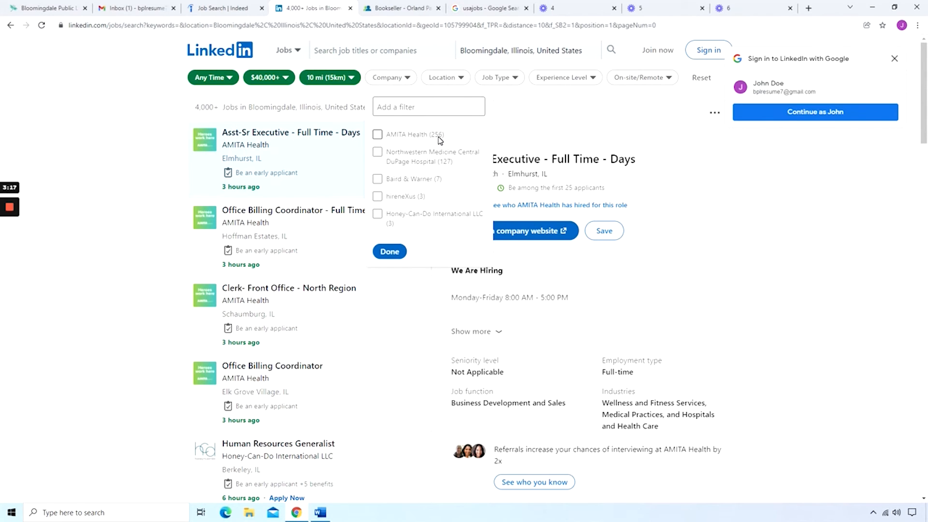
mouse_move(405, 187)
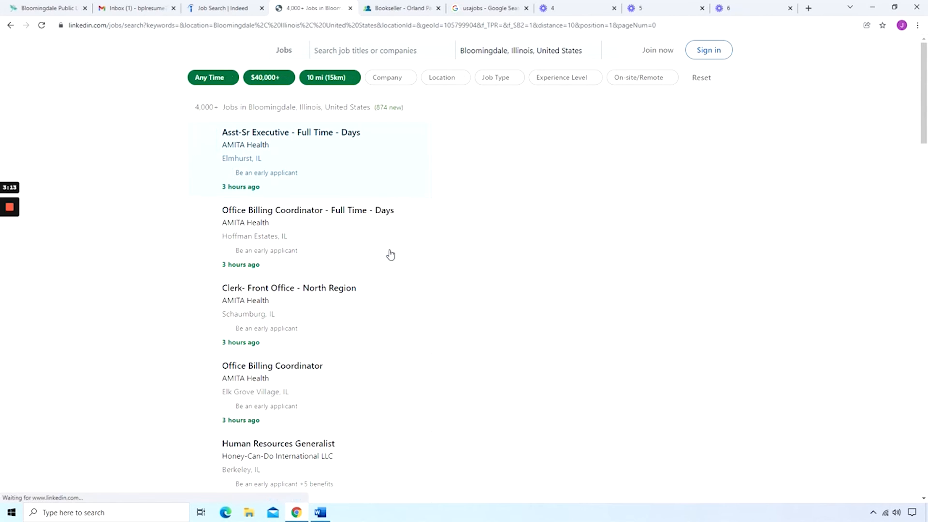
left_click(219, 8)
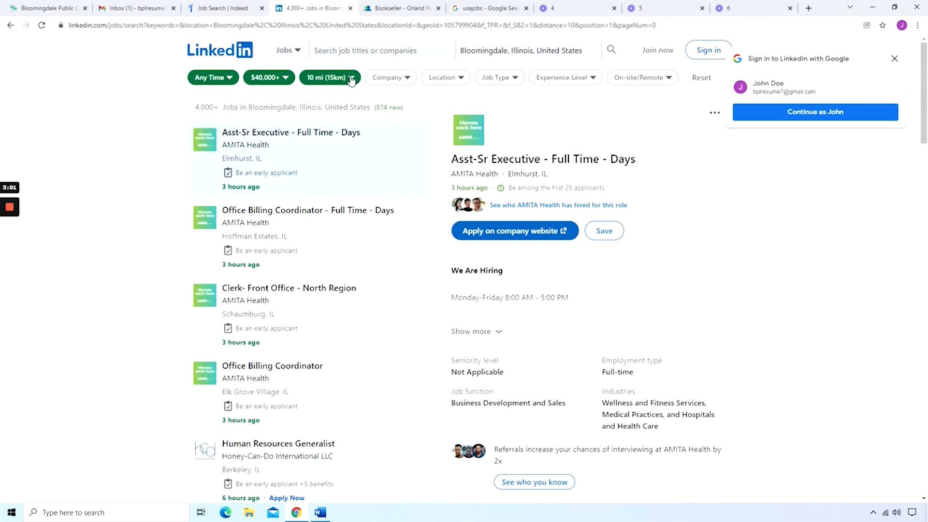
mouse_move(386, 83)
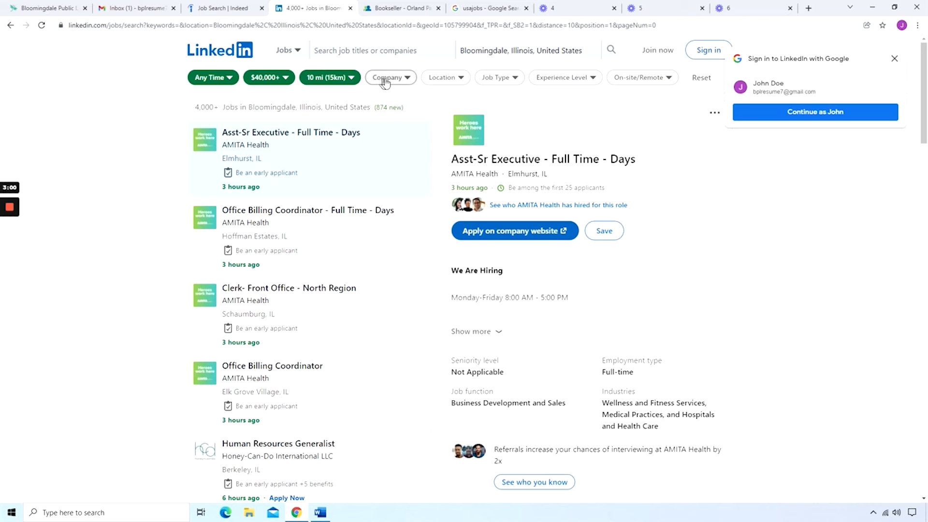
mouse_move(402, 82)
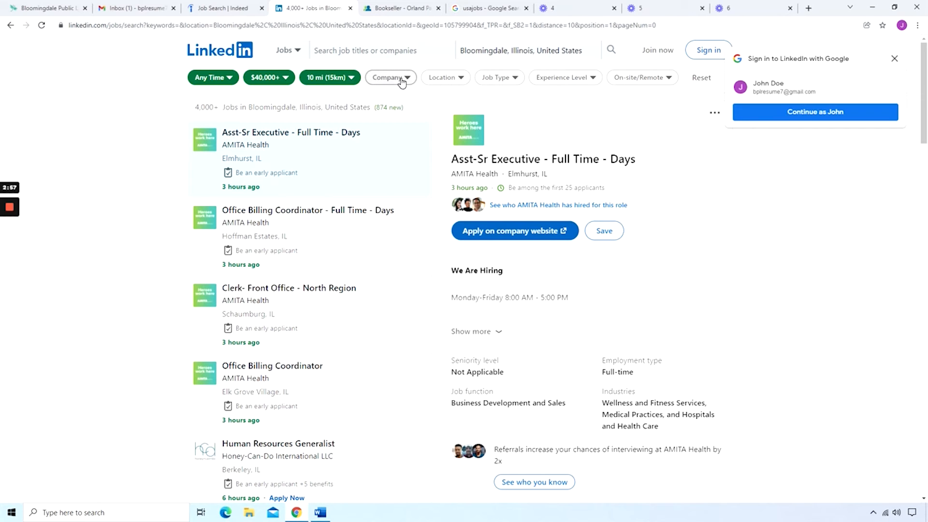
mouse_move(296, 123)
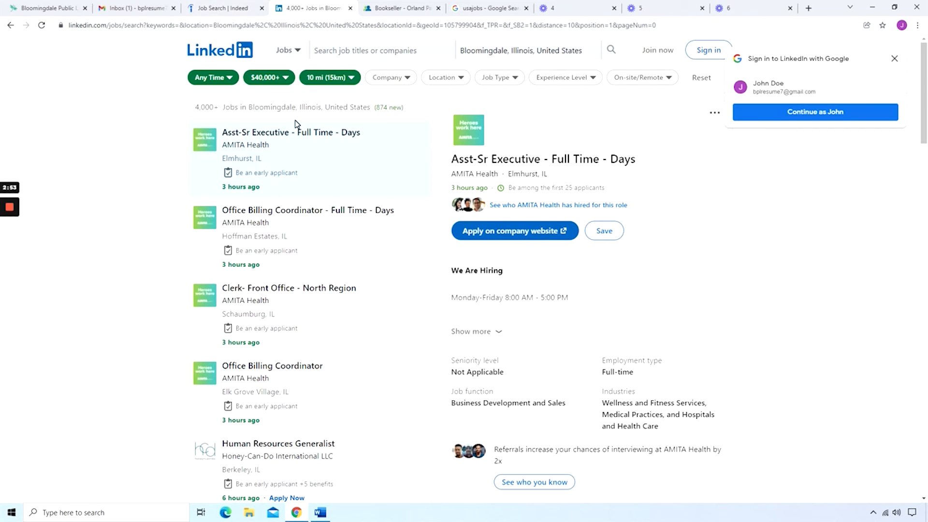
Step: Widen the Bloomingdale job search distance to 25 miles
left_click(222, 9)
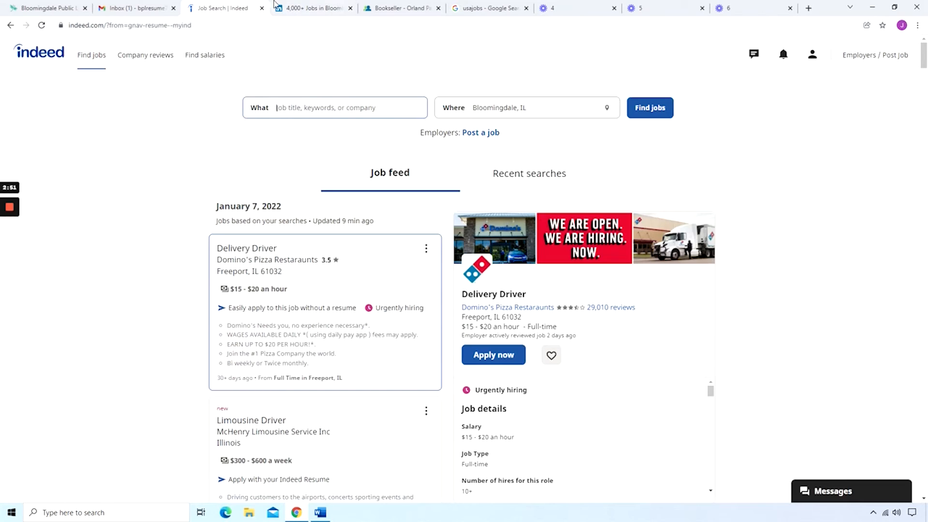
left_click(310, 8)
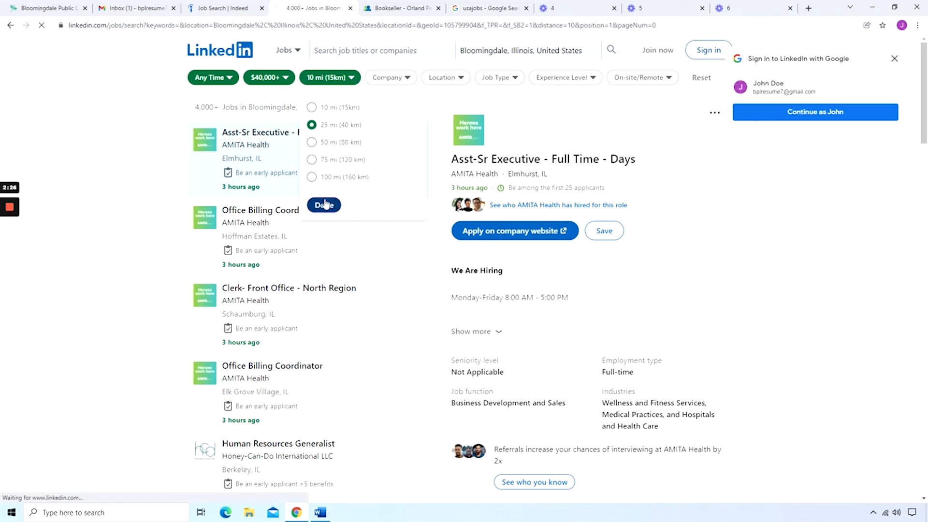
left_click(323, 205)
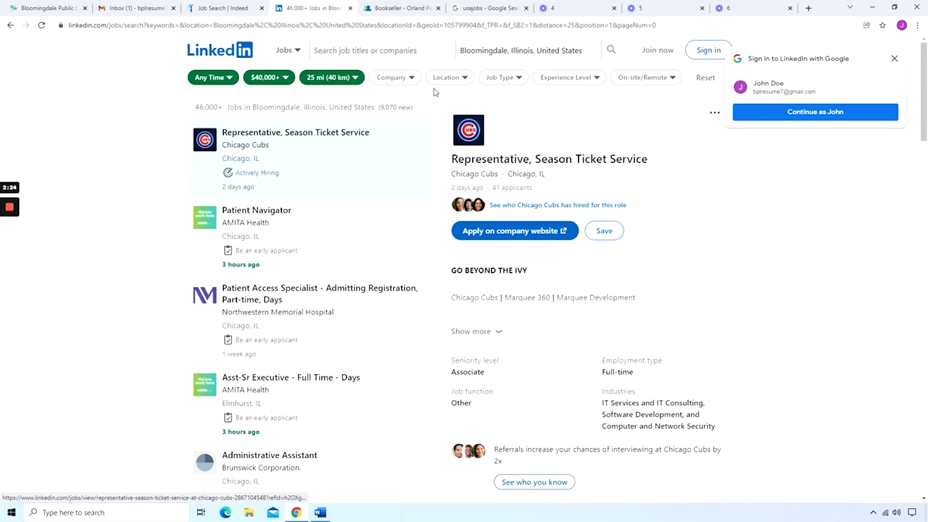
Step: Limit the results to Volunteer positions and scroll the 39 listings
left_click(503, 78)
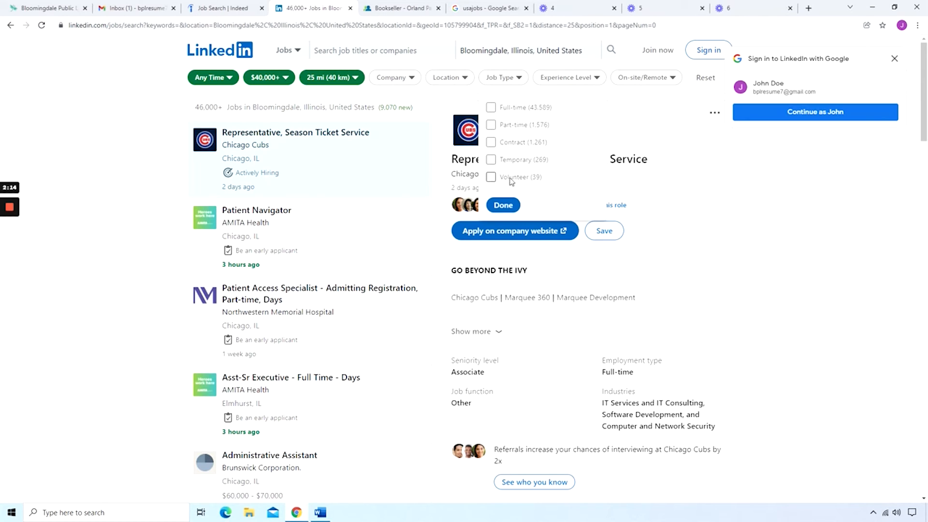
left_click(491, 177)
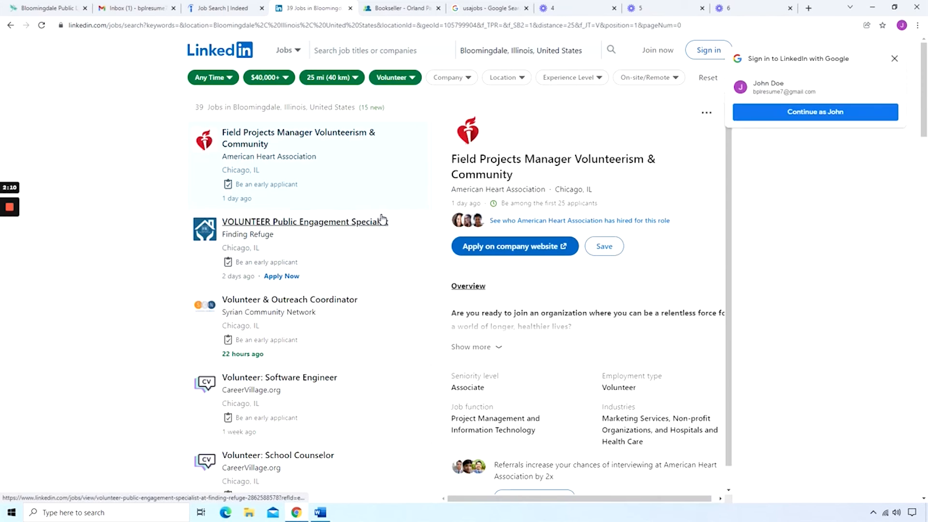
scroll("down", 3)
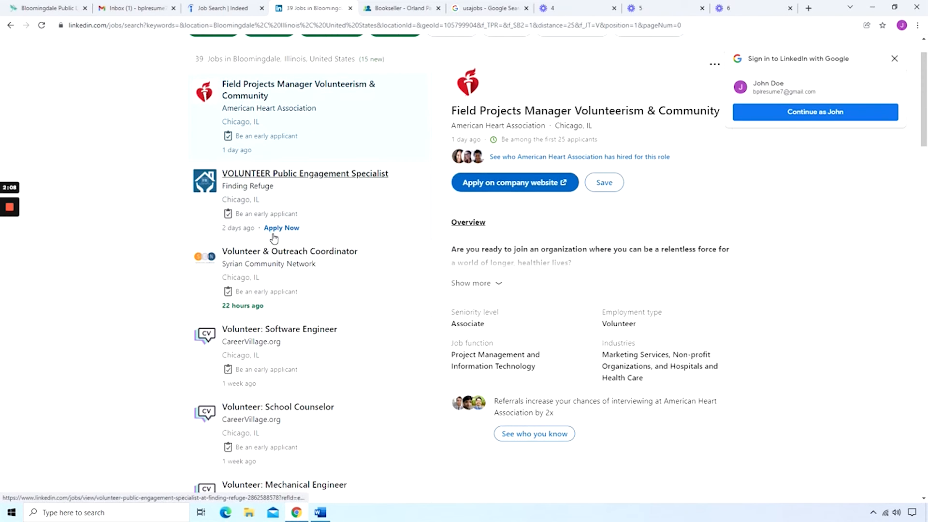
scroll("down", 3)
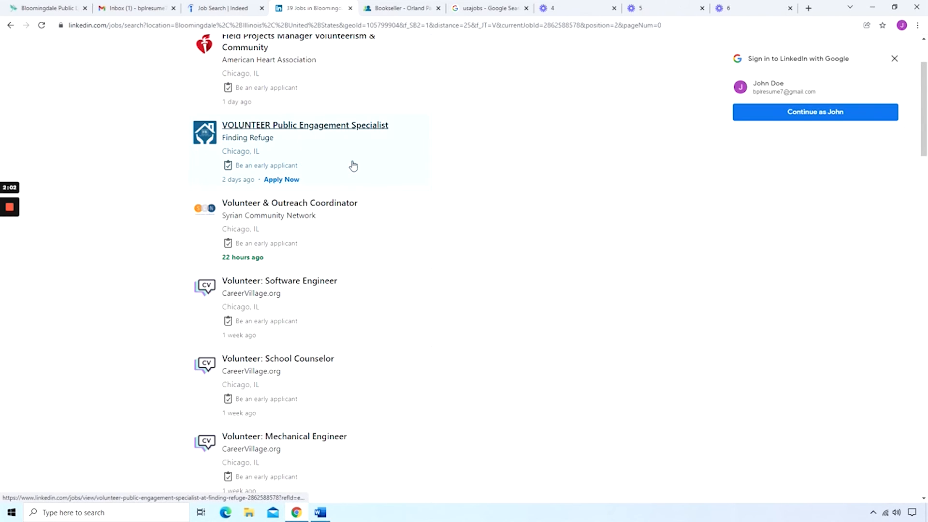
Step: Search LinkedIn for people named John Doe from the welcome page
left_click(306, 125)
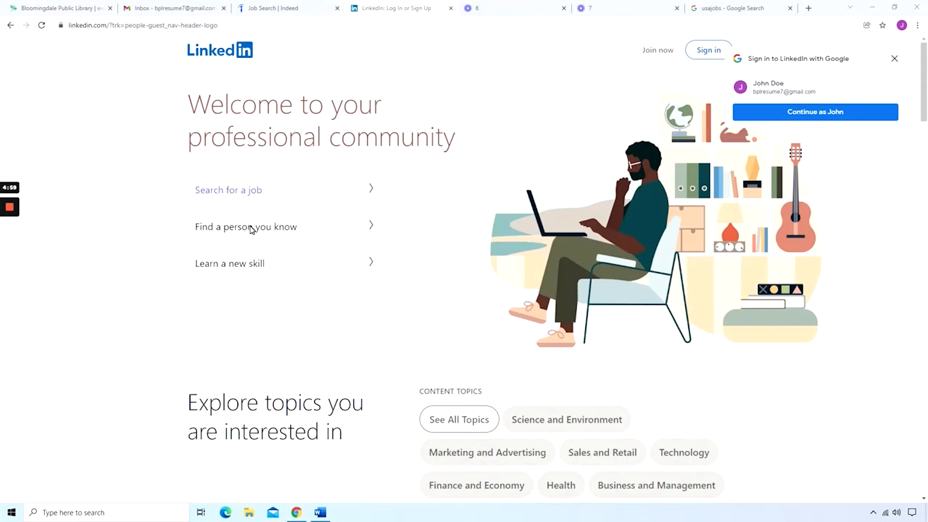
mouse_move(274, 18)
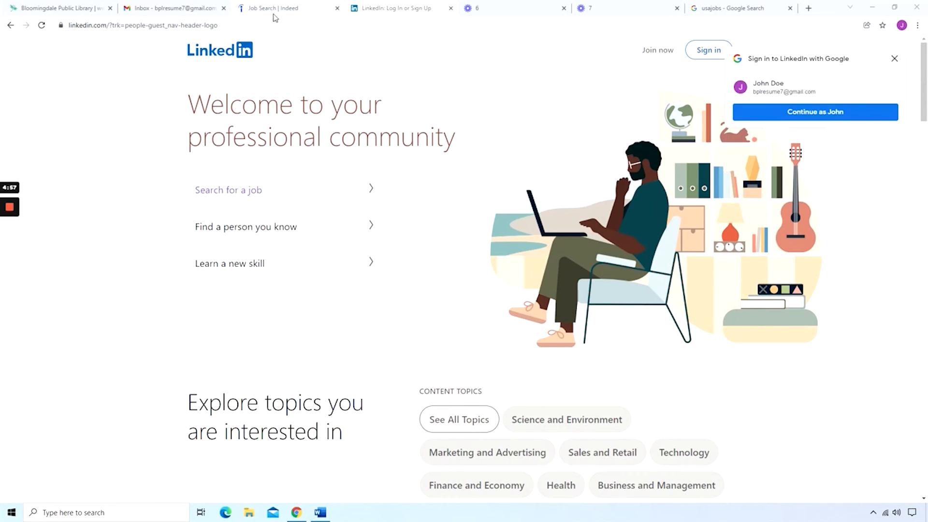
mouse_move(291, 233)
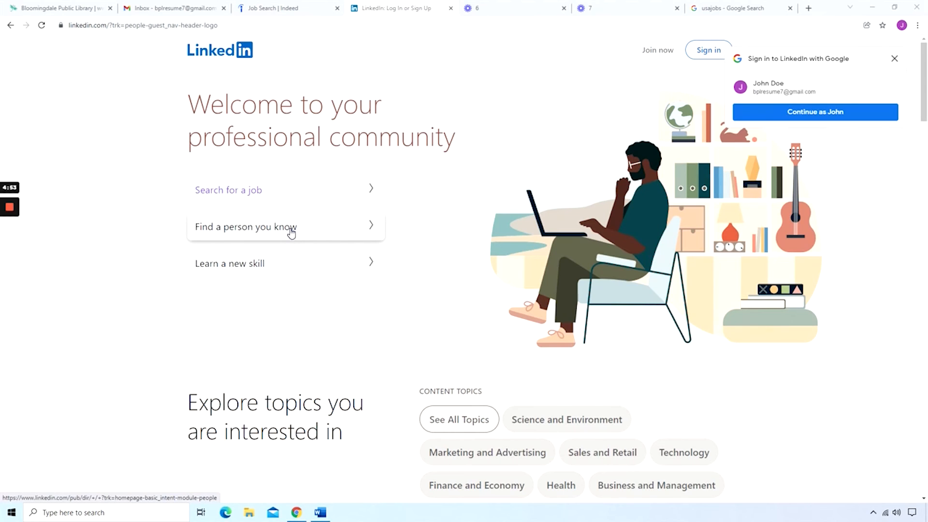
left_click(245, 226)
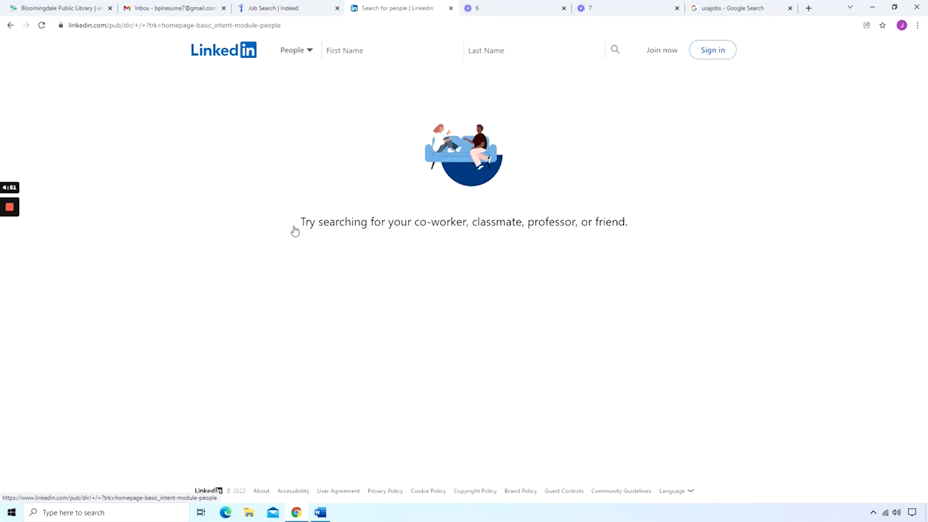
mouse_move(302, 294)
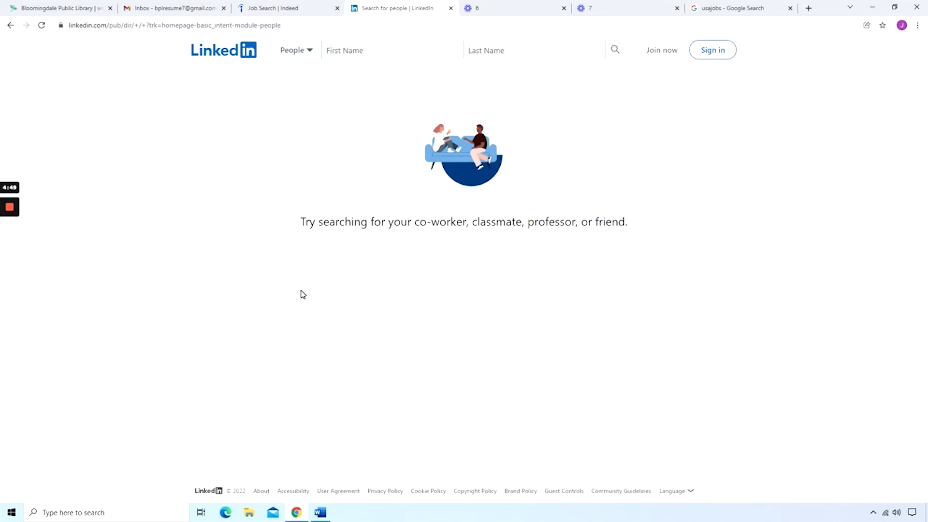
type("John")
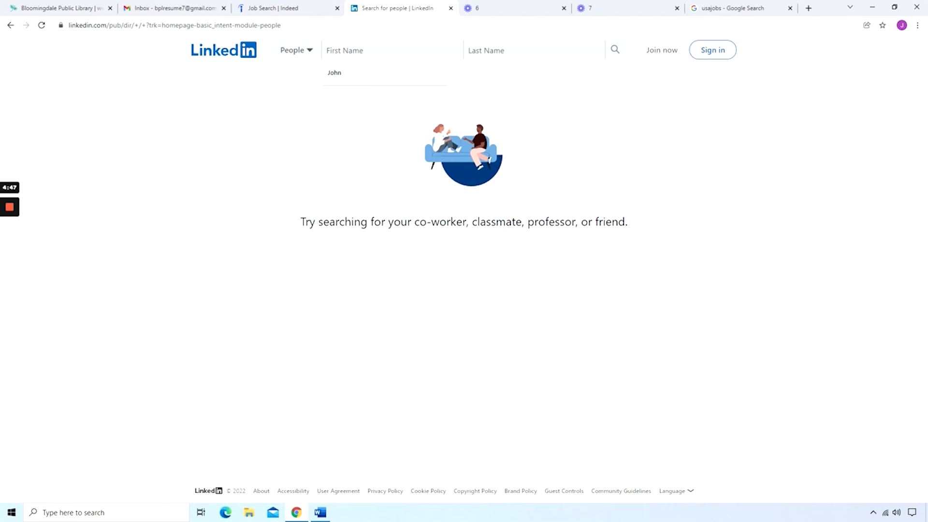
type("j")
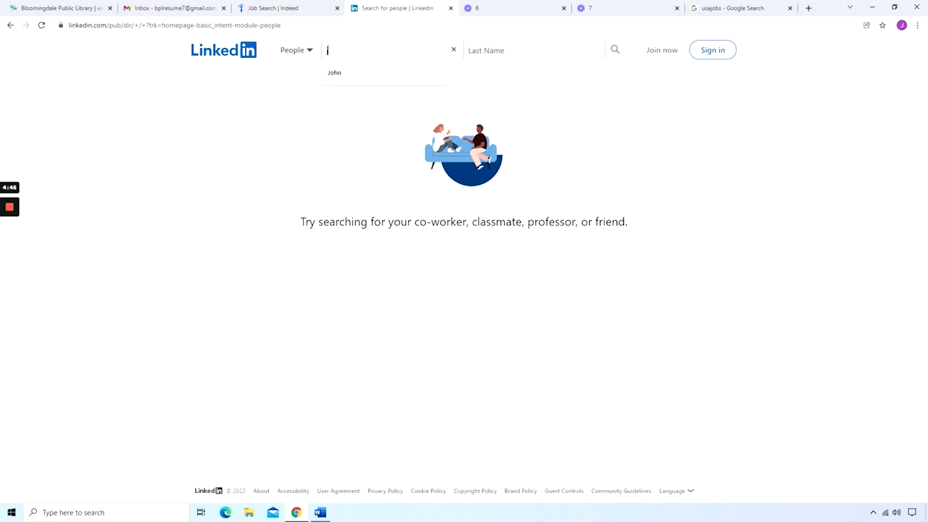
type("ohn")
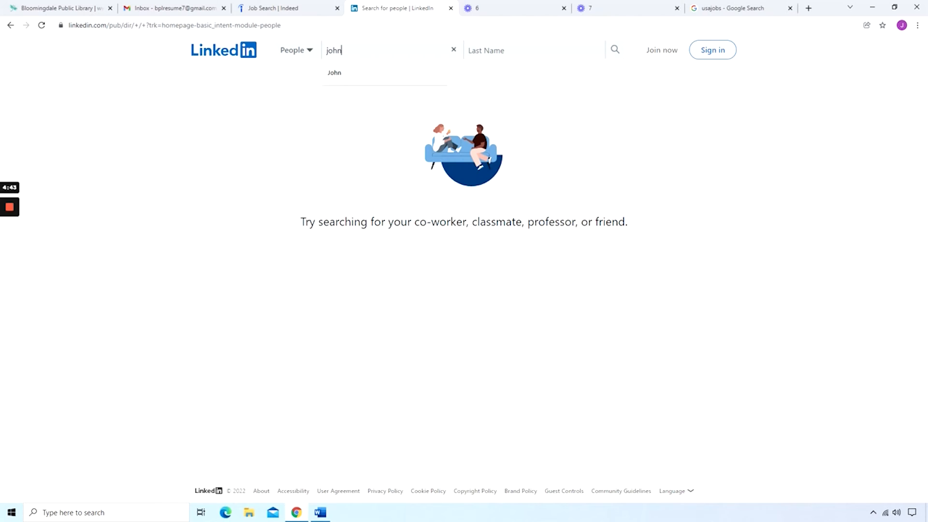
type("doe")
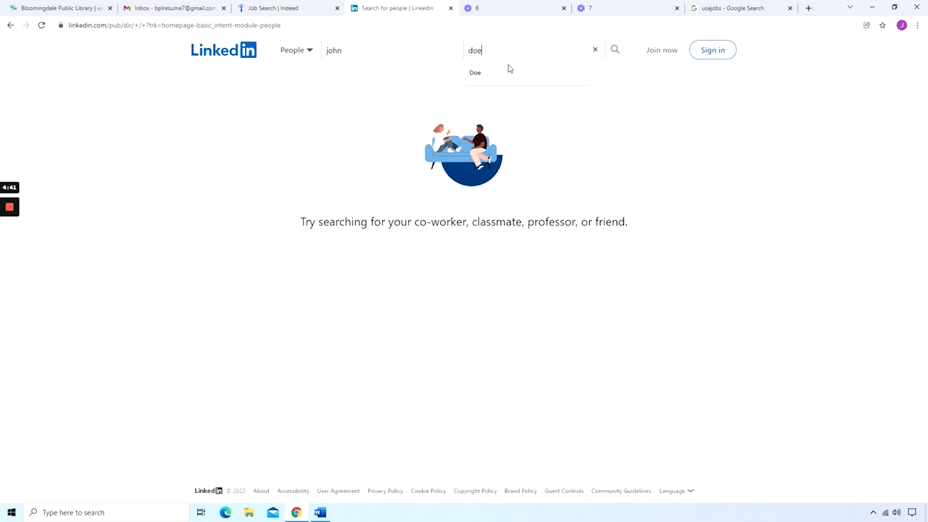
left_click(475, 72)
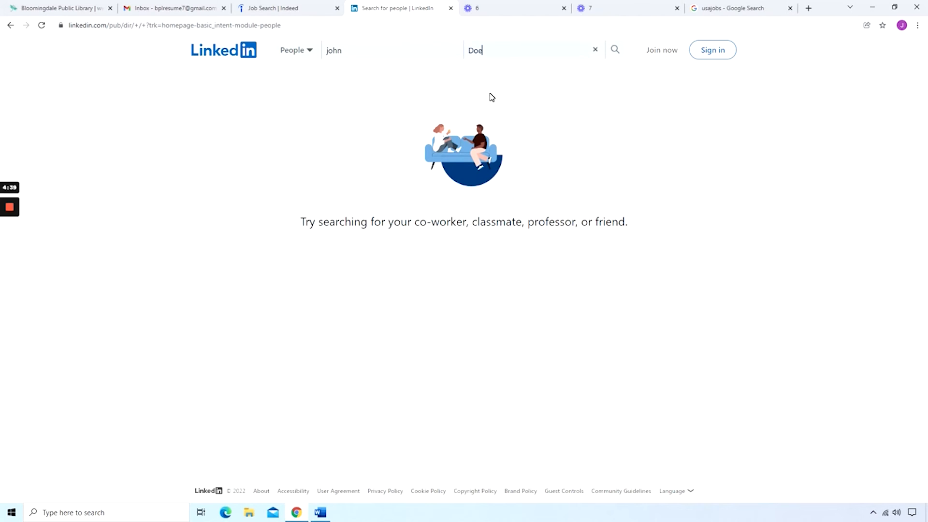
left_click(613, 50)
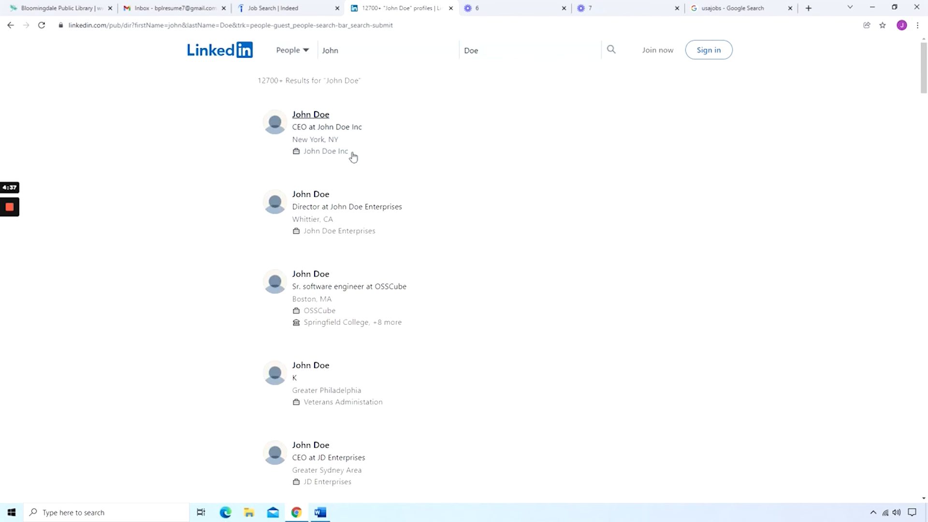
Step: Browse the first John Doe profile and the Miami-Fort Lauderdale Area profile
left_click(310, 114)
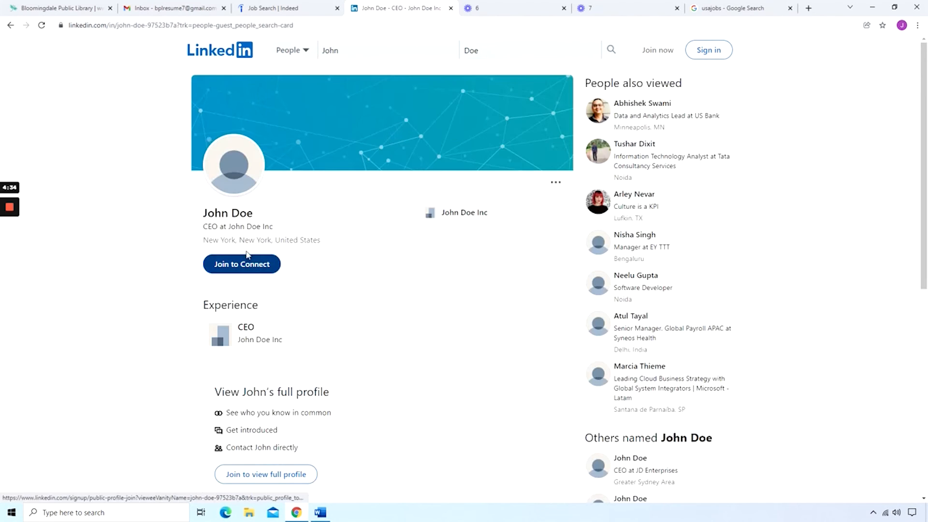
scroll("down", 3)
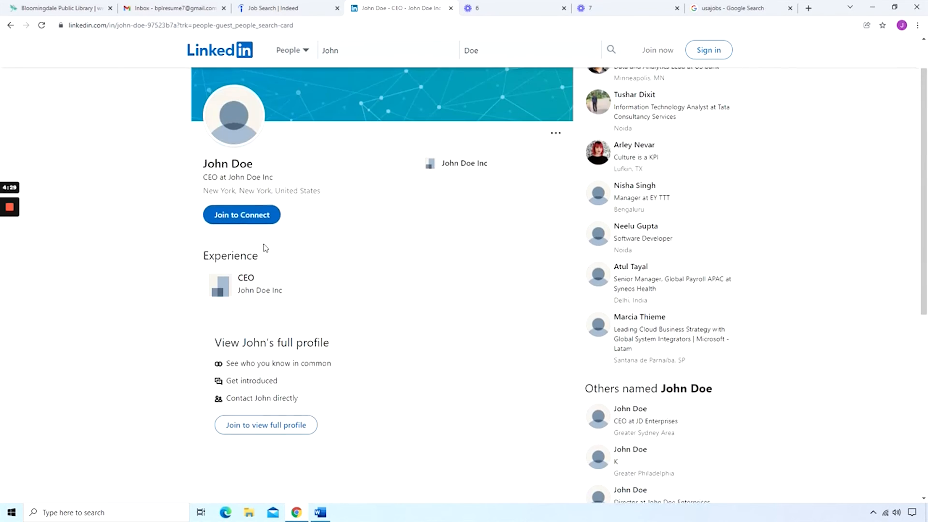
scroll("down", 3)
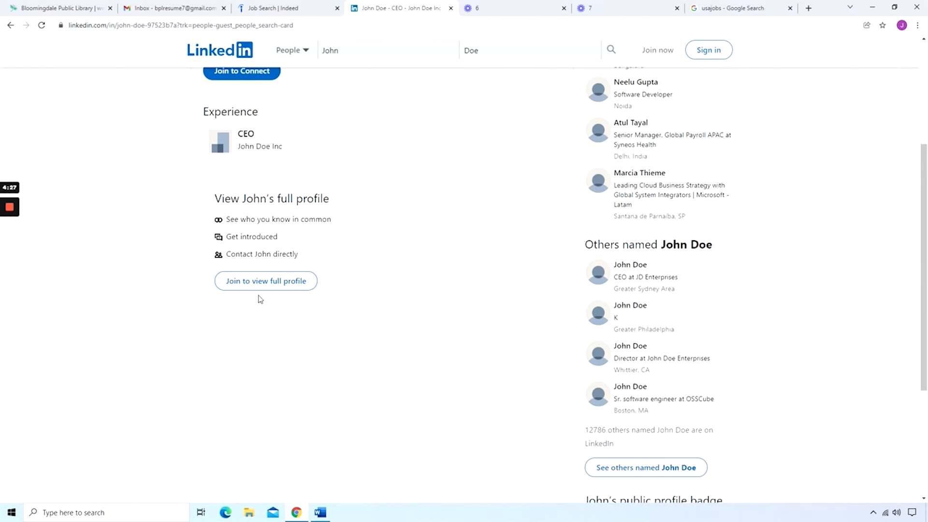
scroll("down", 3)
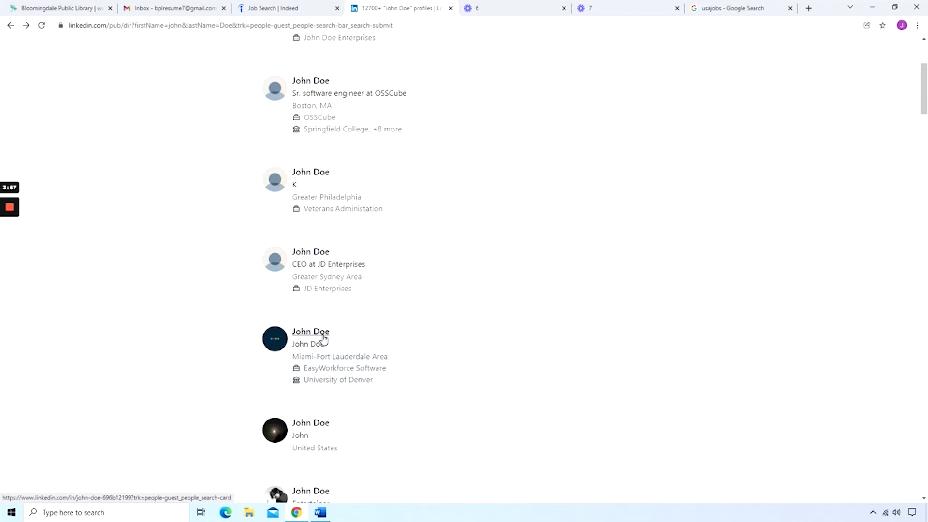
left_click(310, 331)
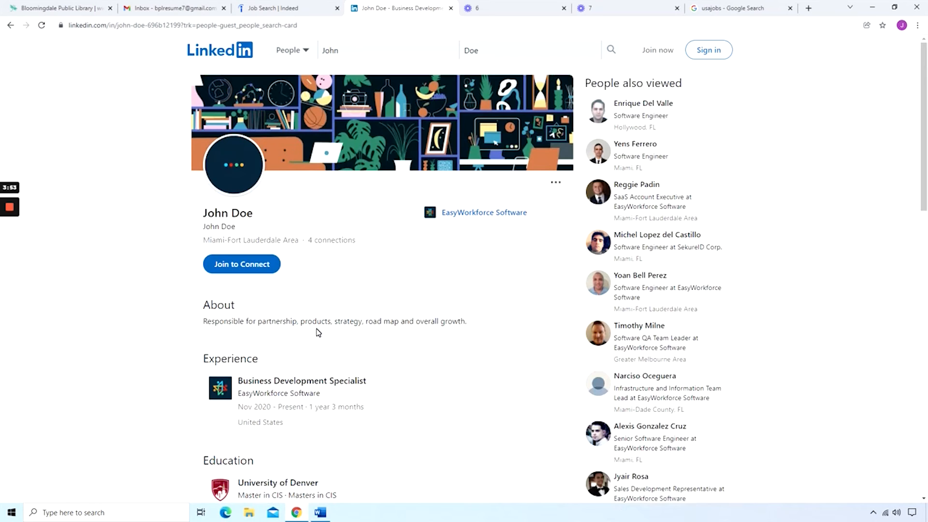
scroll("down", 3)
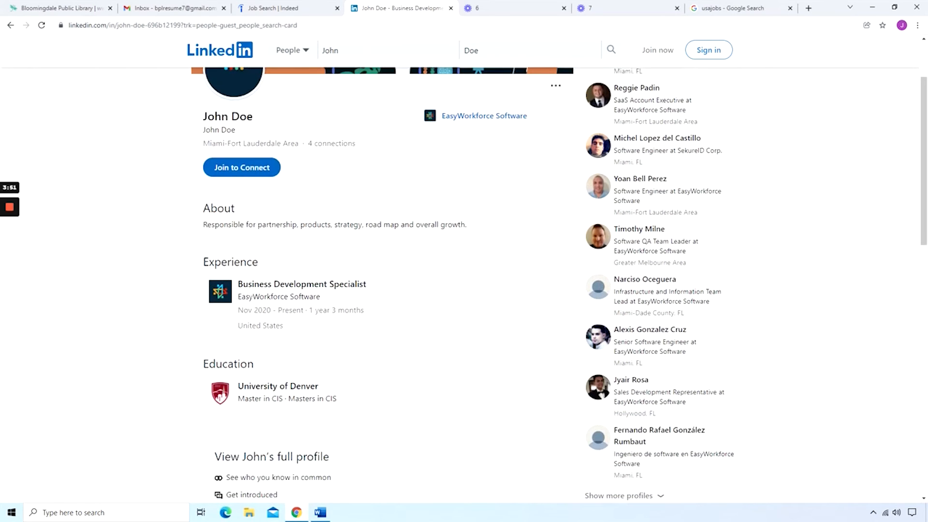
scroll("down", 3)
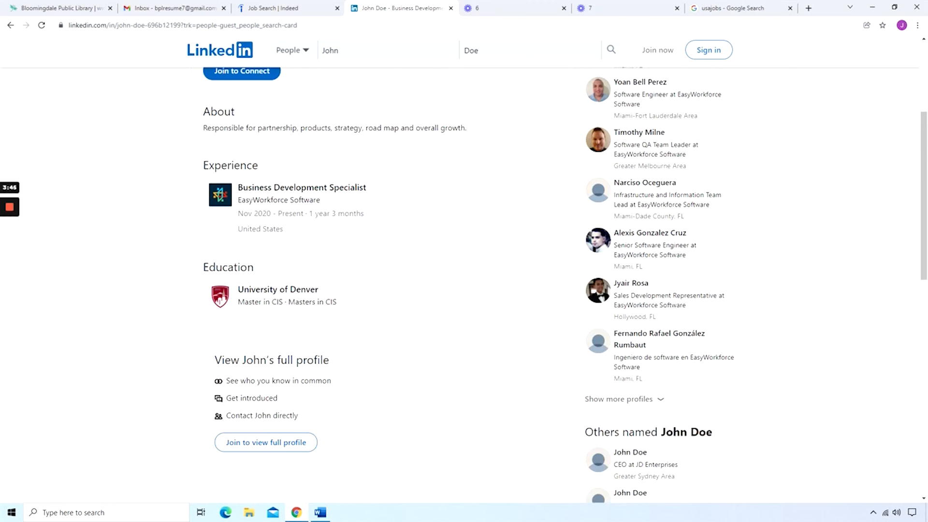
mouse_move(255, 292)
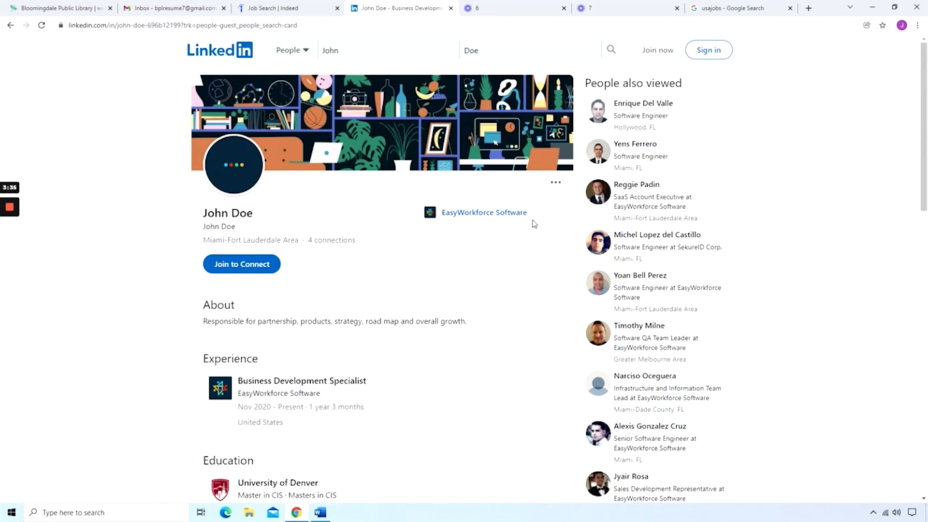
scroll("down", 3)
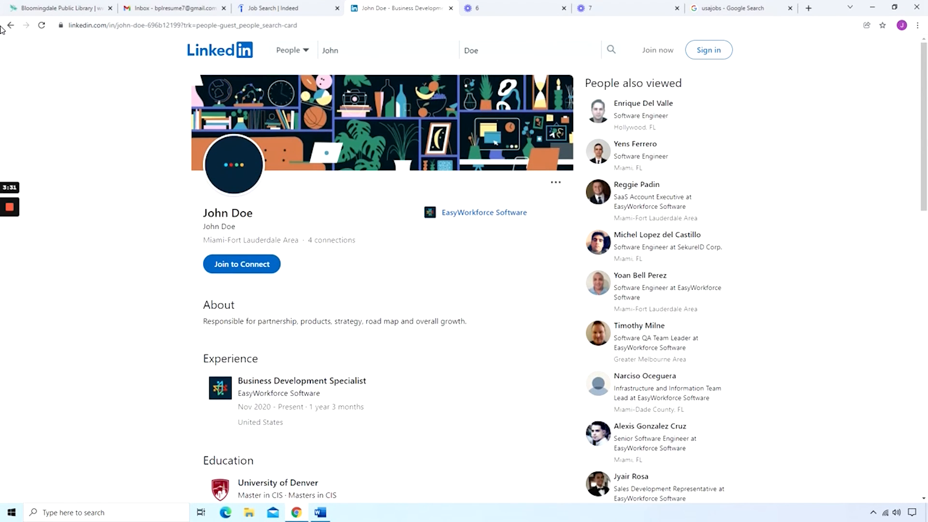
mouse_move(11, 25)
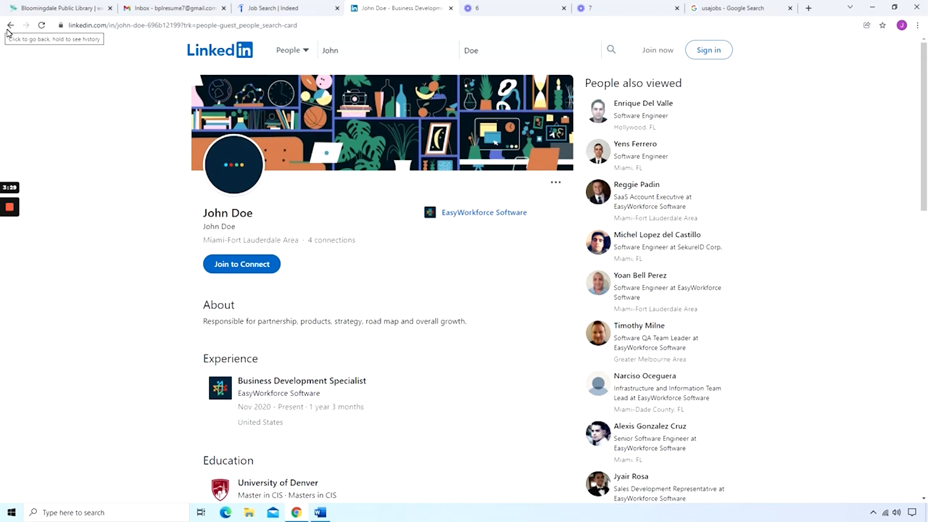
Step: Go back to the LinkedIn public home page and scroll through its topics
left_click(11, 25)
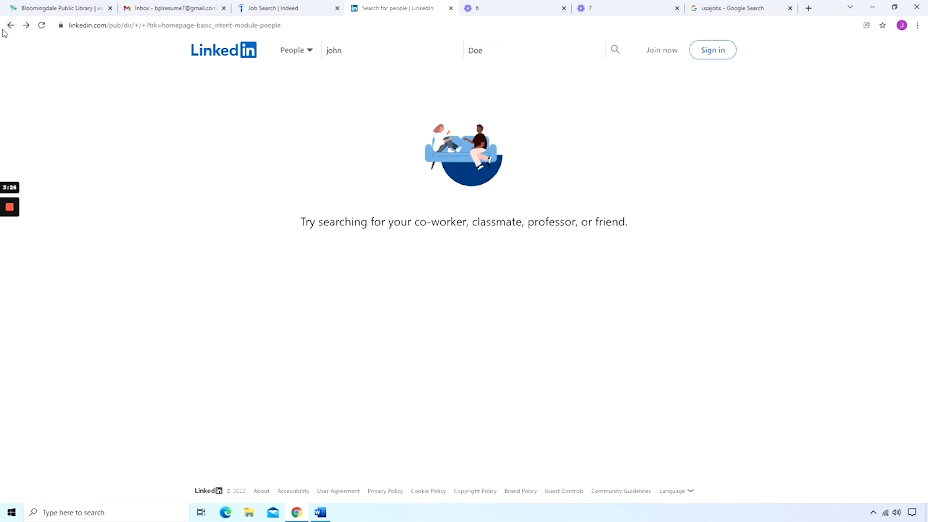
left_click(224, 50)
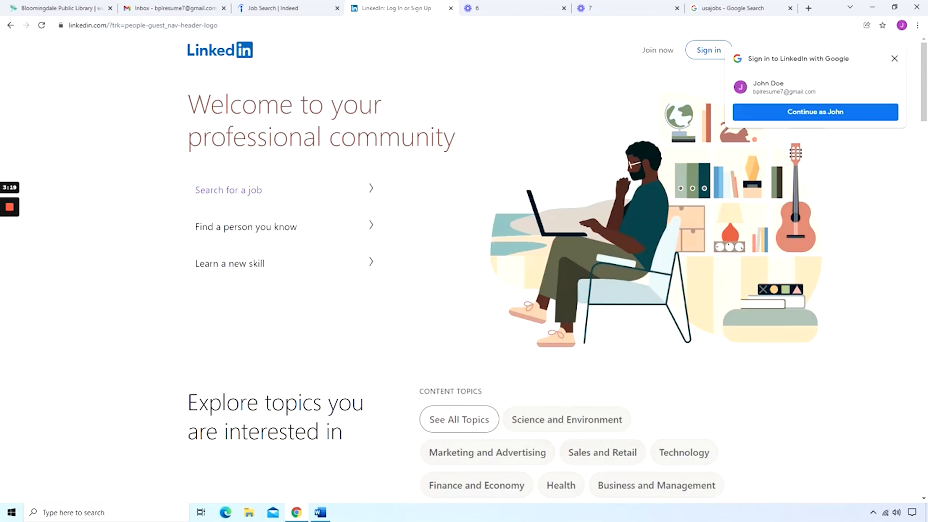
mouse_move(321, 293)
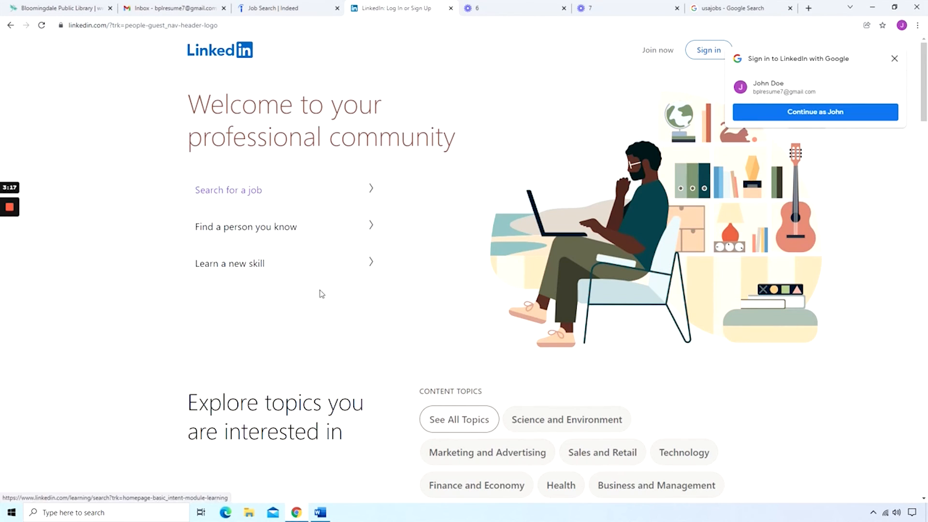
scroll("down", 3)
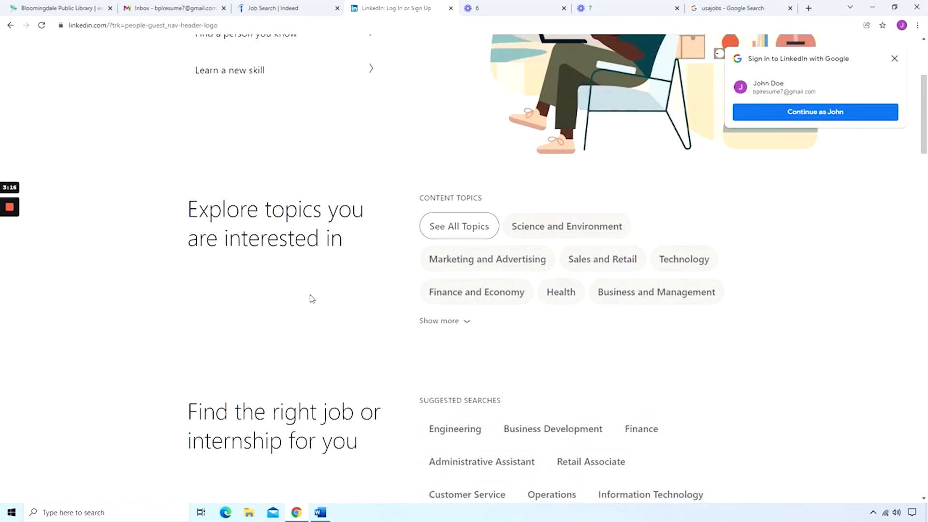
scroll("down", 3)
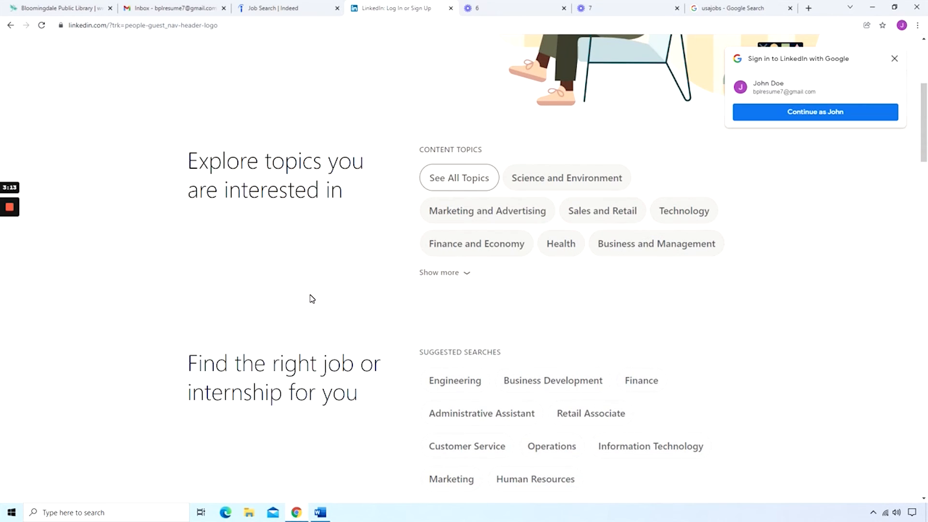
scroll("down", 3)
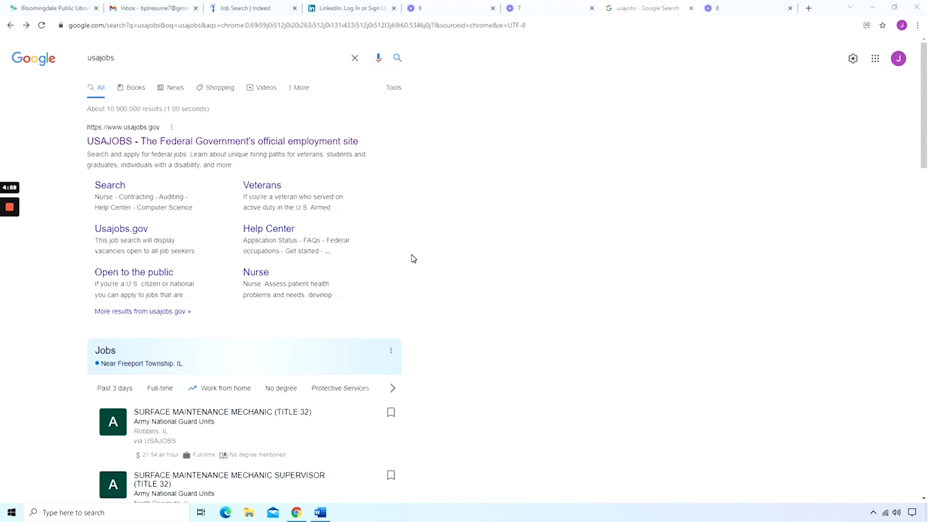
mouse_move(383, 249)
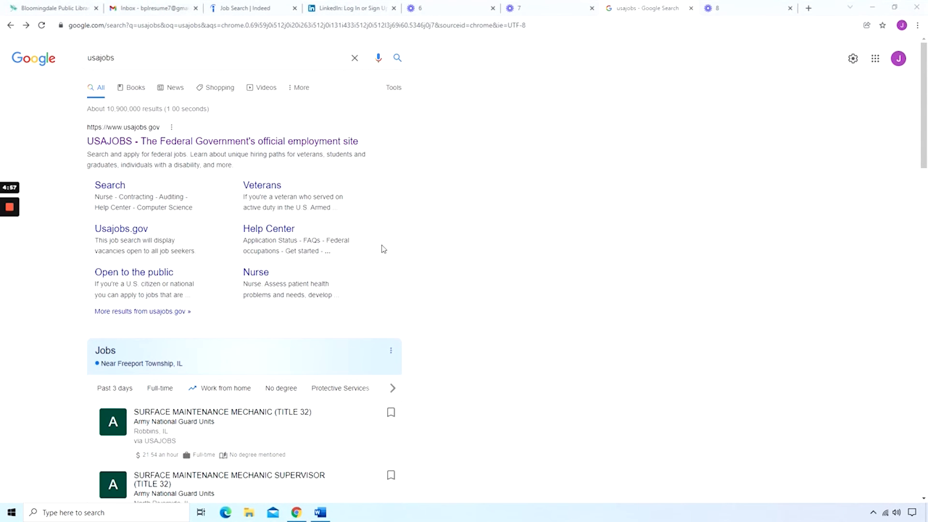
mouse_move(170, 141)
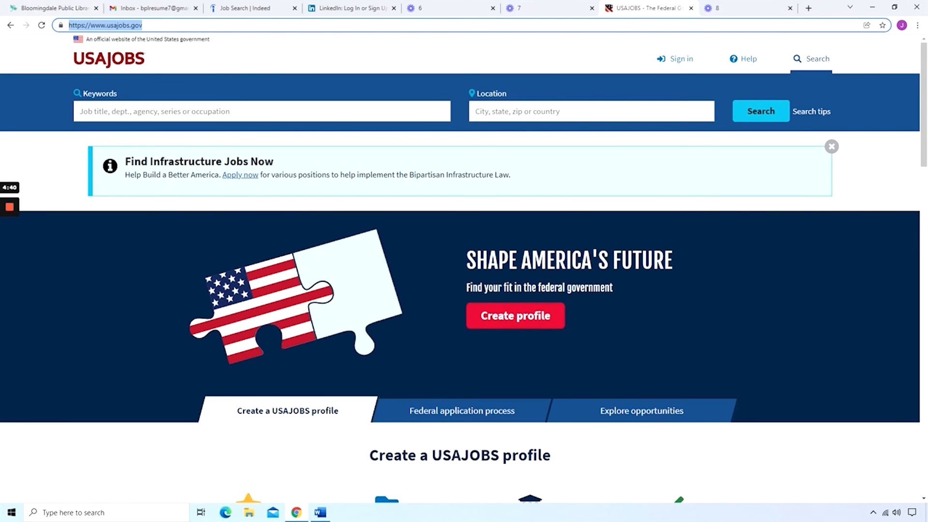
Step: Search USAJOBS for jobs near Bloomingdale, Illinois and sort results by location
left_click(592, 111)
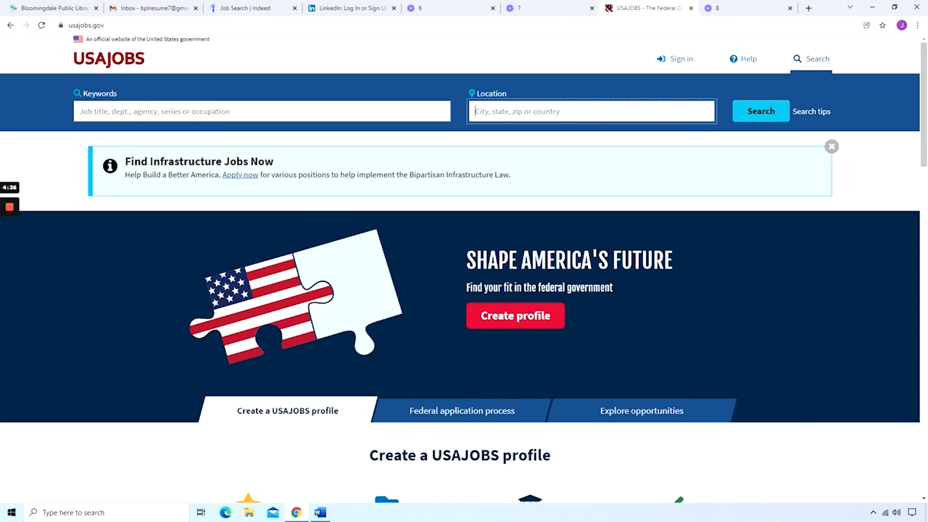
type("bloomingdal")
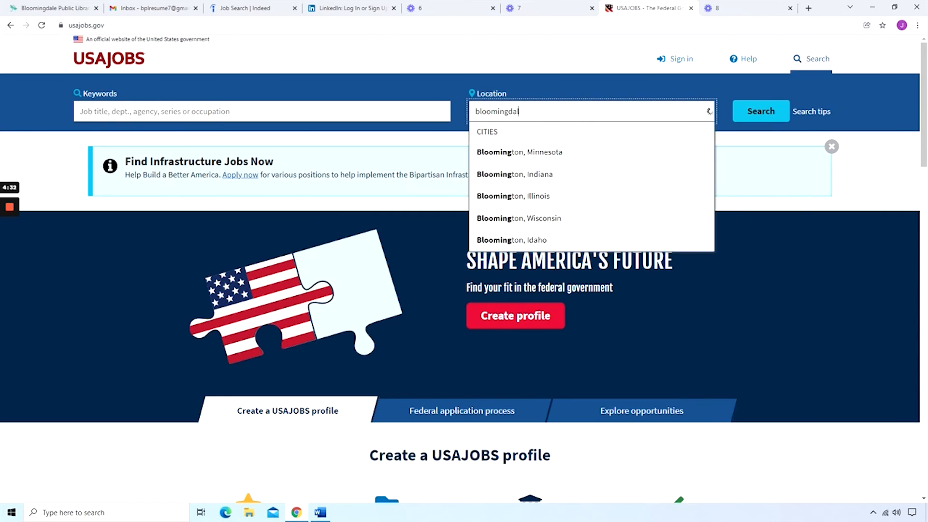
type("e, ill")
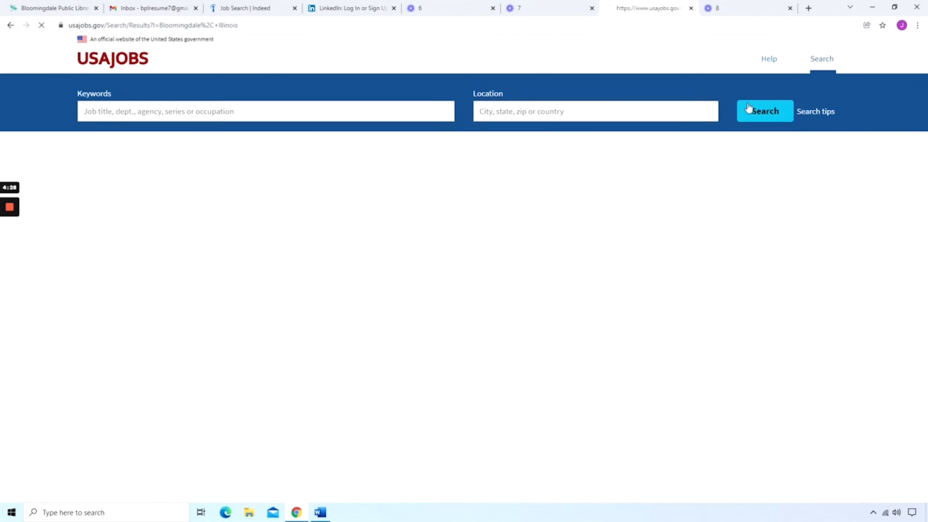
left_click(765, 110)
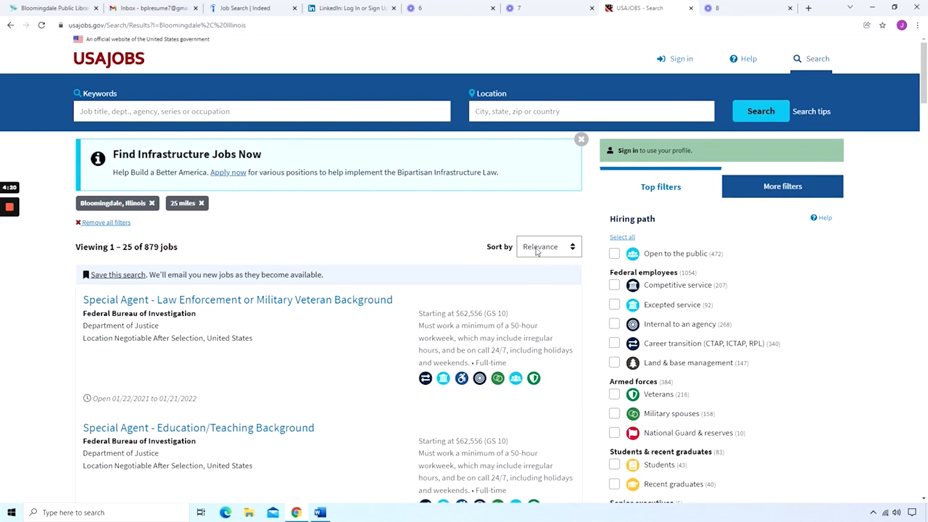
left_click(548, 247)
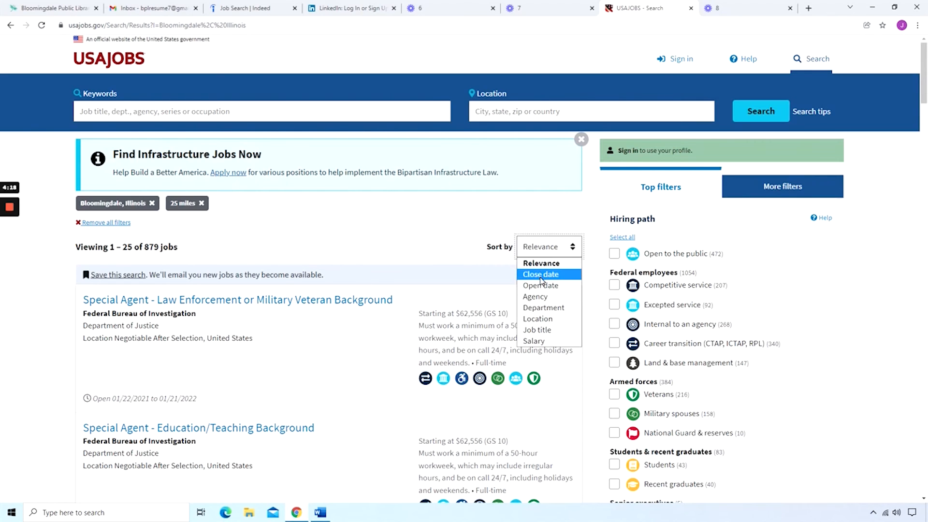
mouse_move(535, 296)
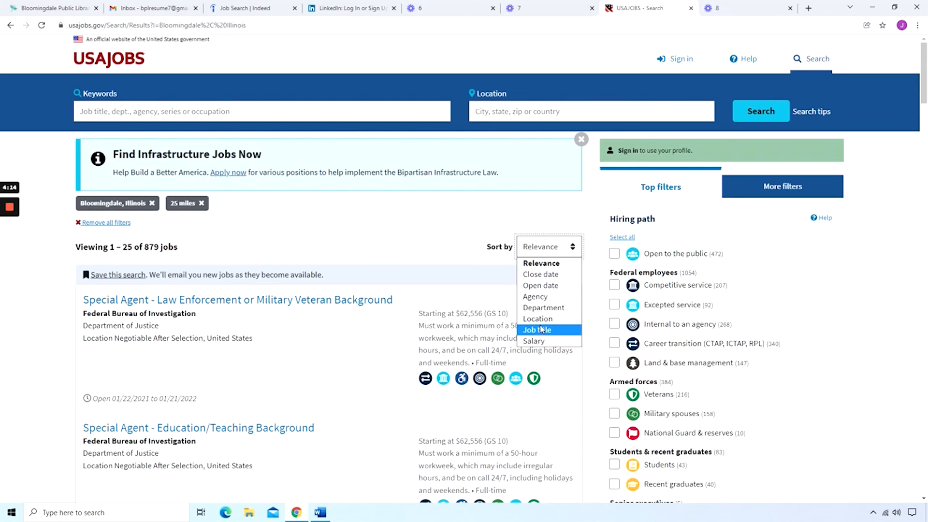
left_click(537, 318)
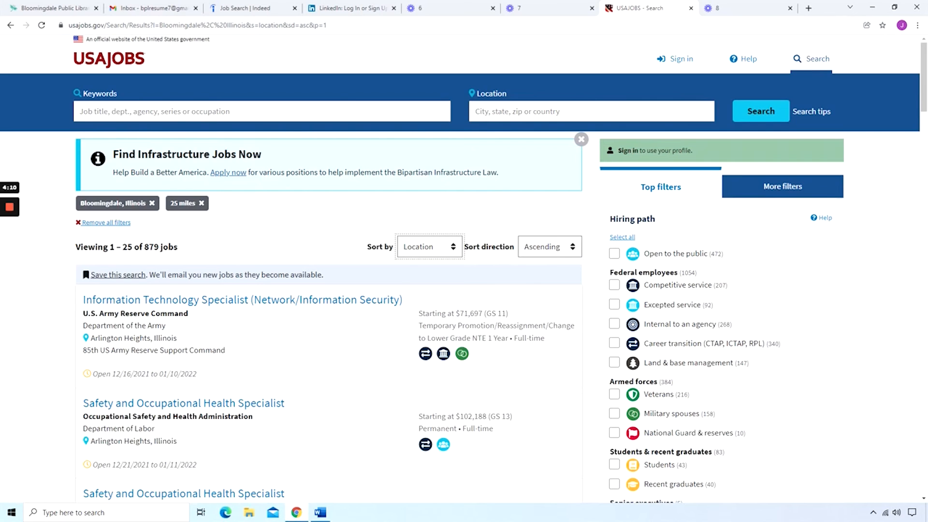
Step: Filter the Bloomingdale, Illinois results to the Veterans hiring path, showing 216 jobs
scroll("down", 3)
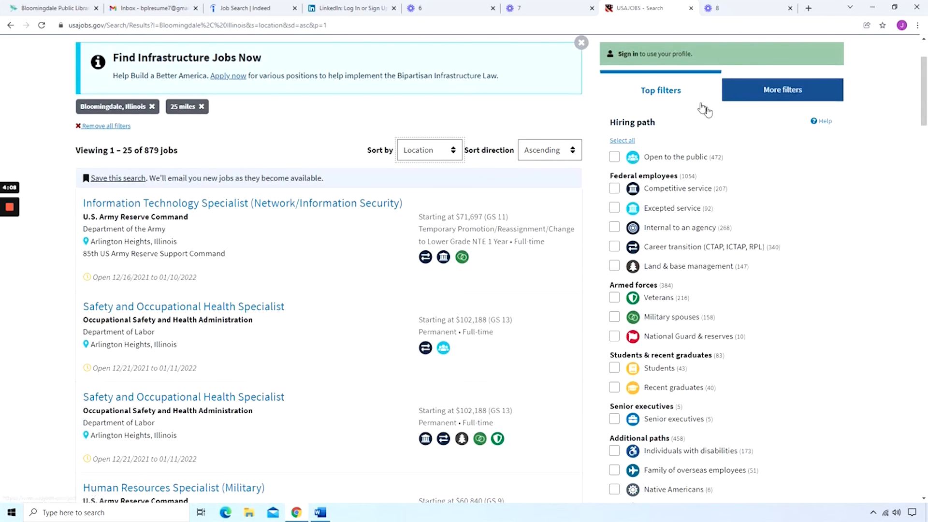
scroll("down", 3)
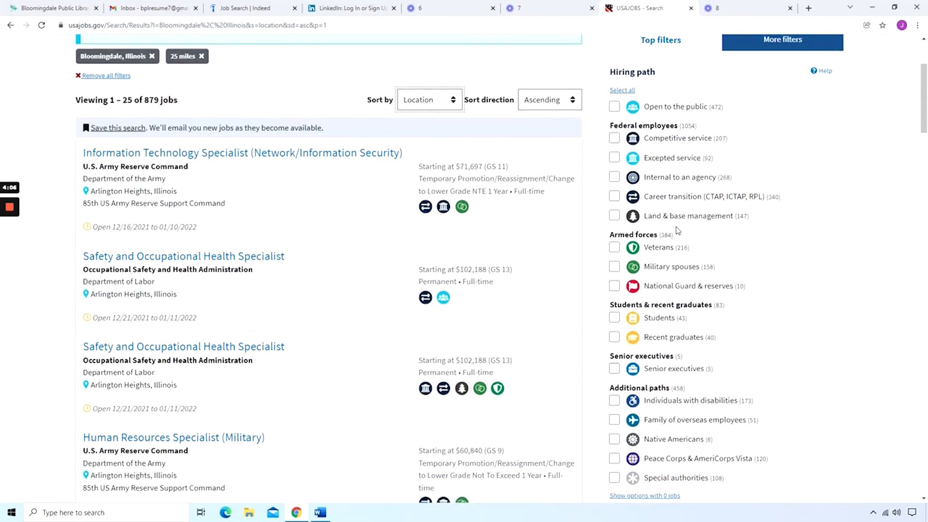
scroll("down", 3)
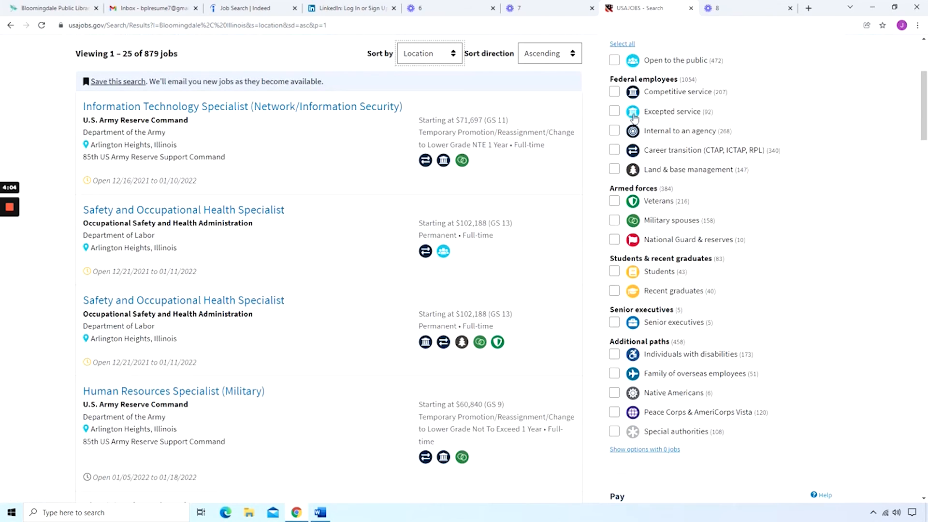
mouse_move(615, 203)
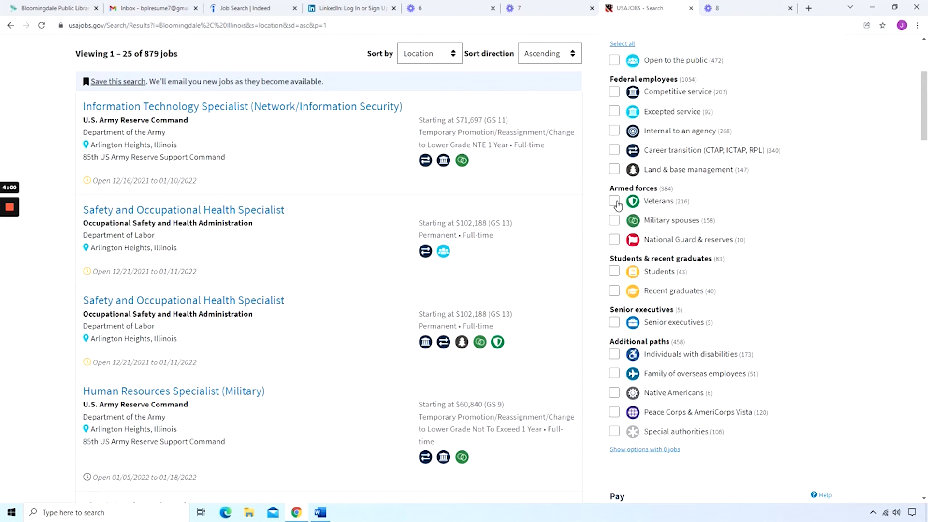
left_click(614, 201)
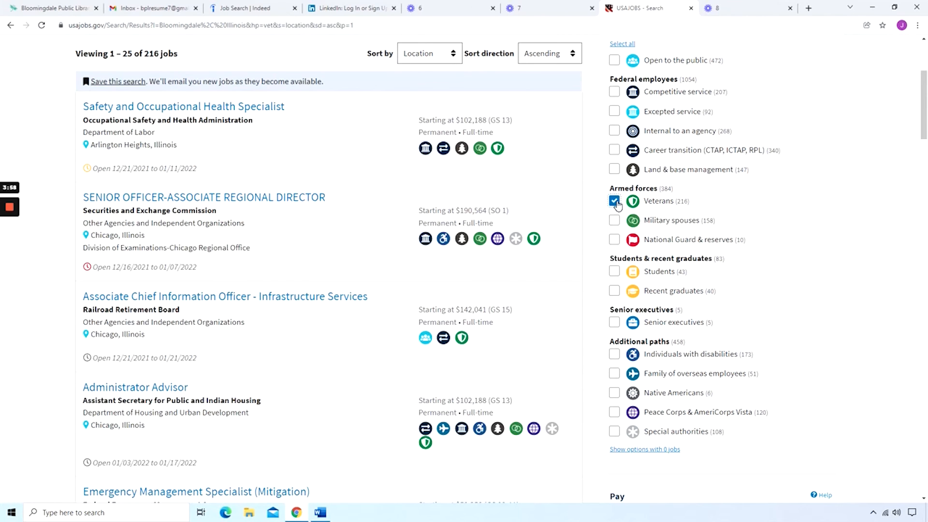
mouse_move(197, 157)
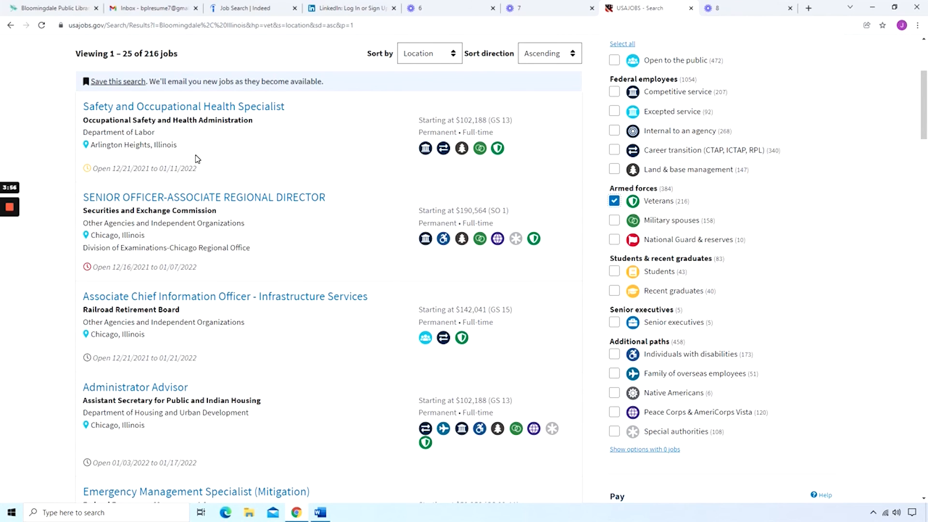
scroll("down", 3)
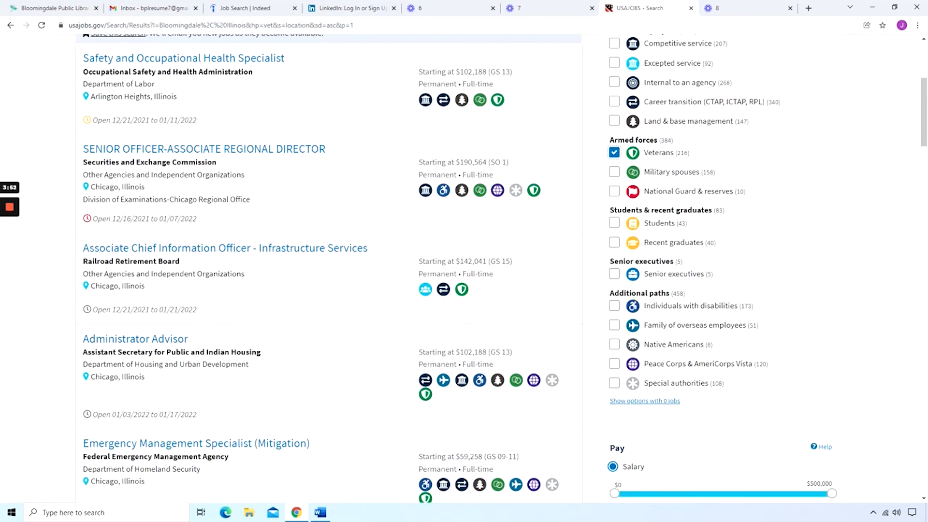
mouse_move(211, 65)
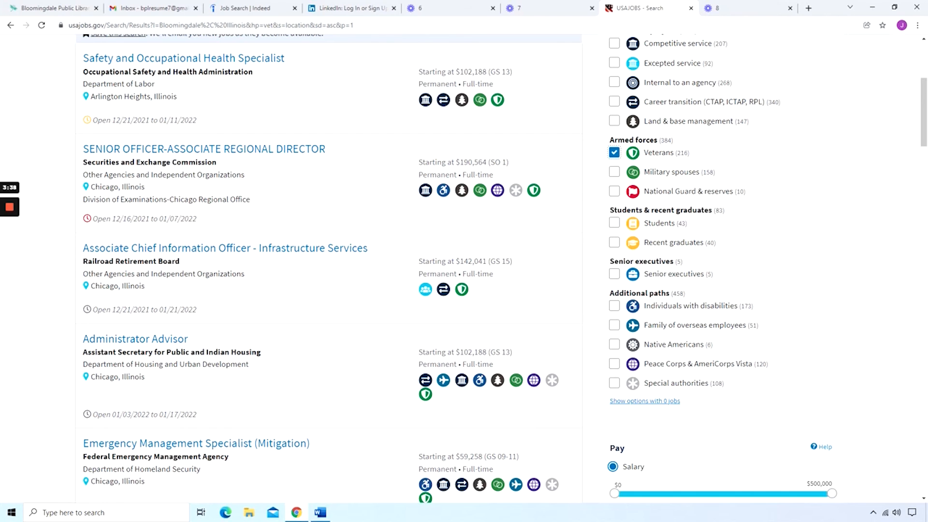
mouse_move(424, 100)
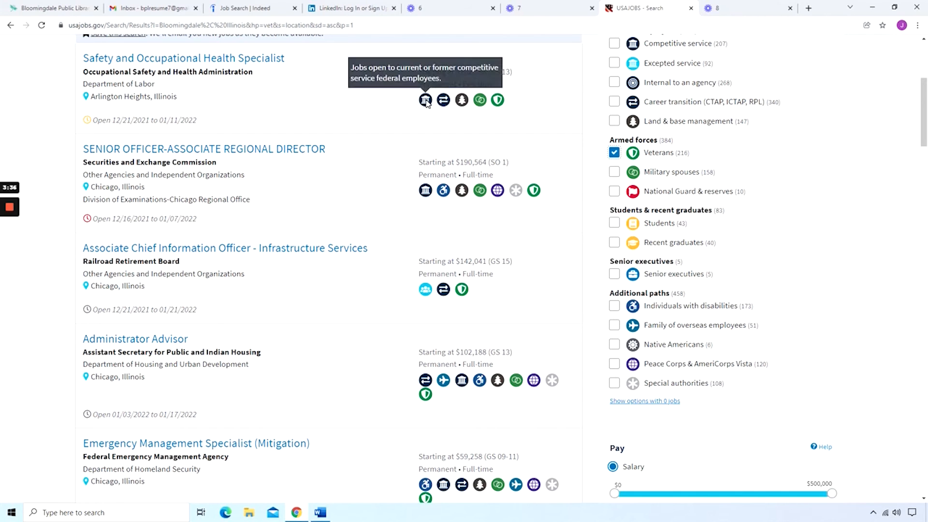
mouse_move(443, 100)
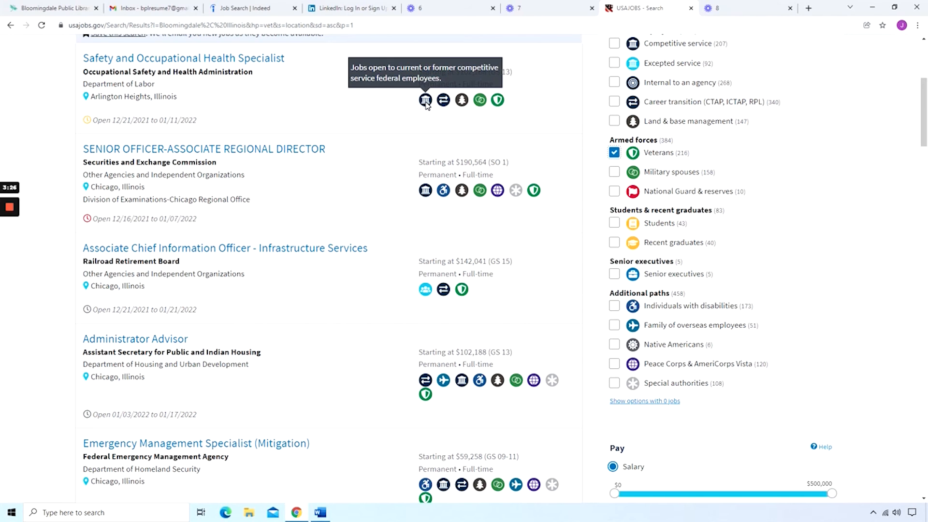
mouse_move(442, 101)
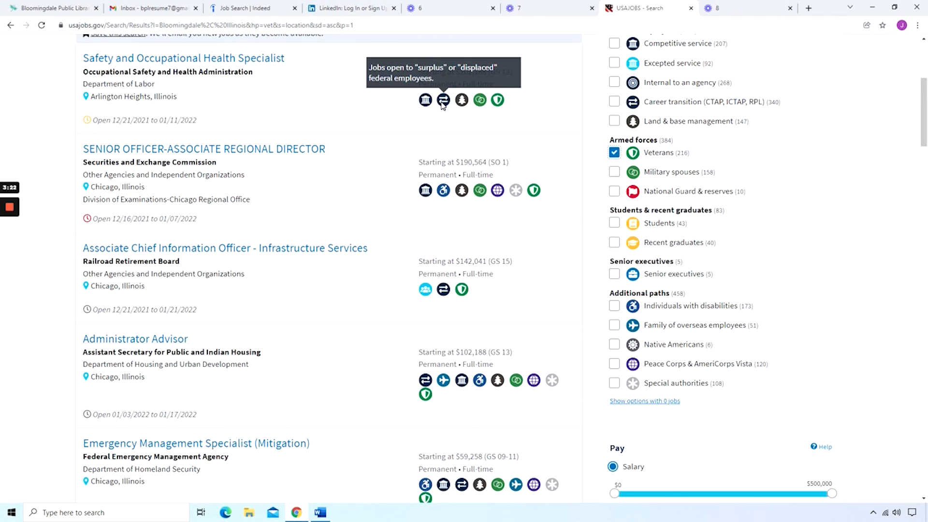
mouse_move(461, 102)
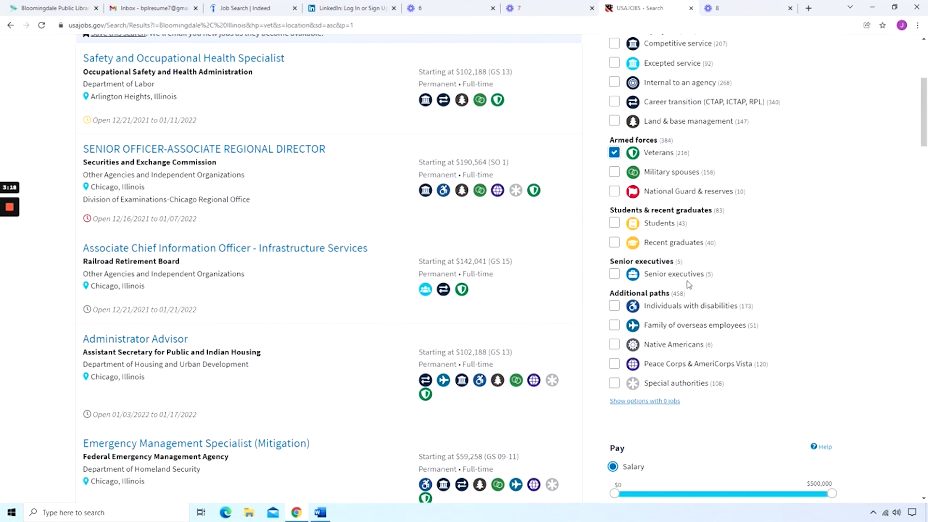
scroll("down", 3)
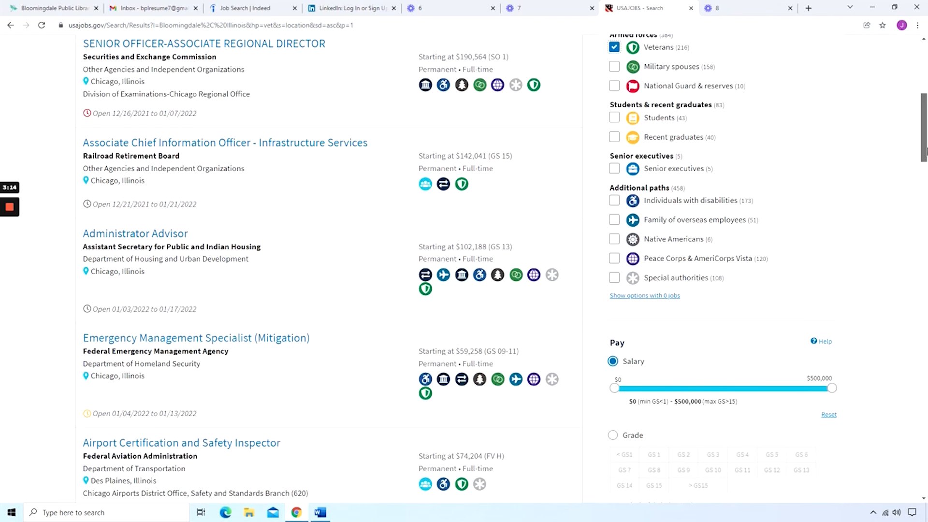
scroll("up", 3)
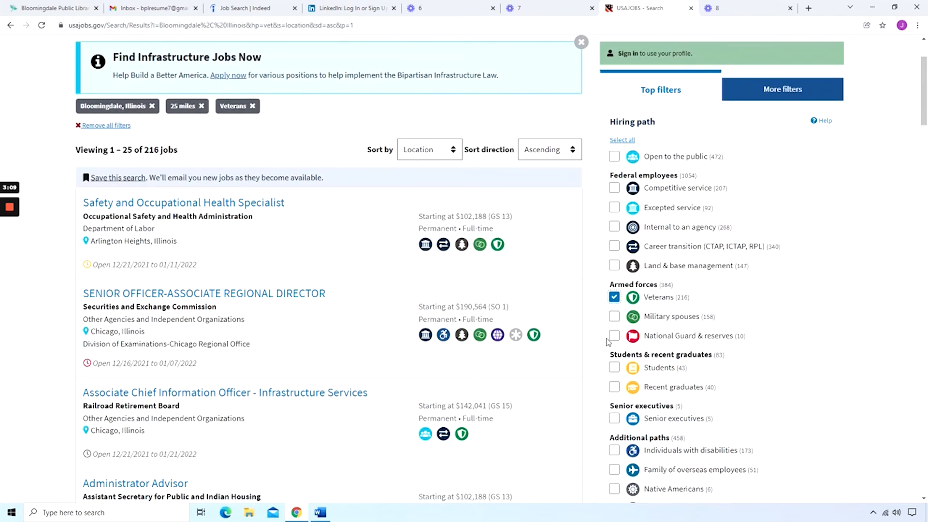
Step: Replace the Veterans hiring path filter with Students, narrowing results to 43 jobs
left_click(614, 297)
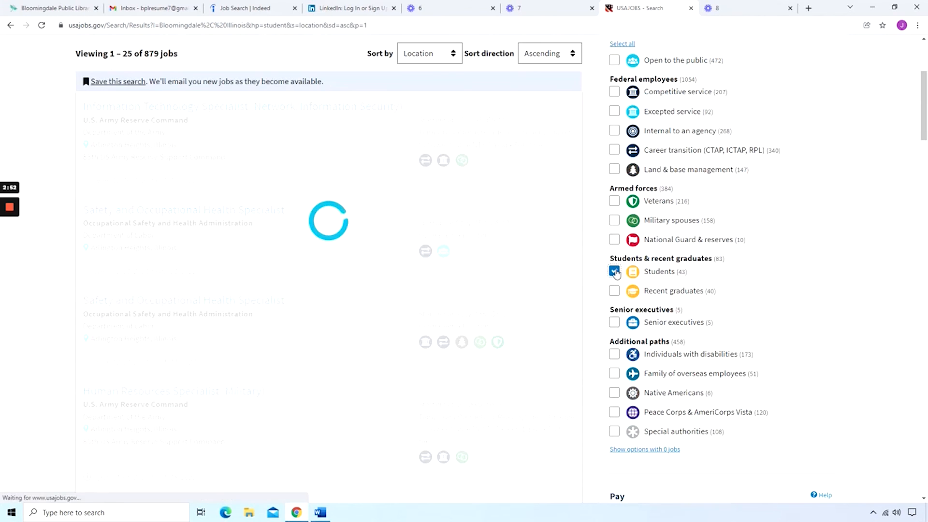
left_click(614, 271)
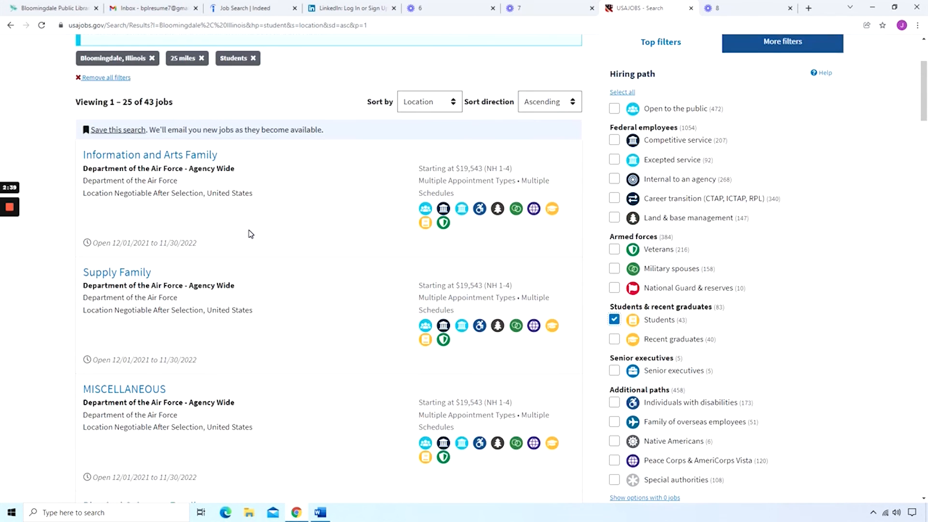
scroll("down", 3)
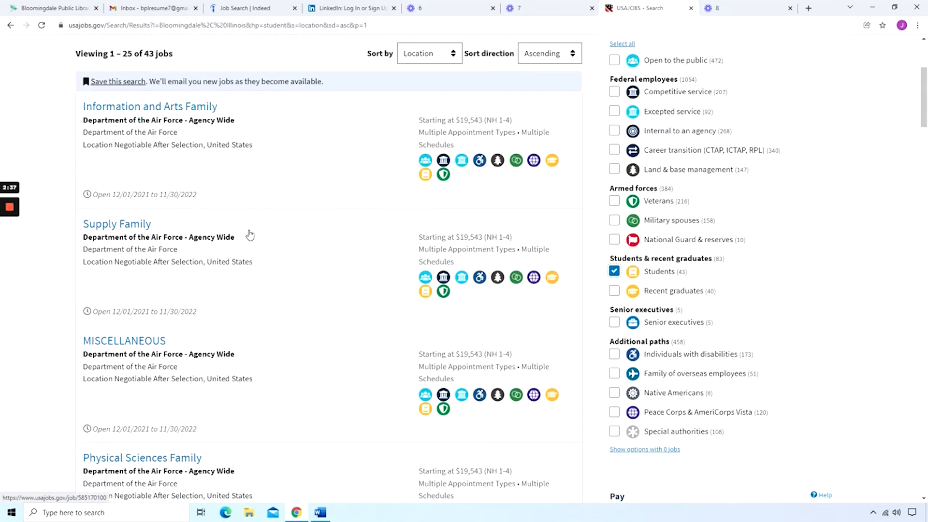
scroll("down", 3)
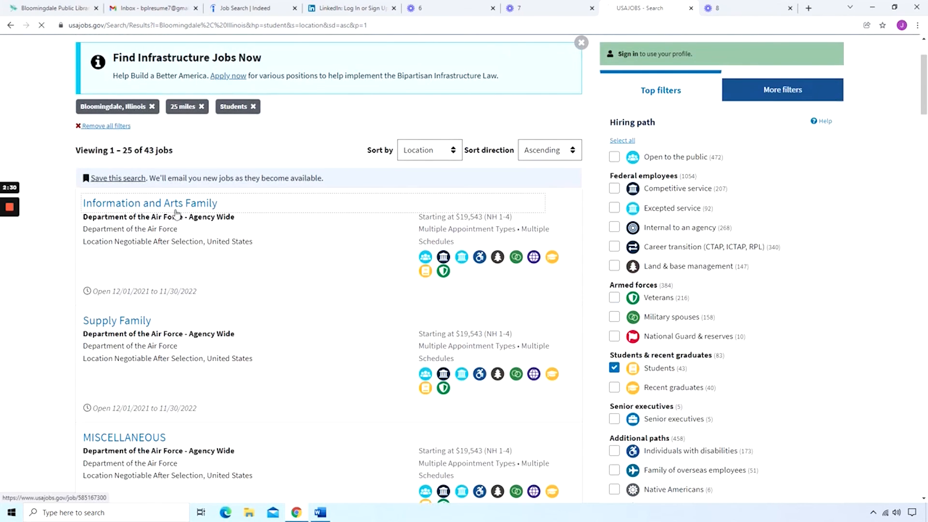
Step: View the Air Force Information and Arts Family posting, then return to USAJOBS home
left_click(136, 203)
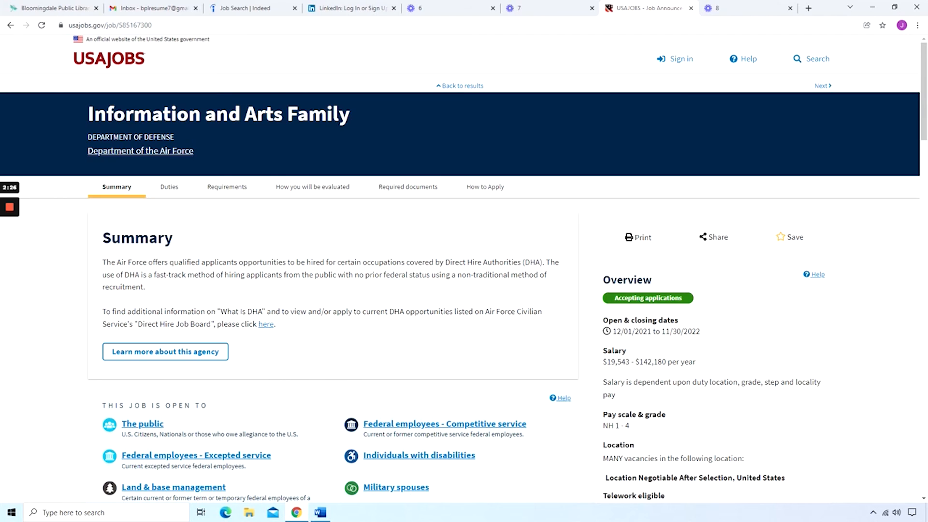
mouse_move(180, 343)
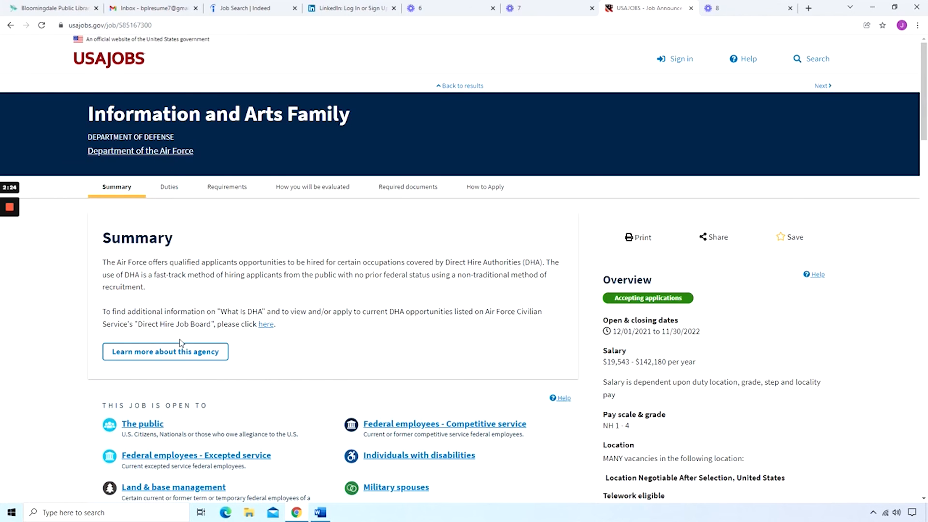
scroll("down", 3)
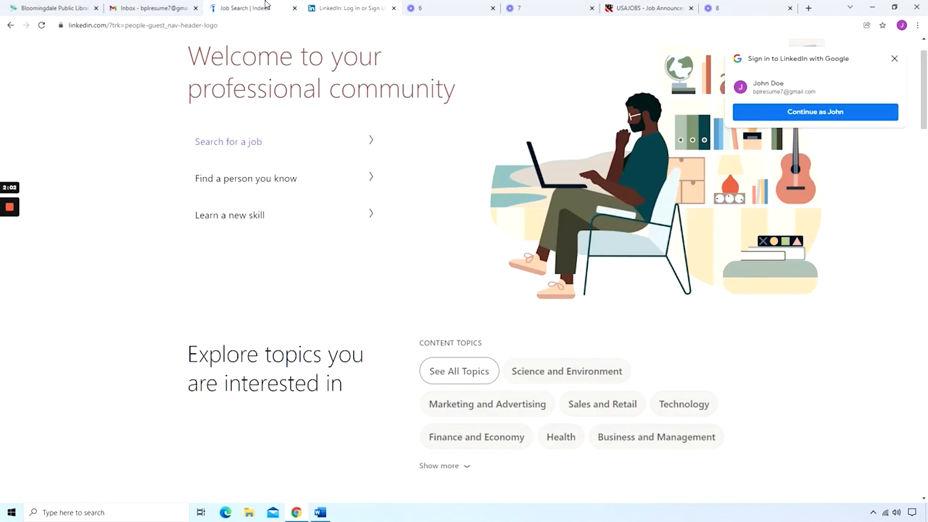
left_click(243, 8)
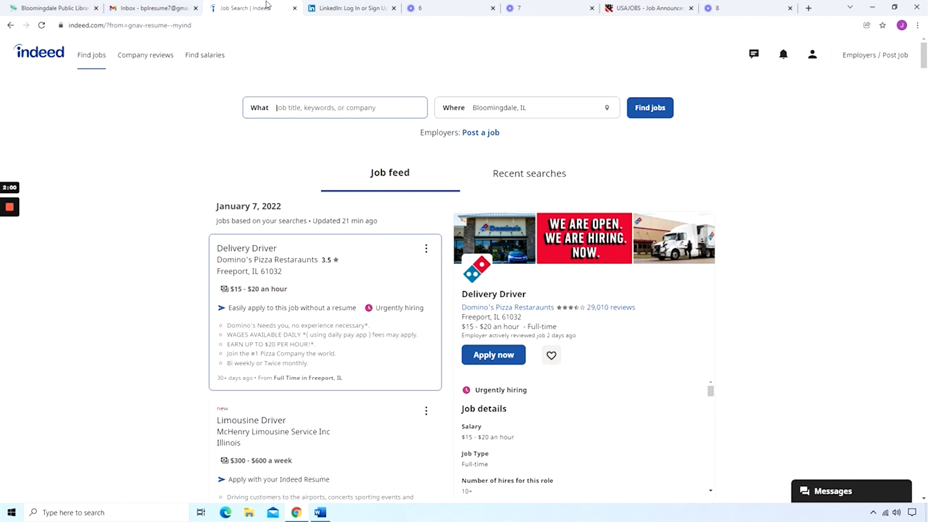
left_click(643, 9)
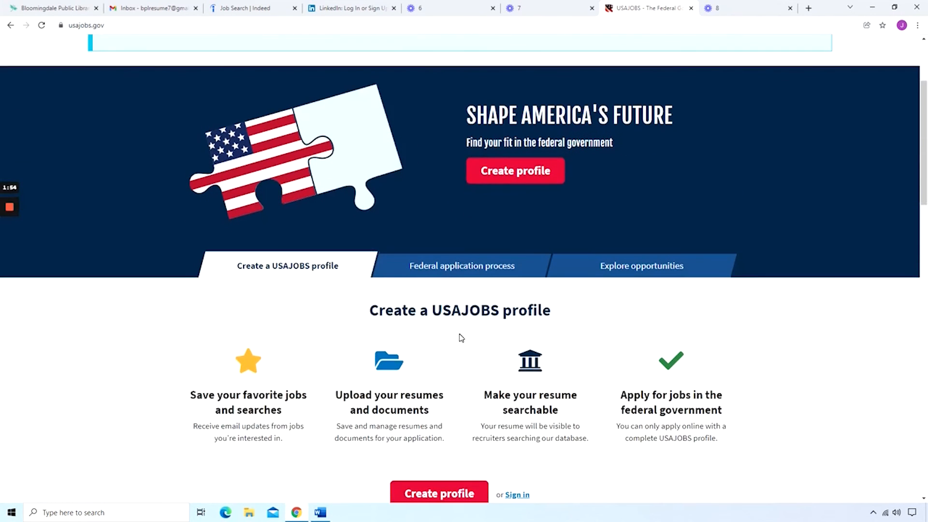
mouse_move(530, 163)
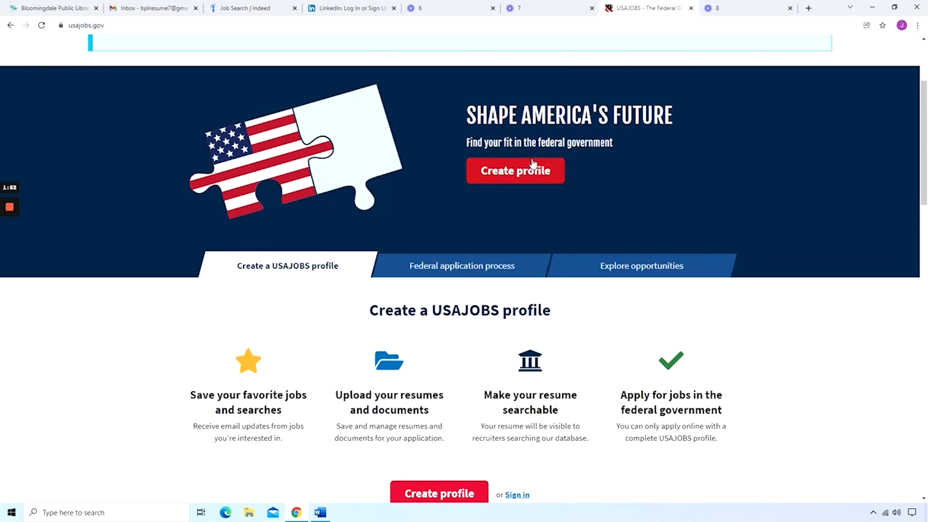
left_click(515, 170)
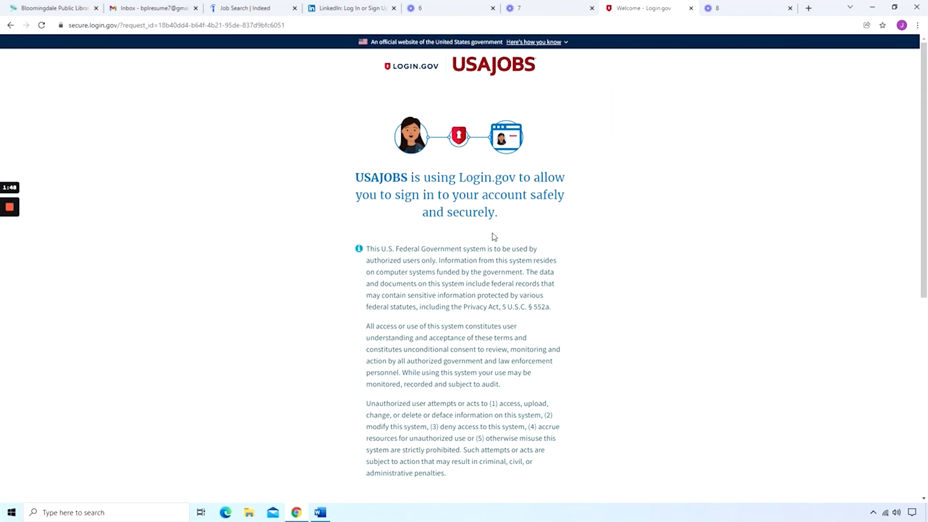
scroll("down", 3)
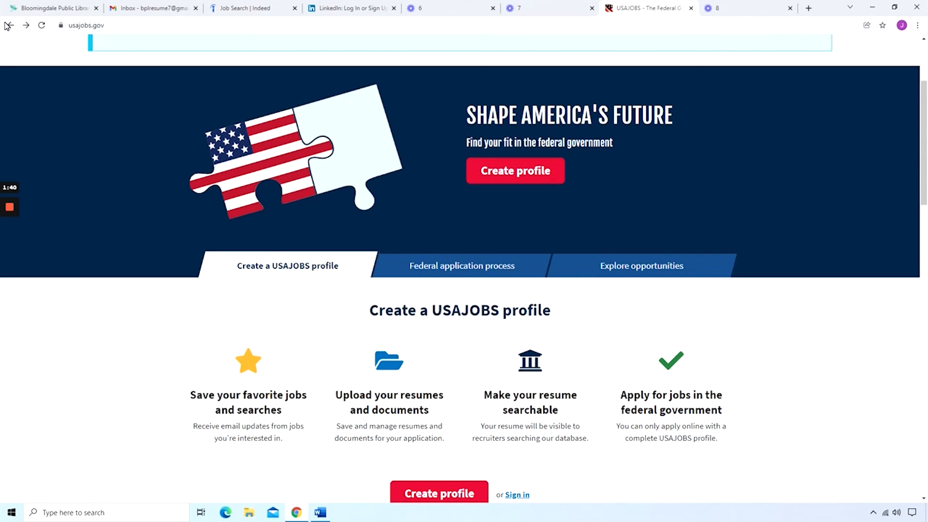
scroll("down", 3)
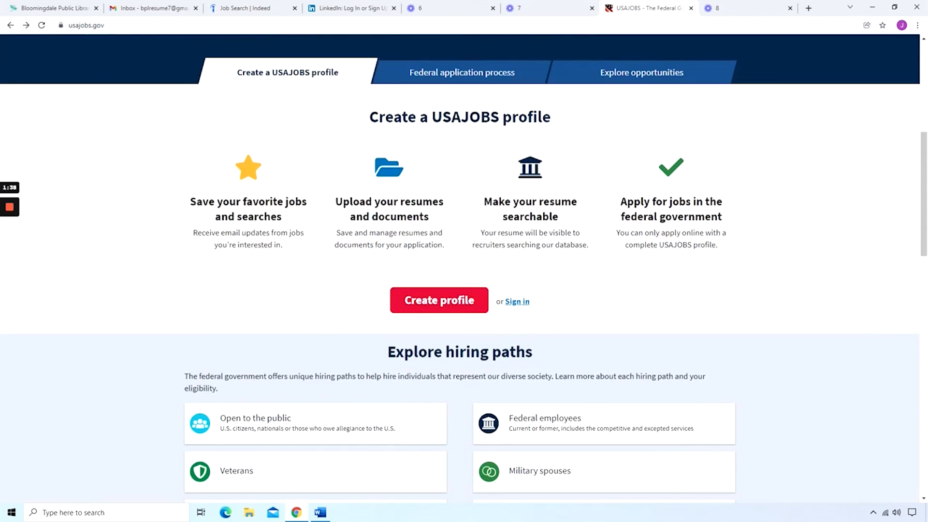
scroll("down", 3)
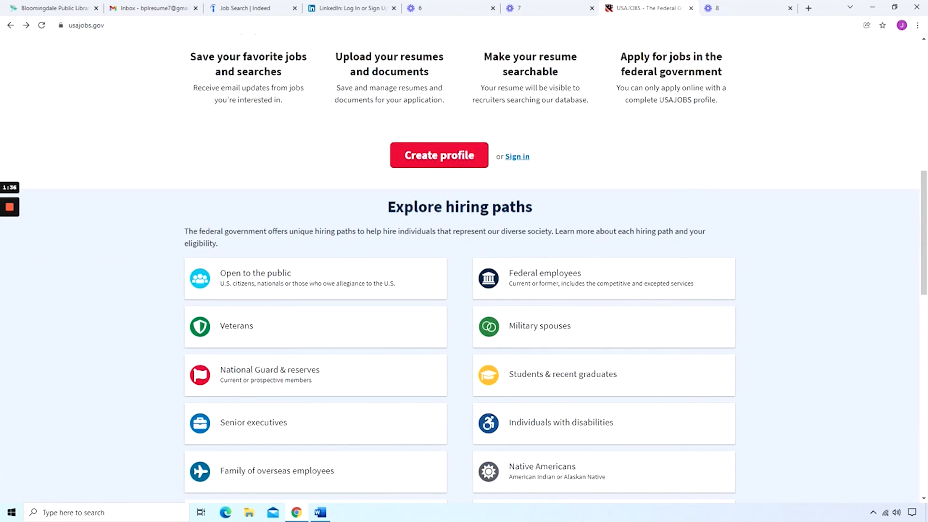
scroll("down", 3)
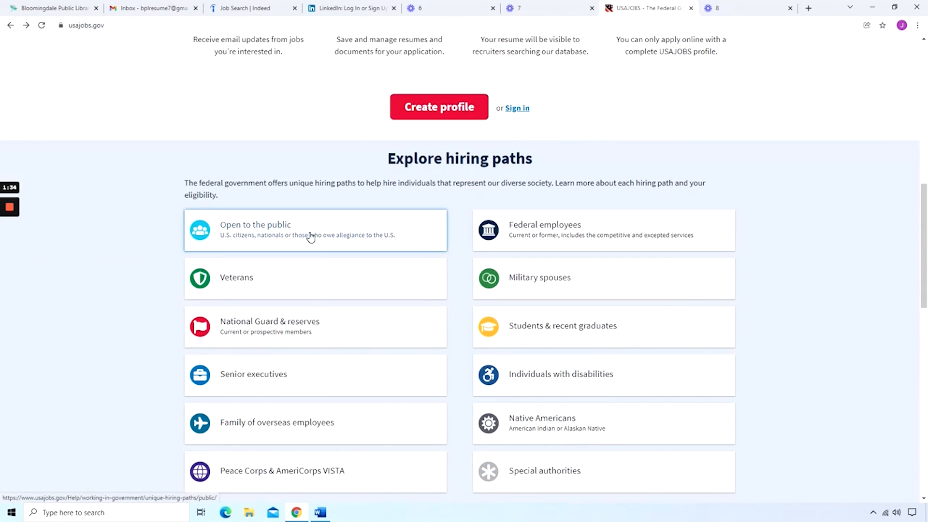
scroll("down", 3)
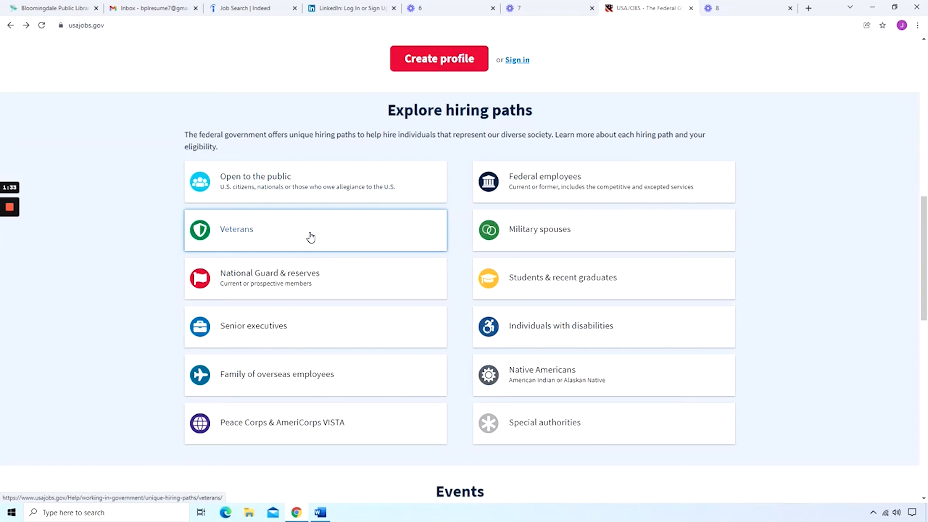
mouse_move(310, 241)
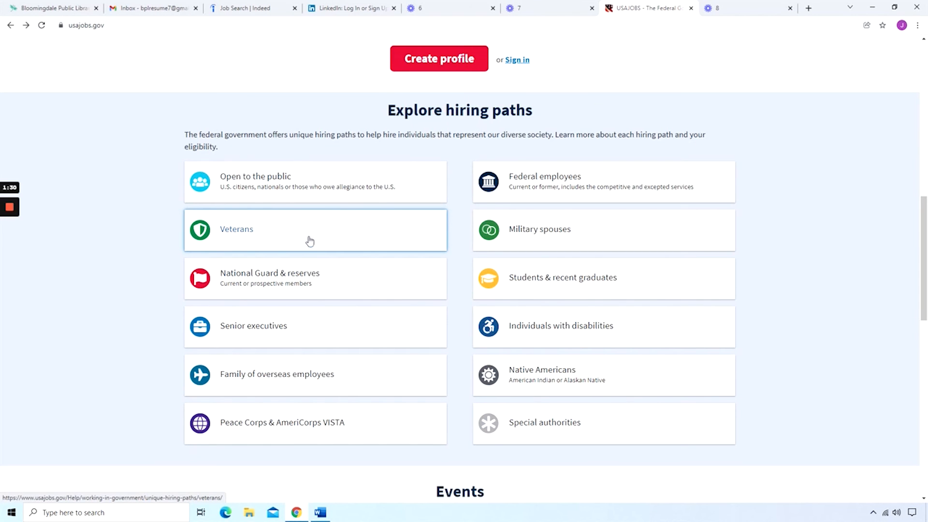
scroll("down", 3)
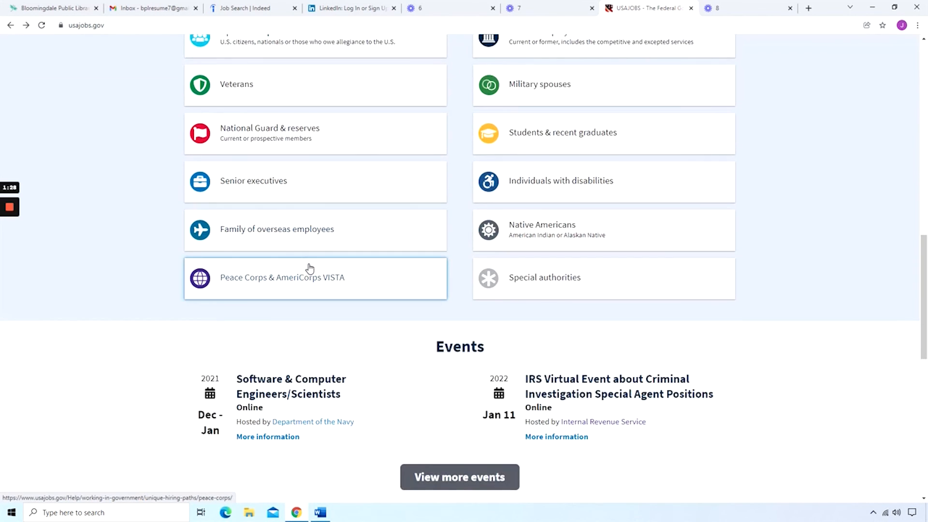
mouse_move(301, 380)
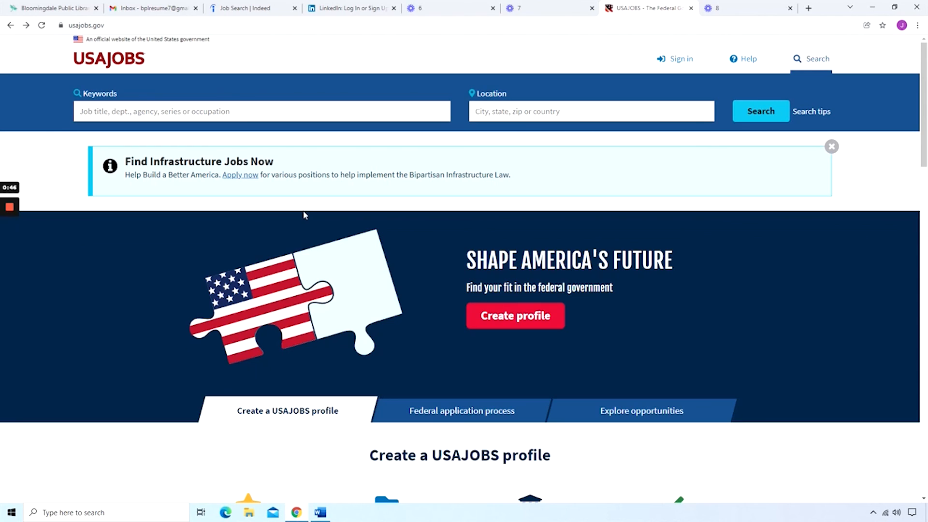
mouse_move(467, 415)
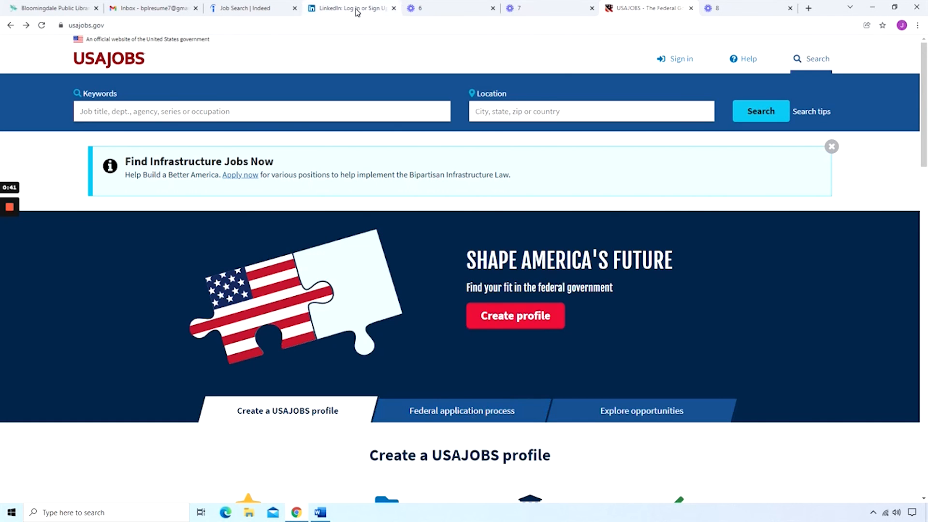
Step: Go to the library site's Learn > Online Courses and open LinkedIn Learning (formerly Lynda.com)
left_click(53, 10)
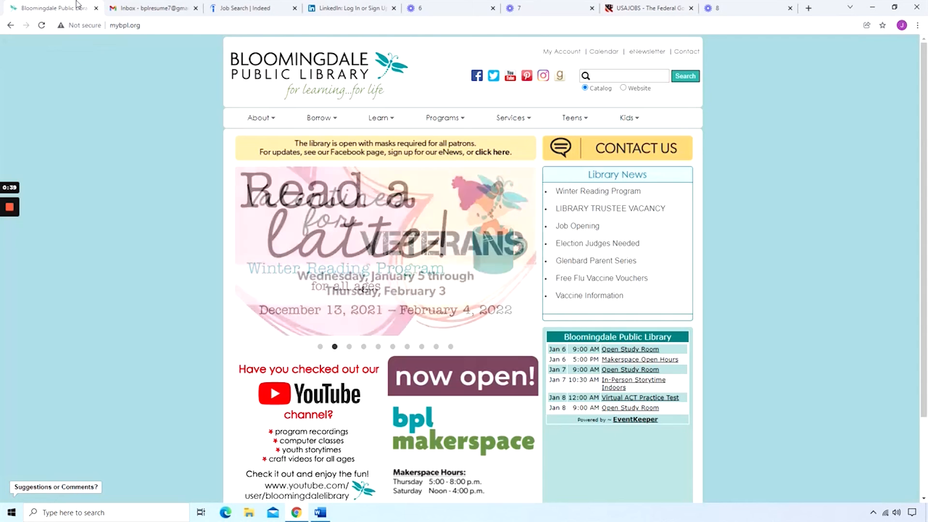
left_click(377, 117)
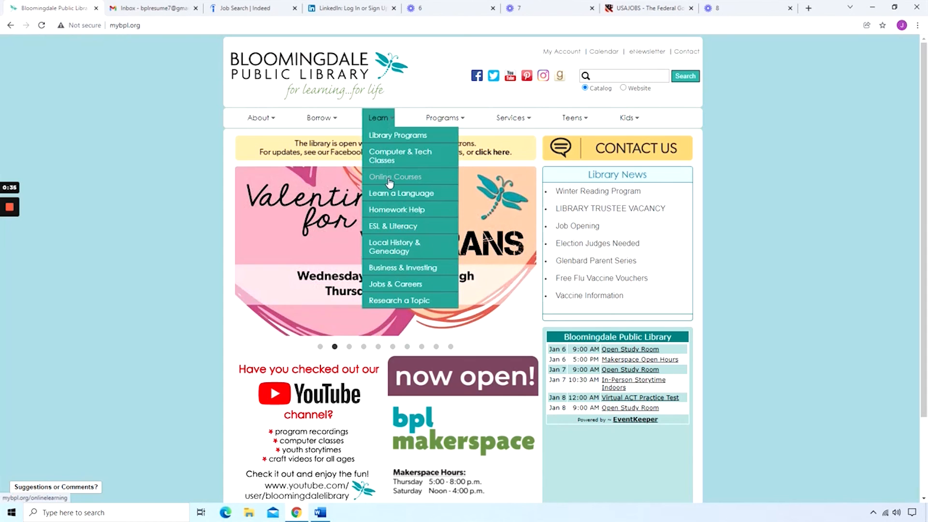
left_click(394, 176)
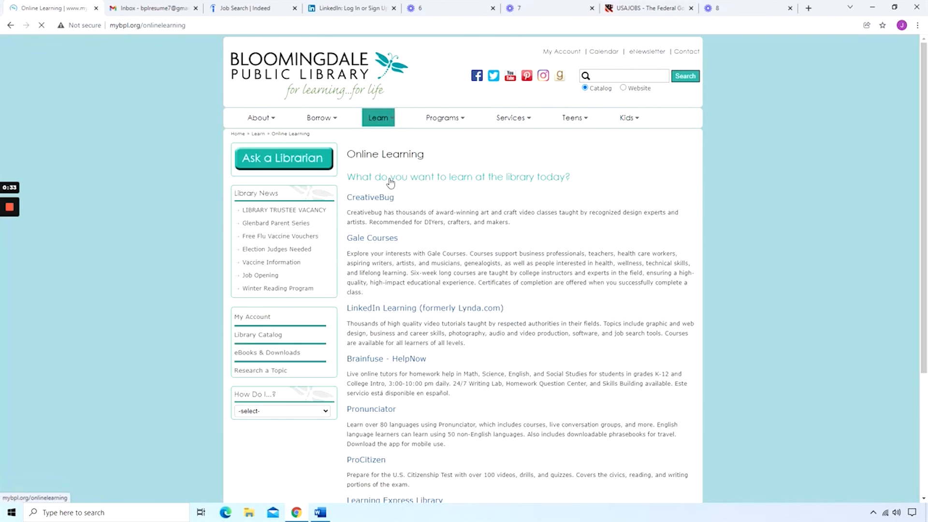
mouse_move(413, 315)
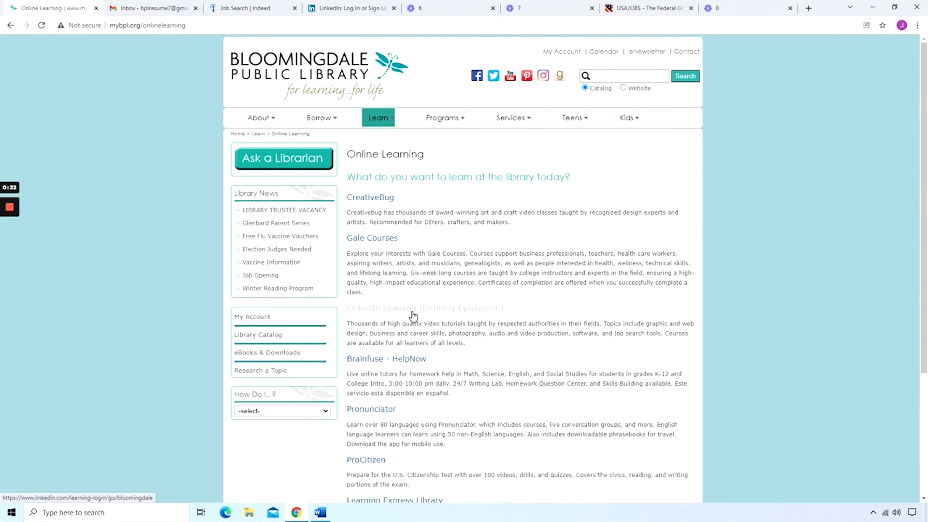
left_click(411, 307)
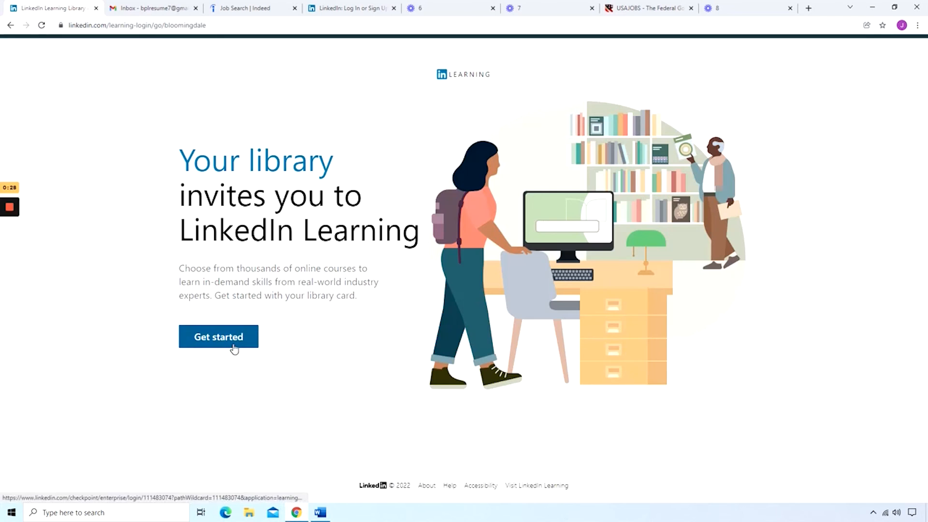